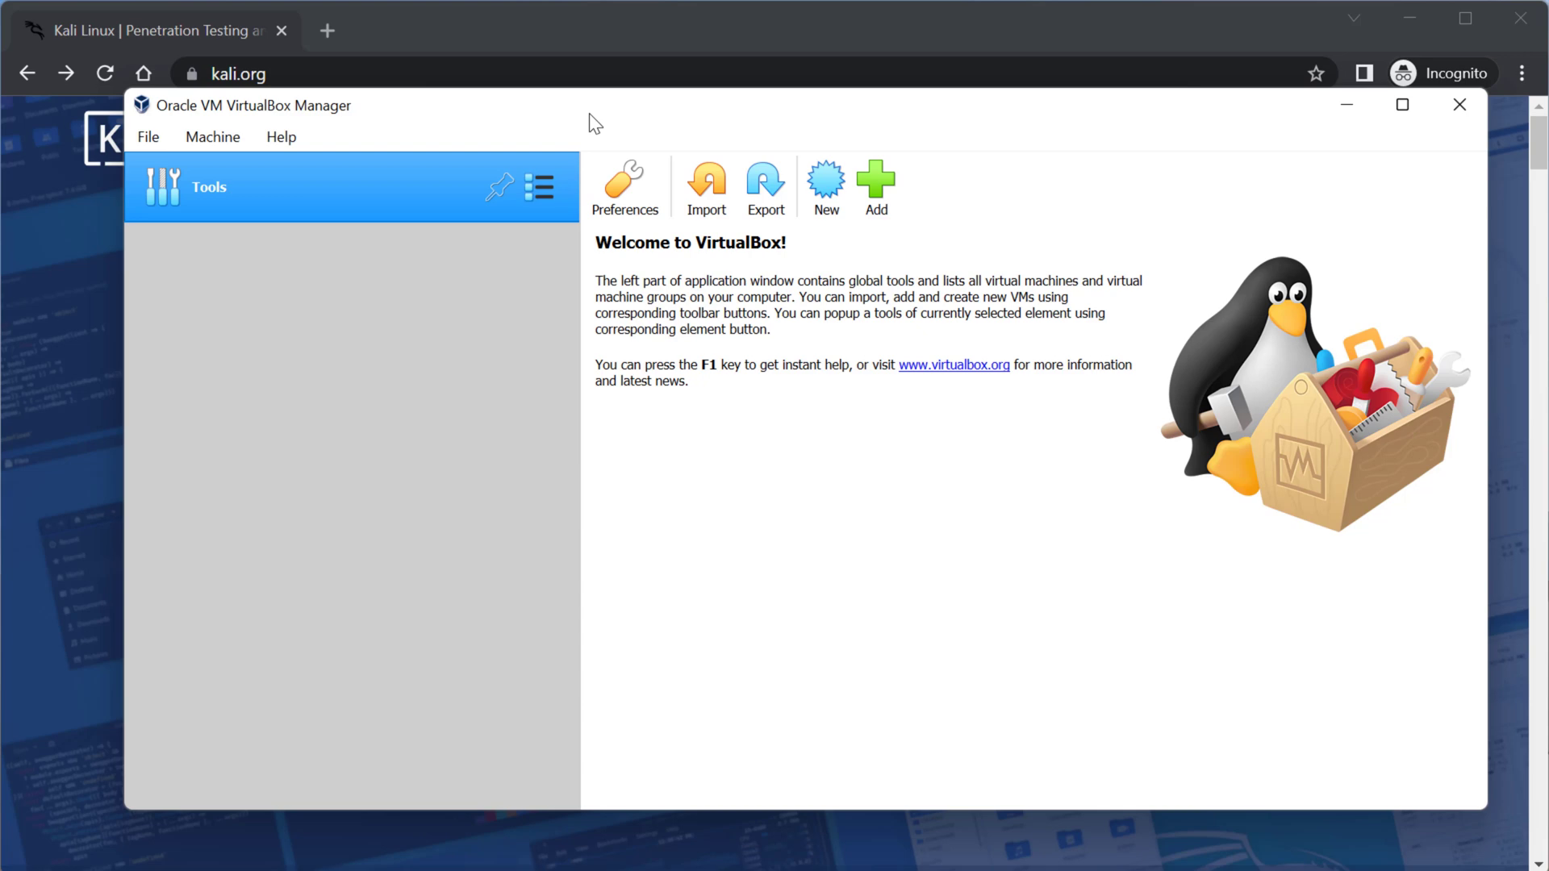
{"action": "mouse_move", "coordinate": [495, 116]}
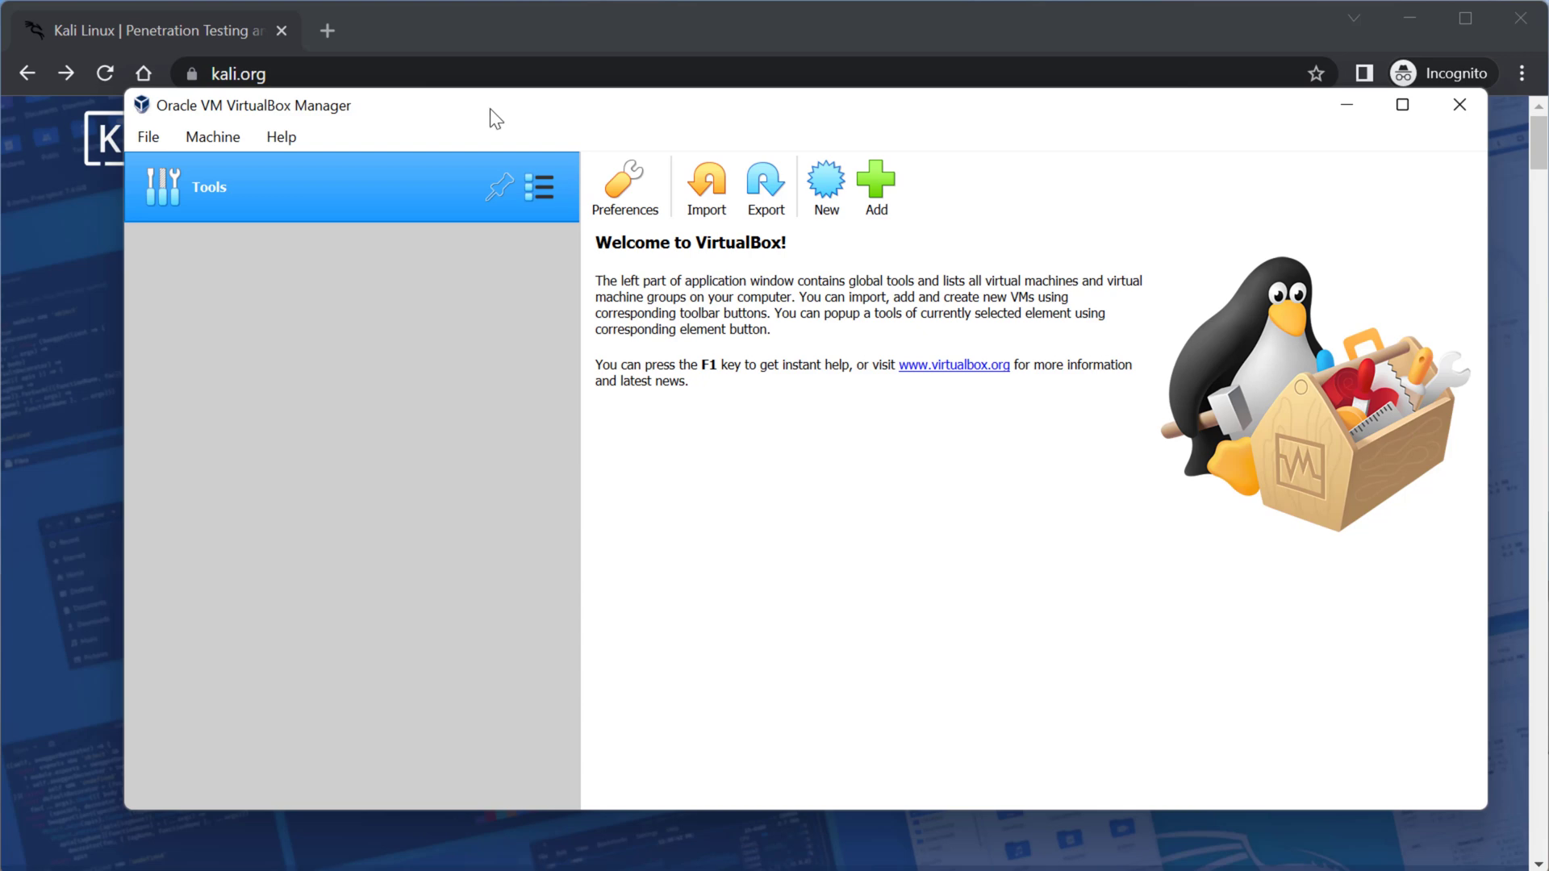
{"action": "mouse_move", "coordinate": [378, 129]}
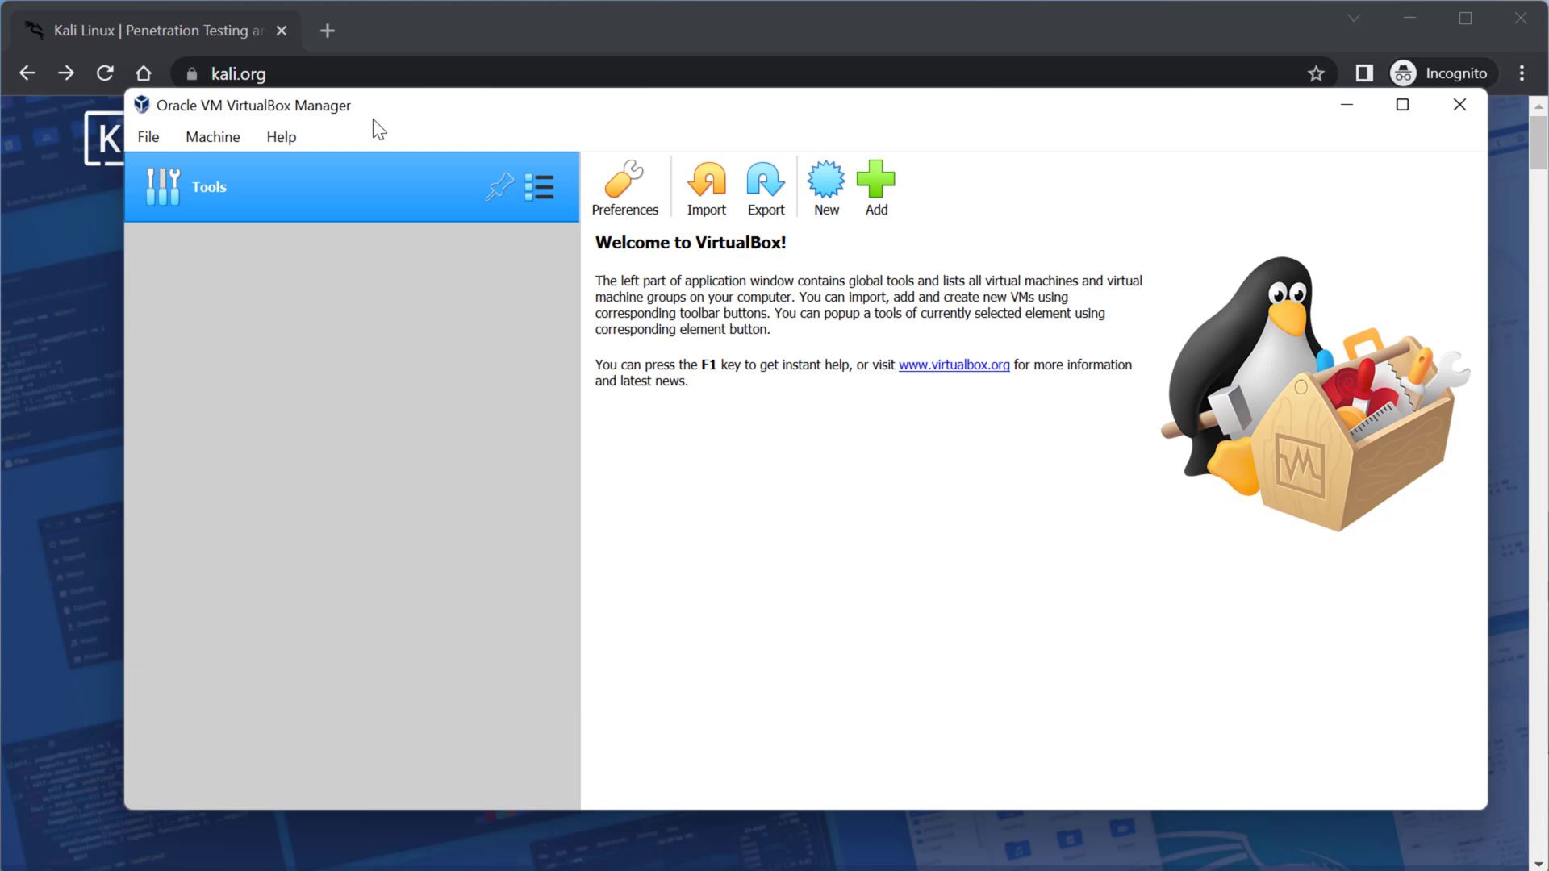
{"action": "mouse_move", "coordinate": [592, 398]}
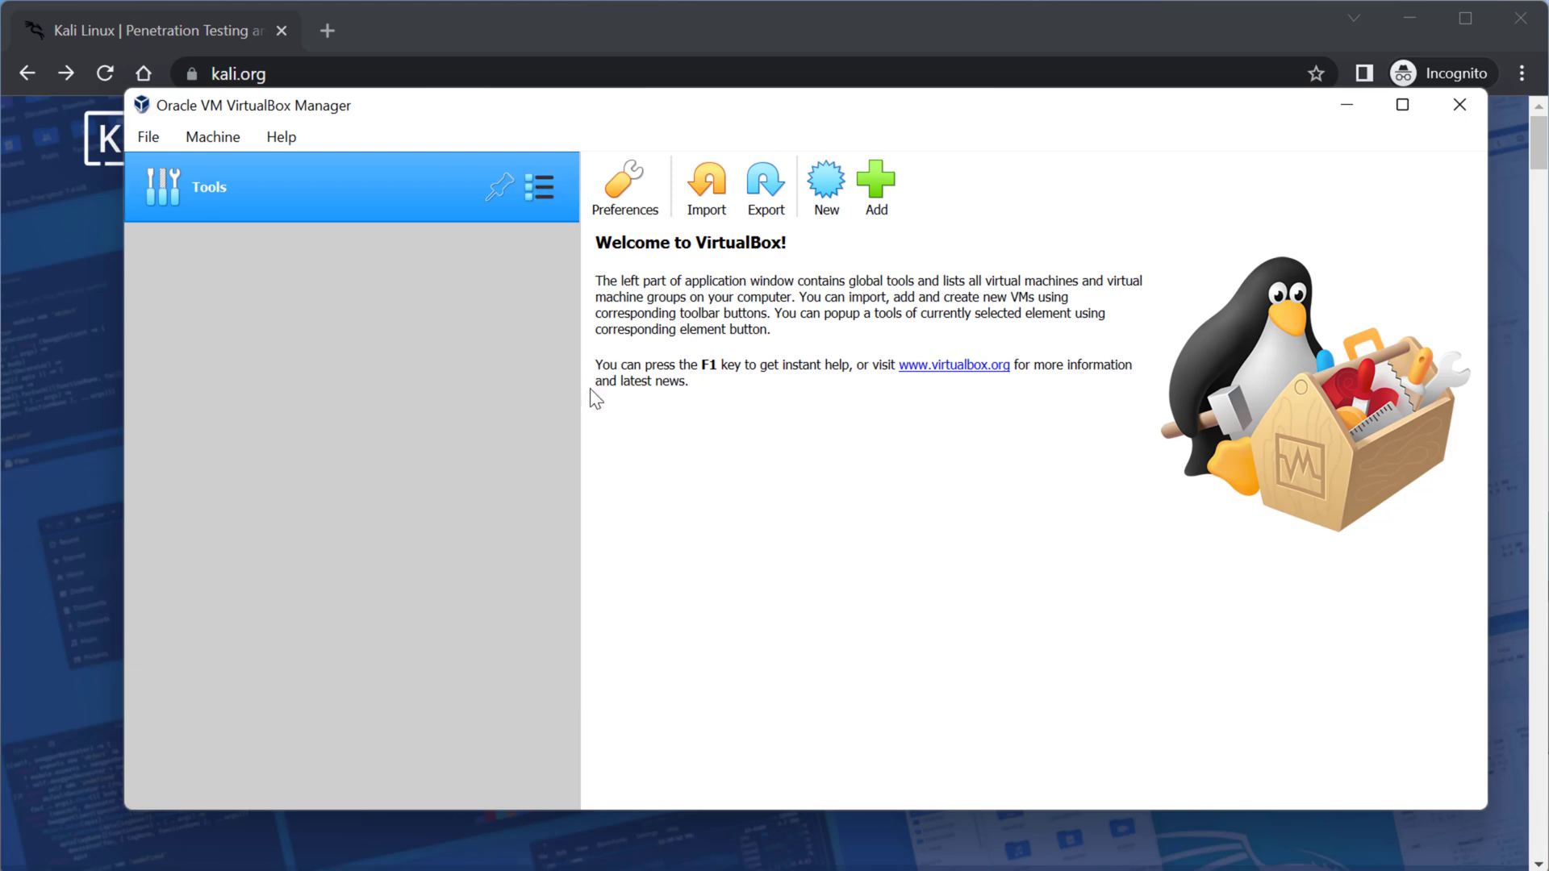
{"action": "mouse_move", "coordinate": [242, 414]}
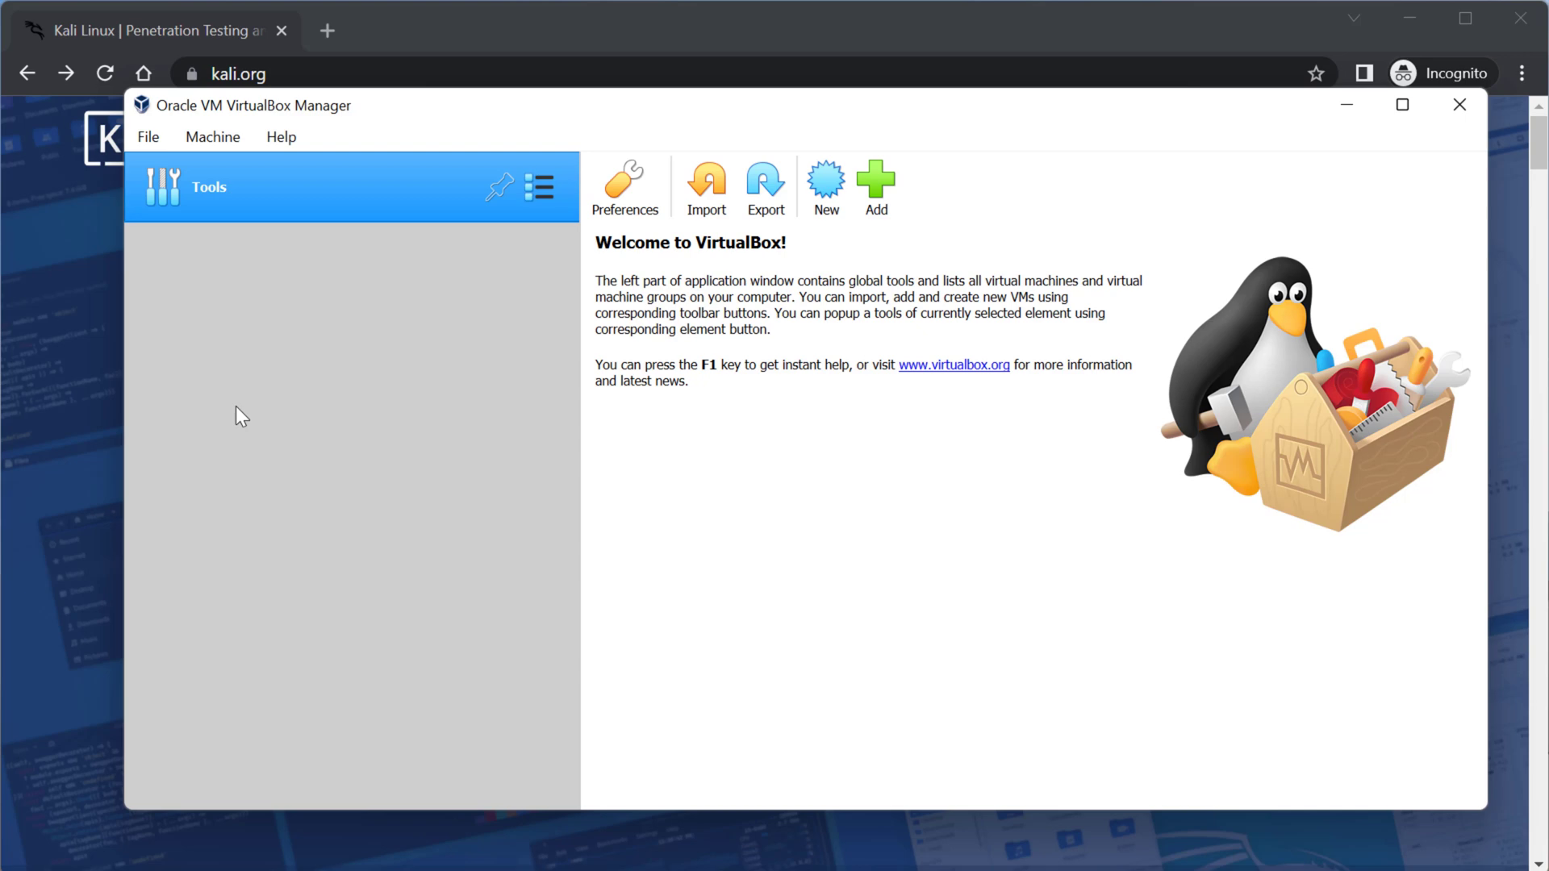
{"action": "mouse_move", "coordinate": [384, 310]}
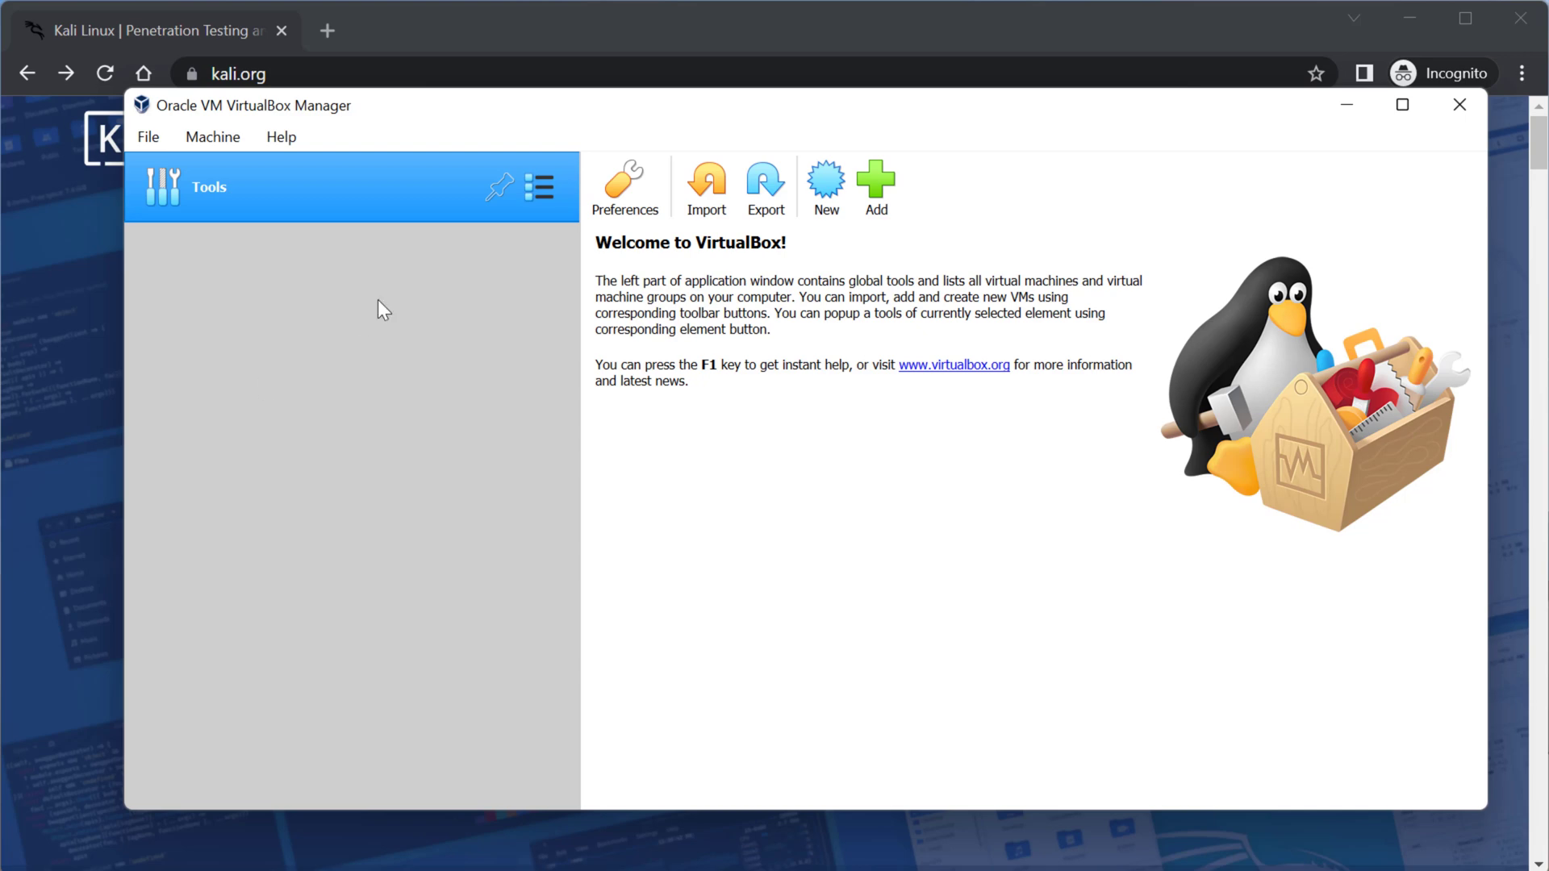
Bring the kali.org home page in Chrome to the front over VirtualBox Manager
{"action": "left_click", "coordinate": [1458, 105]}
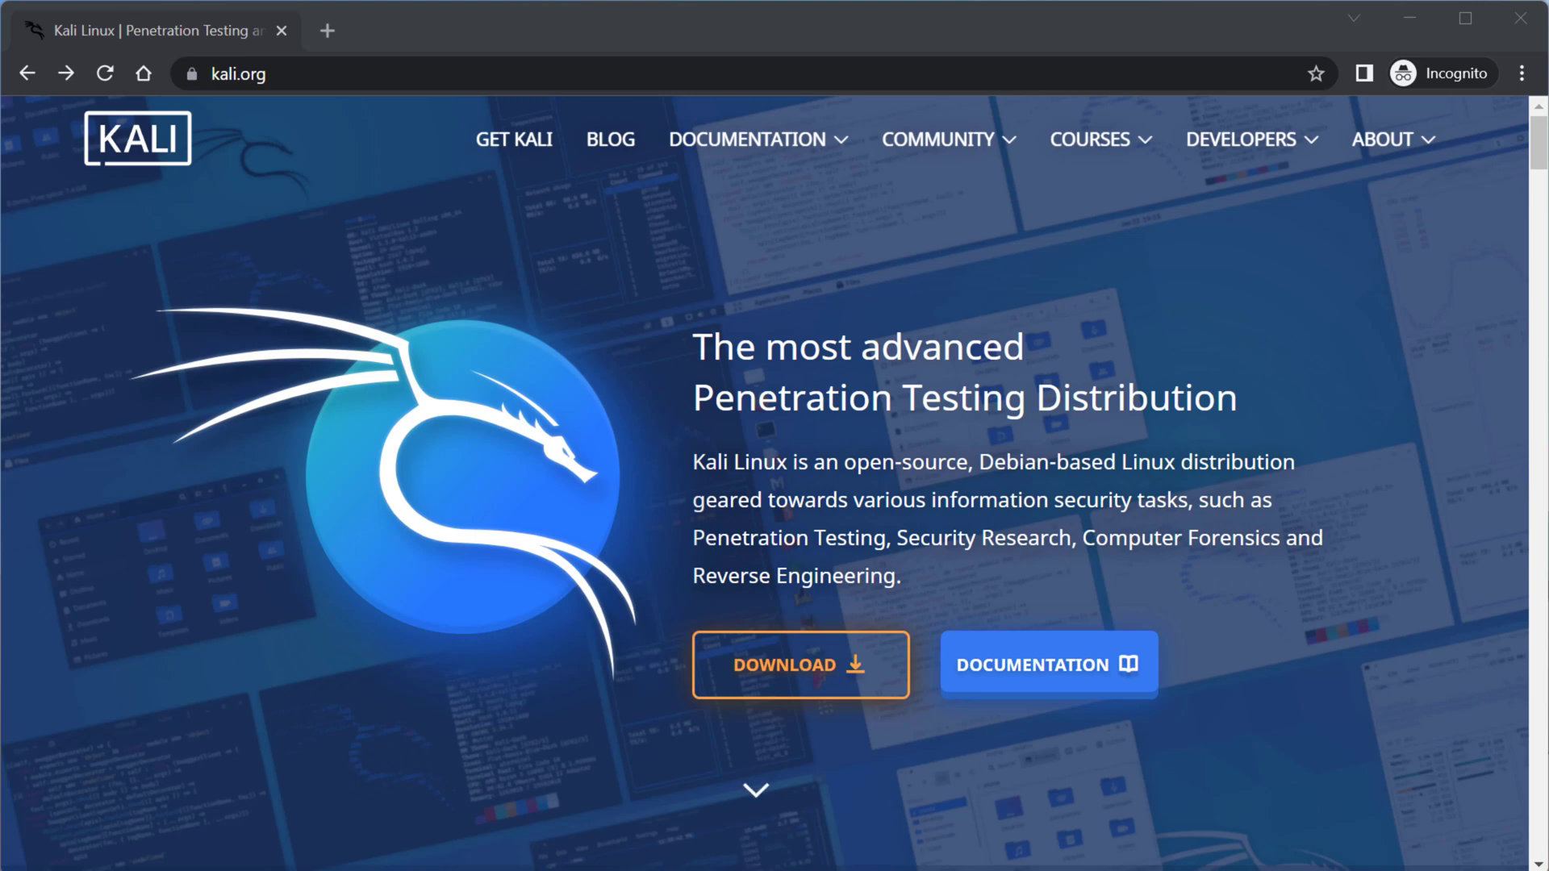
{"action": "mouse_move", "coordinate": [413, 865]}
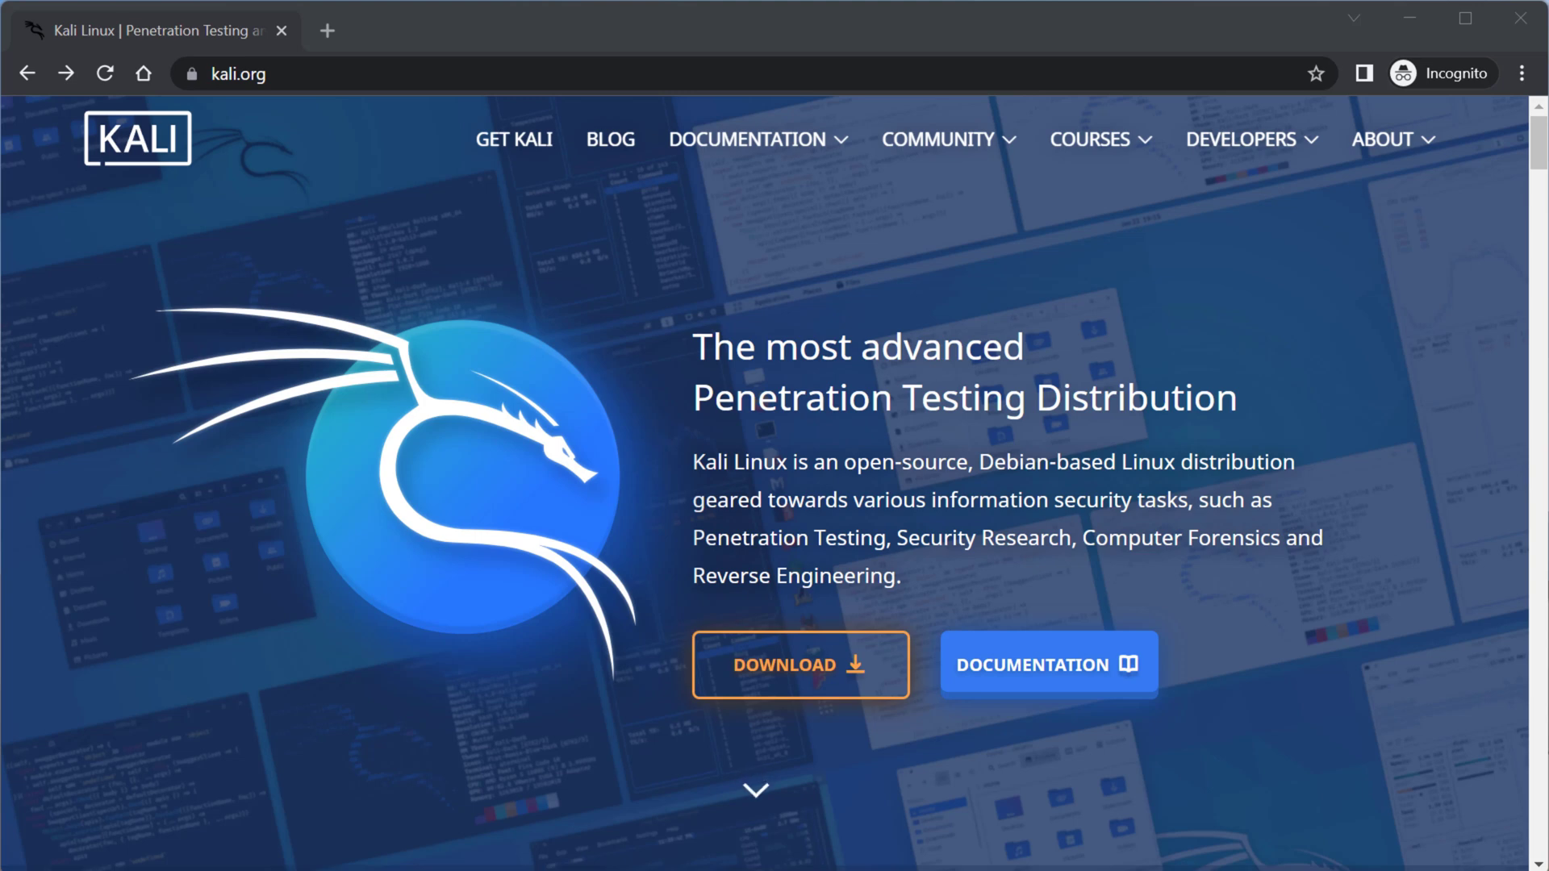
{"action": "mouse_move", "coordinate": [253, 544]}
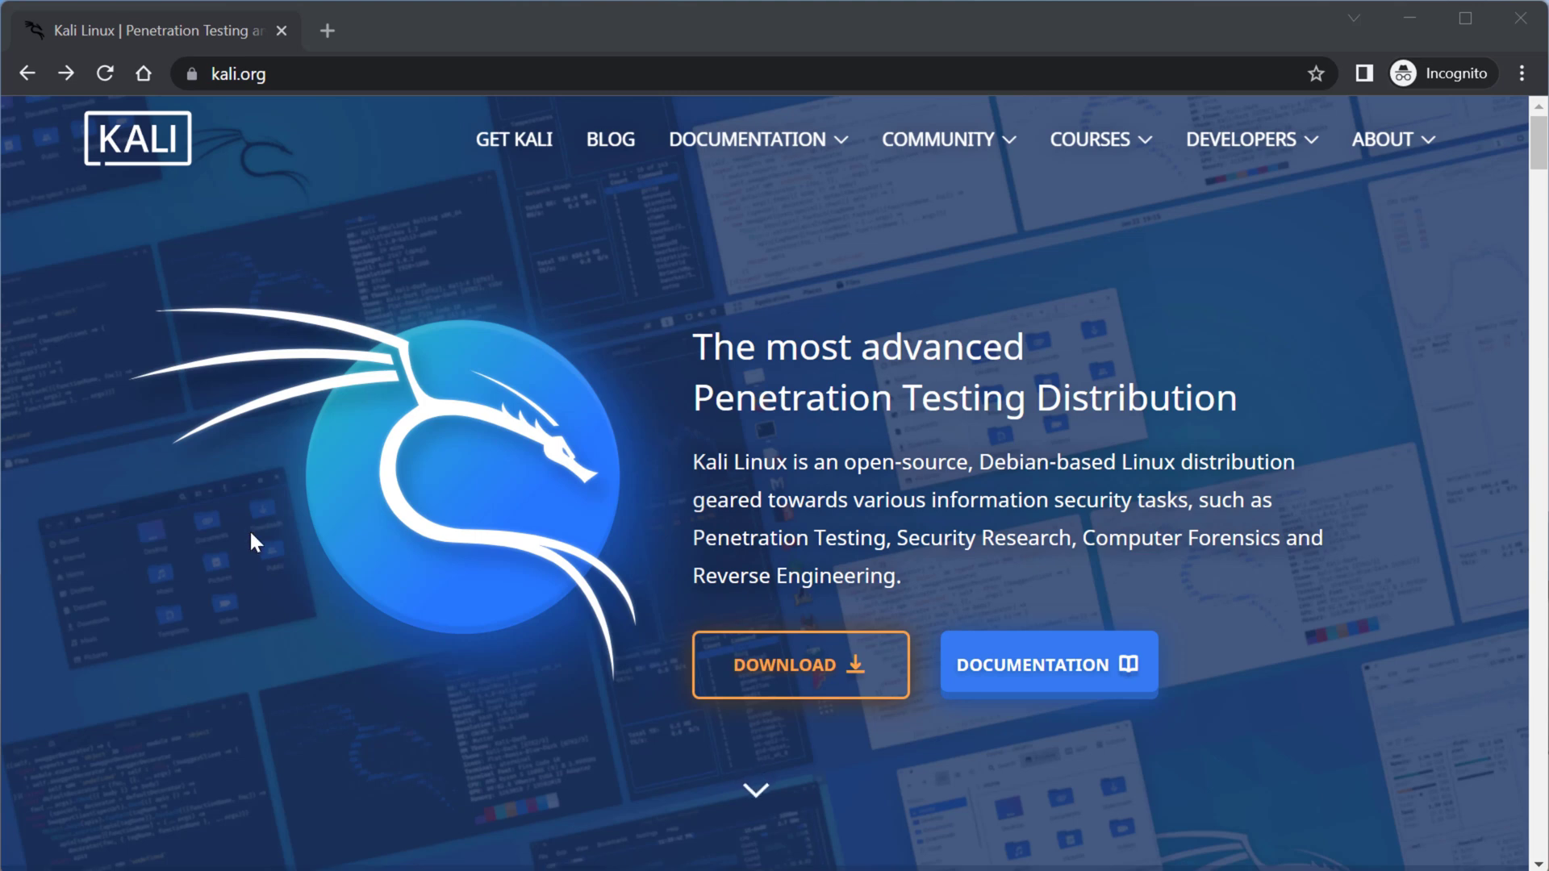
{"action": "mouse_move", "coordinate": [193, 524]}
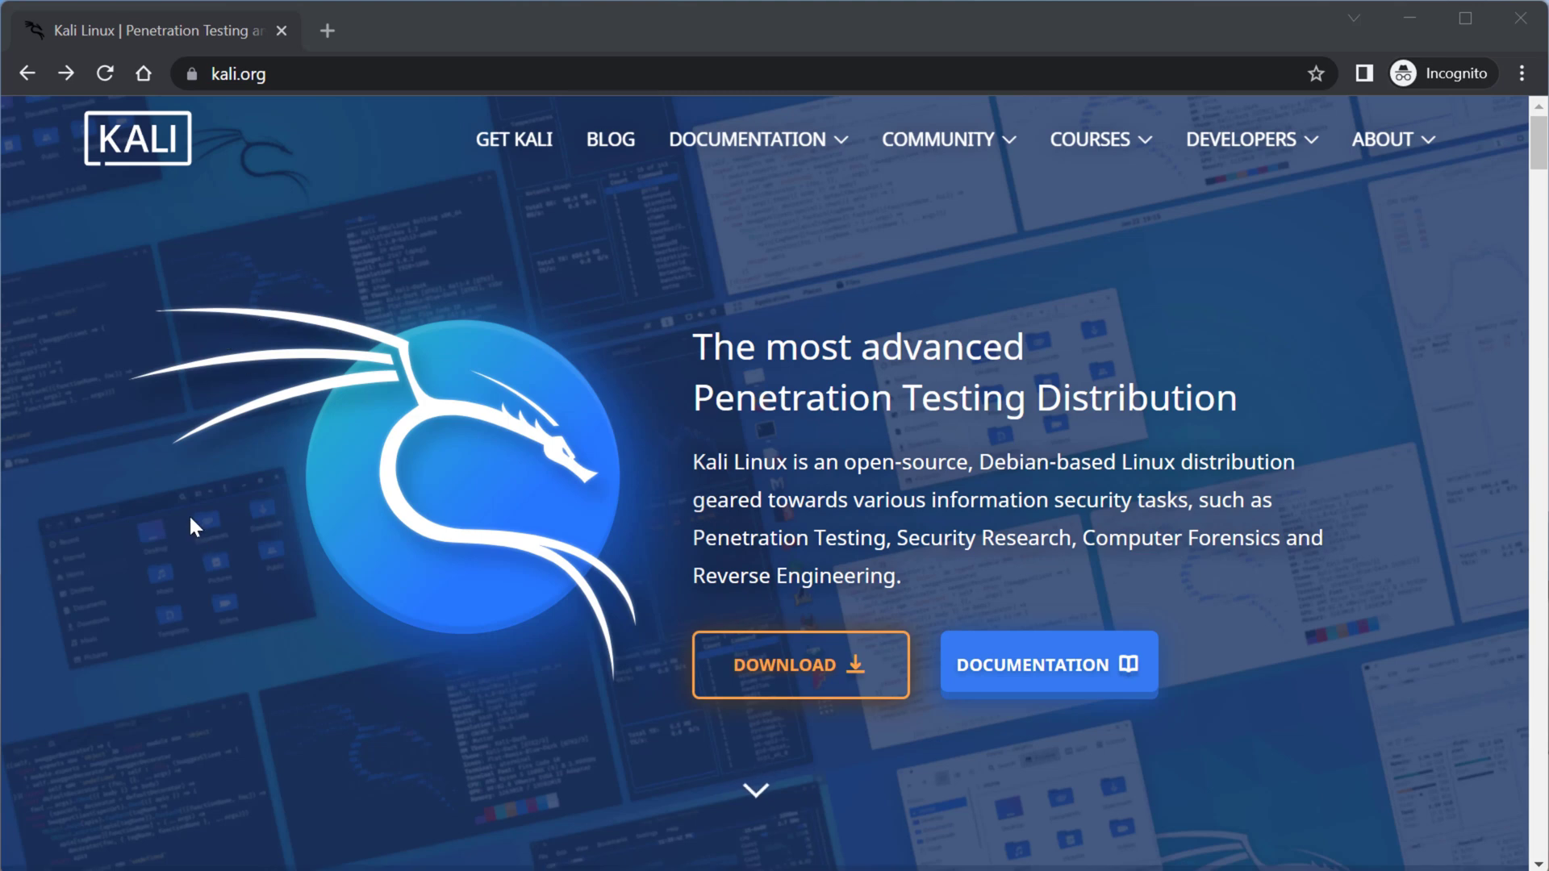
{"action": "mouse_move", "coordinate": [197, 473]}
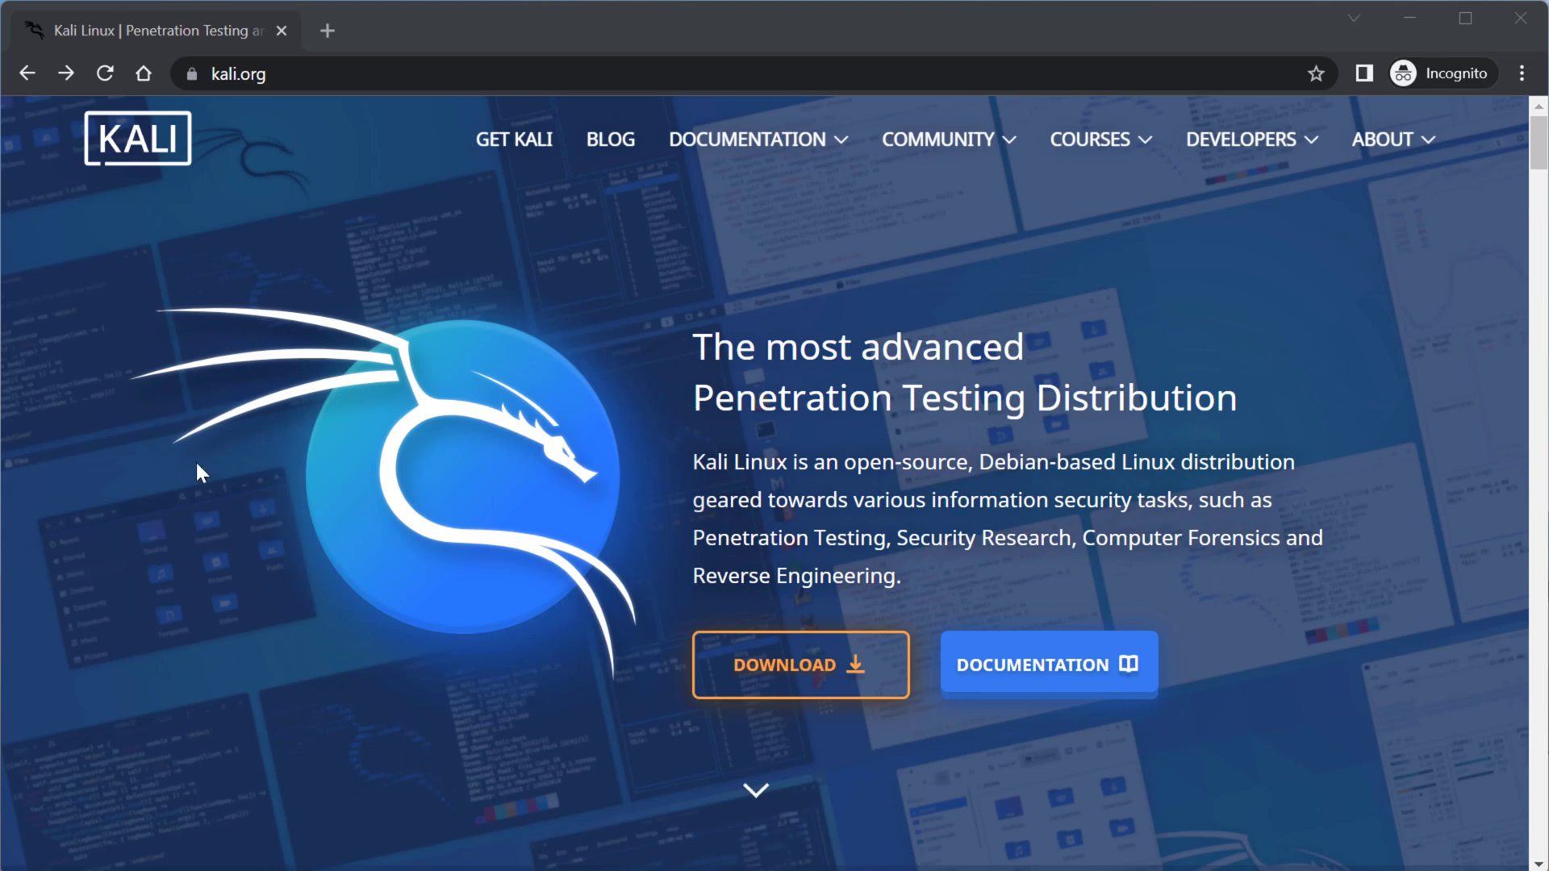
{"action": "mouse_move", "coordinate": [196, 462]}
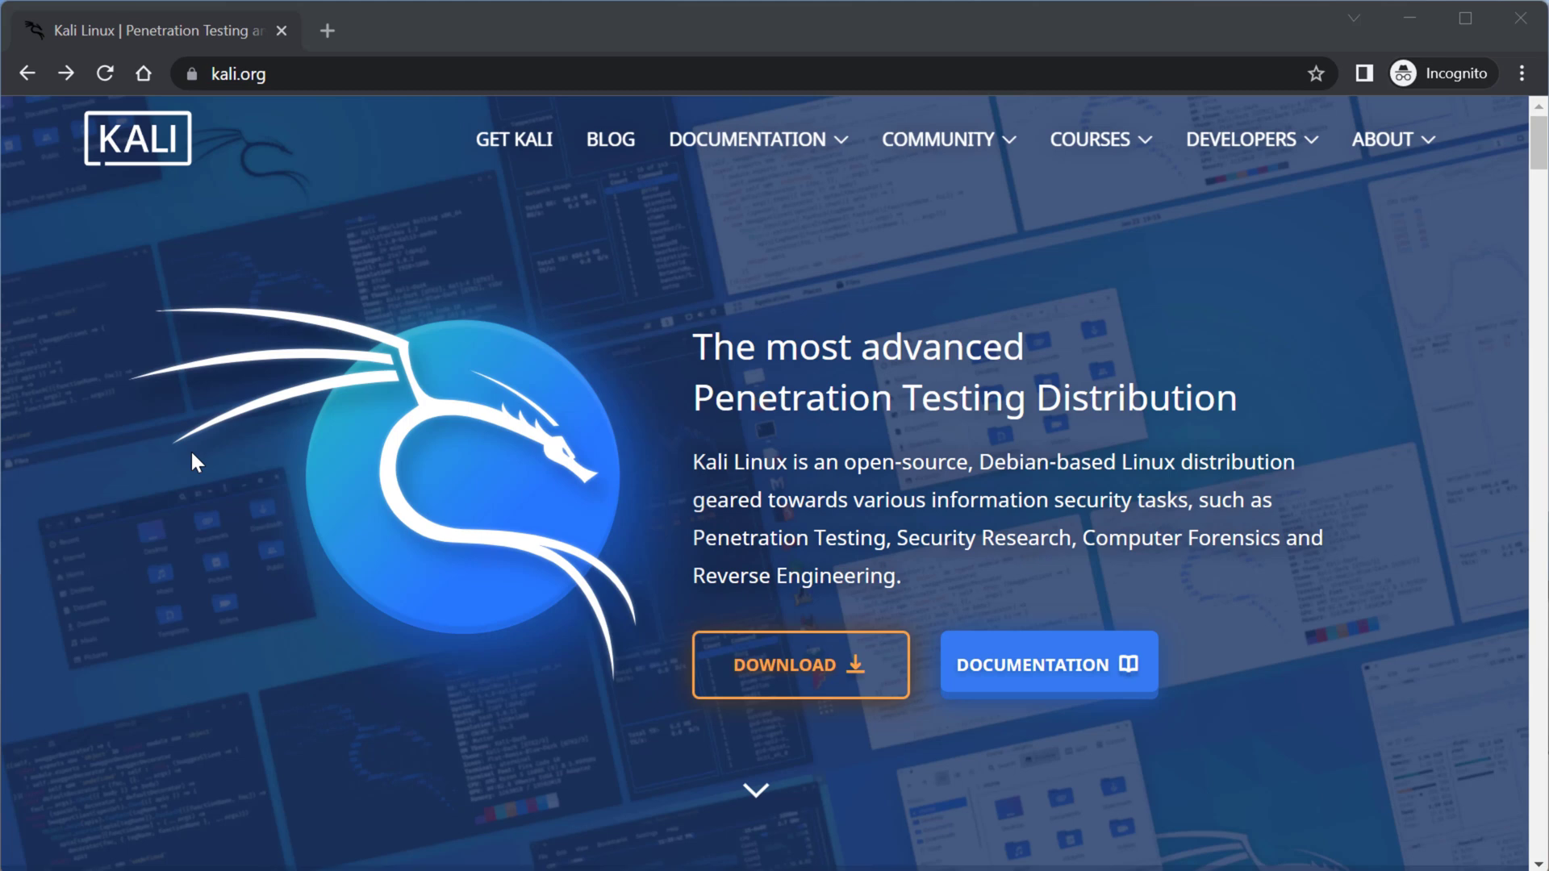
{"action": "mouse_move", "coordinate": [135, 413]}
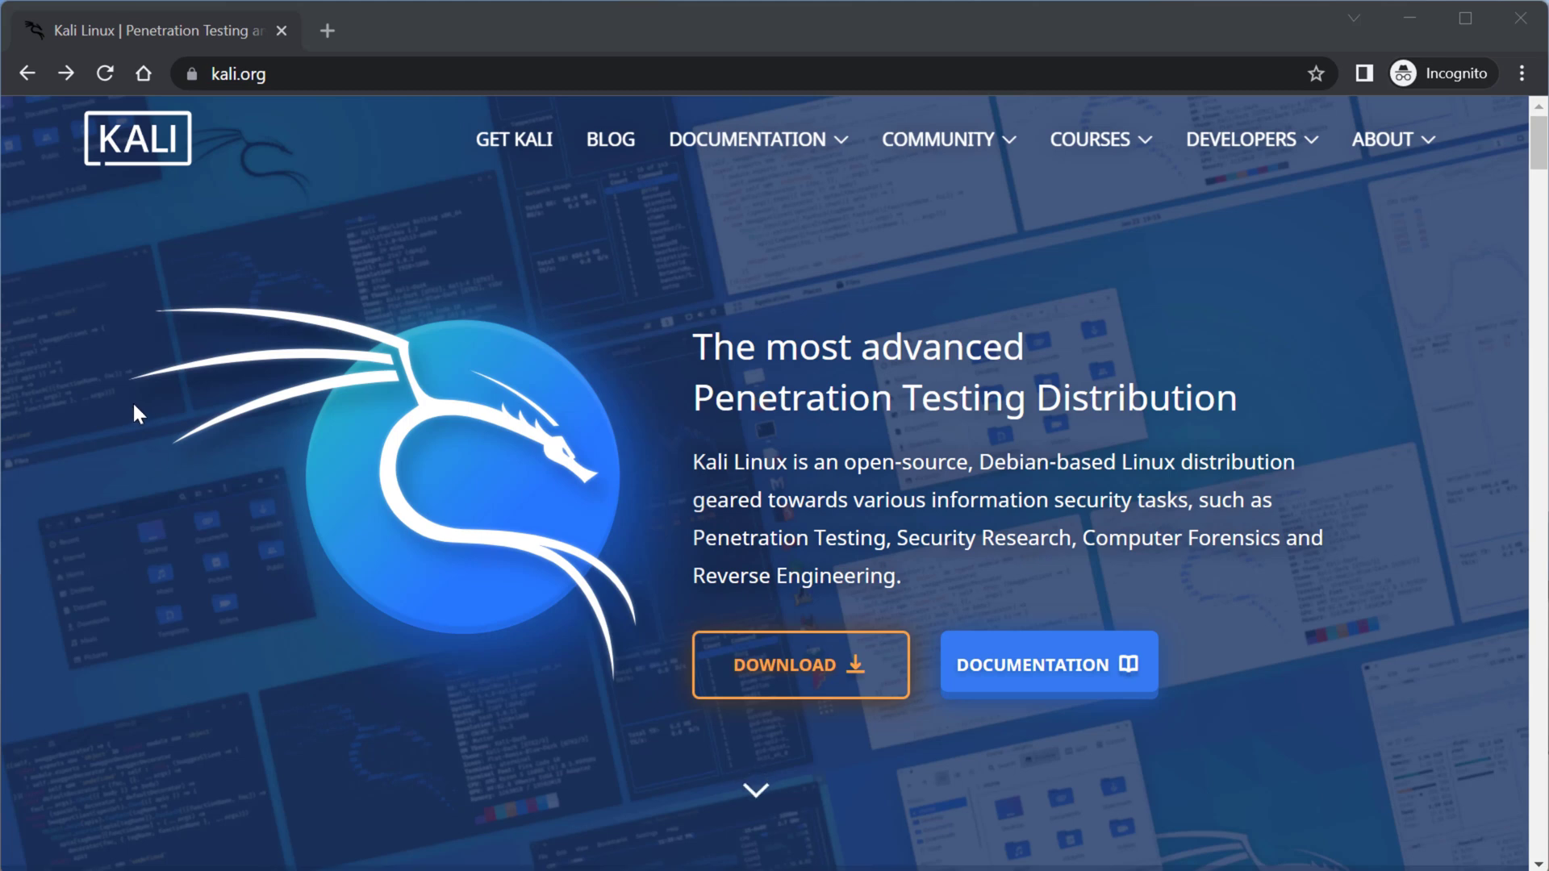
{"action": "mouse_move", "coordinate": [111, 433]}
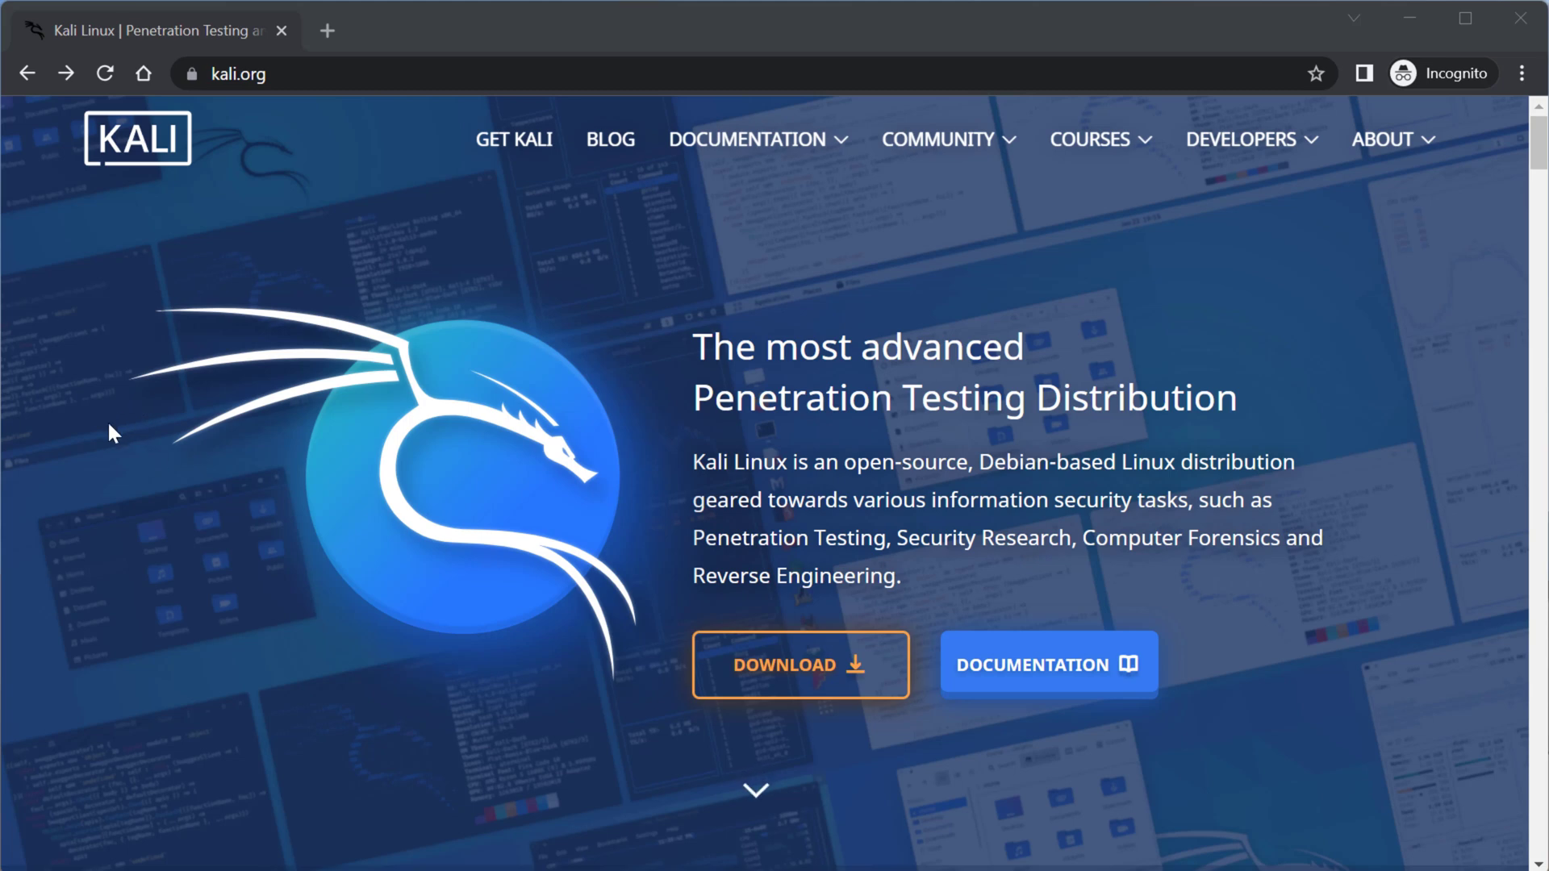
{"action": "mouse_move", "coordinate": [98, 411]}
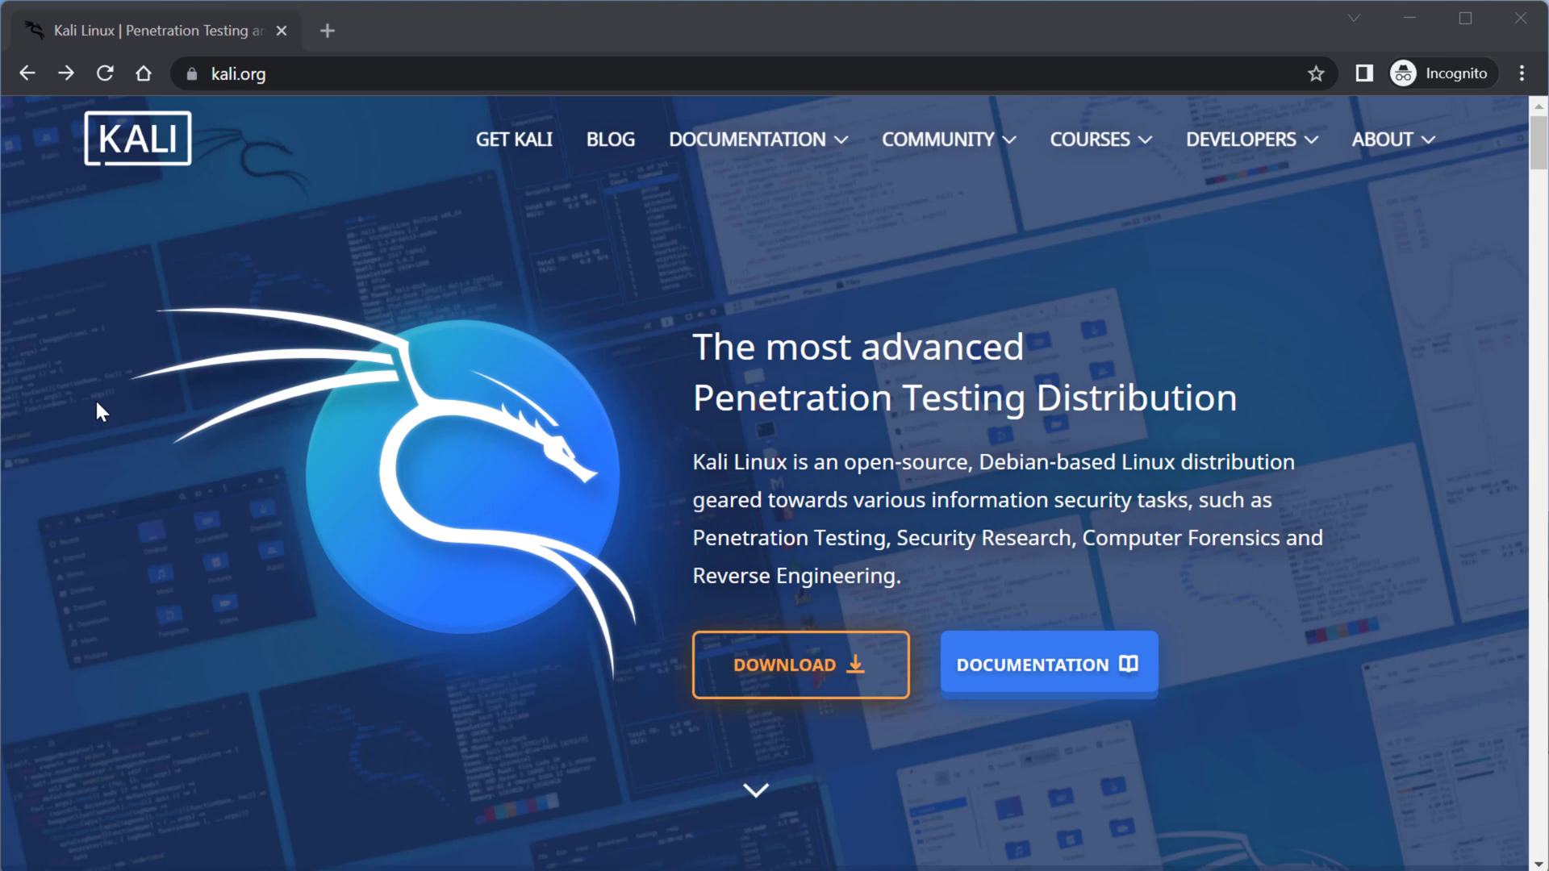
{"action": "mouse_move", "coordinate": [87, 410]}
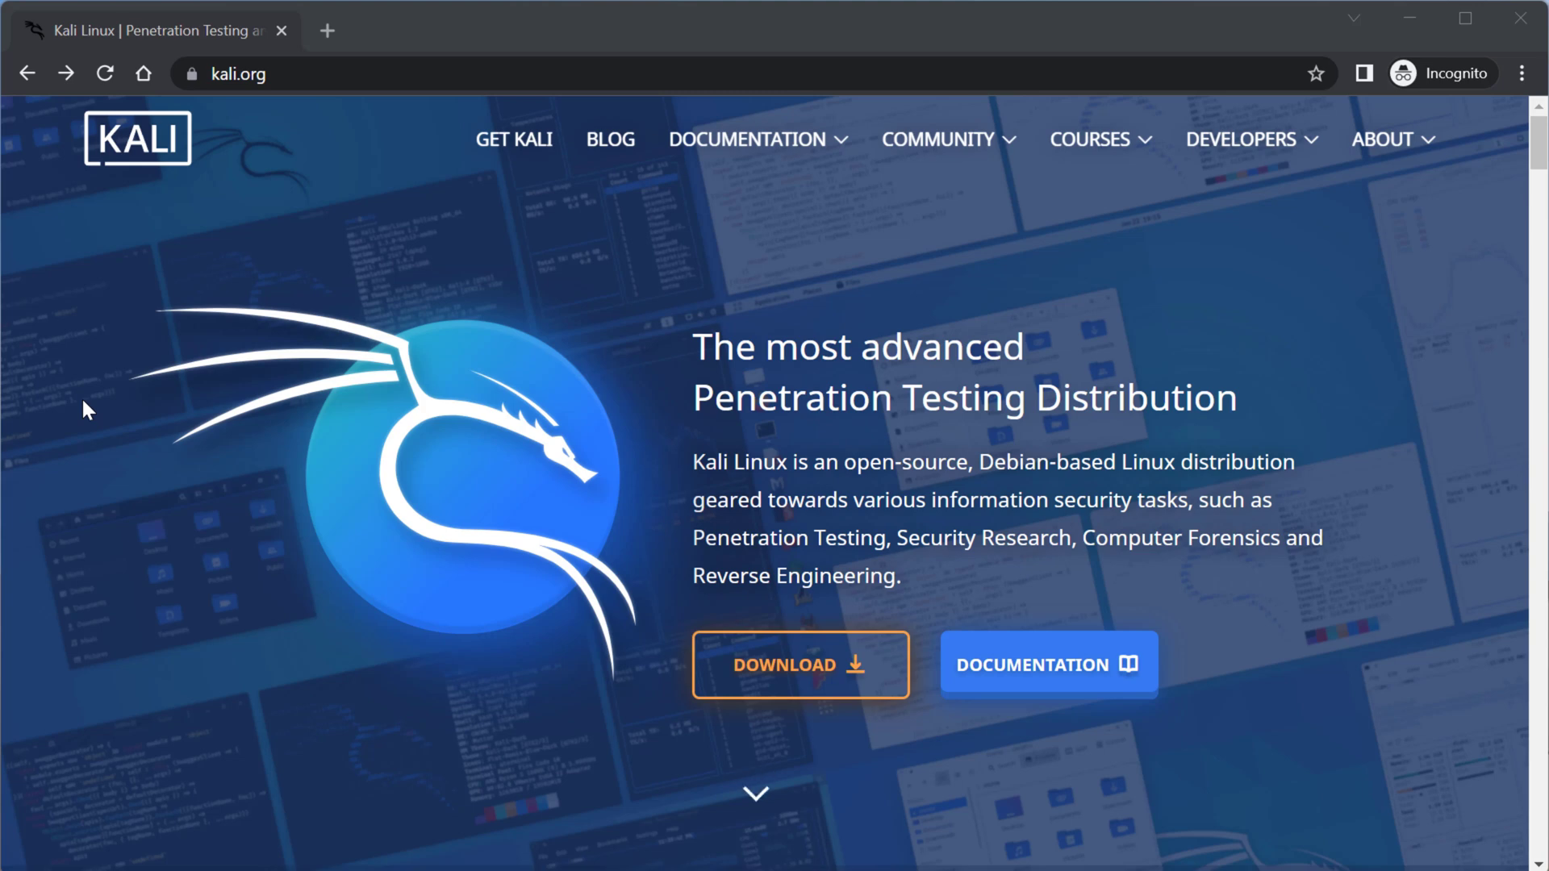
{"action": "mouse_move", "coordinate": [419, 386]}
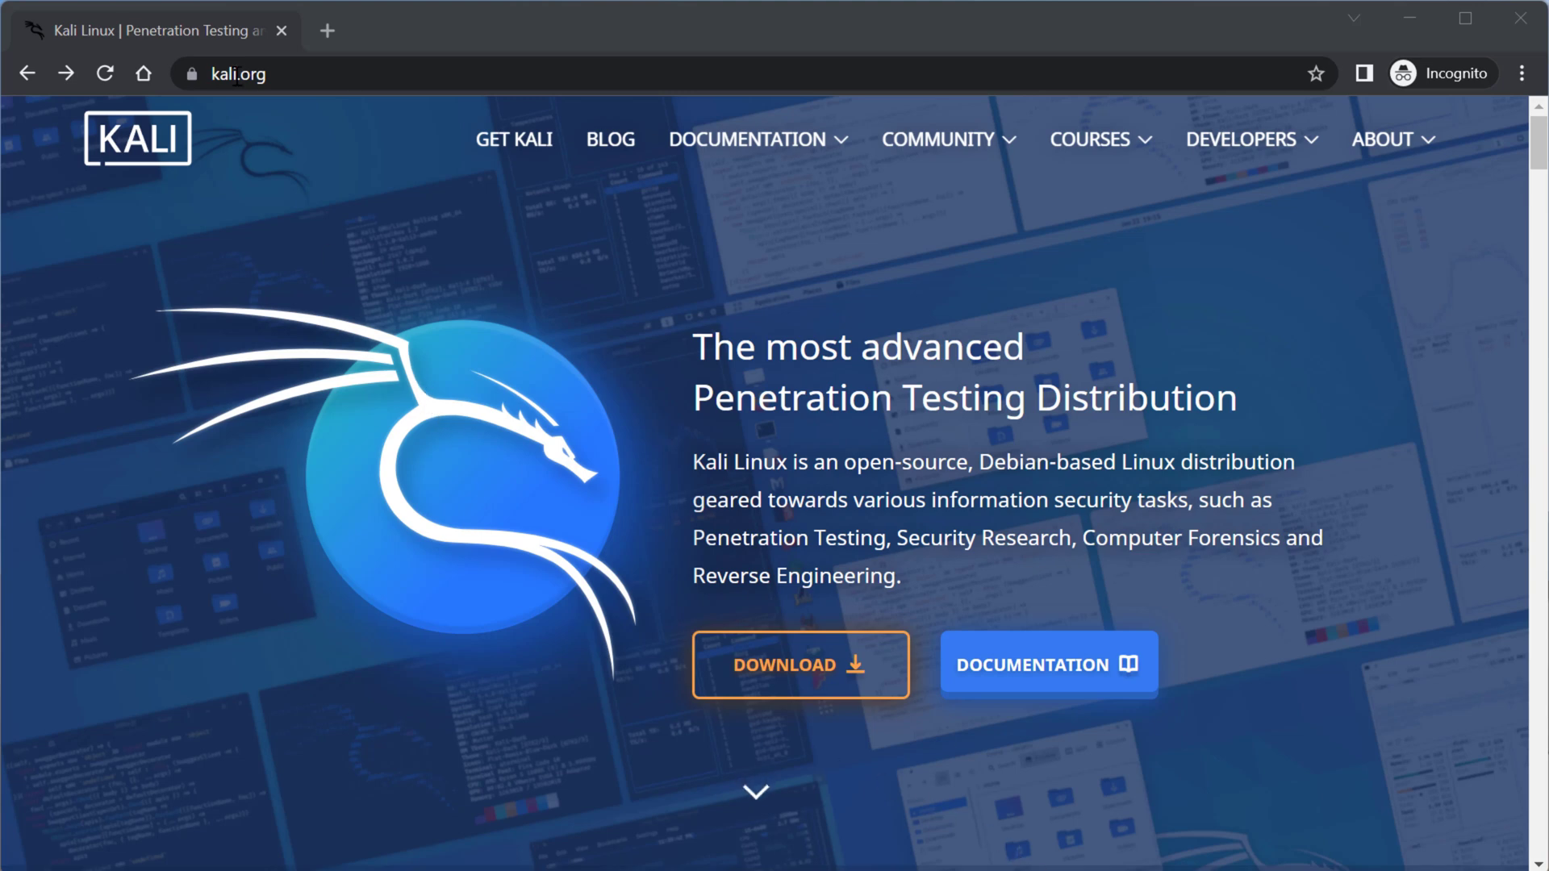
{"action": "mouse_move", "coordinate": [798, 667]}
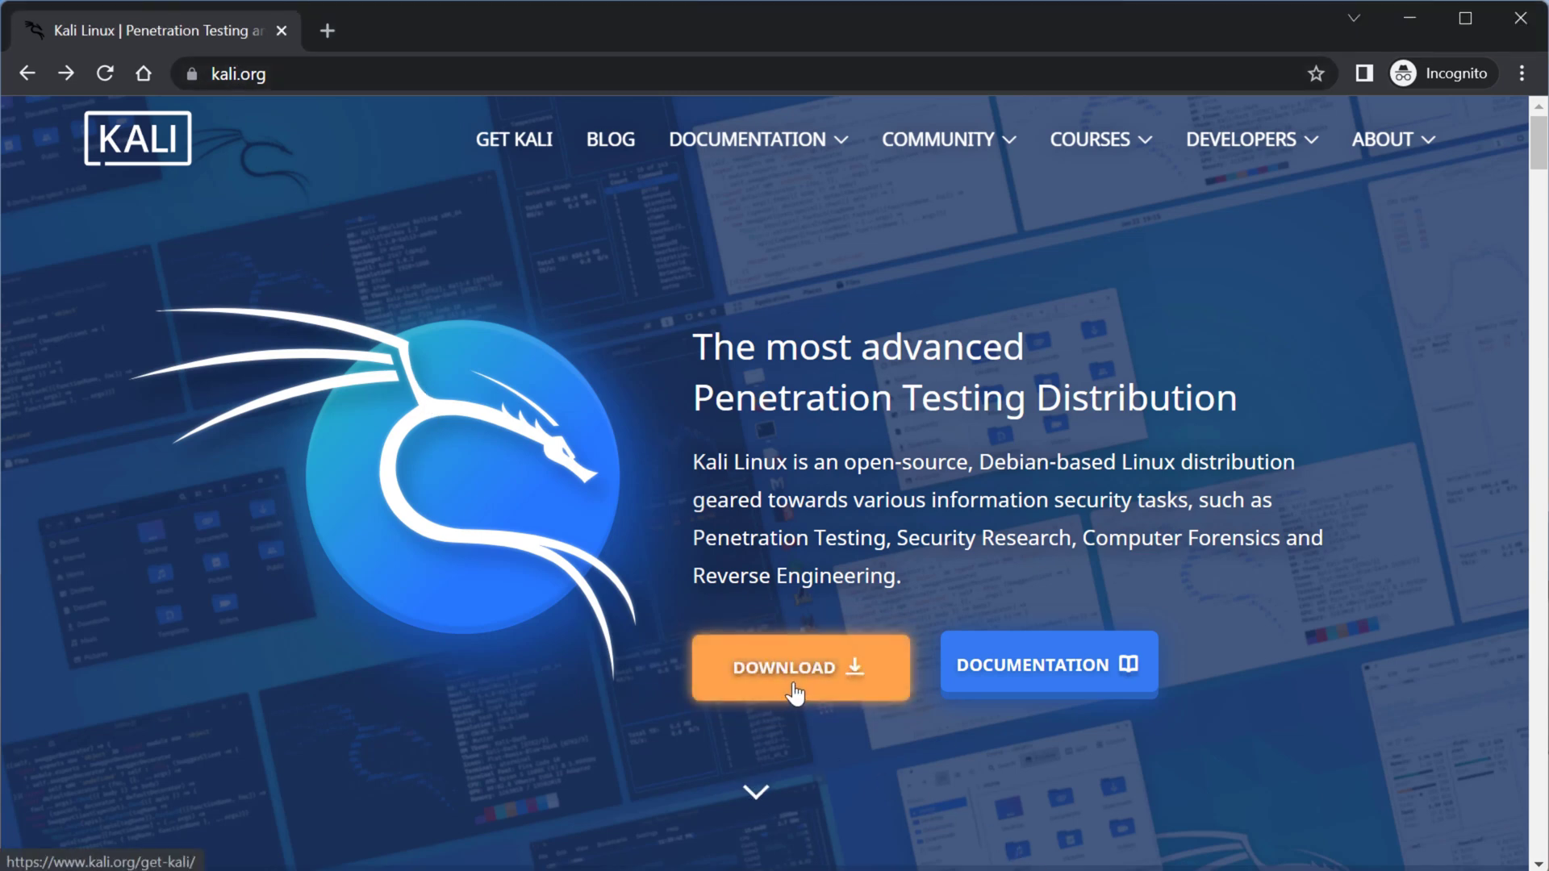
Go to the Get Kali download page and reach the 64-bit VMware and VirtualBox images
{"action": "left_click", "coordinate": [799, 667]}
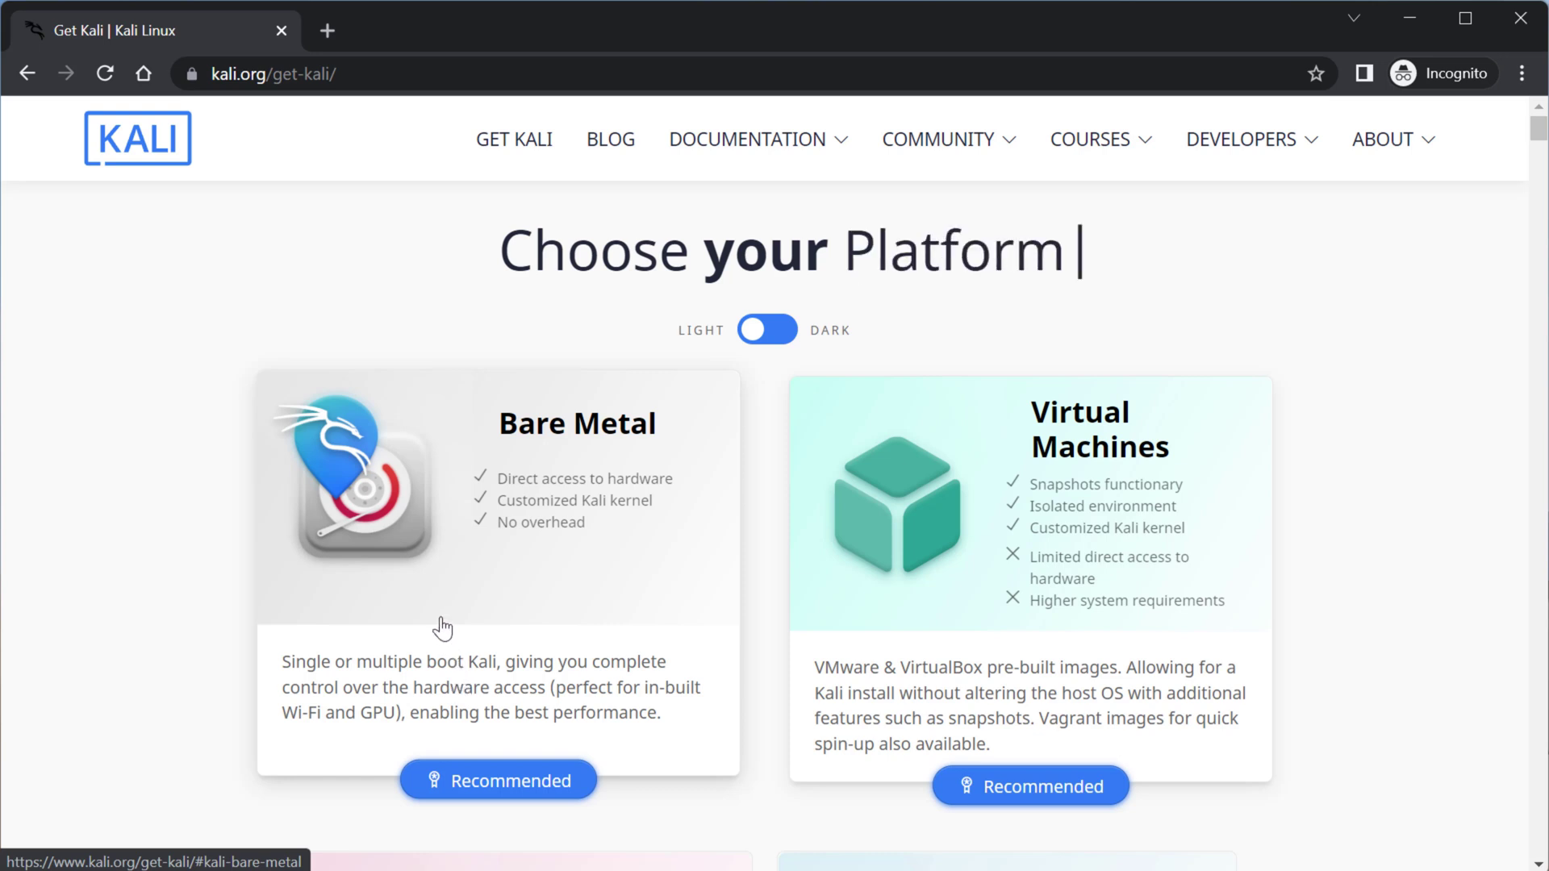
{"action": "mouse_move", "coordinate": [1117, 568]}
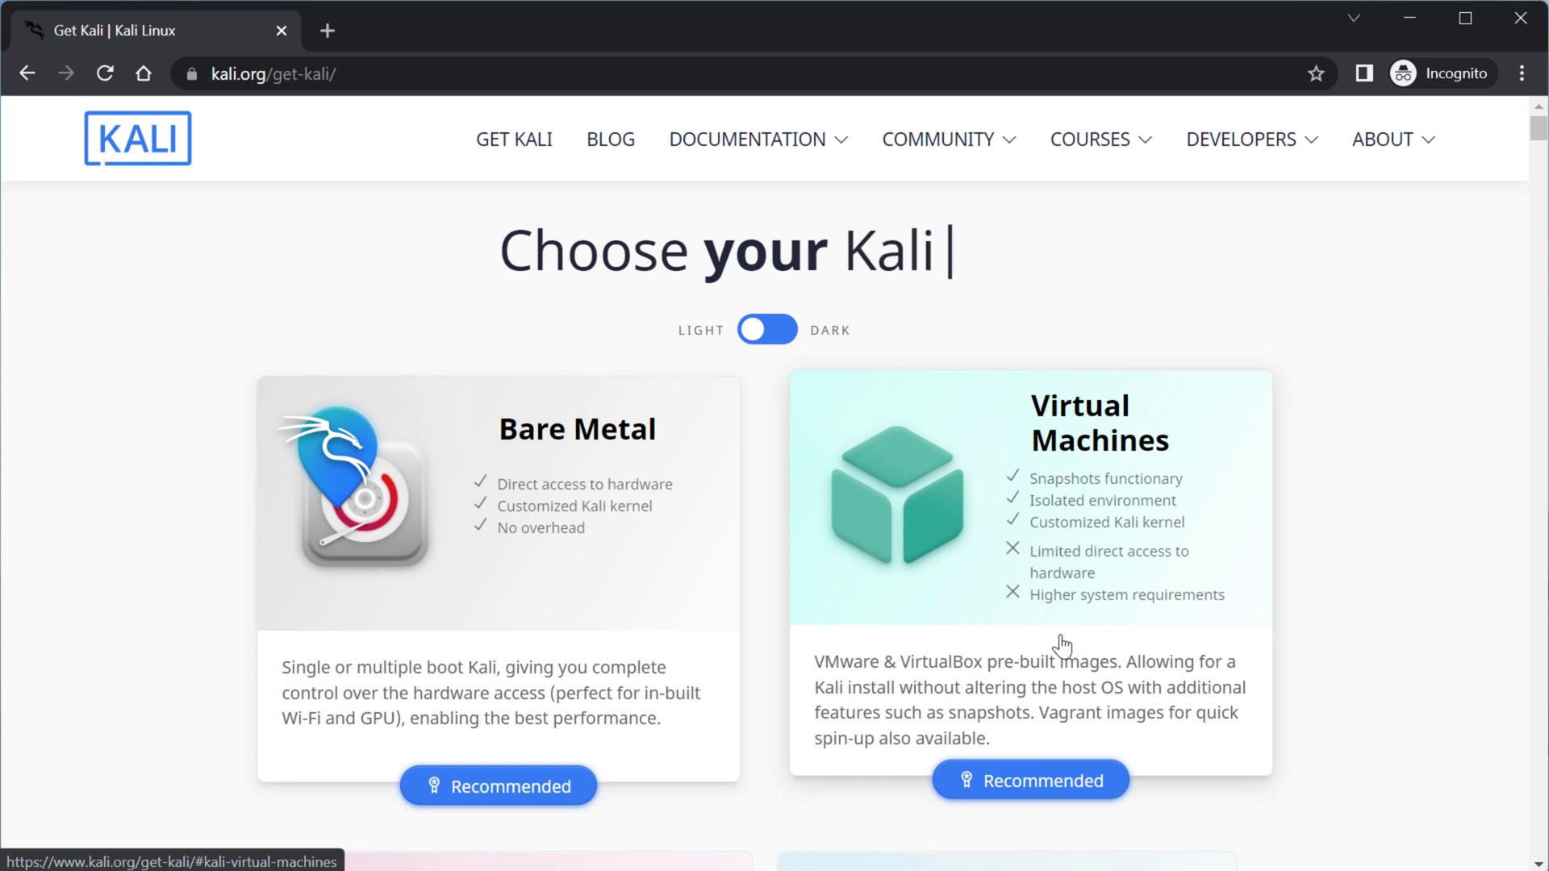
{"action": "mouse_move", "coordinate": [1053, 648]}
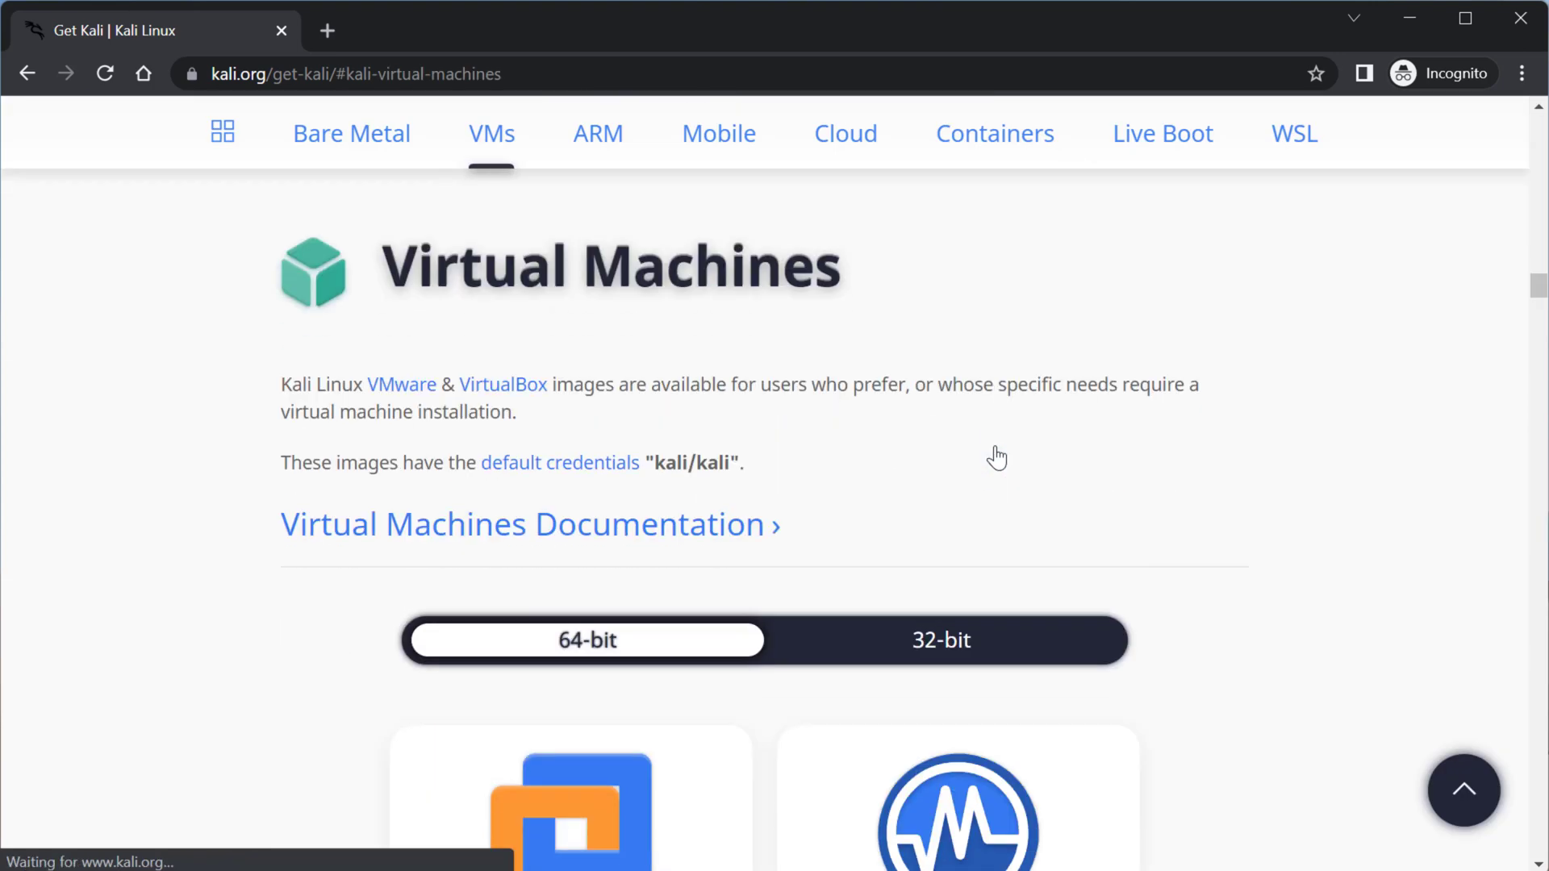
{"action": "scroll", "scroll_direction": "down", "scroll_amount": 3}
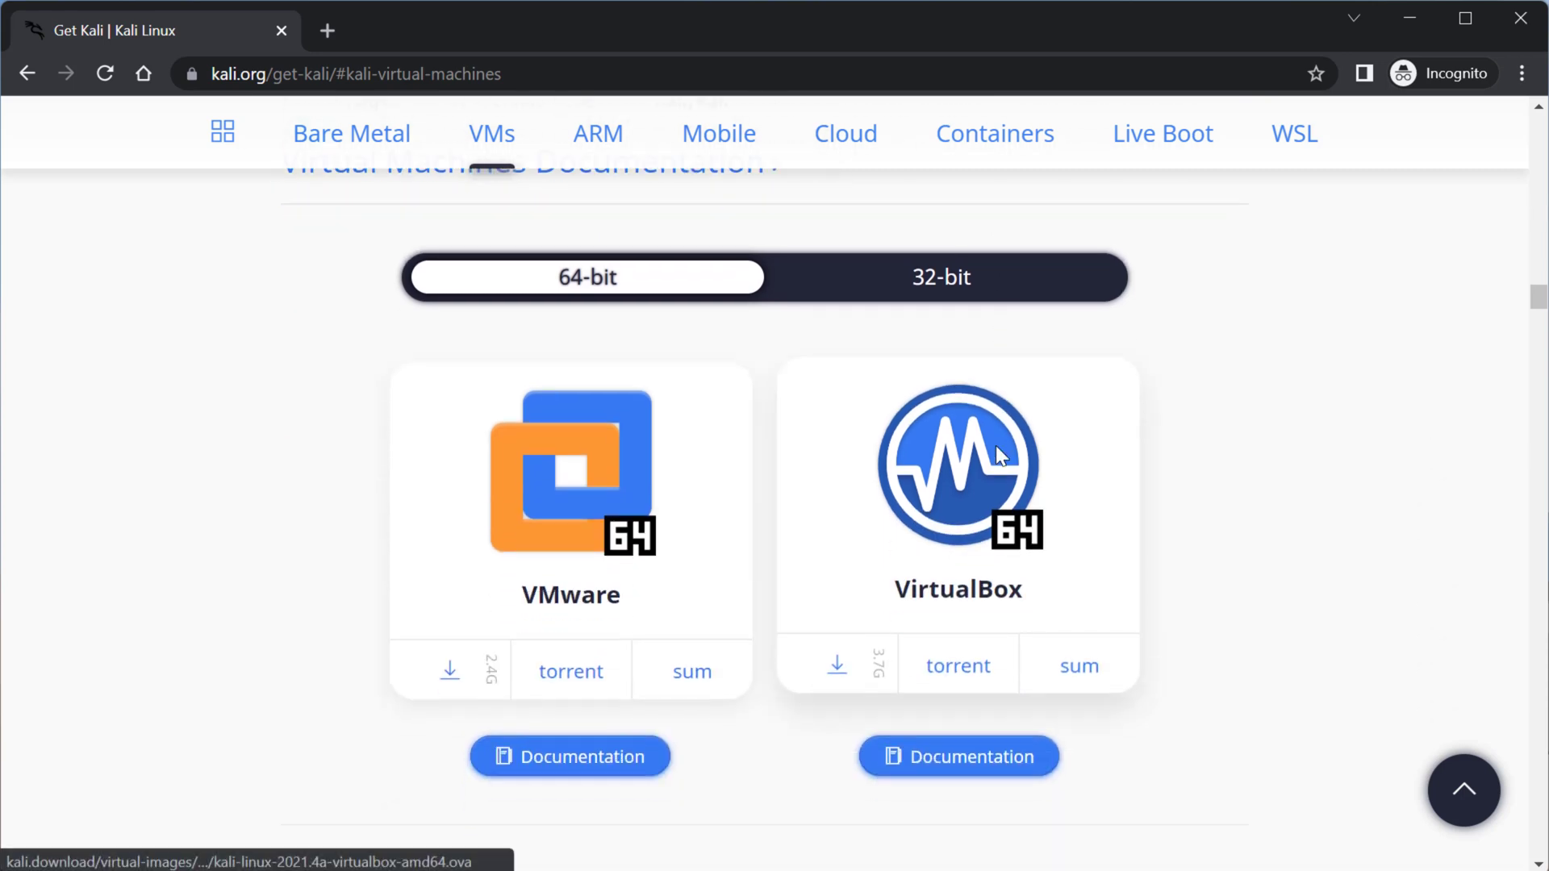
{"action": "mouse_move", "coordinate": [1308, 736]}
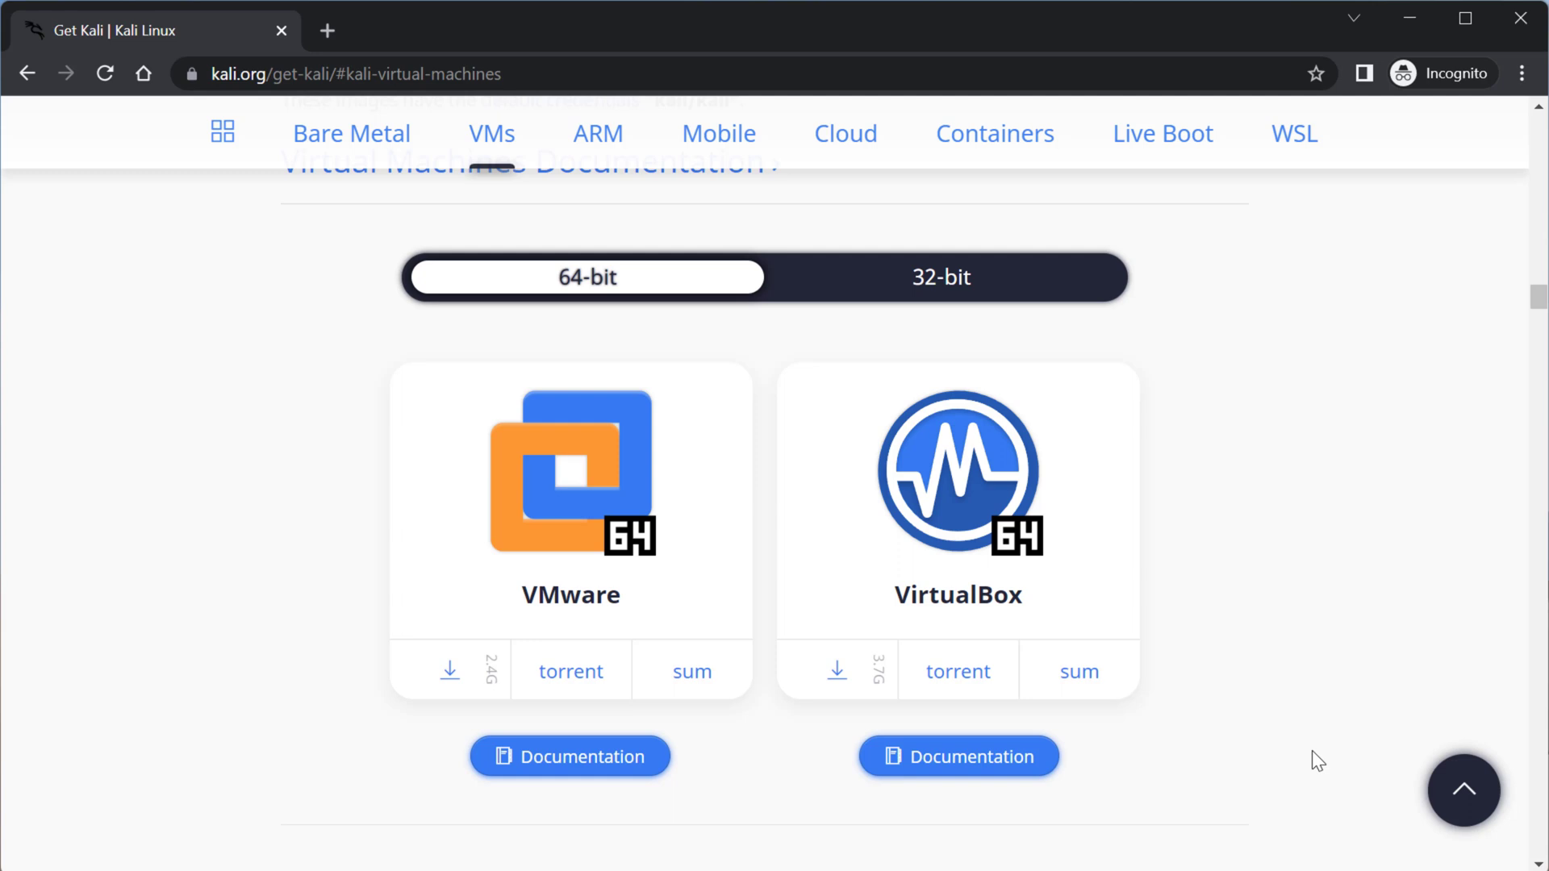
Scroll past the Bare Metal installers back to the VMware and VirtualBox image downloads
{"action": "scroll", "scroll_direction": "up", "scroll_amount": 3}
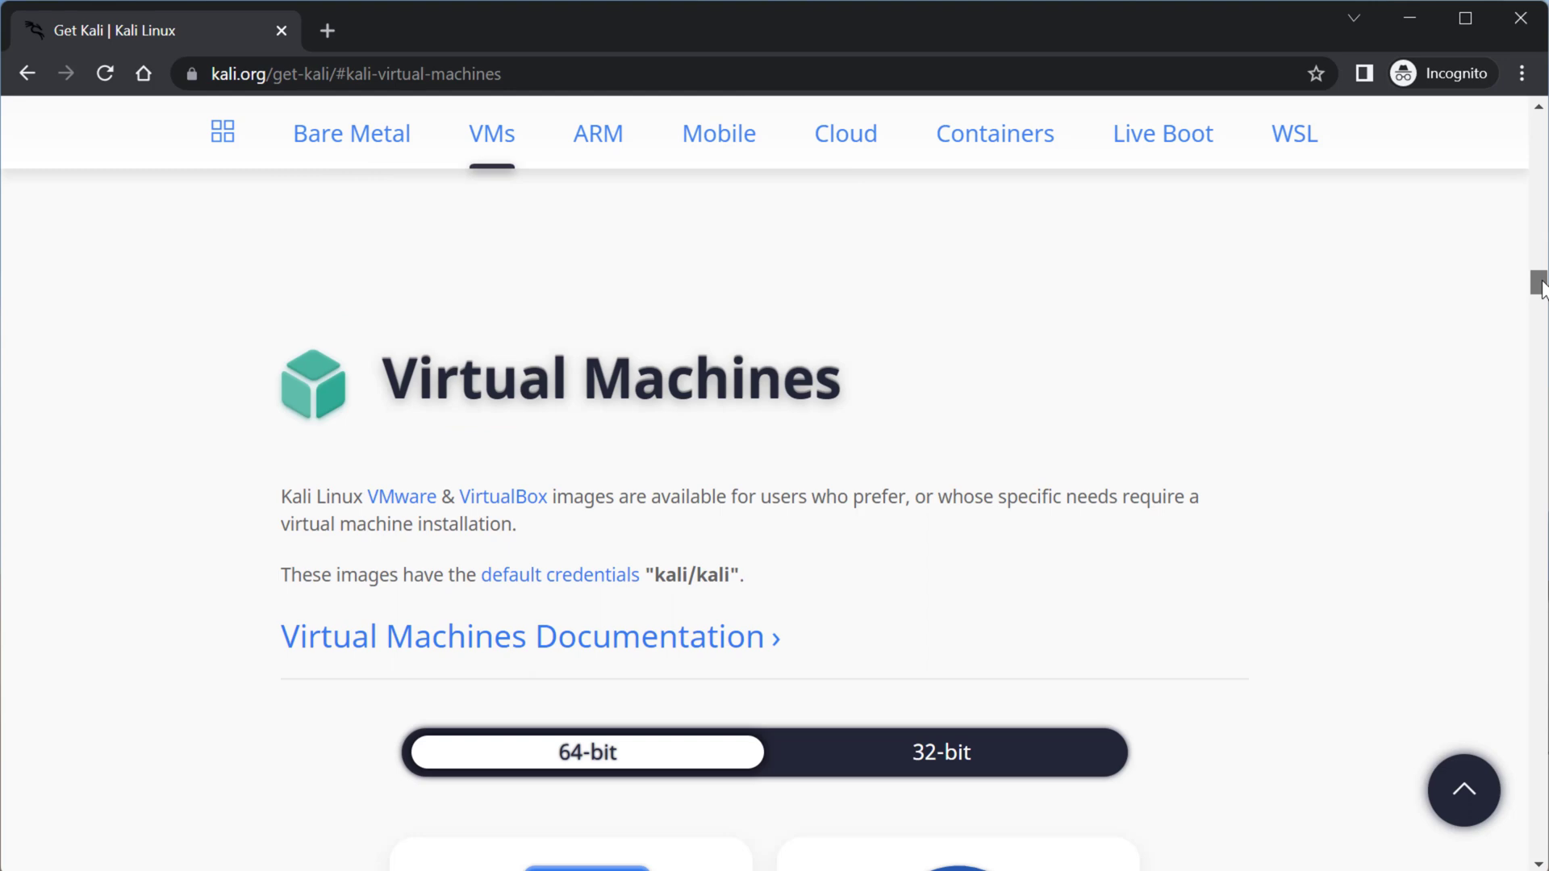
{"action": "scroll", "scroll_direction": "down", "scroll_amount": 3}
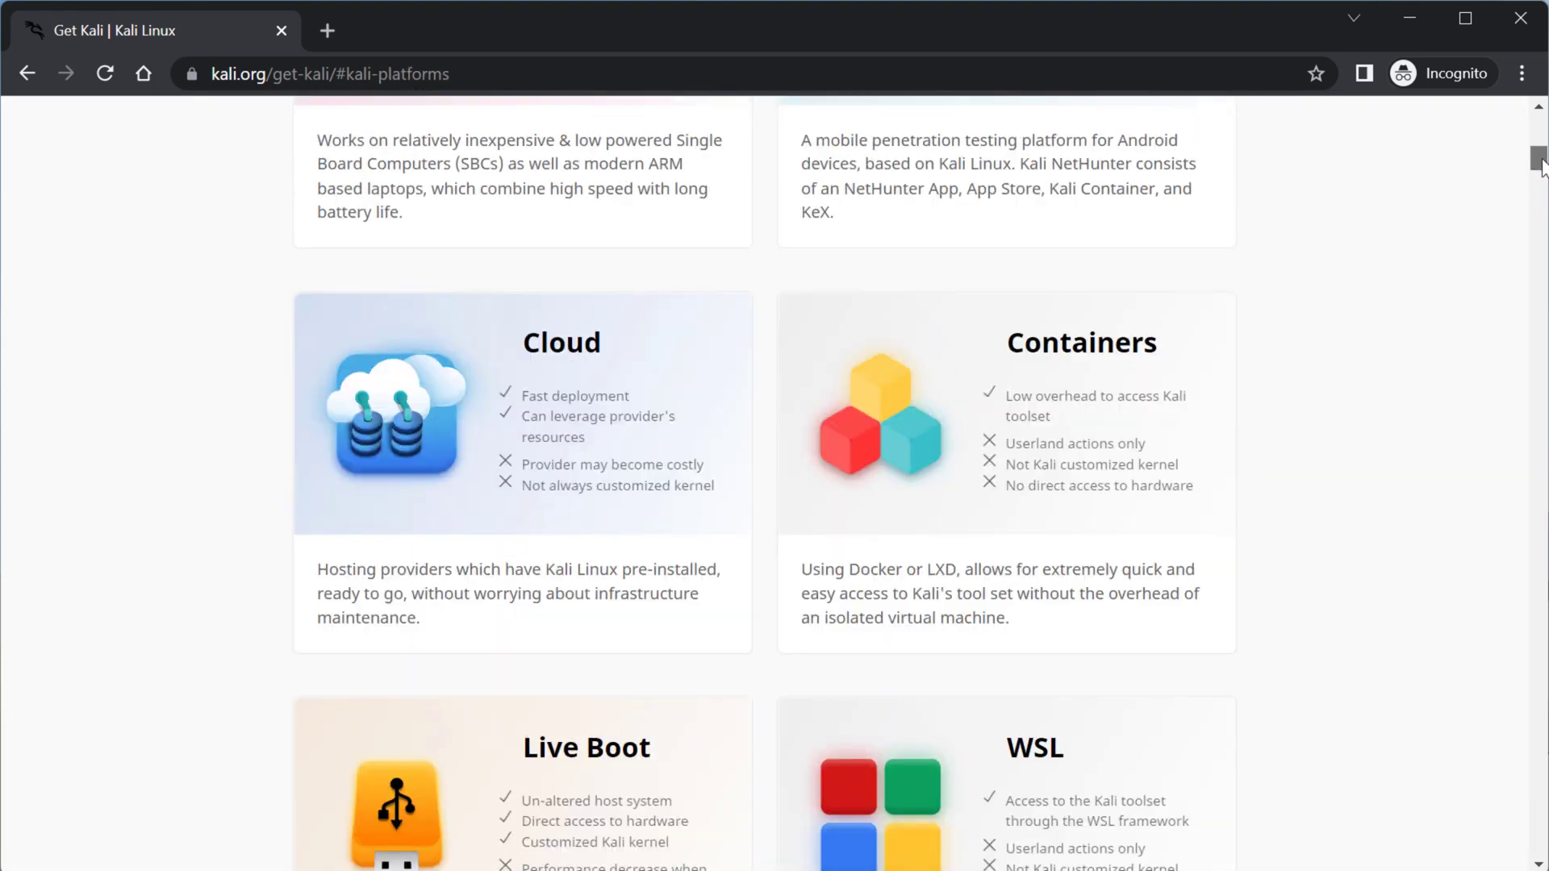
{"action": "scroll", "scroll_direction": "up", "scroll_amount": 3}
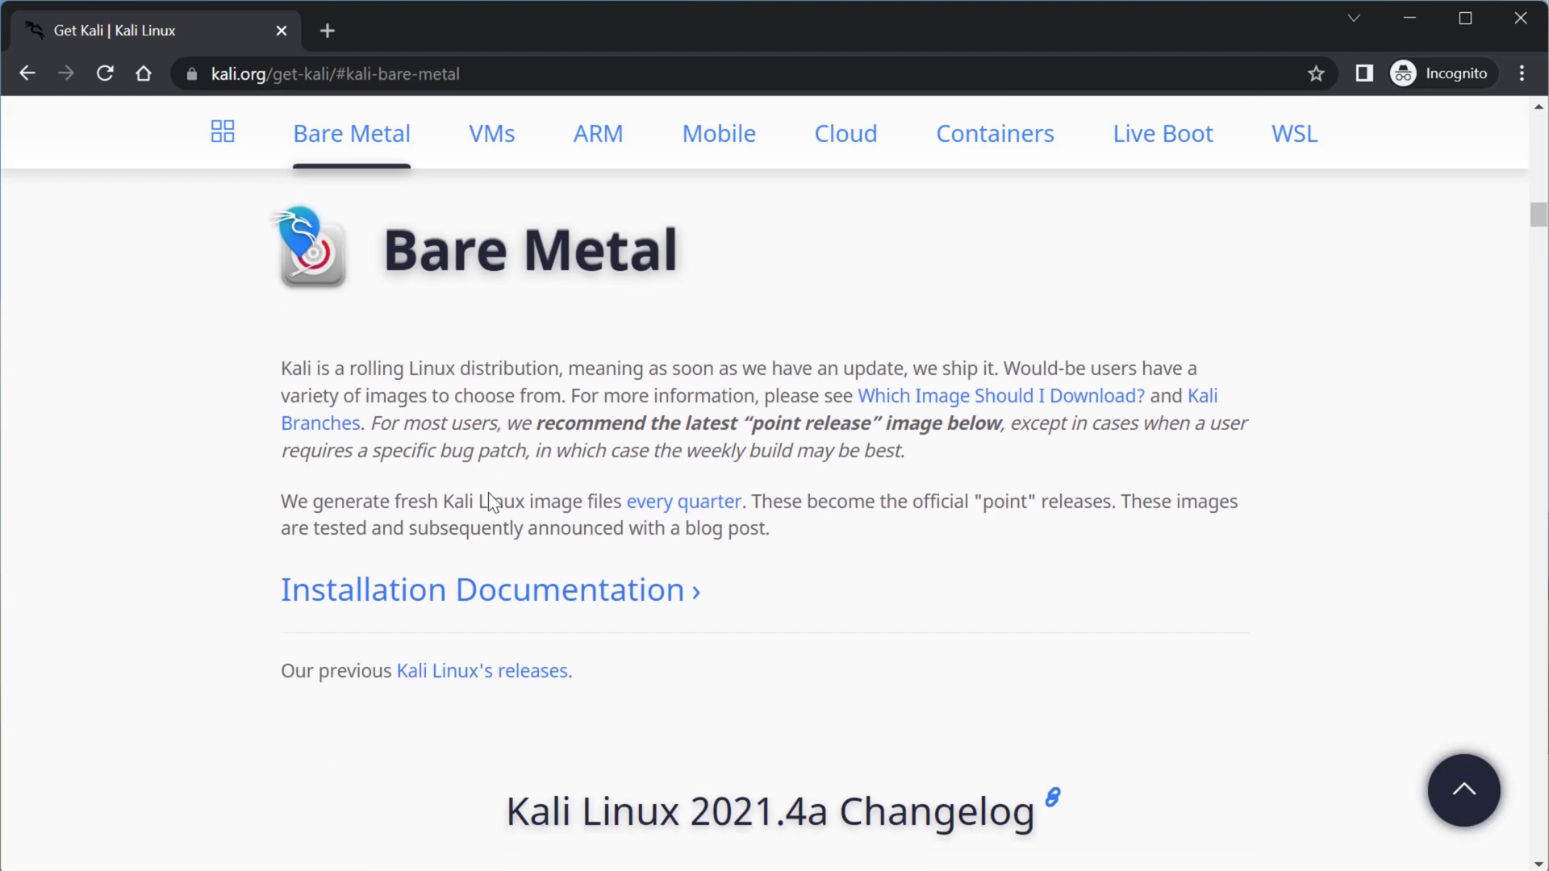
{"action": "scroll", "scroll_direction": "down", "scroll_amount": 3}
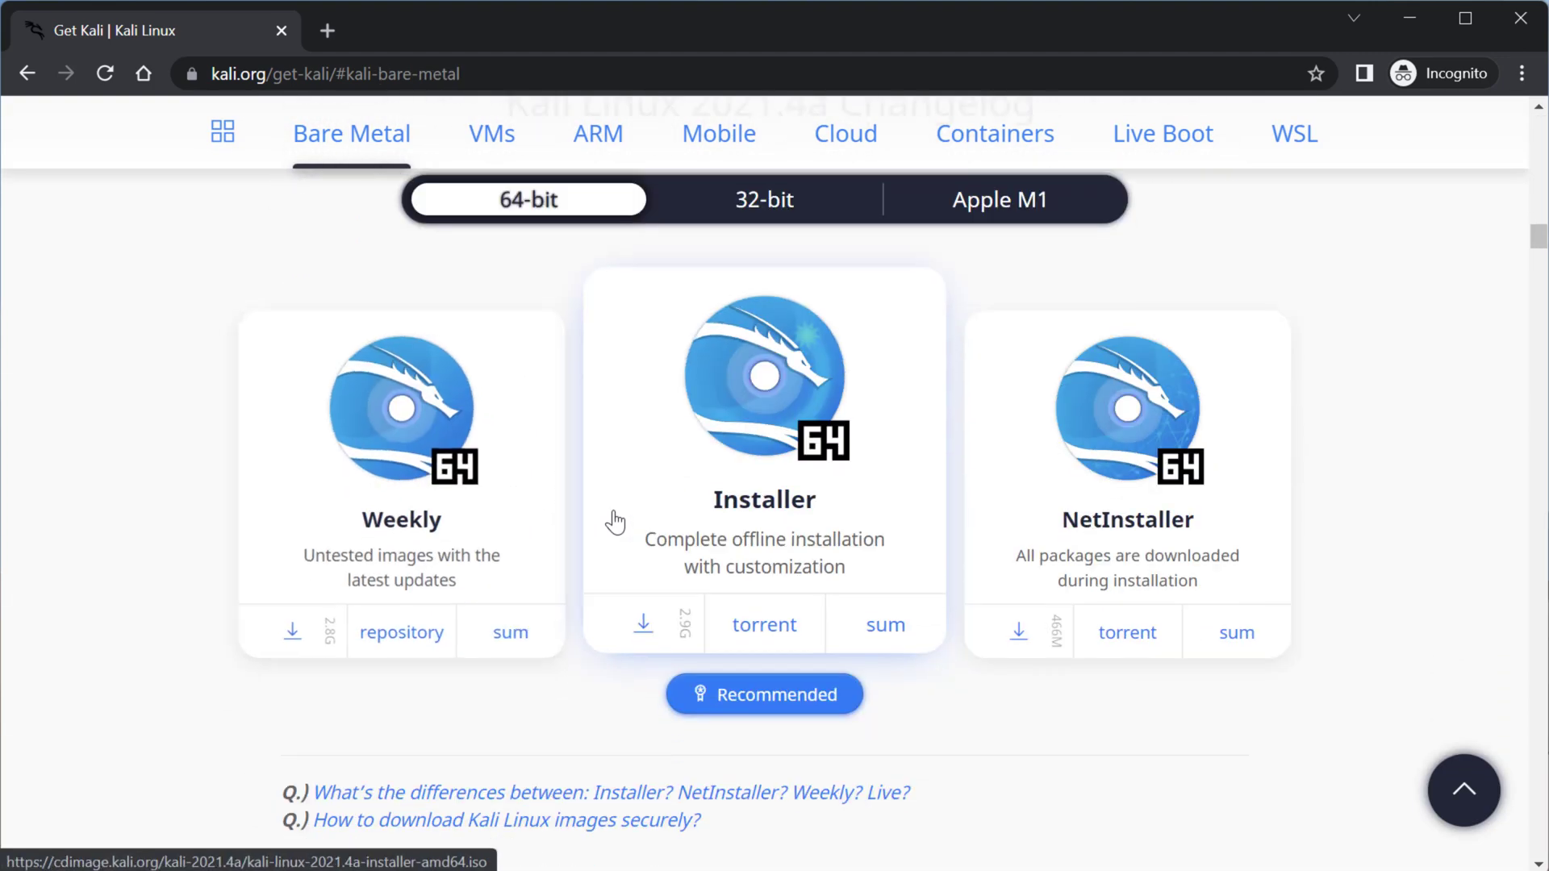
{"action": "mouse_move", "coordinate": [828, 568]}
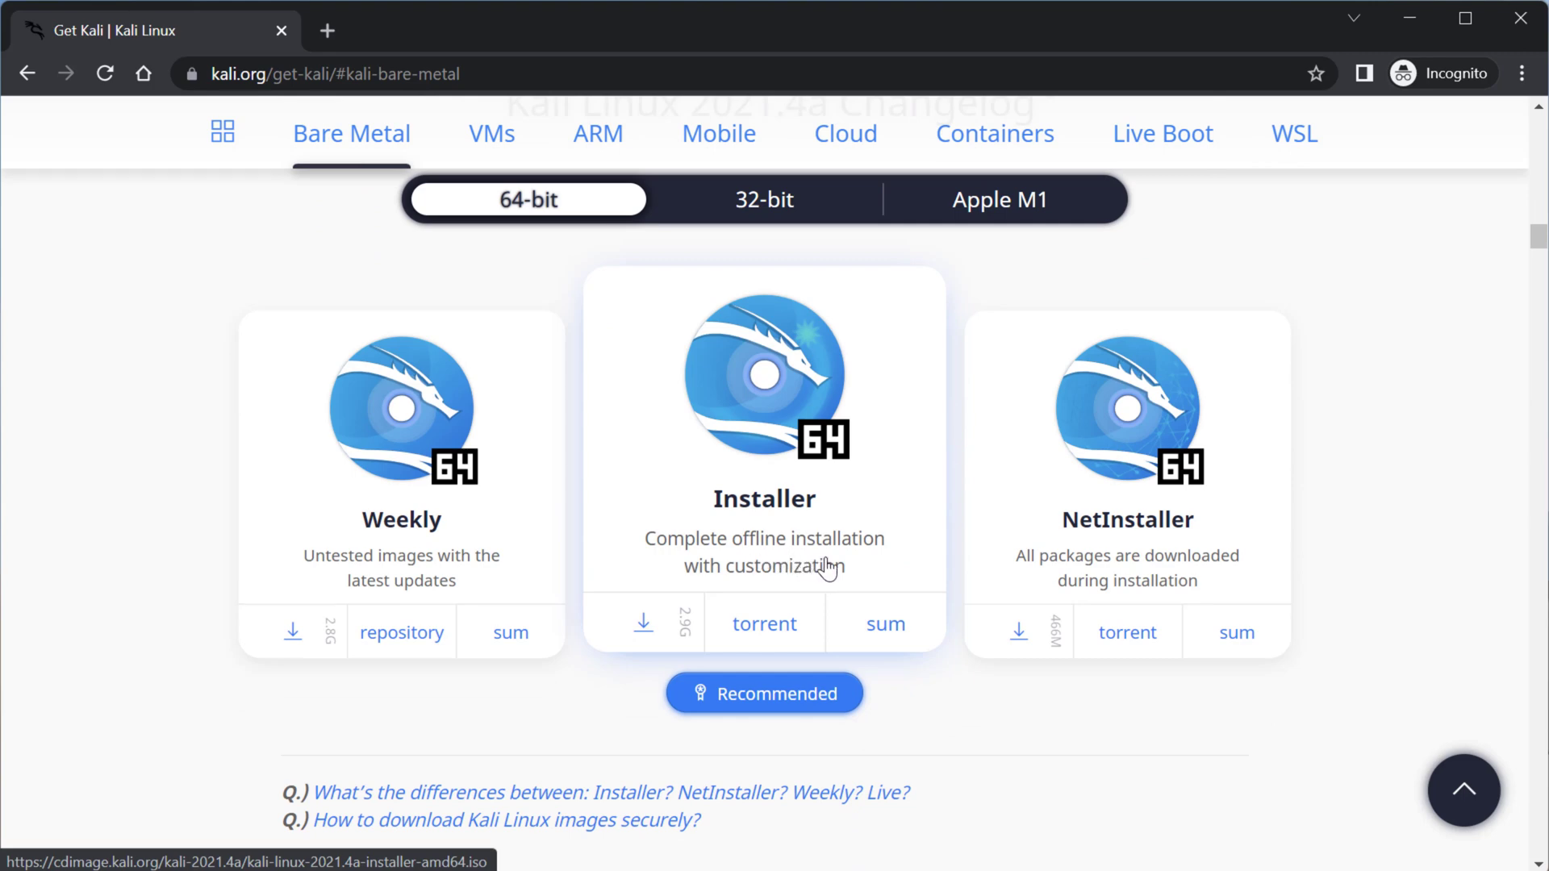
{"action": "mouse_move", "coordinate": [405, 429]}
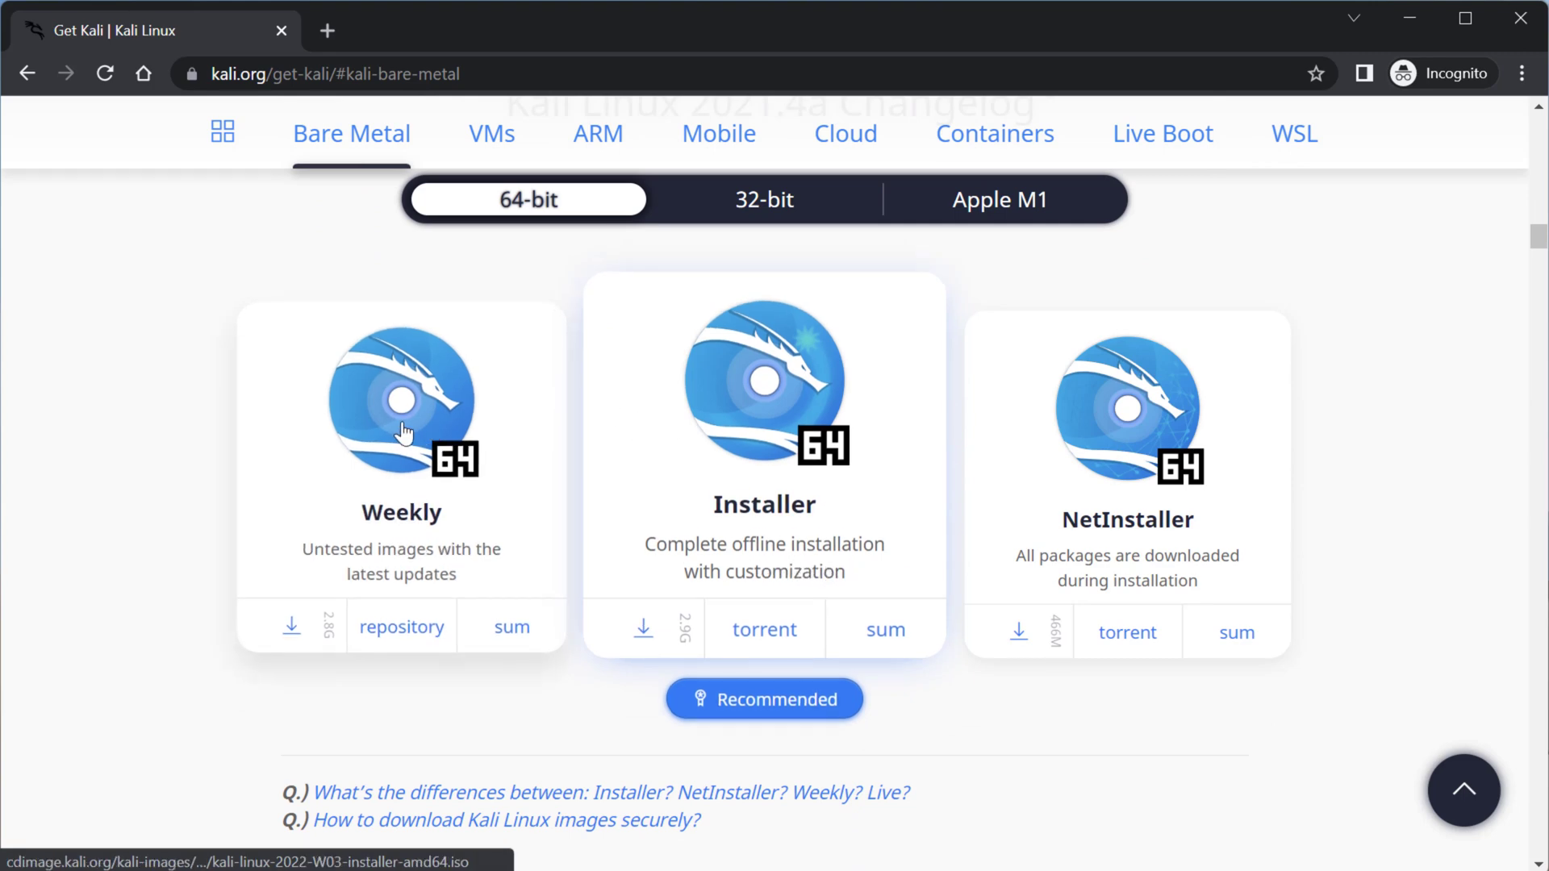
{"action": "scroll", "scroll_direction": "up", "scroll_amount": 3}
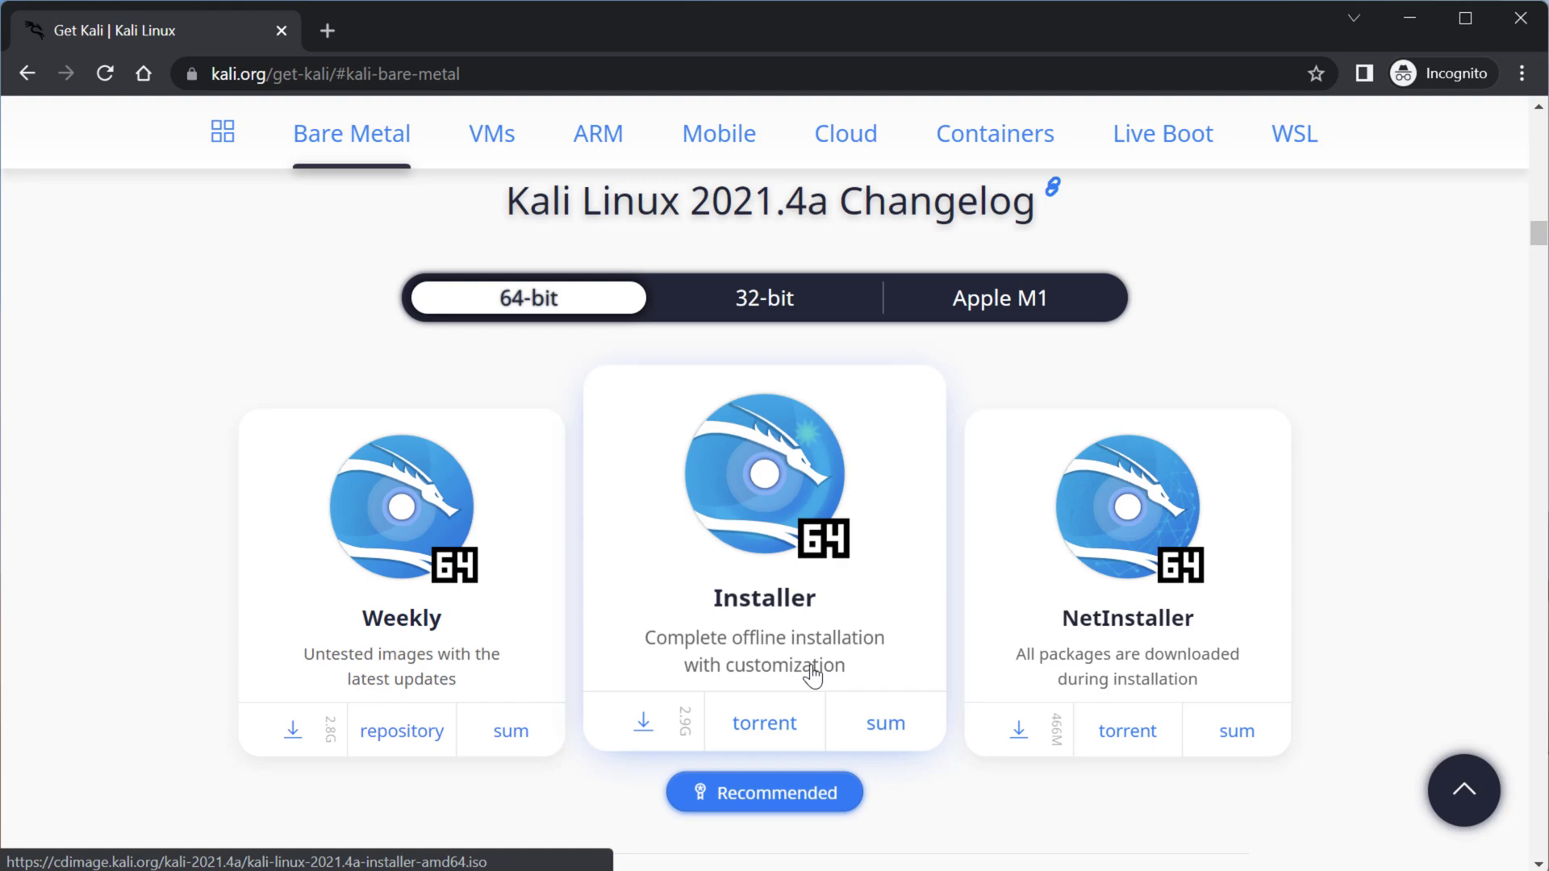
{"action": "scroll", "scroll_direction": "up", "scroll_amount": 3}
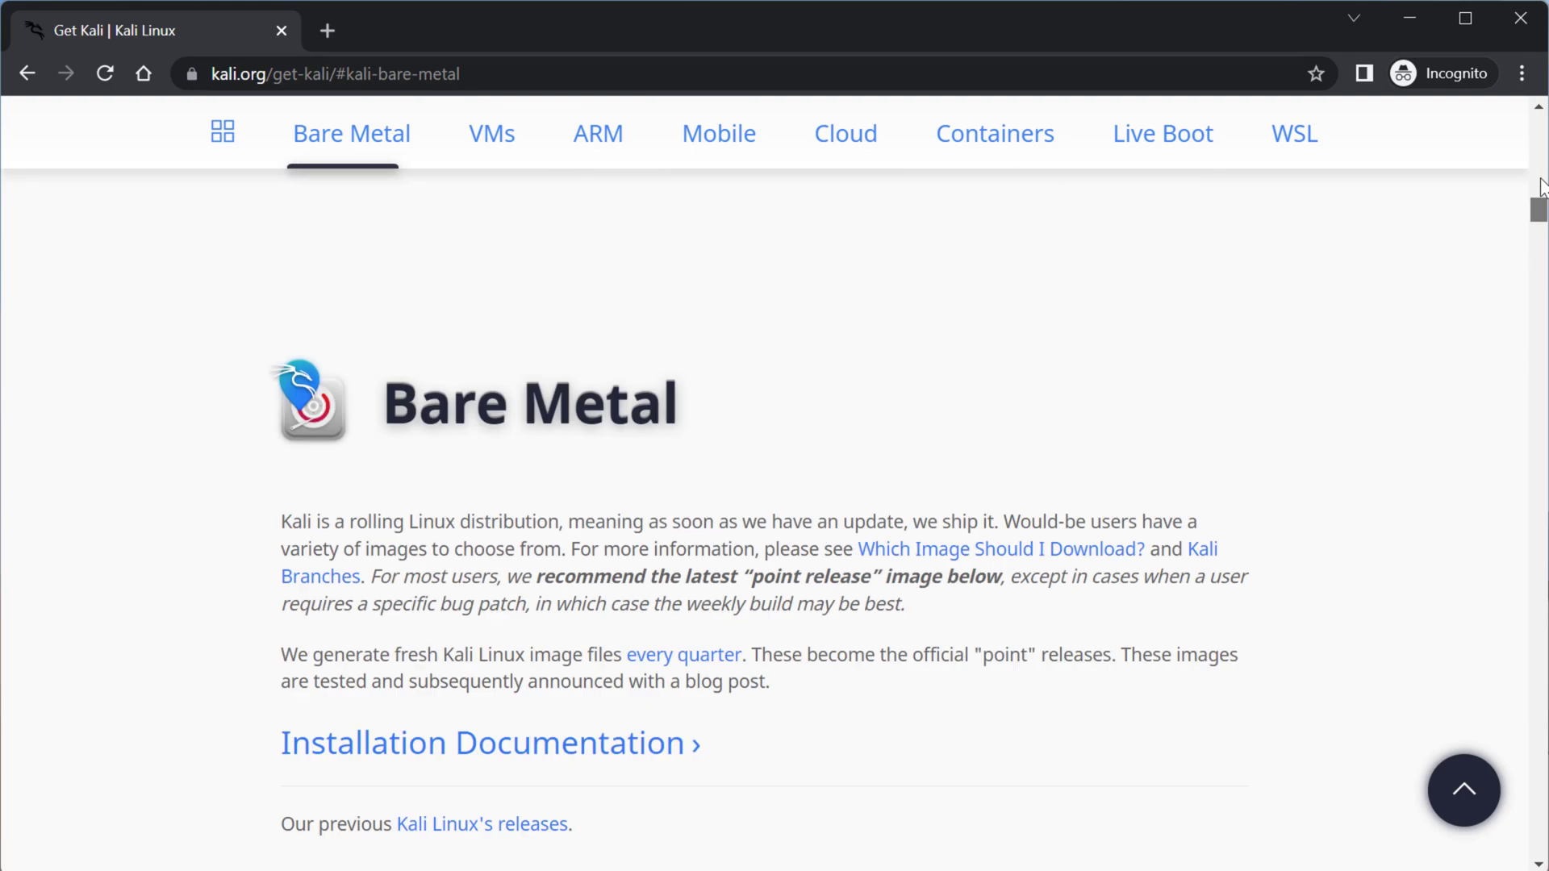
{"action": "scroll", "scroll_direction": "up", "scroll_amount": 3}
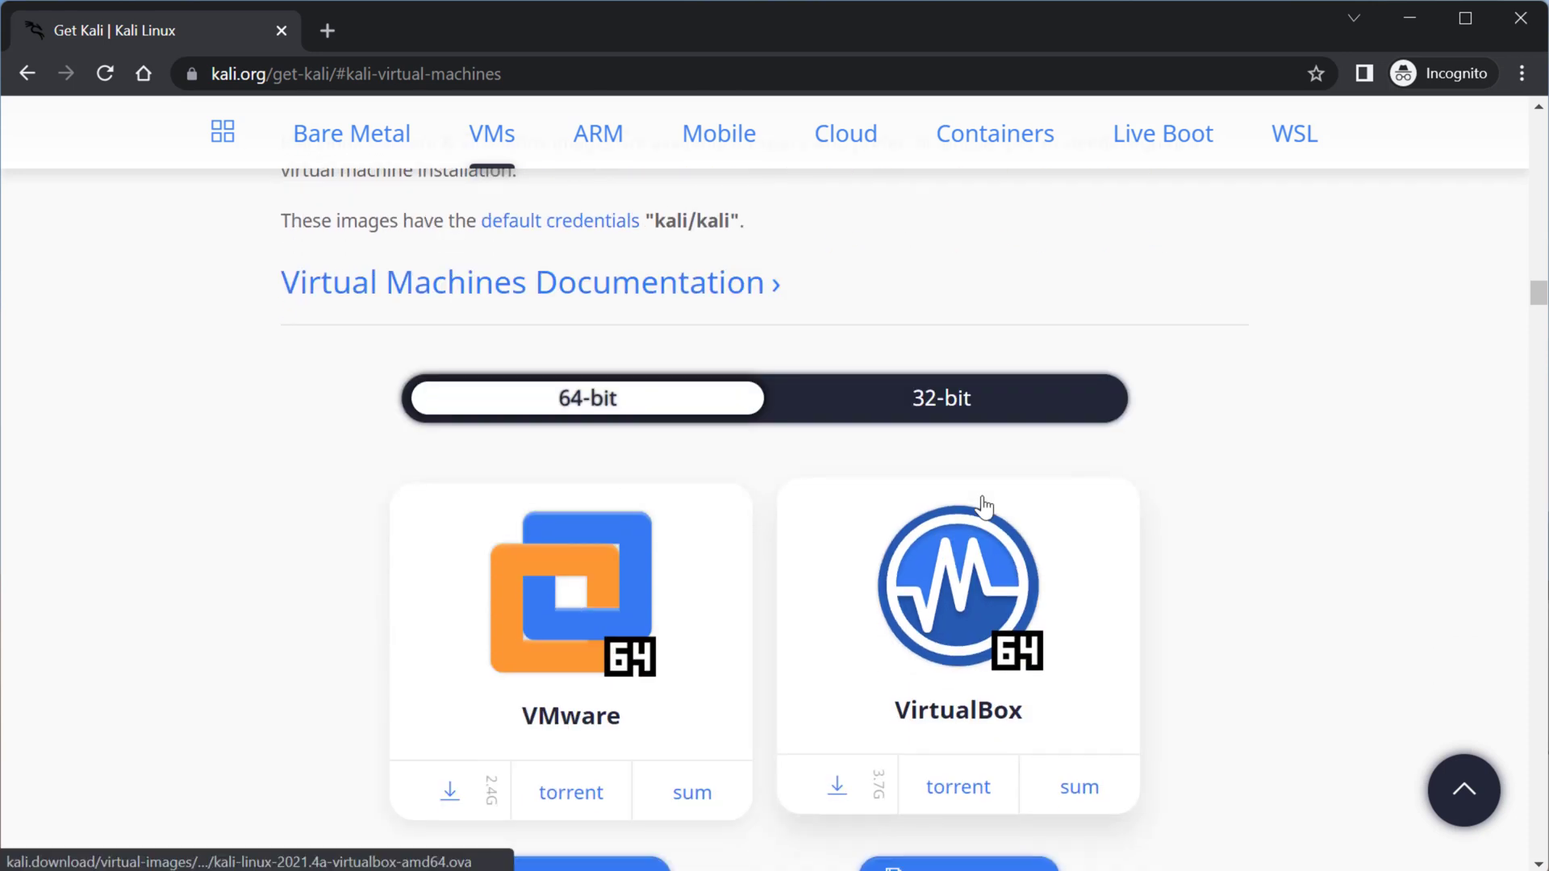
{"action": "mouse_move", "coordinate": [1032, 508]}
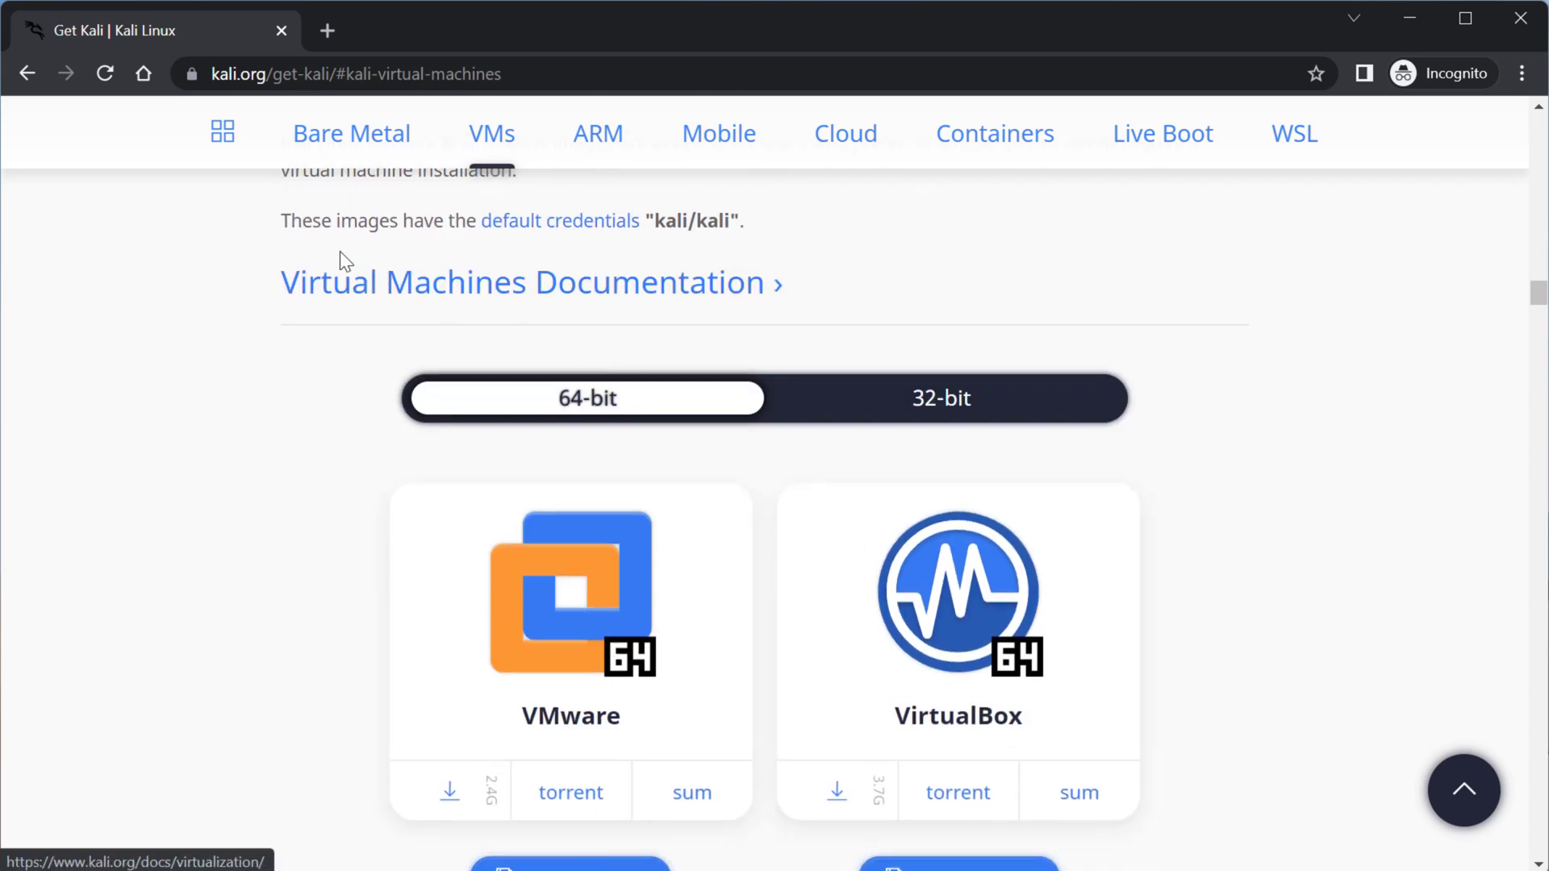
Download the 64-bit Kali 2021.4a VirtualBox .ova image
{"action": "scroll", "scroll_direction": "down", "scroll_amount": 3}
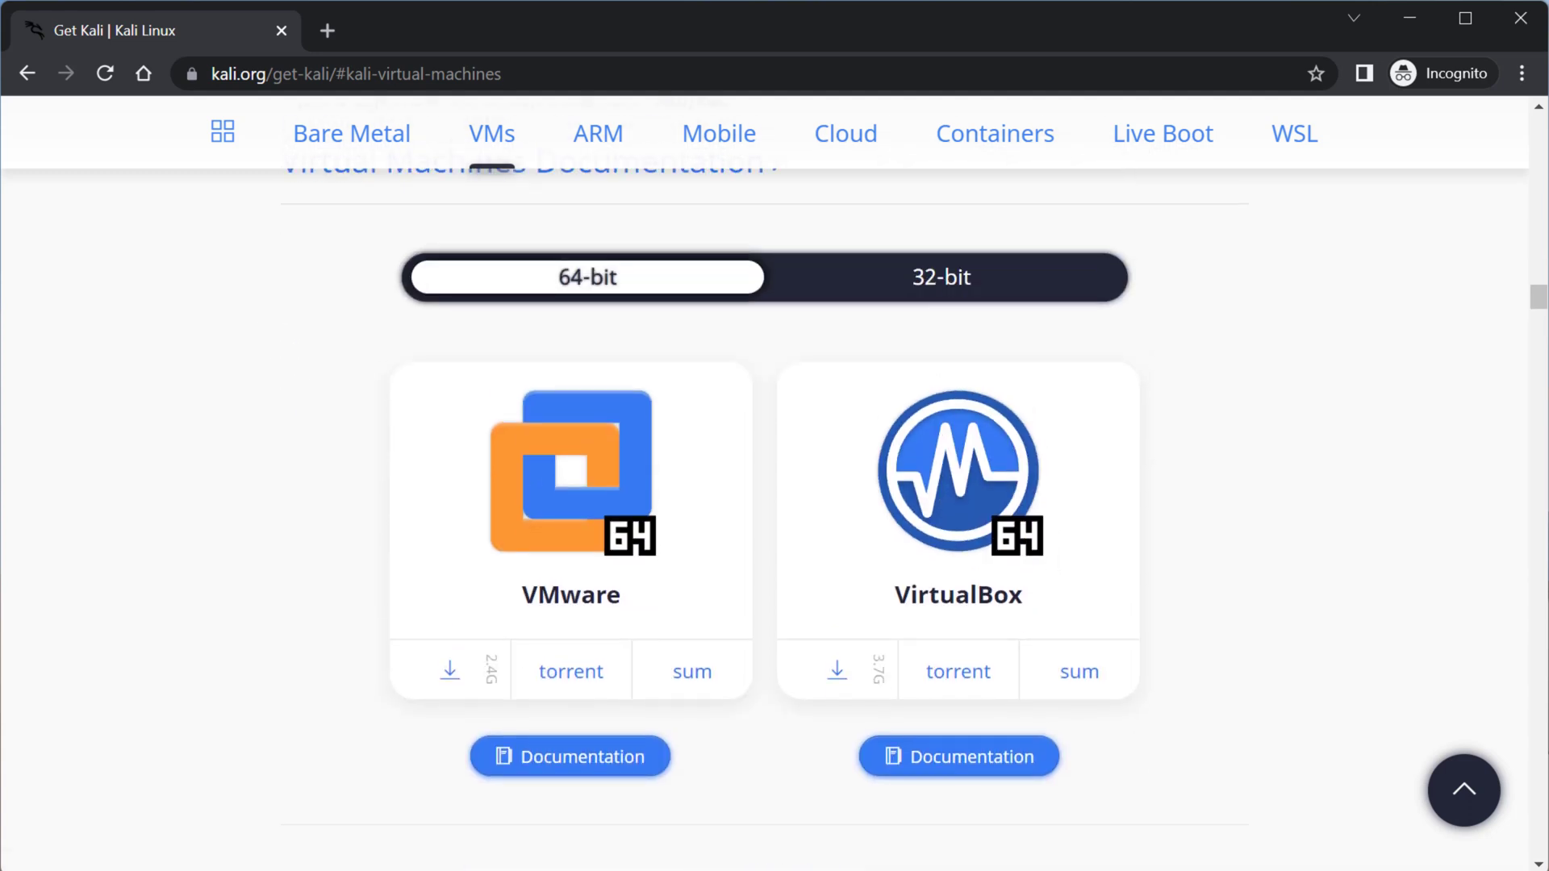
{"action": "mouse_move", "coordinate": [835, 668]}
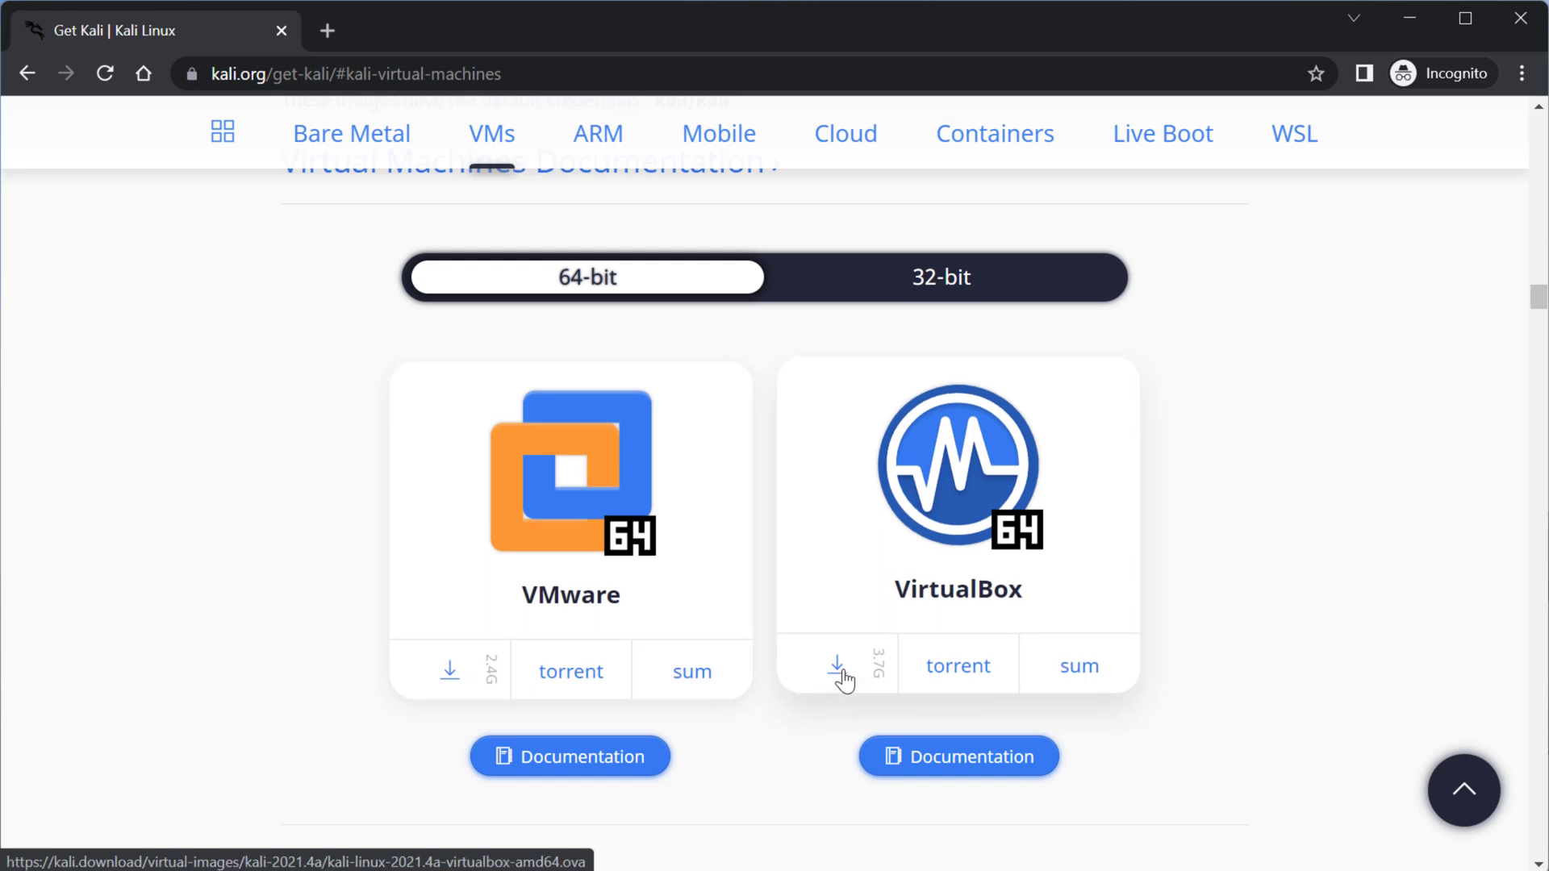
{"action": "left_click", "coordinate": [836, 670]}
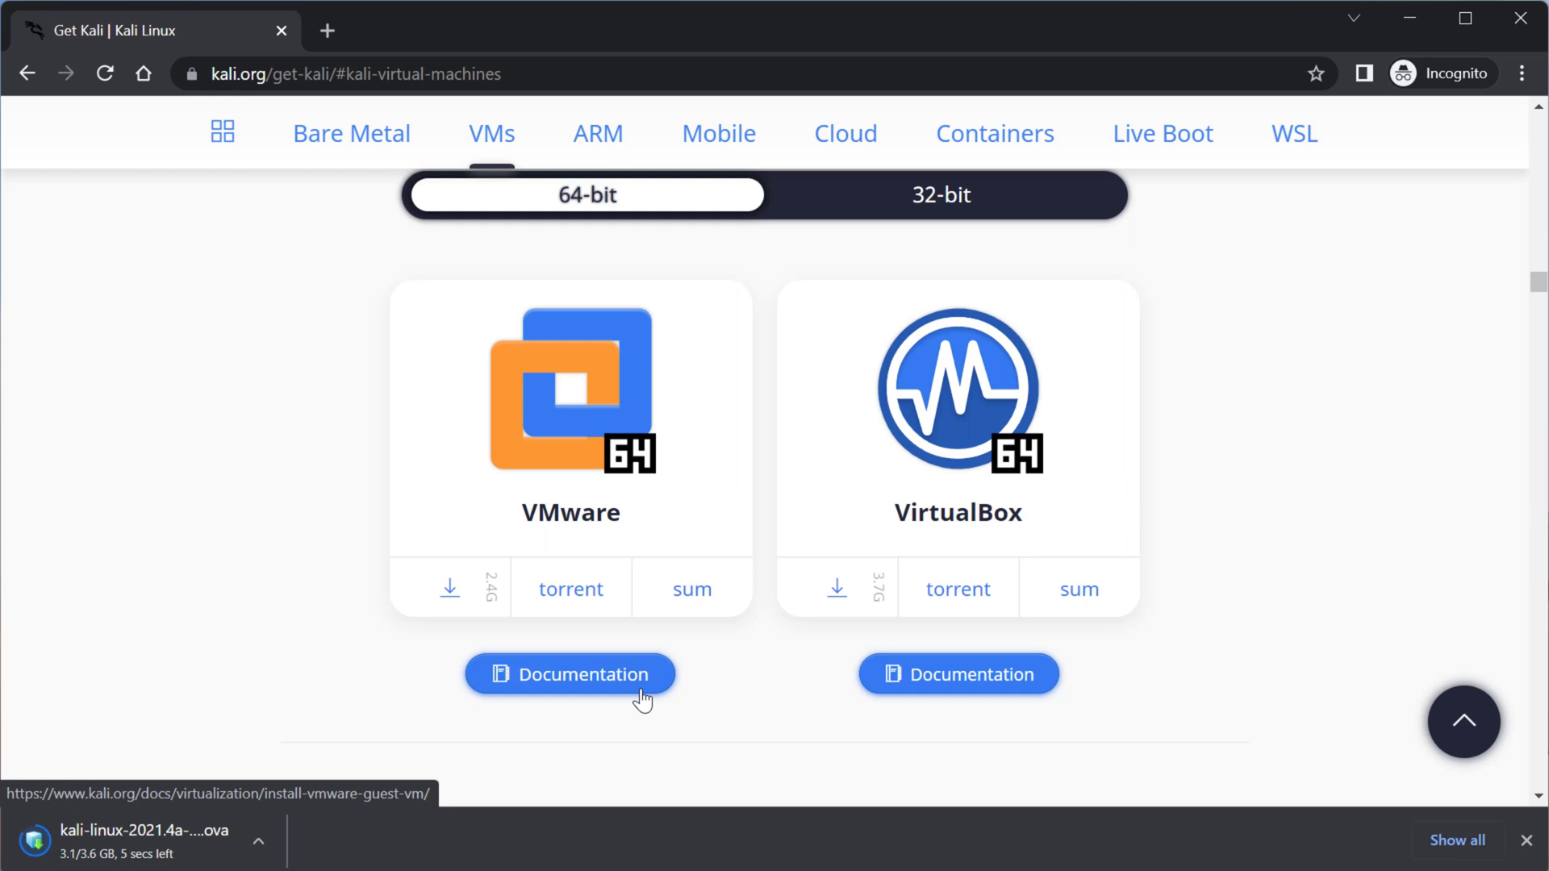
{"action": "mouse_move", "coordinate": [956, 582]}
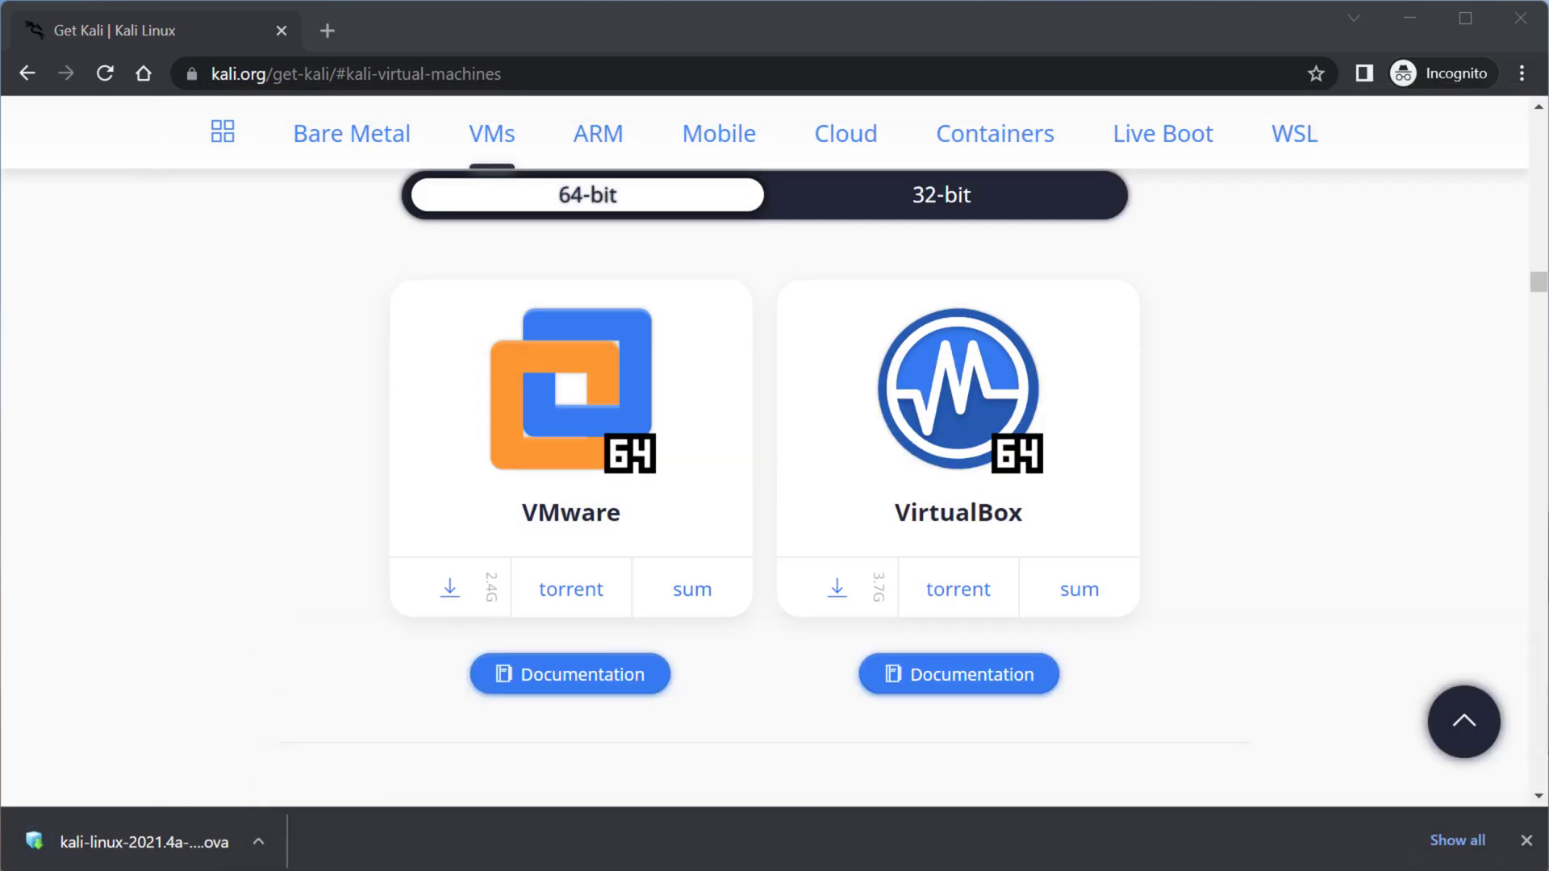
{"action": "mouse_move", "coordinate": [229, 850]}
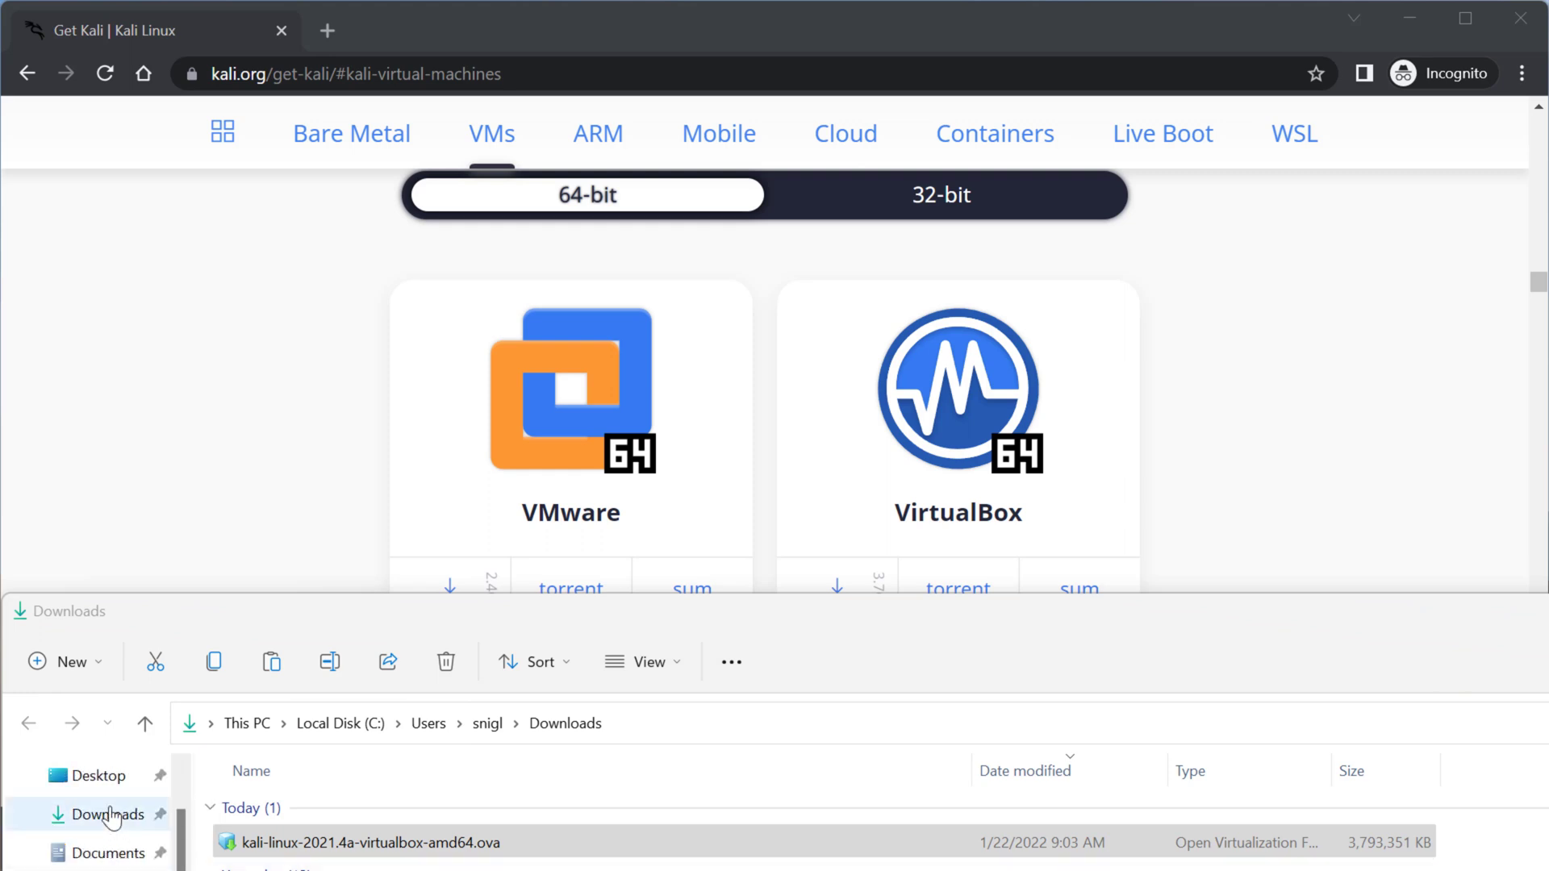
Copy the downloaded .ova from Downloads to the Desktop and return to VirtualBox Manager
{"action": "left_click", "coordinate": [96, 774]}
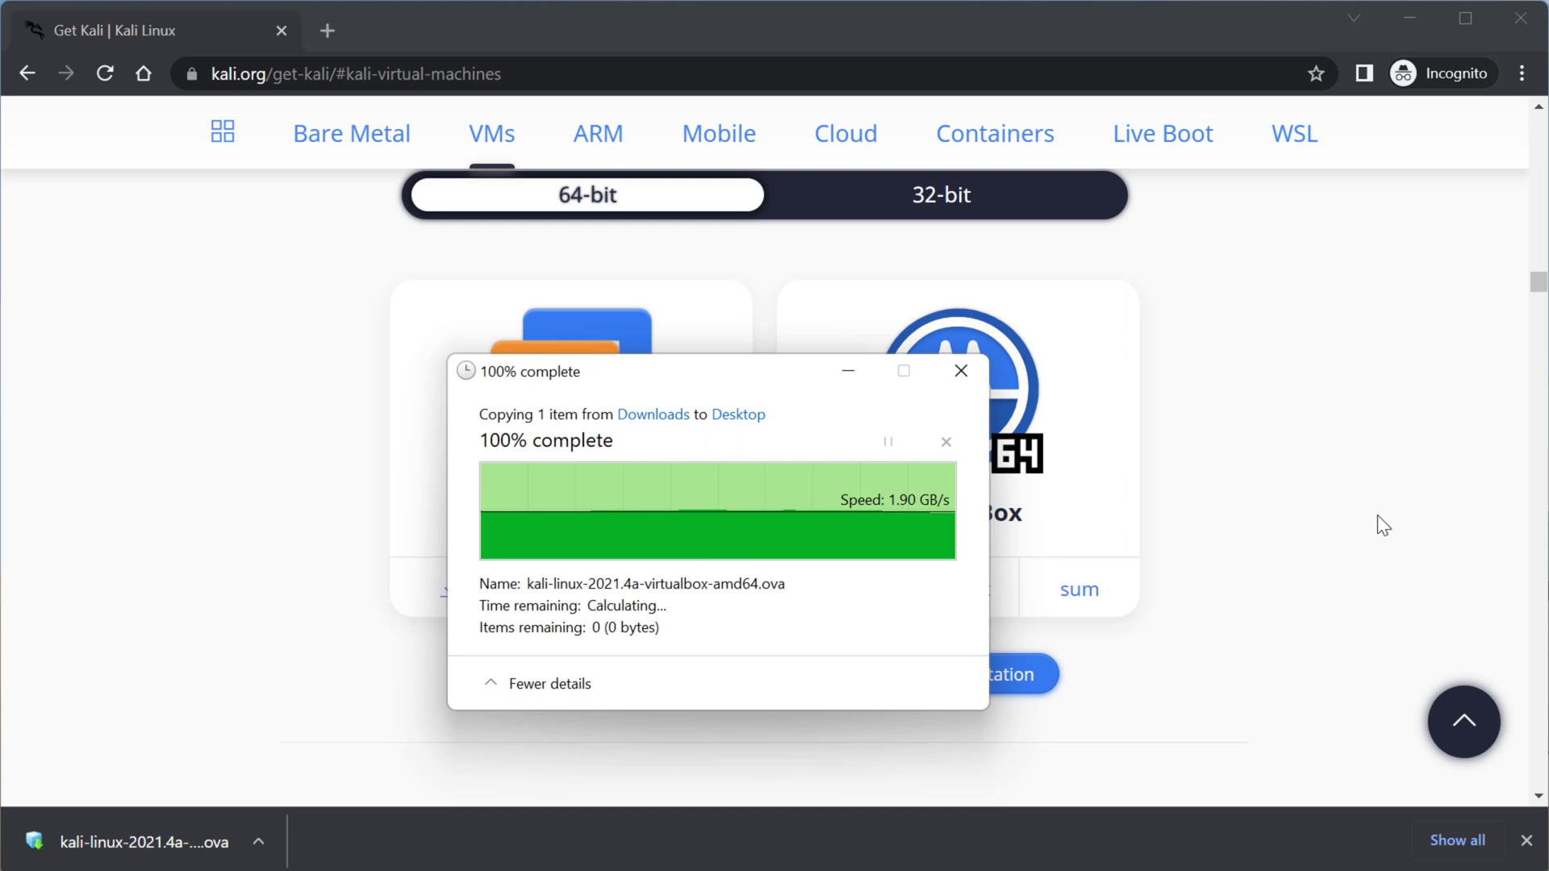
{"action": "left_click", "coordinate": [958, 371]}
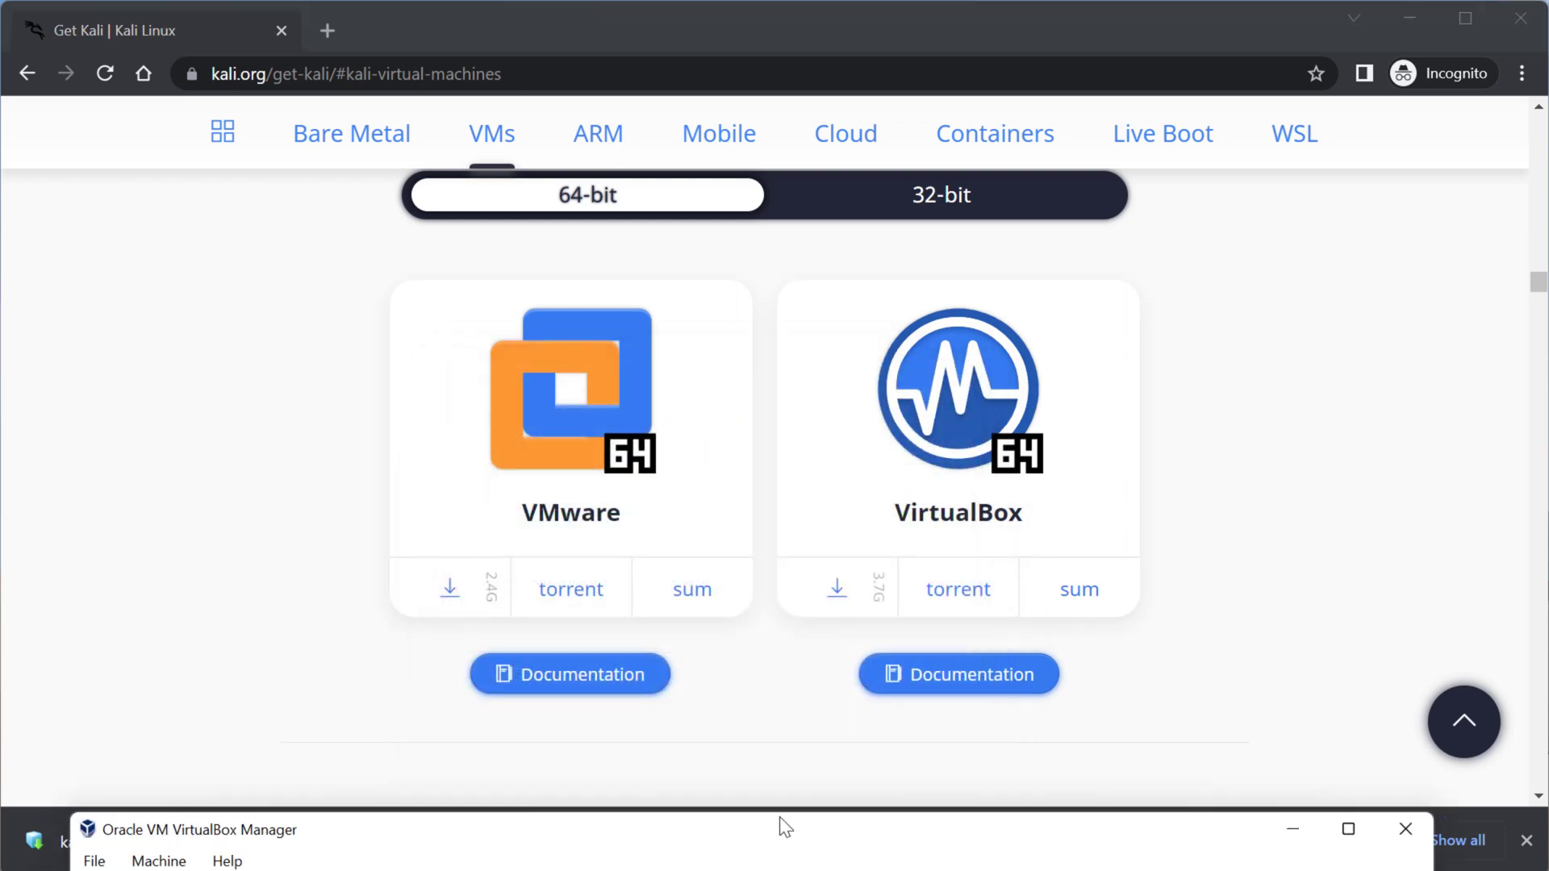
Start the Import Appliance wizard from the File menu
{"action": "left_click", "coordinate": [197, 830]}
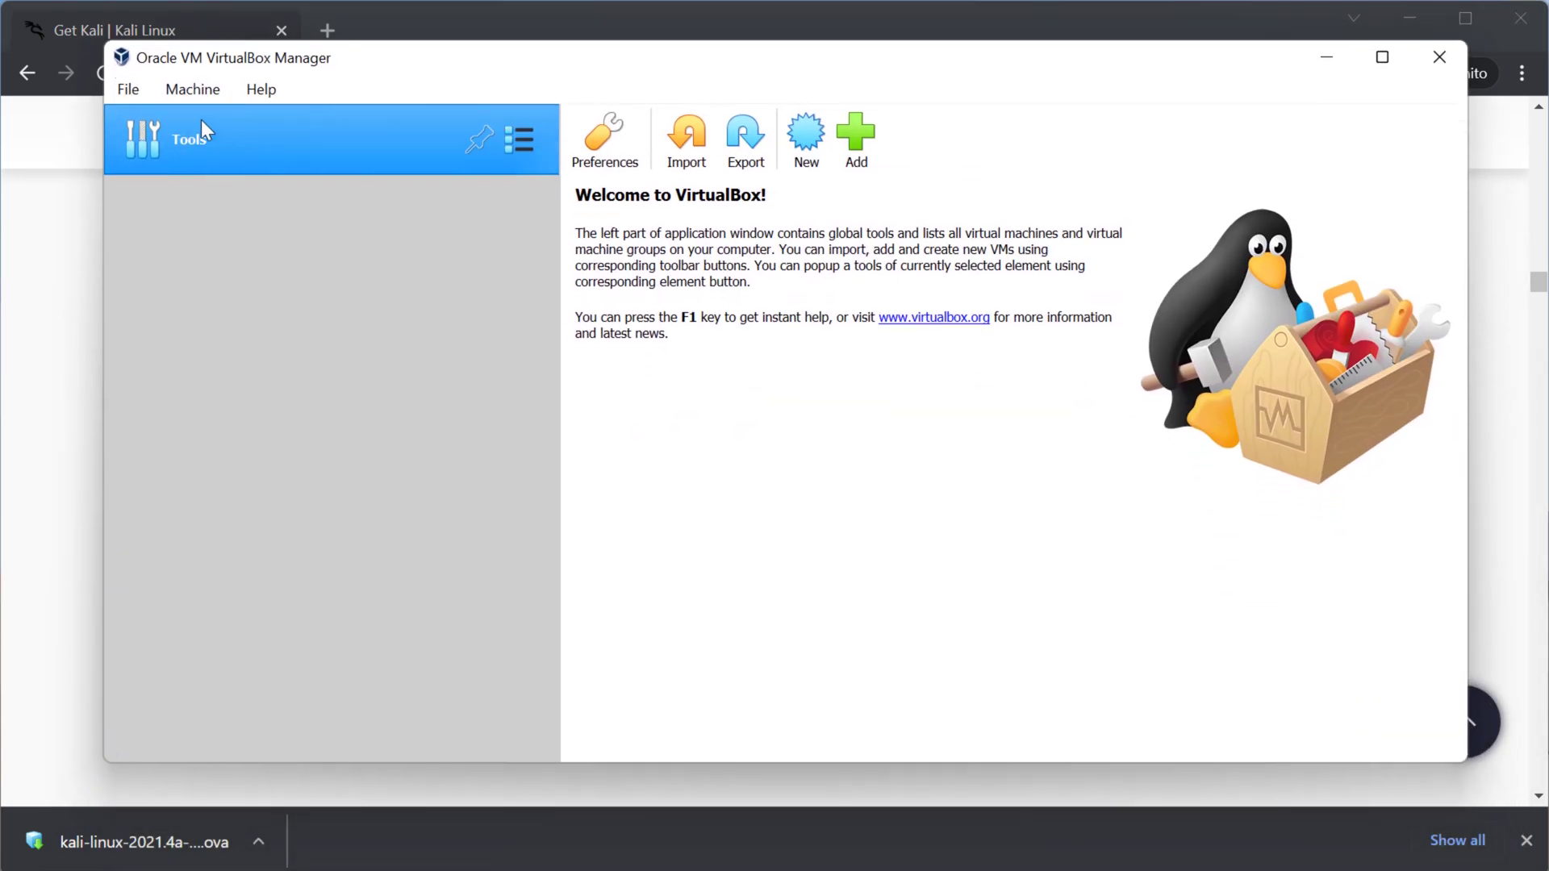
{"action": "left_click", "coordinate": [127, 89]}
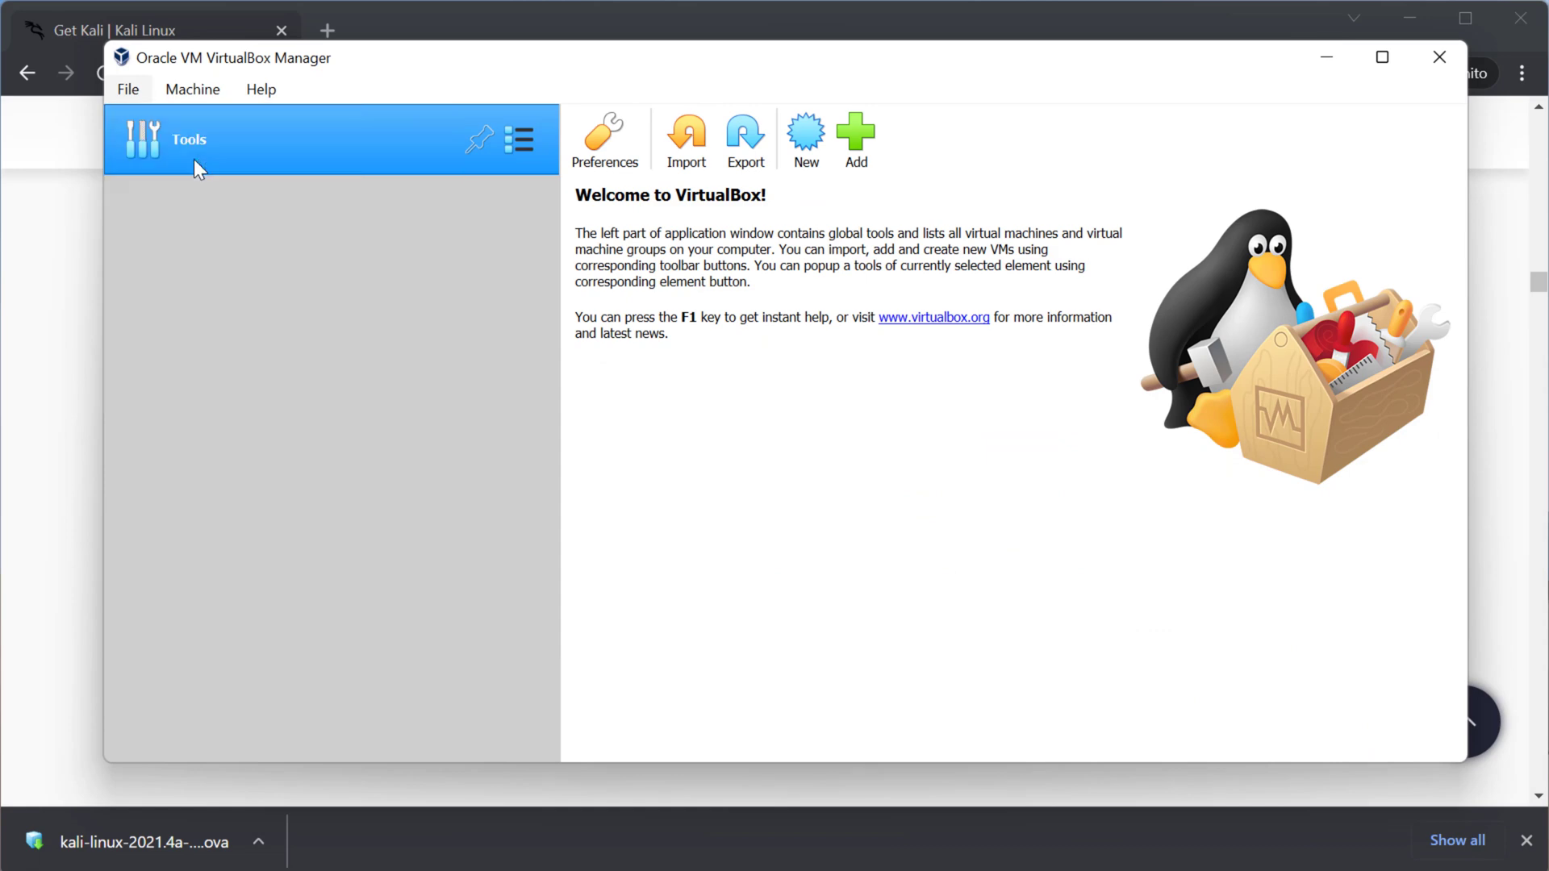
{"action": "left_click", "coordinate": [684, 138]}
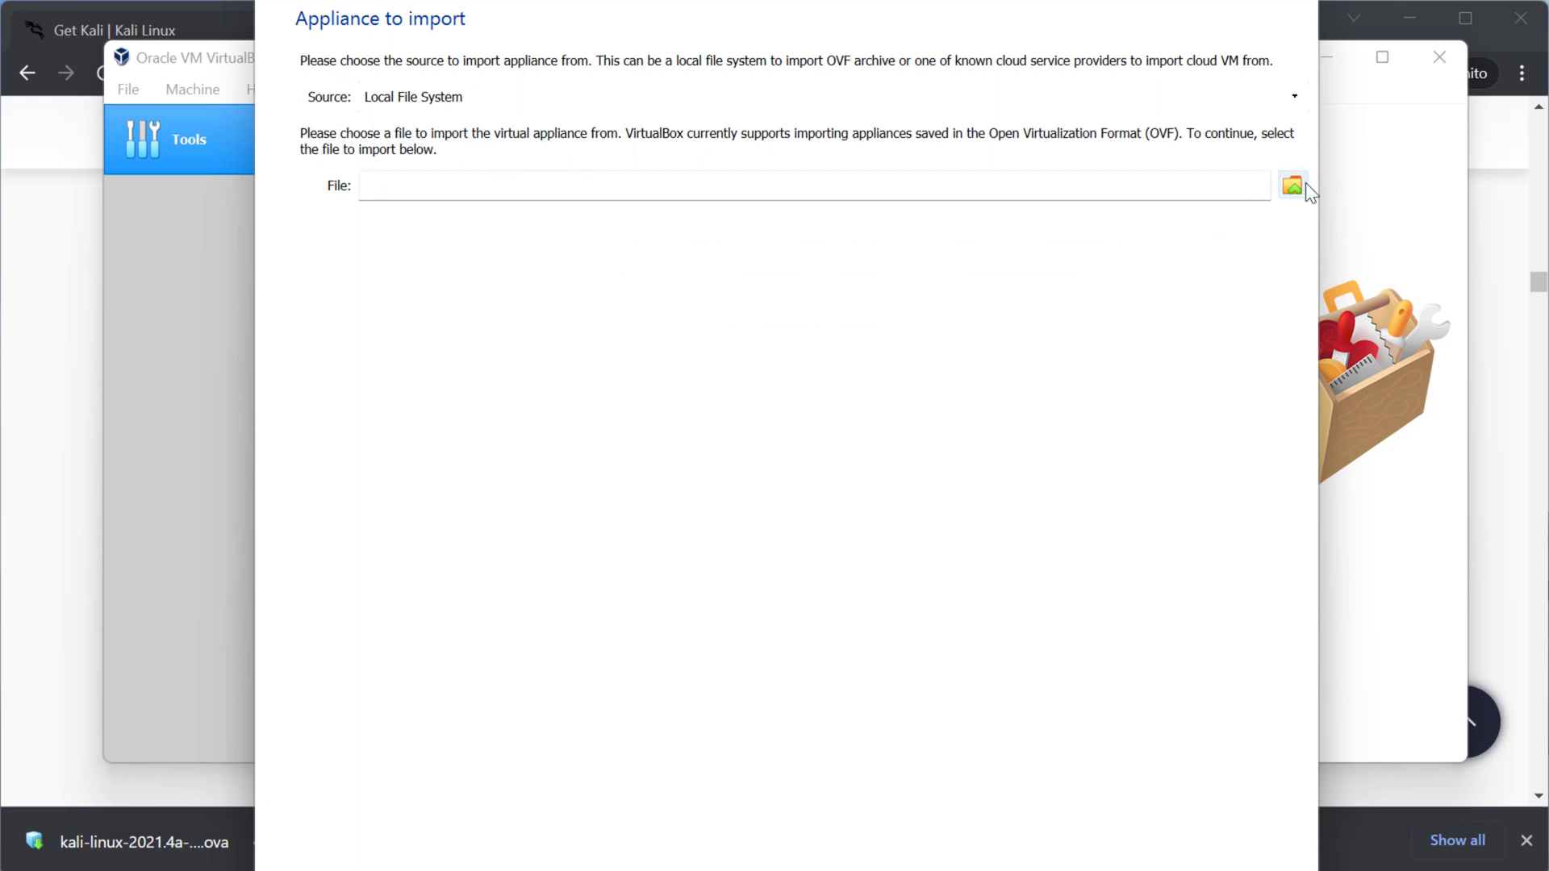
Choose kali-linux-2021.4a-virtualbox-amd64.ova on the Desktop as the appliance source
{"action": "left_click", "coordinate": [1293, 184]}
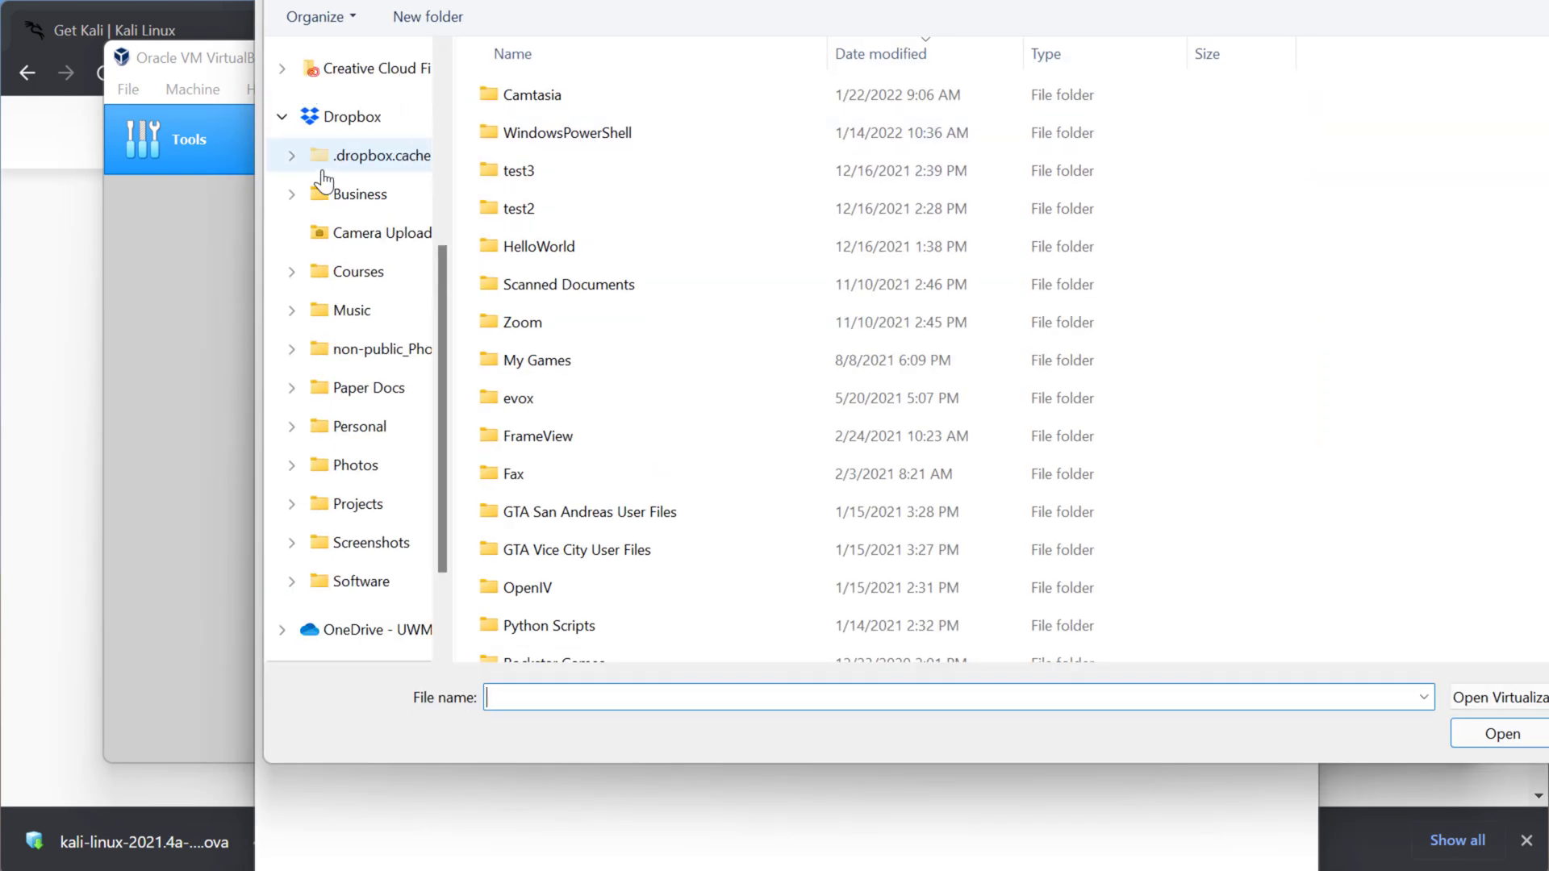
{"action": "scroll", "scroll_direction": "up", "scroll_amount": 3}
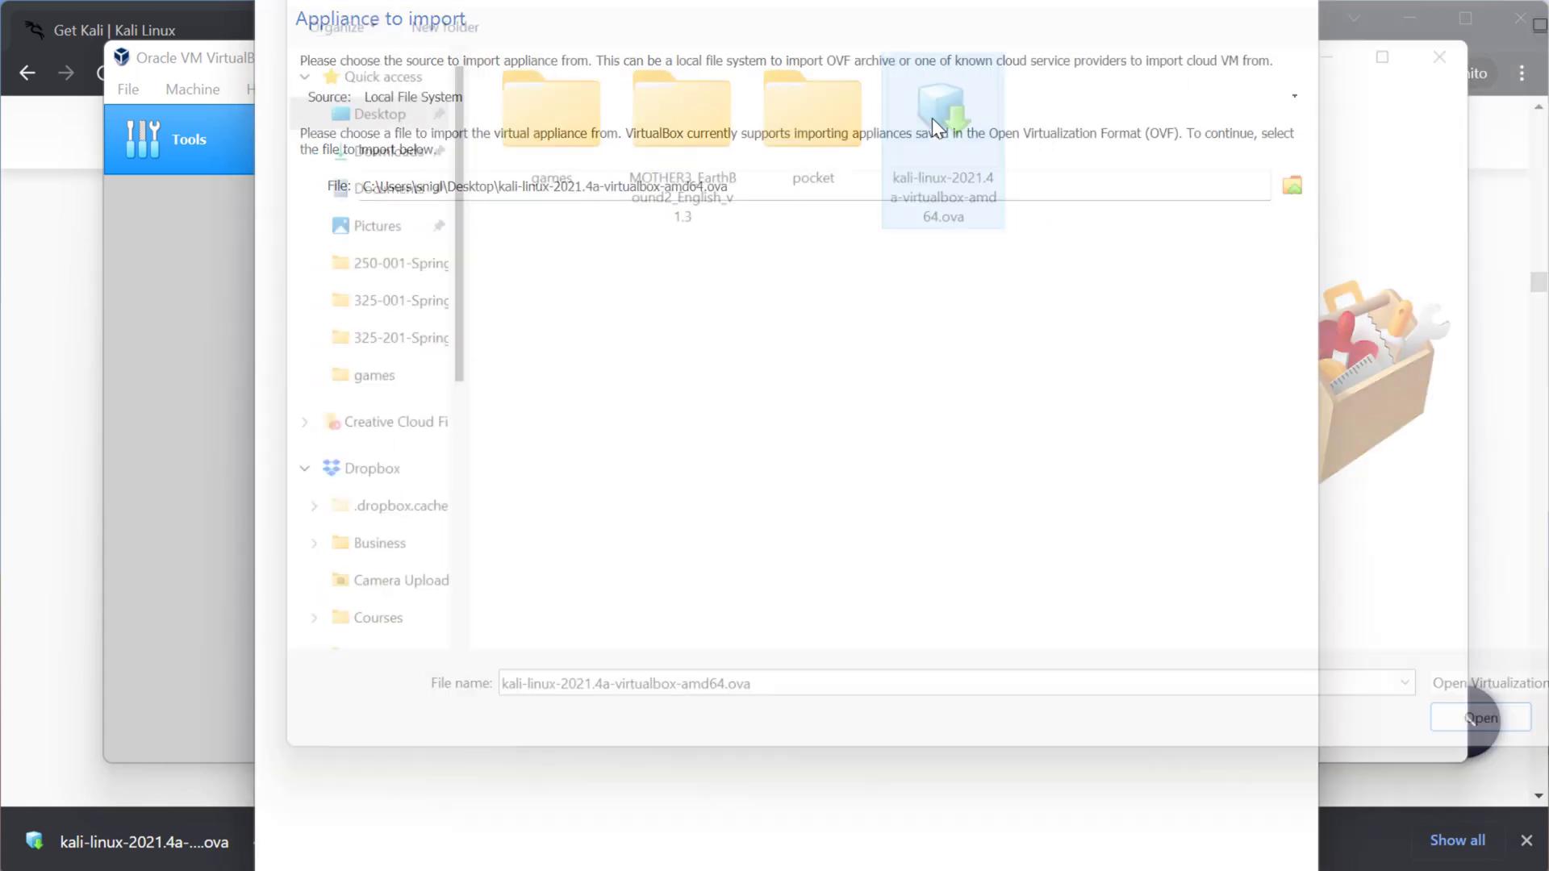
{"action": "left_click", "coordinate": [1479, 716]}
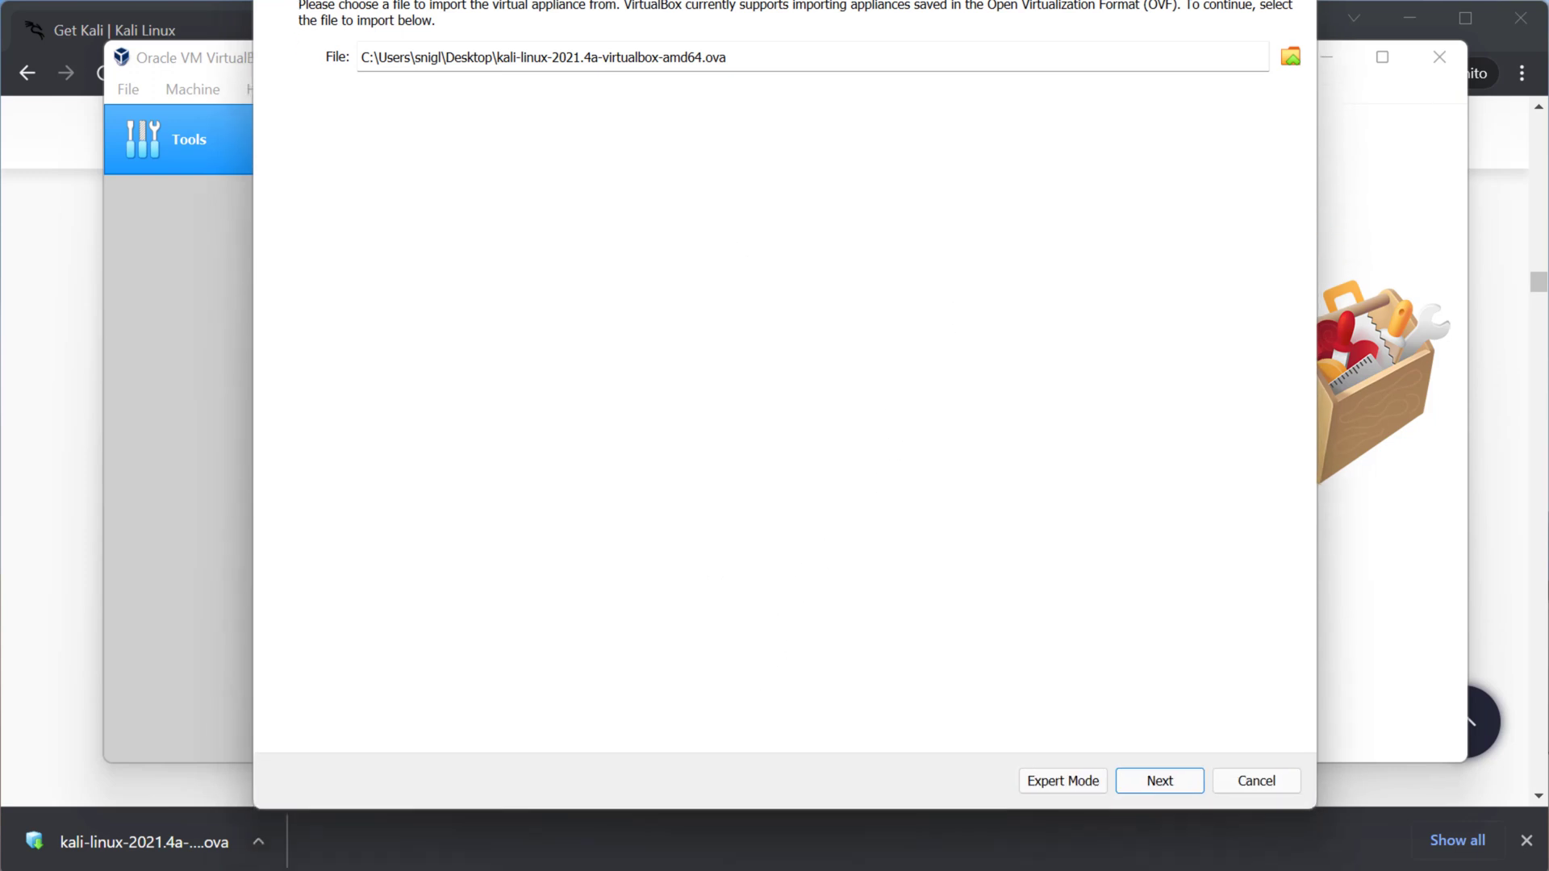
{"action": "mouse_move", "coordinate": [1158, 781]}
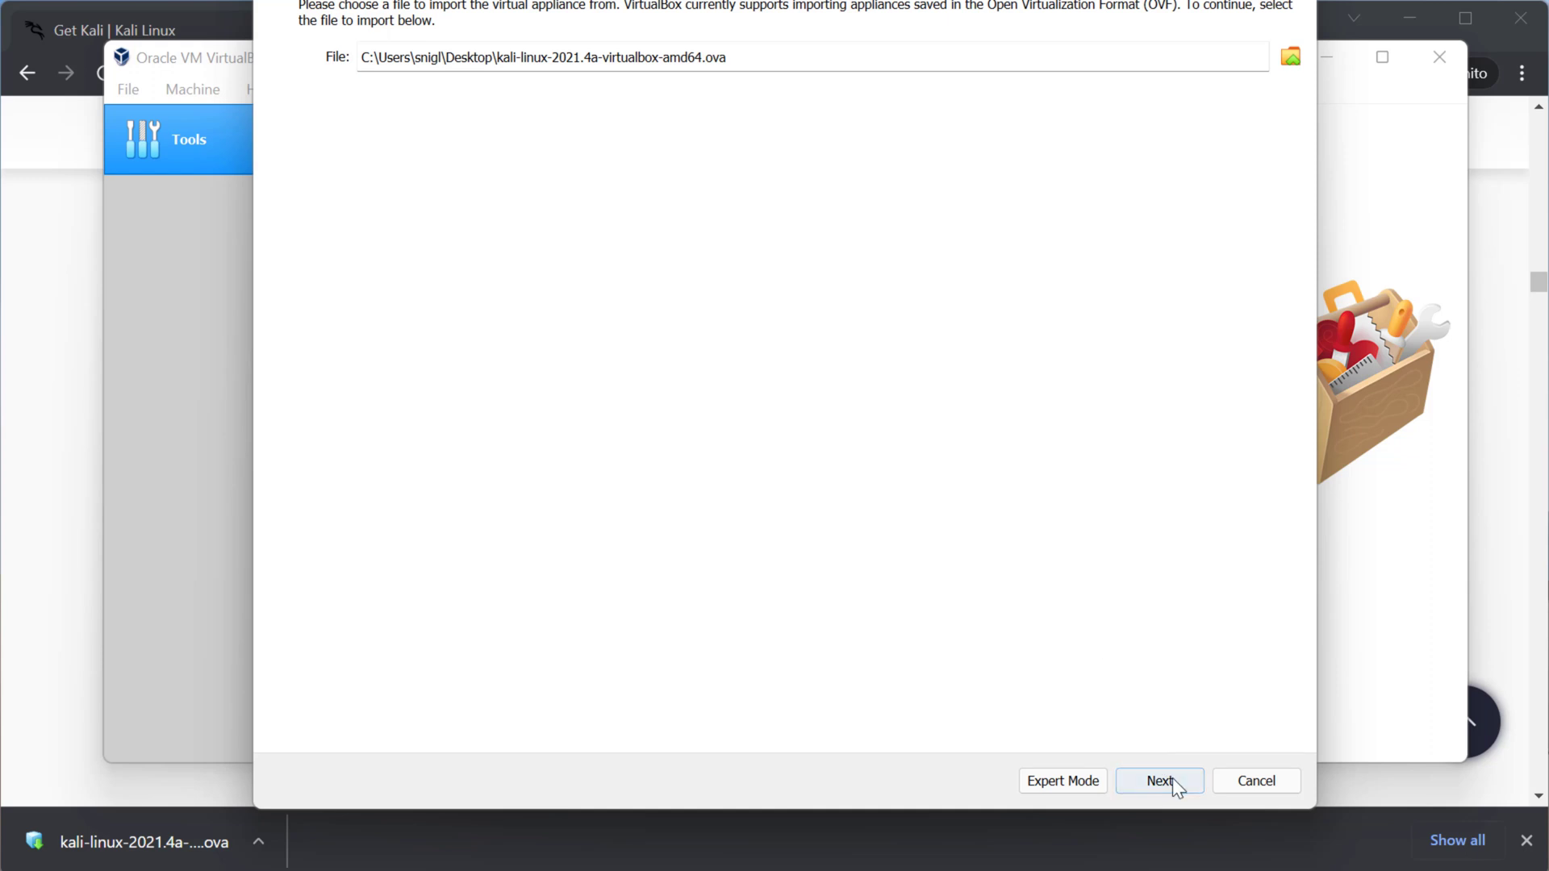
Import the Kali 2021.4a appliance with default settings, agreeing to its GPL v3 license
{"action": "left_click", "coordinate": [1159, 781]}
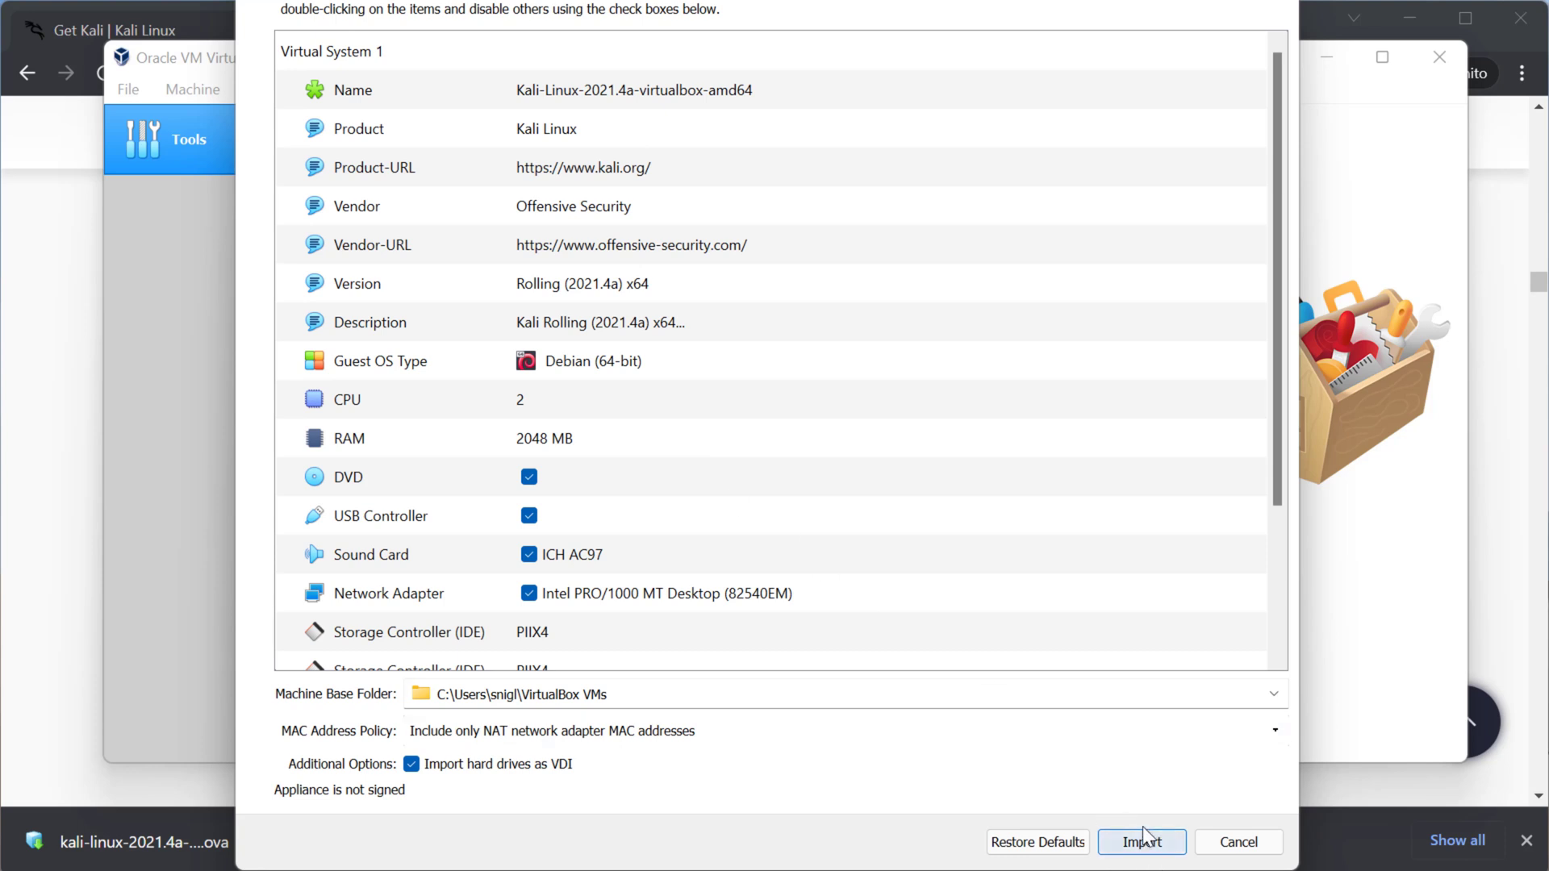
{"action": "left_click", "coordinate": [1141, 842]}
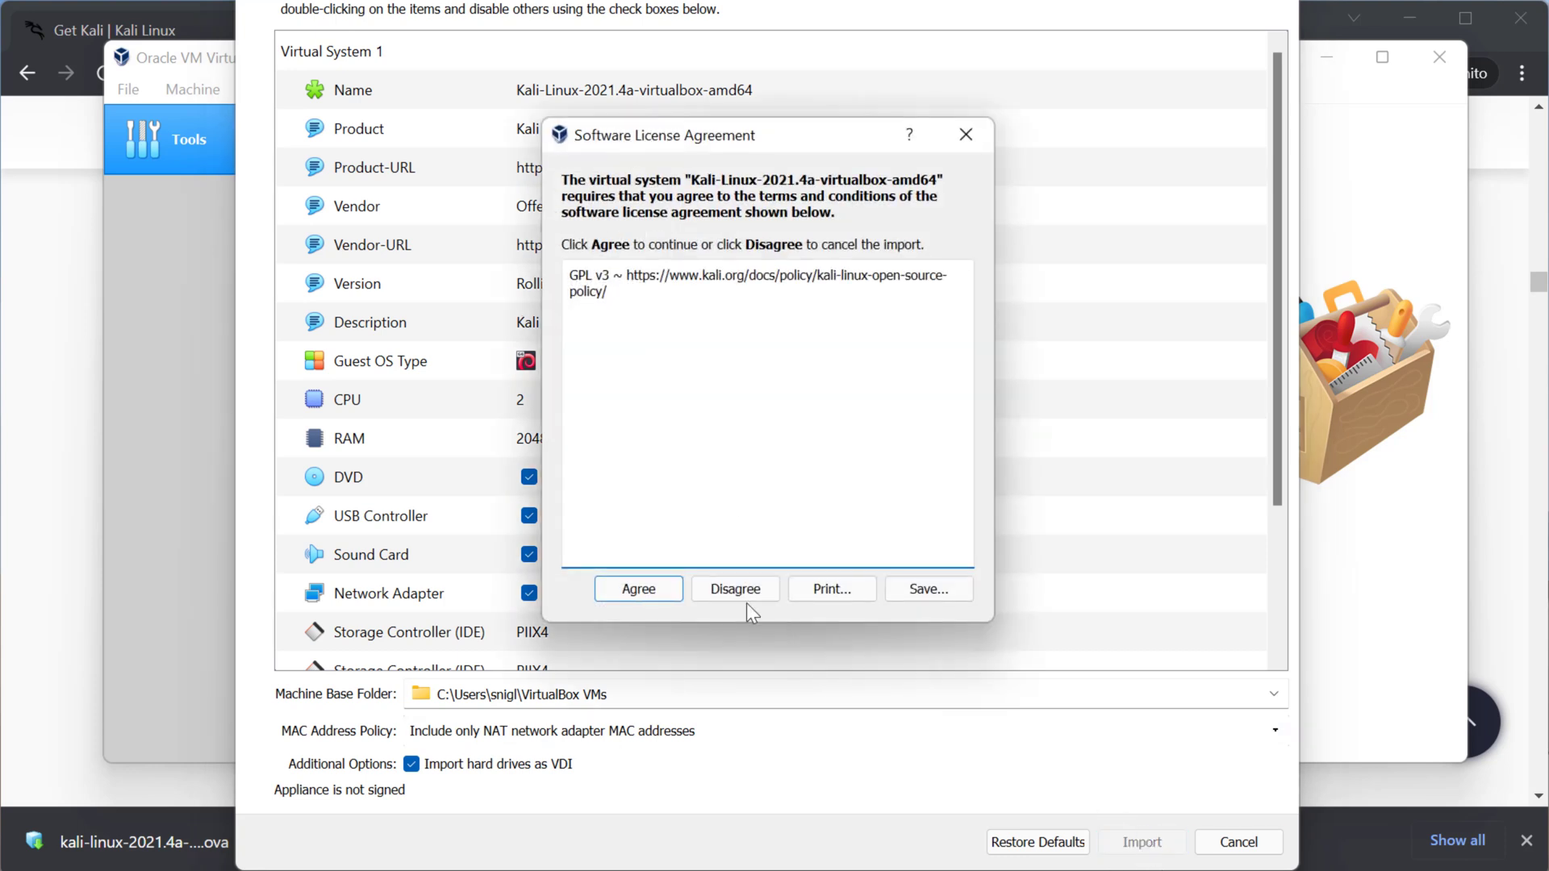
{"action": "left_click", "coordinate": [637, 587]}
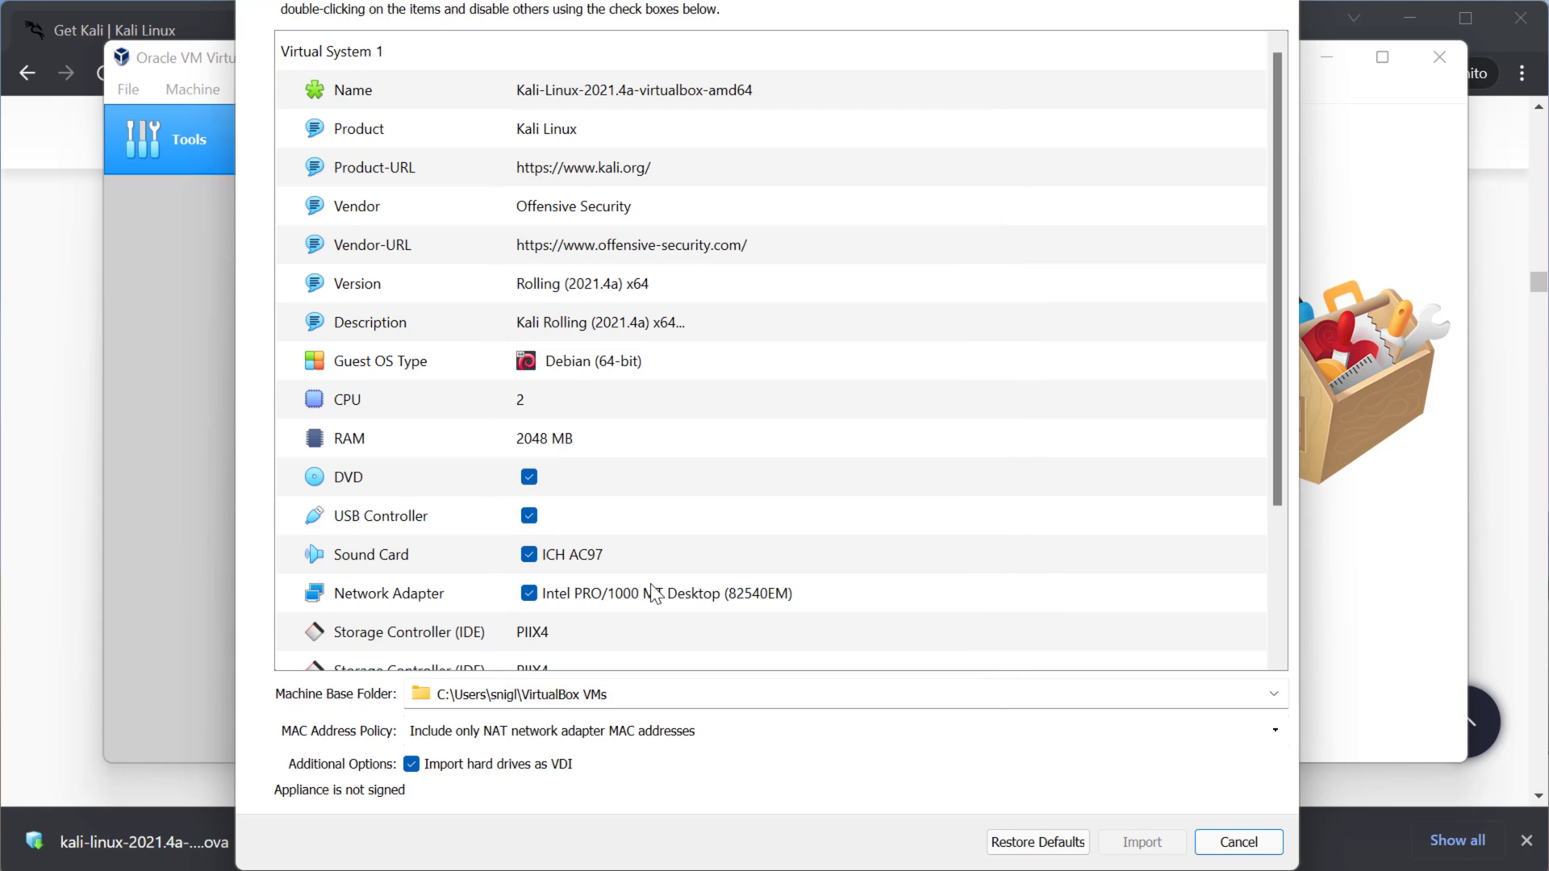
{"action": "left_click", "coordinate": [1139, 842]}
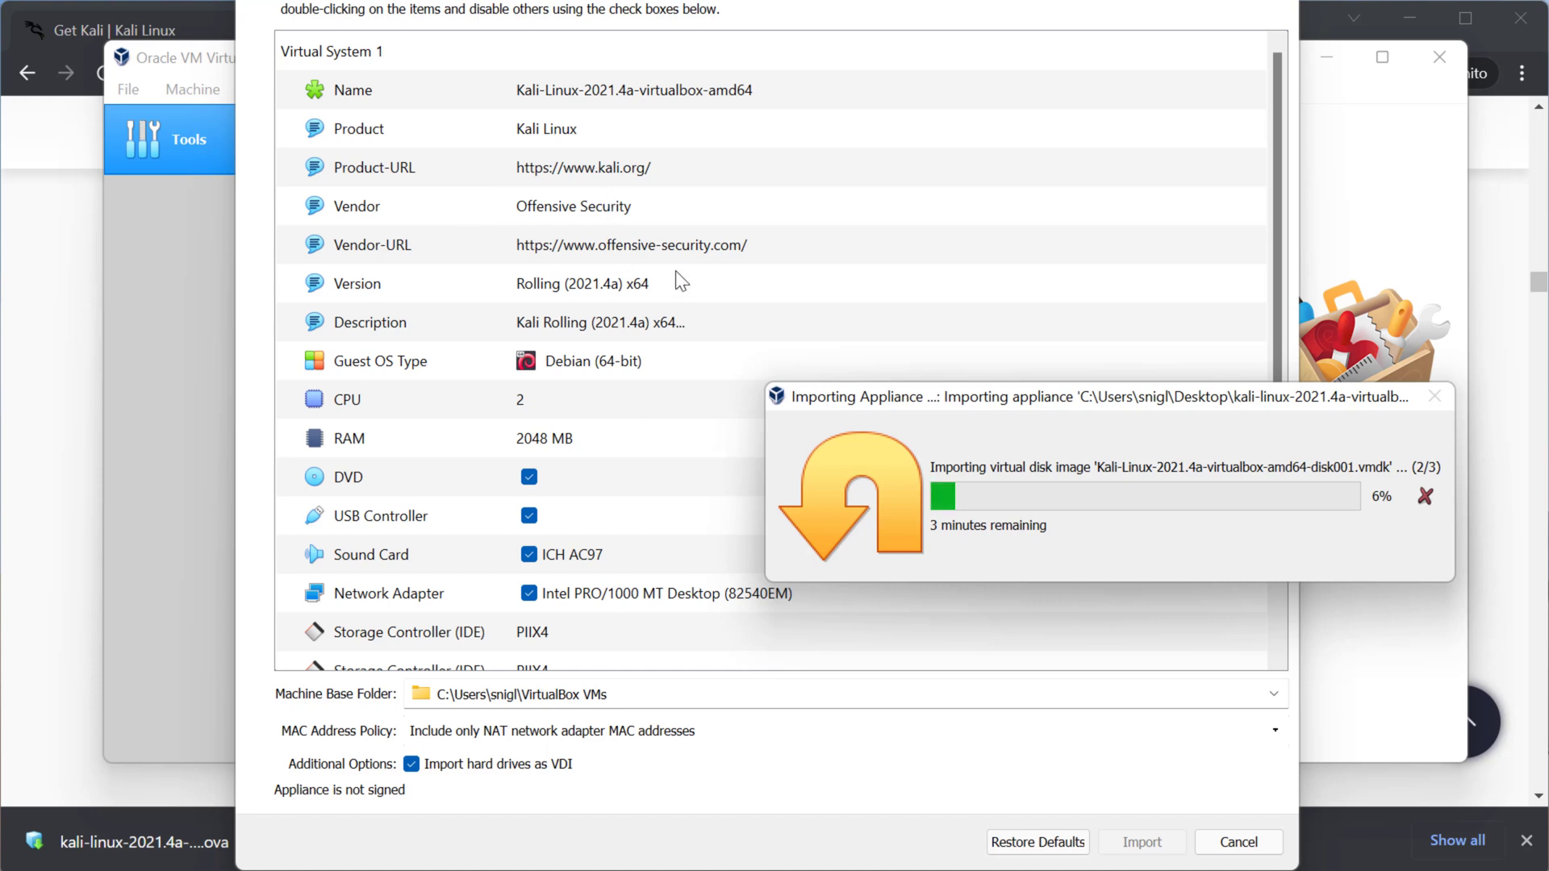
{"action": "mouse_move", "coordinate": [528, 202]}
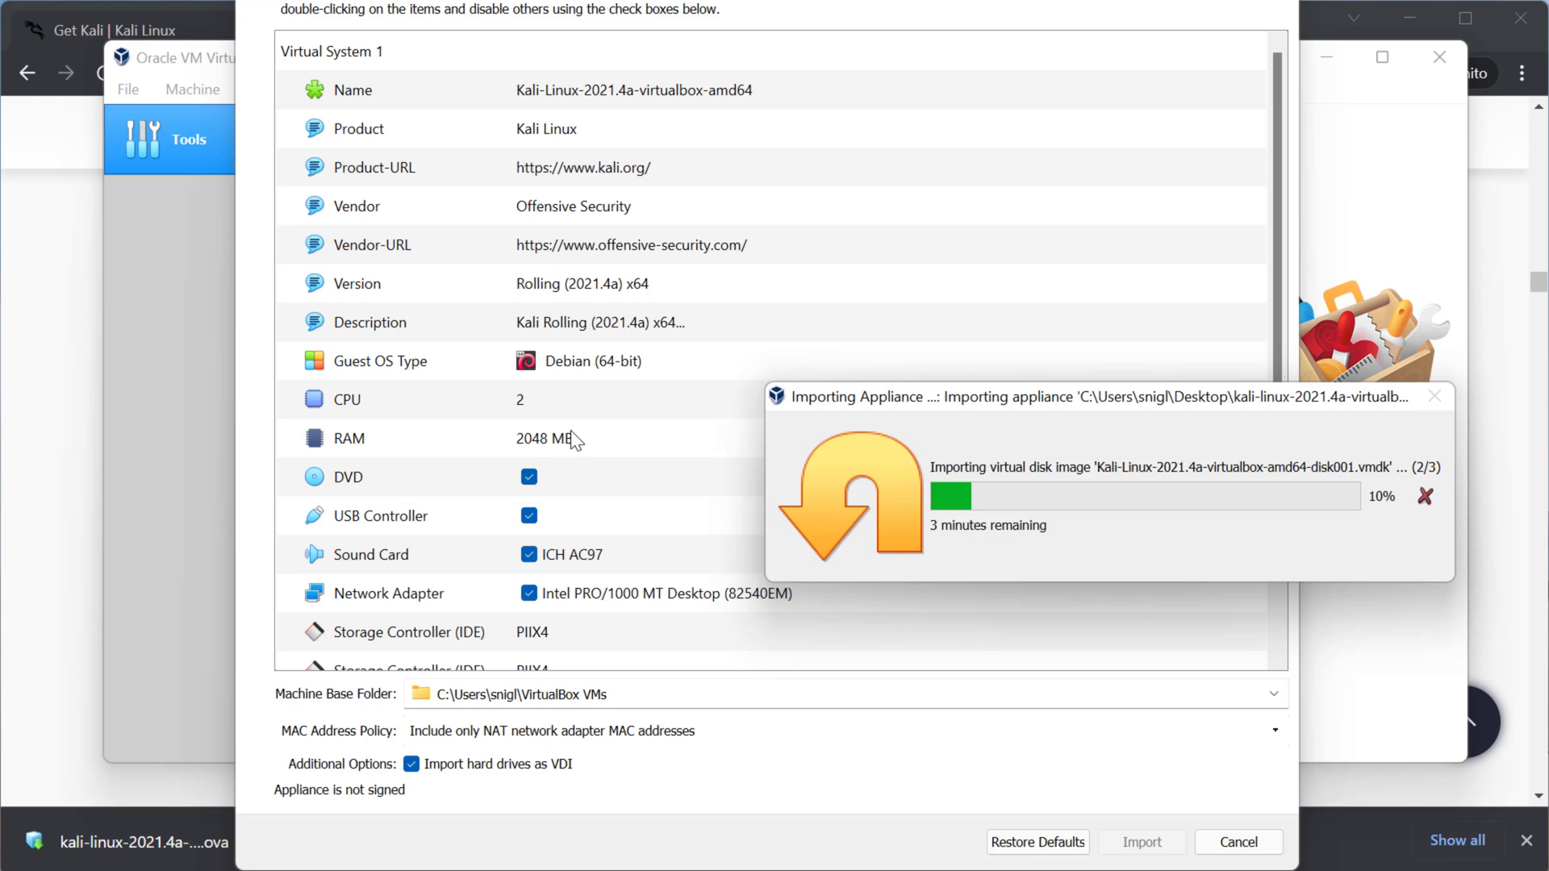
{"action": "mouse_move", "coordinate": [1053, 652]}
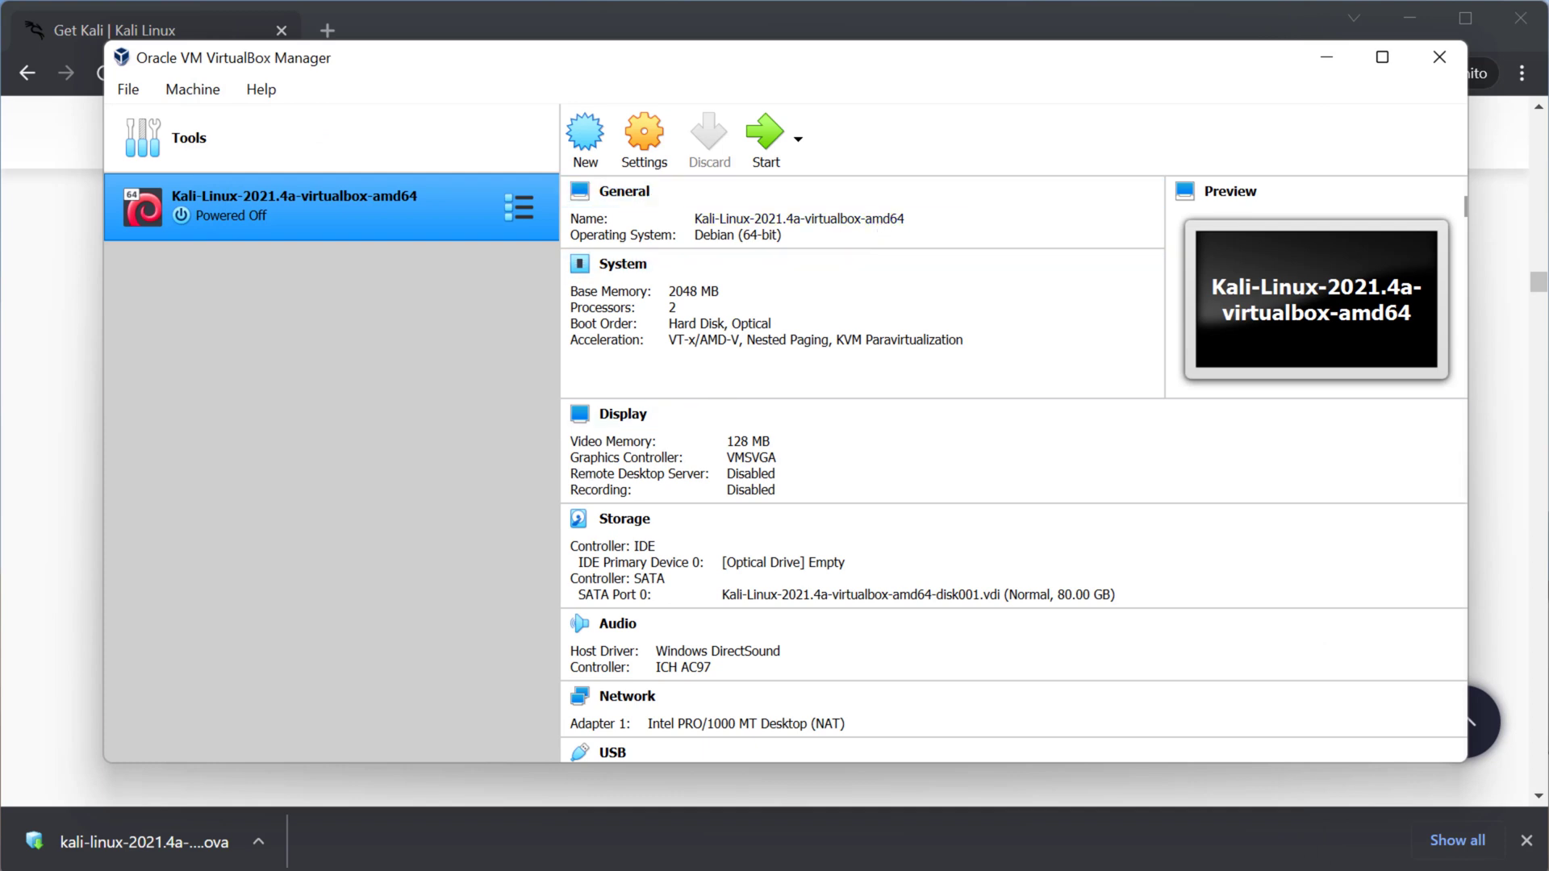
{"action": "mouse_move", "coordinate": [643, 139]}
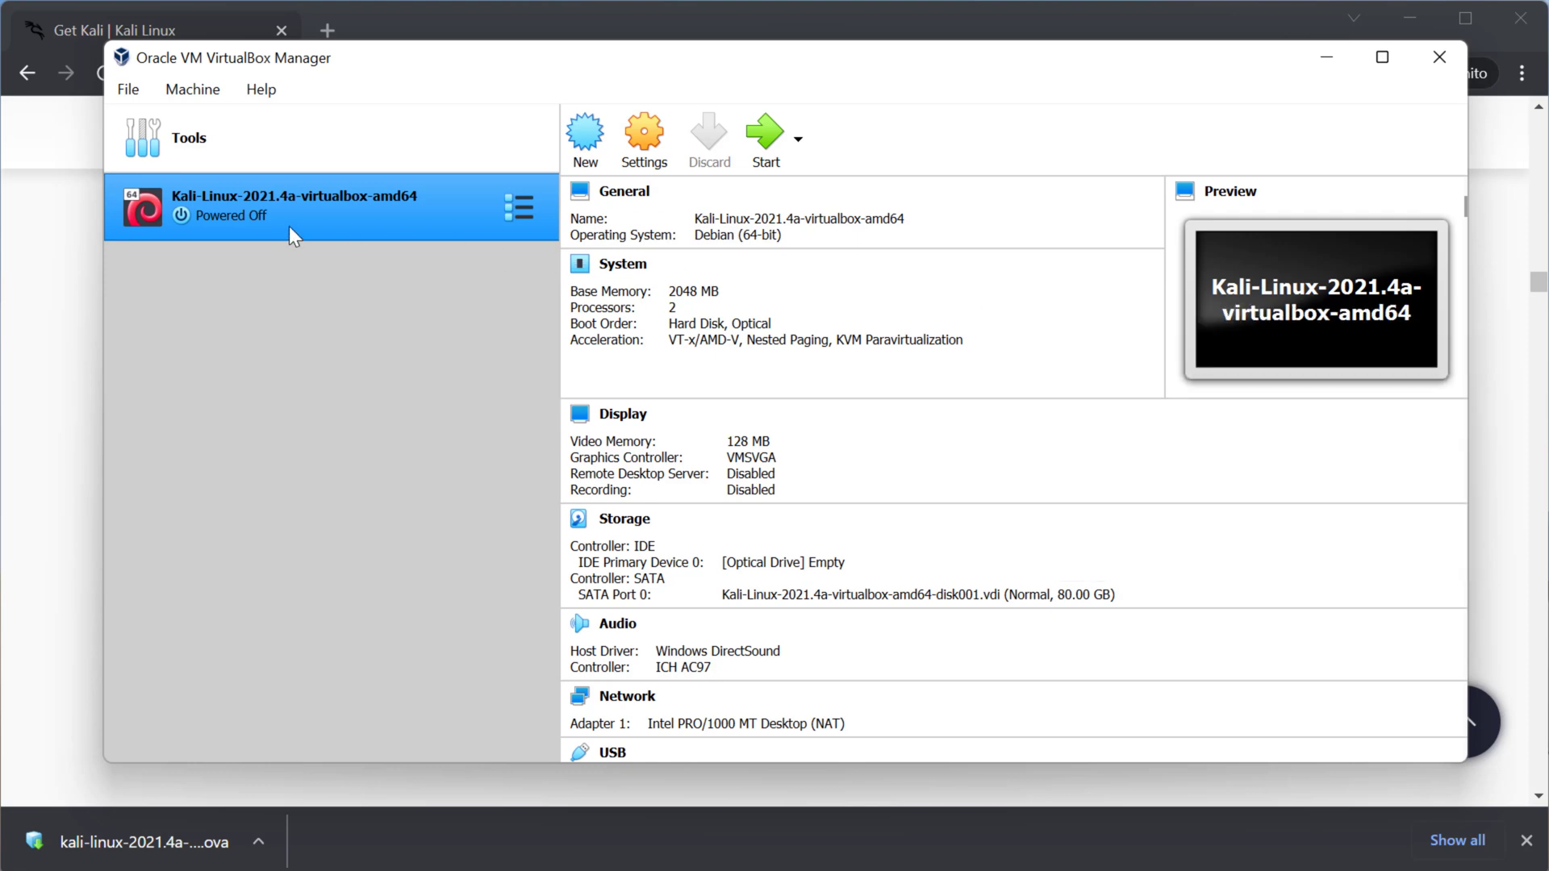
Open Settings for the Kali-Linux-2021.4a-virtualbox-amd64 VM from its context menu
{"action": "right_click", "coordinate": [518, 208]}
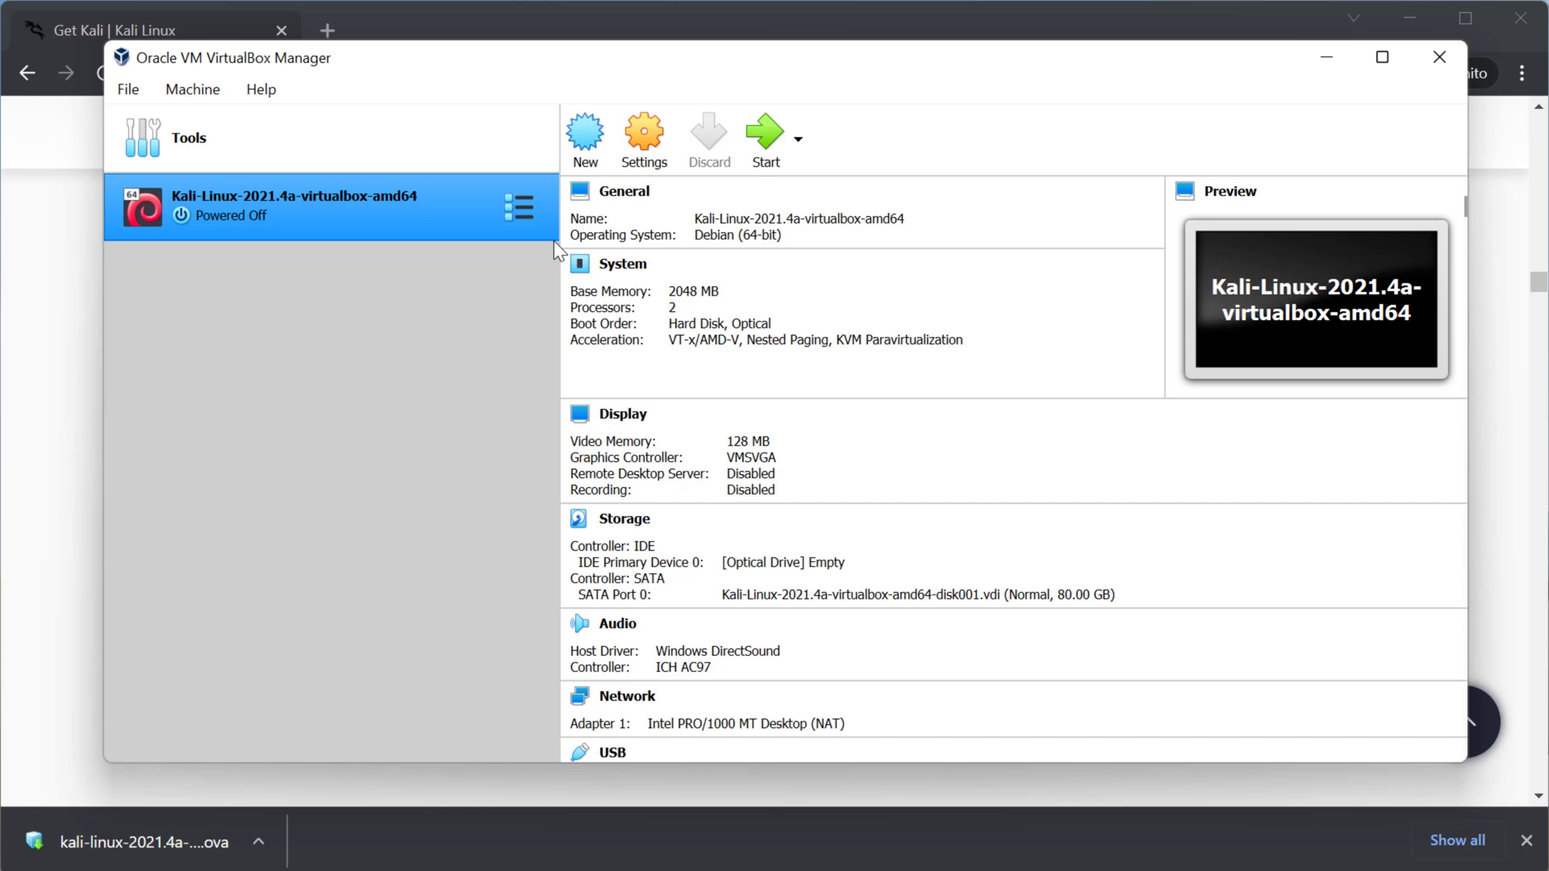
{"action": "left_click", "coordinate": [644, 139]}
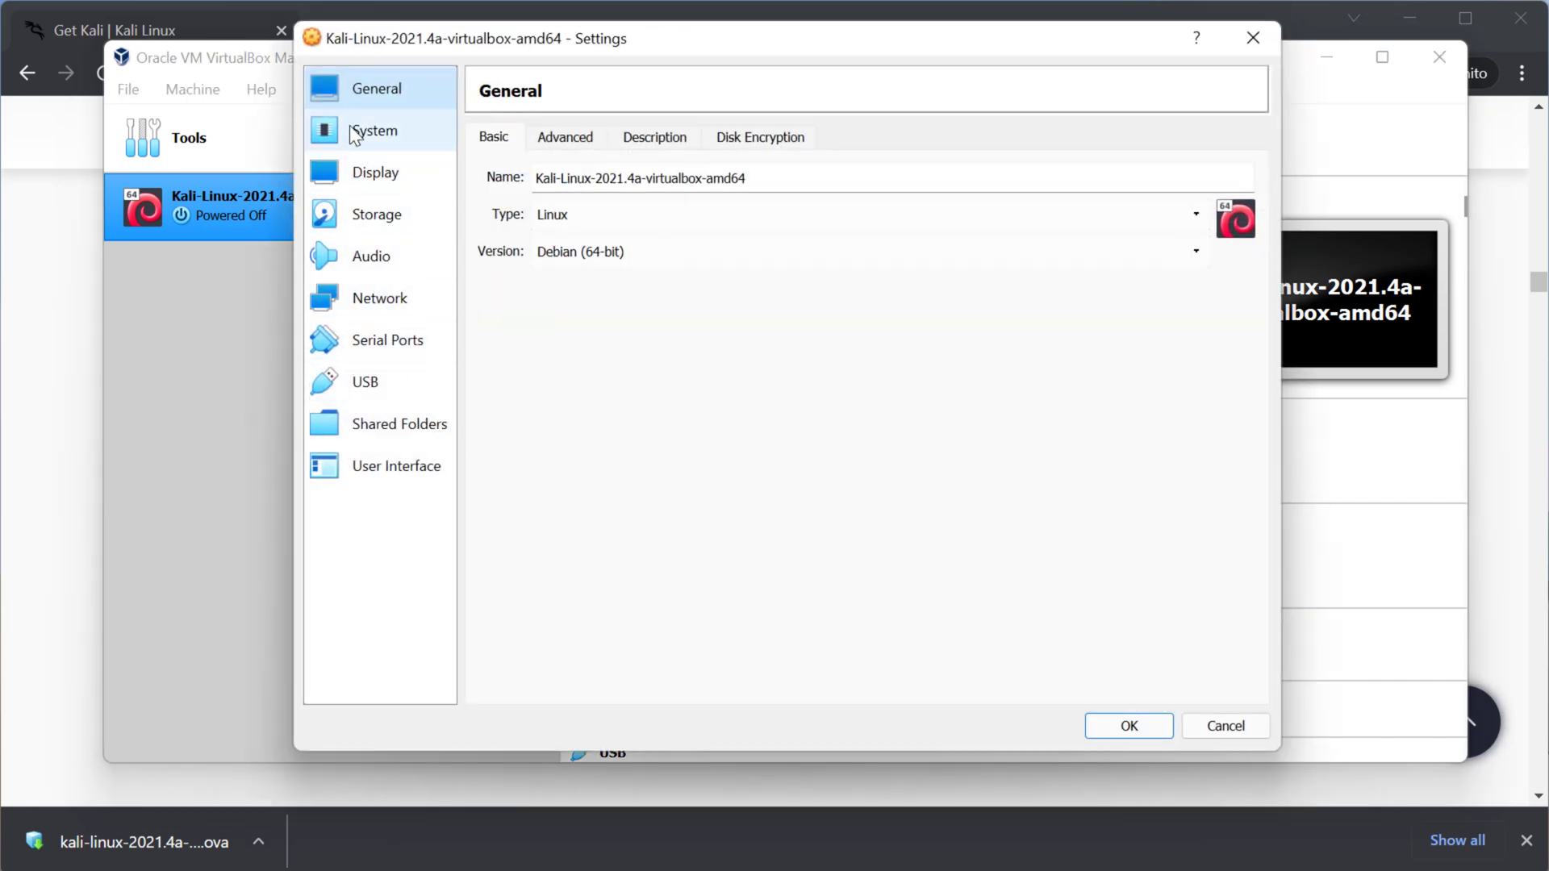
Set the Kali VM's base memory to 16384 MB in the System settings
{"action": "left_click", "coordinate": [372, 130]}
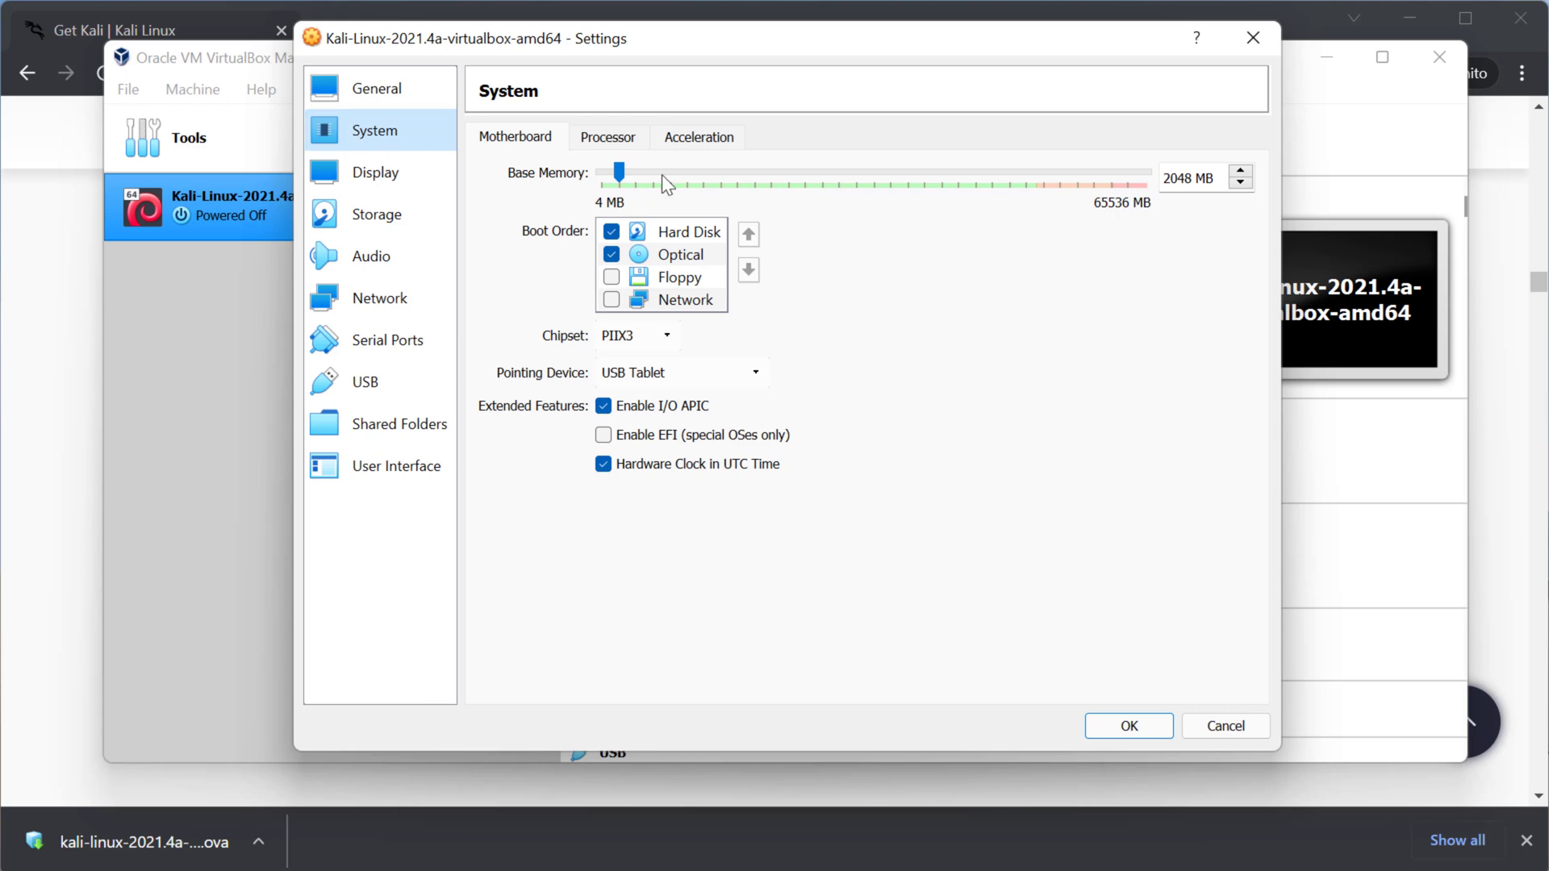
{"action": "mouse_move", "coordinate": [730, 173]}
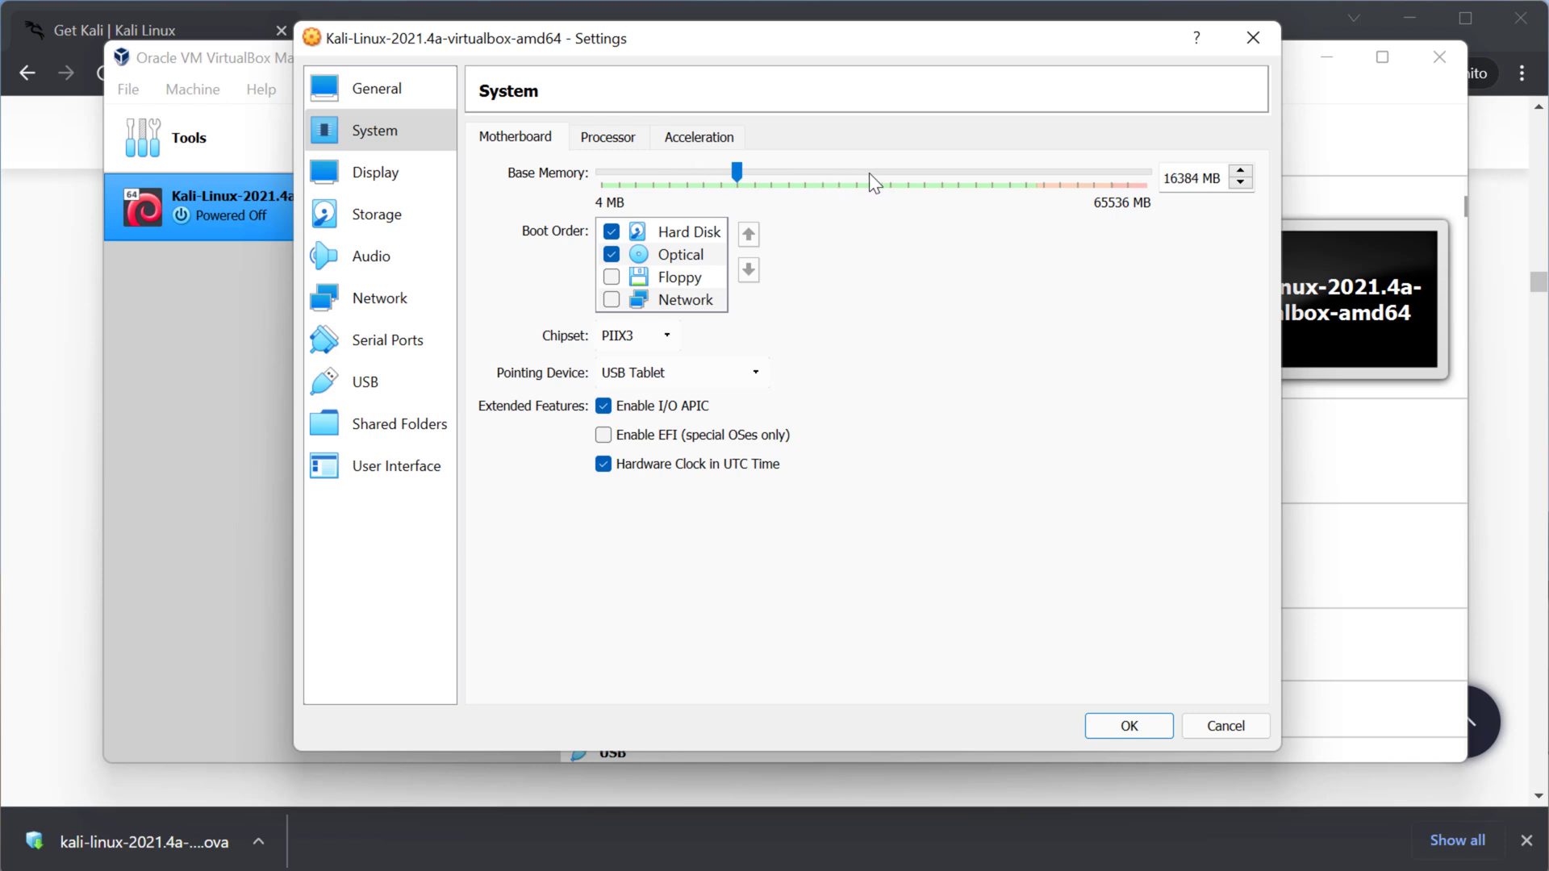
{"action": "mouse_move", "coordinate": [1190, 186]}
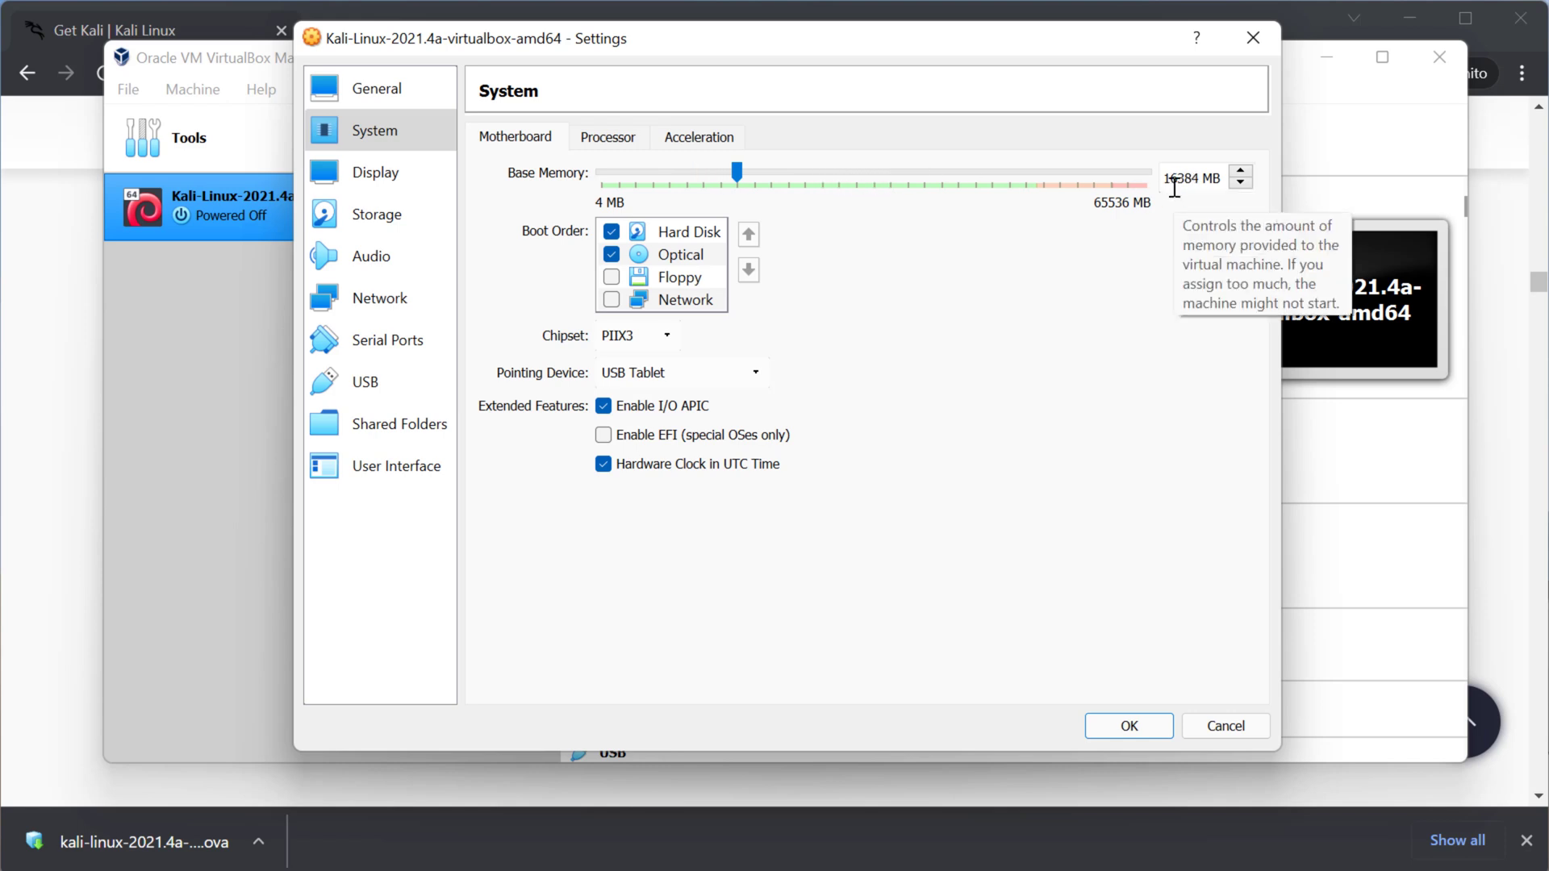
{"action": "mouse_move", "coordinate": [1147, 210]}
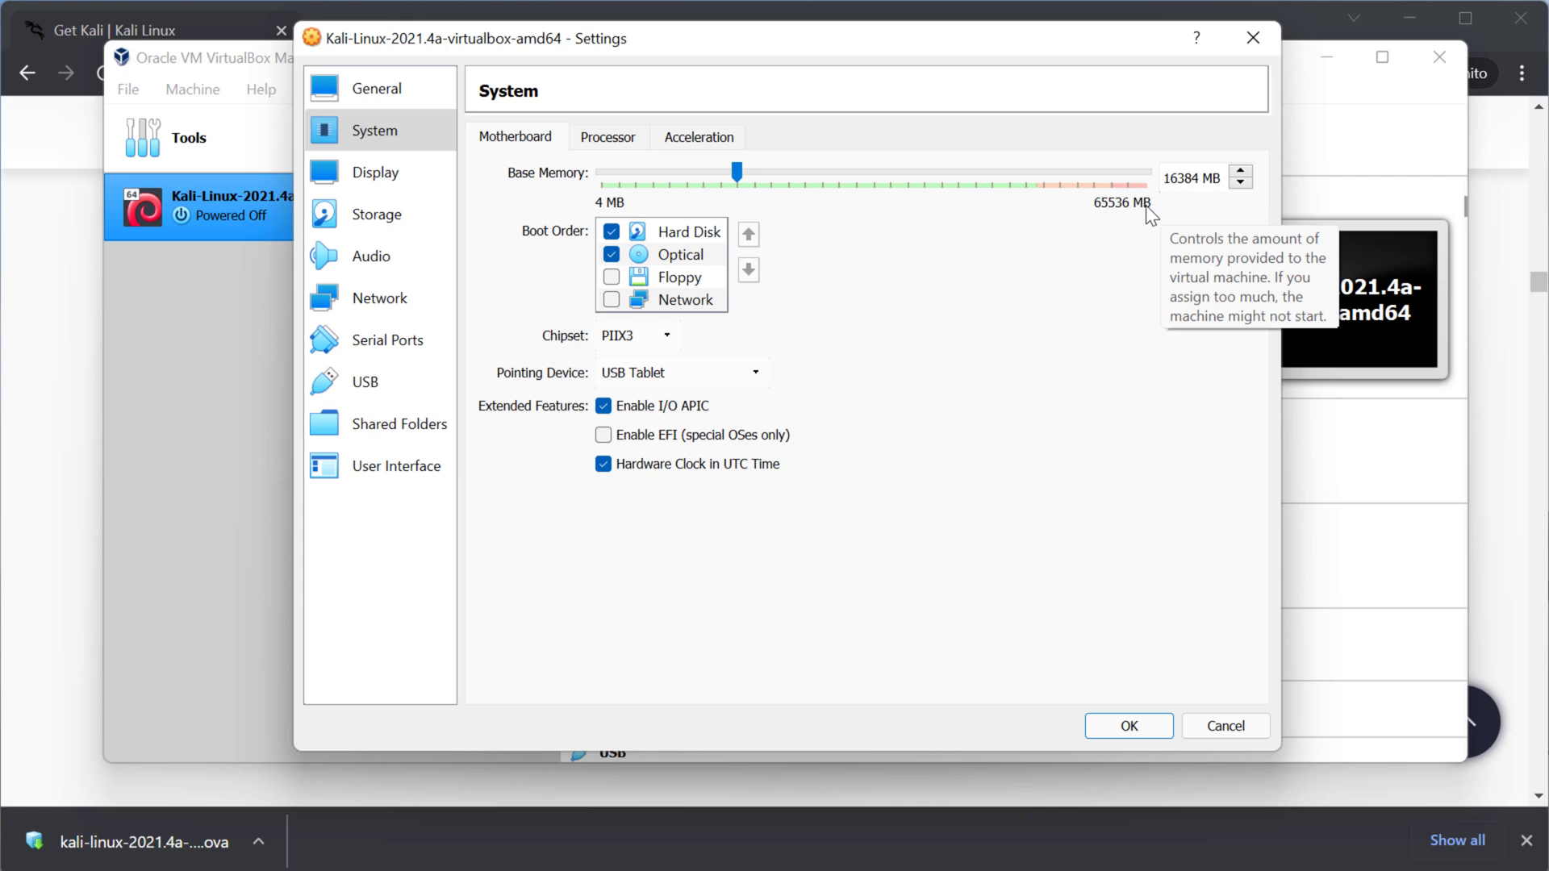
{"action": "mouse_move", "coordinate": [1060, 236]}
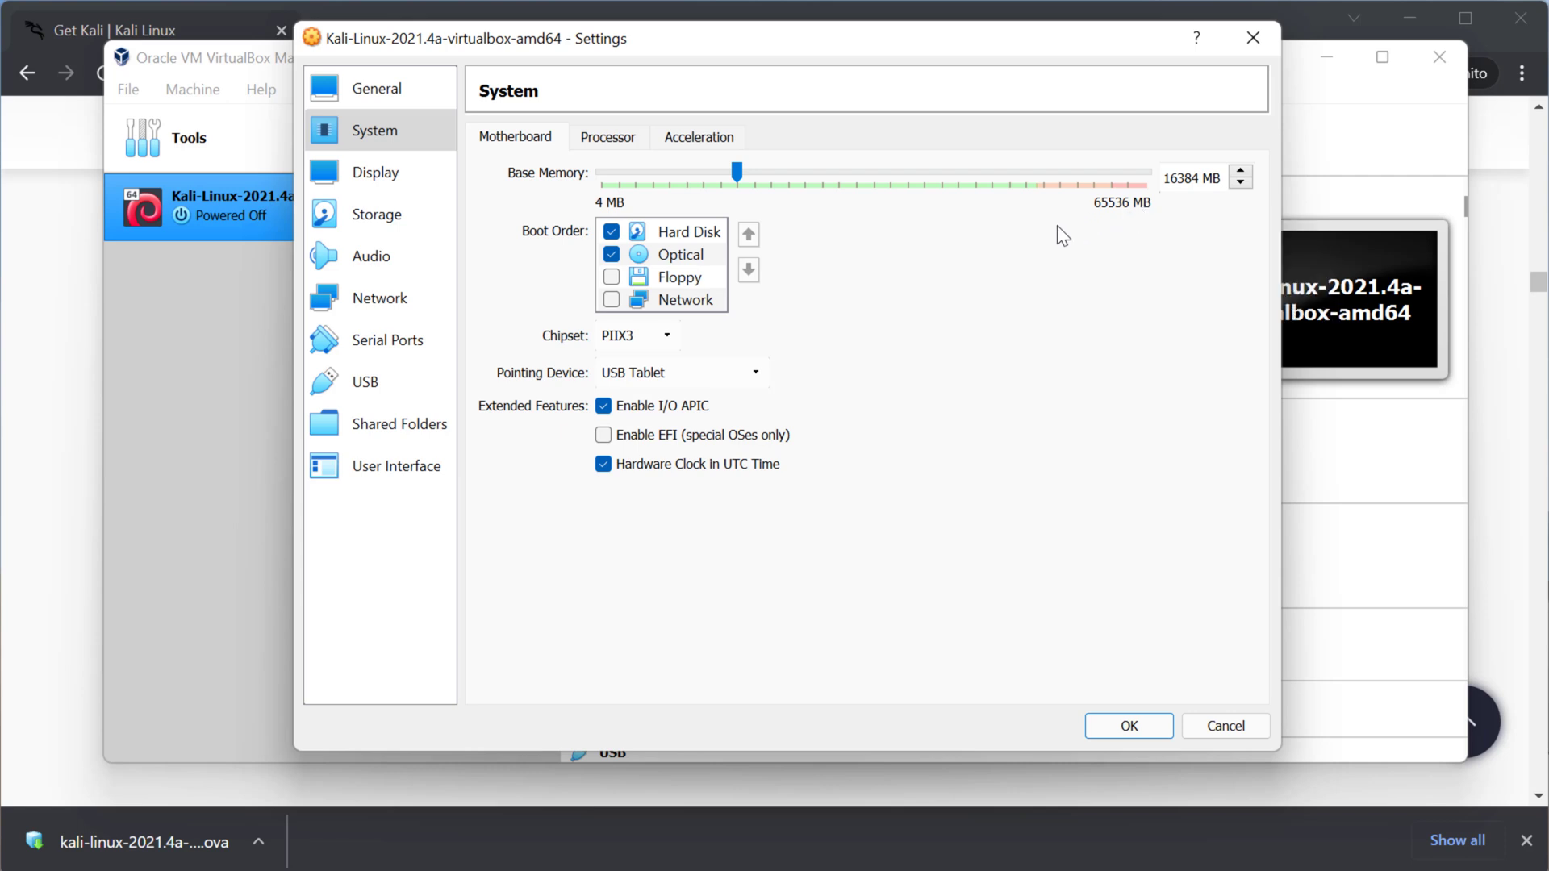
{"action": "mouse_move", "coordinate": [1444, 328]}
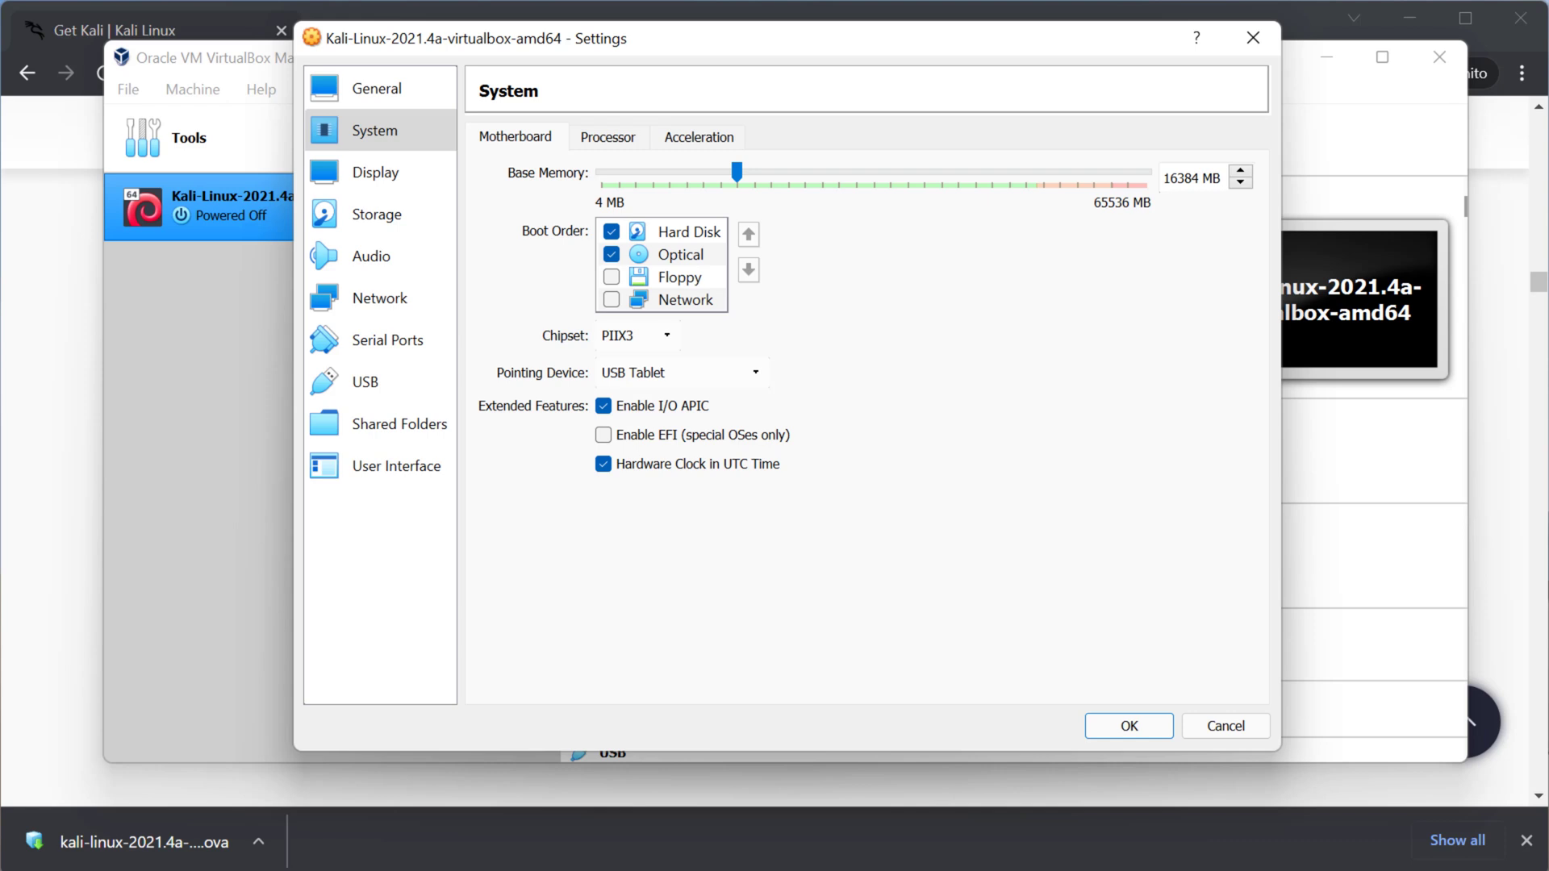
{"action": "mouse_move", "coordinate": [1115, 499]}
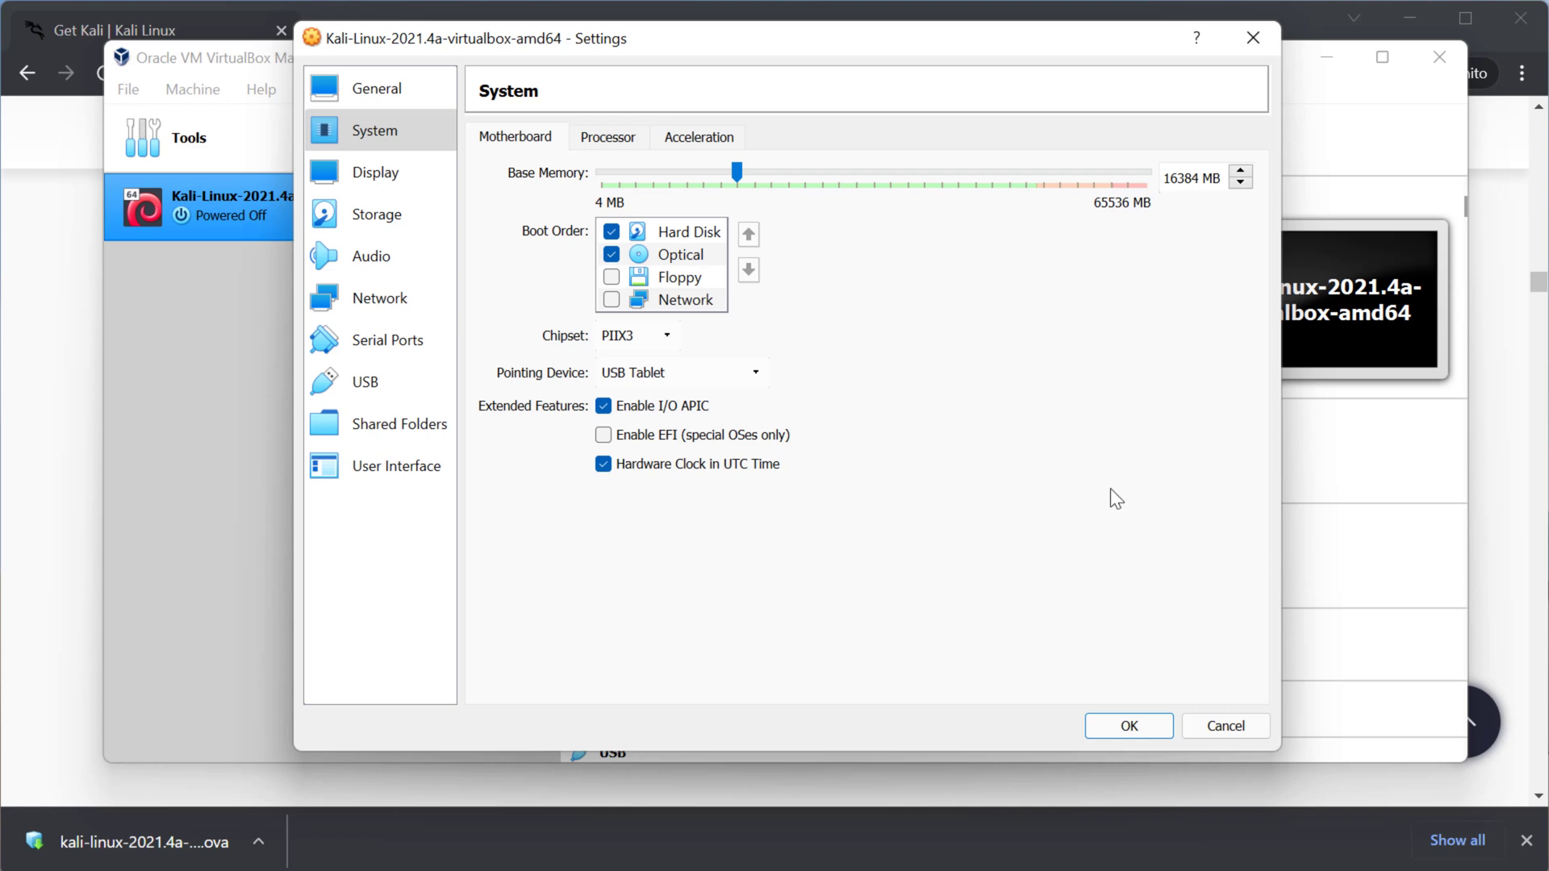
{"action": "mouse_move", "coordinate": [956, 631]}
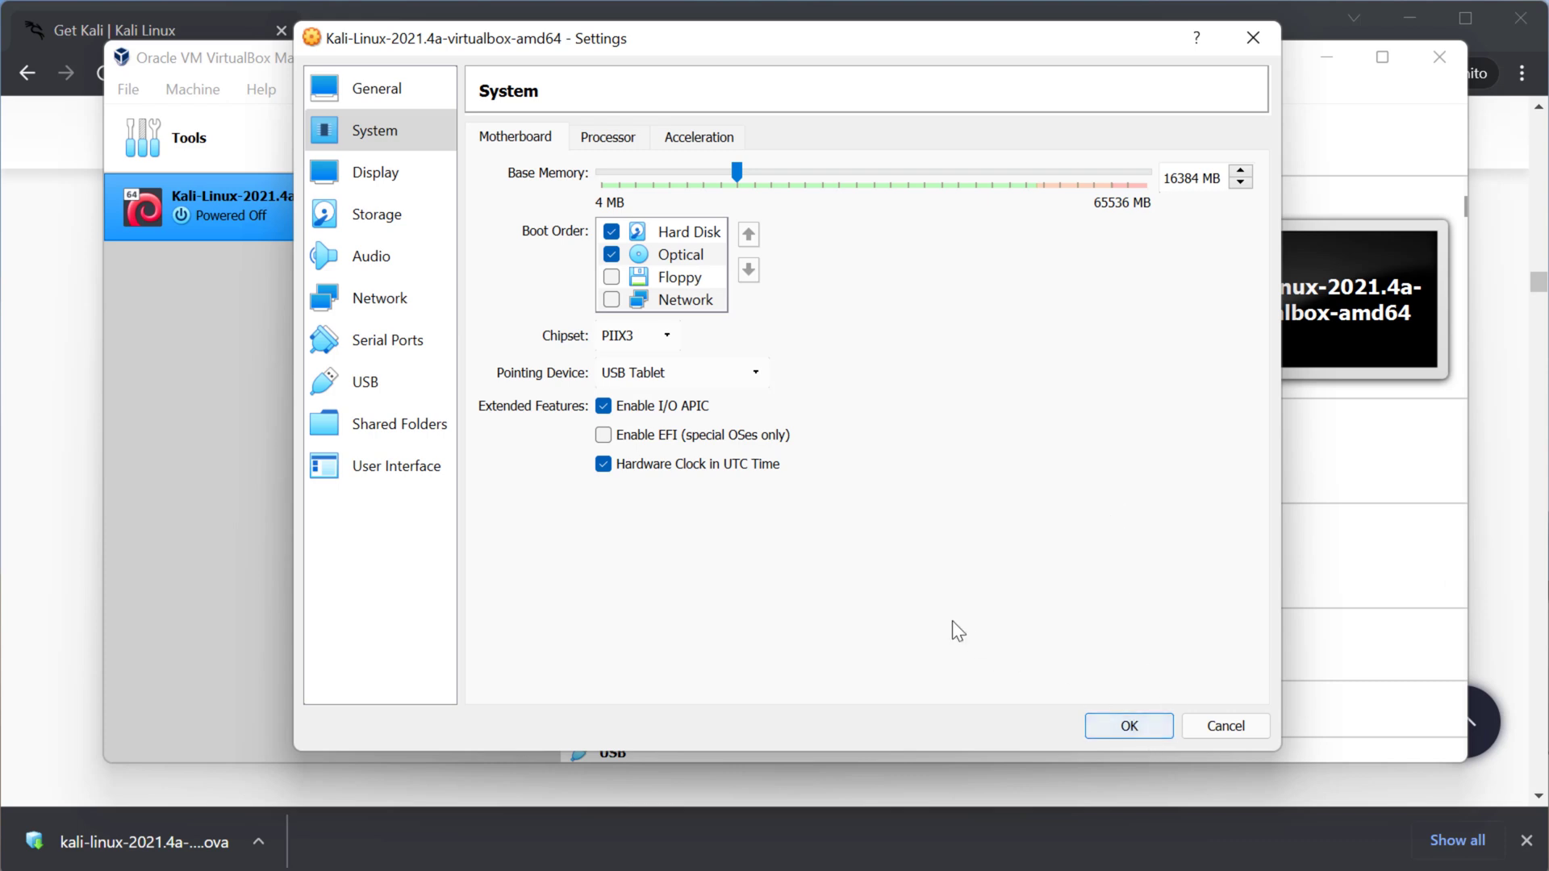
{"action": "mouse_move", "coordinate": [889, 529]}
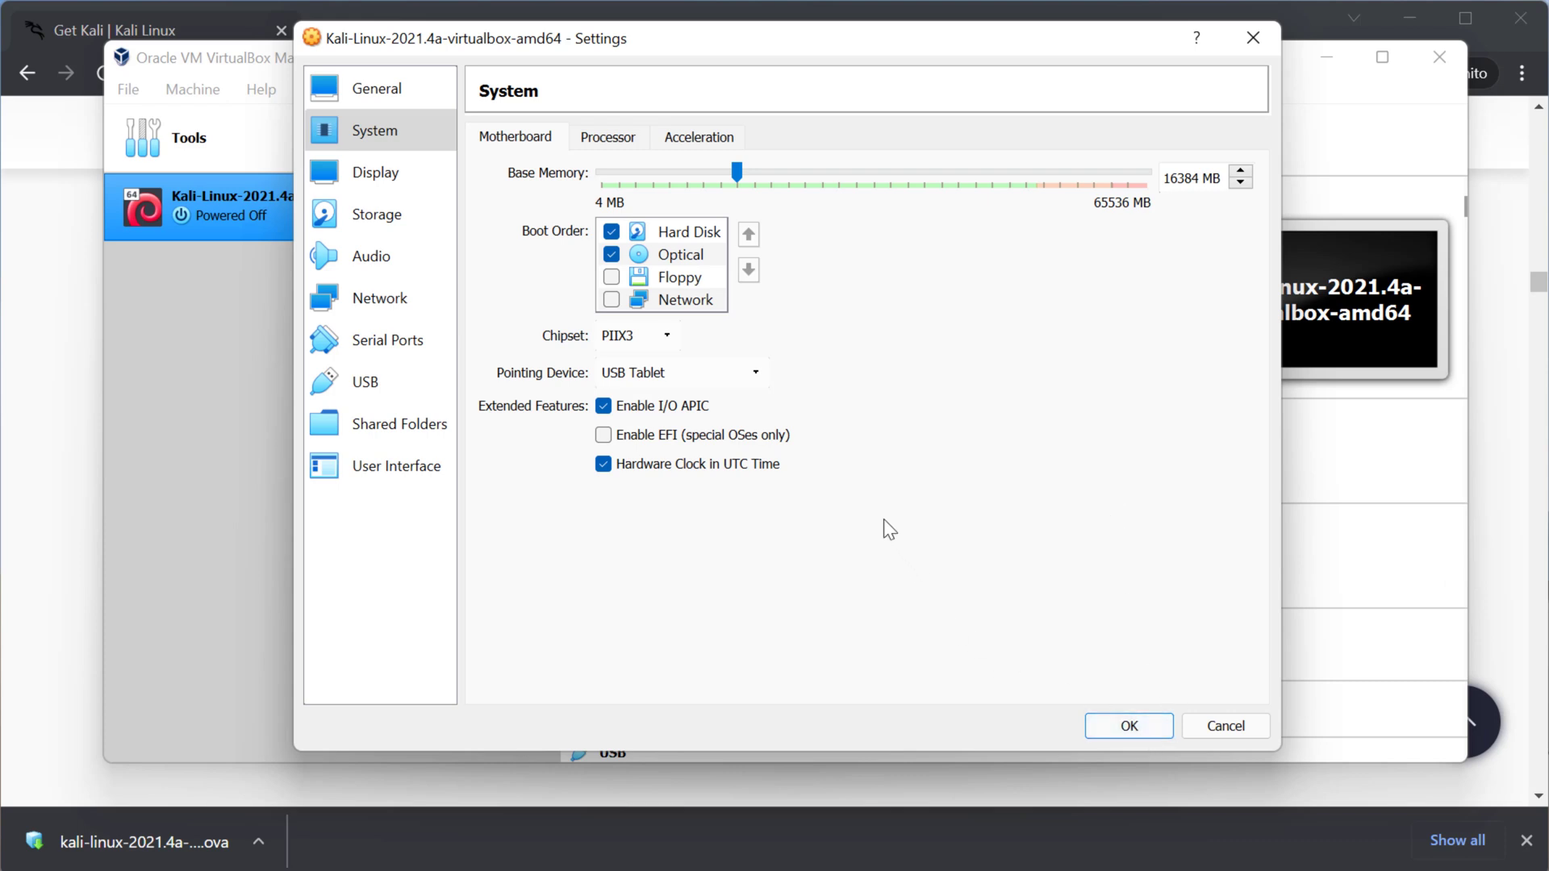
{"action": "mouse_move", "coordinate": [1128, 726]}
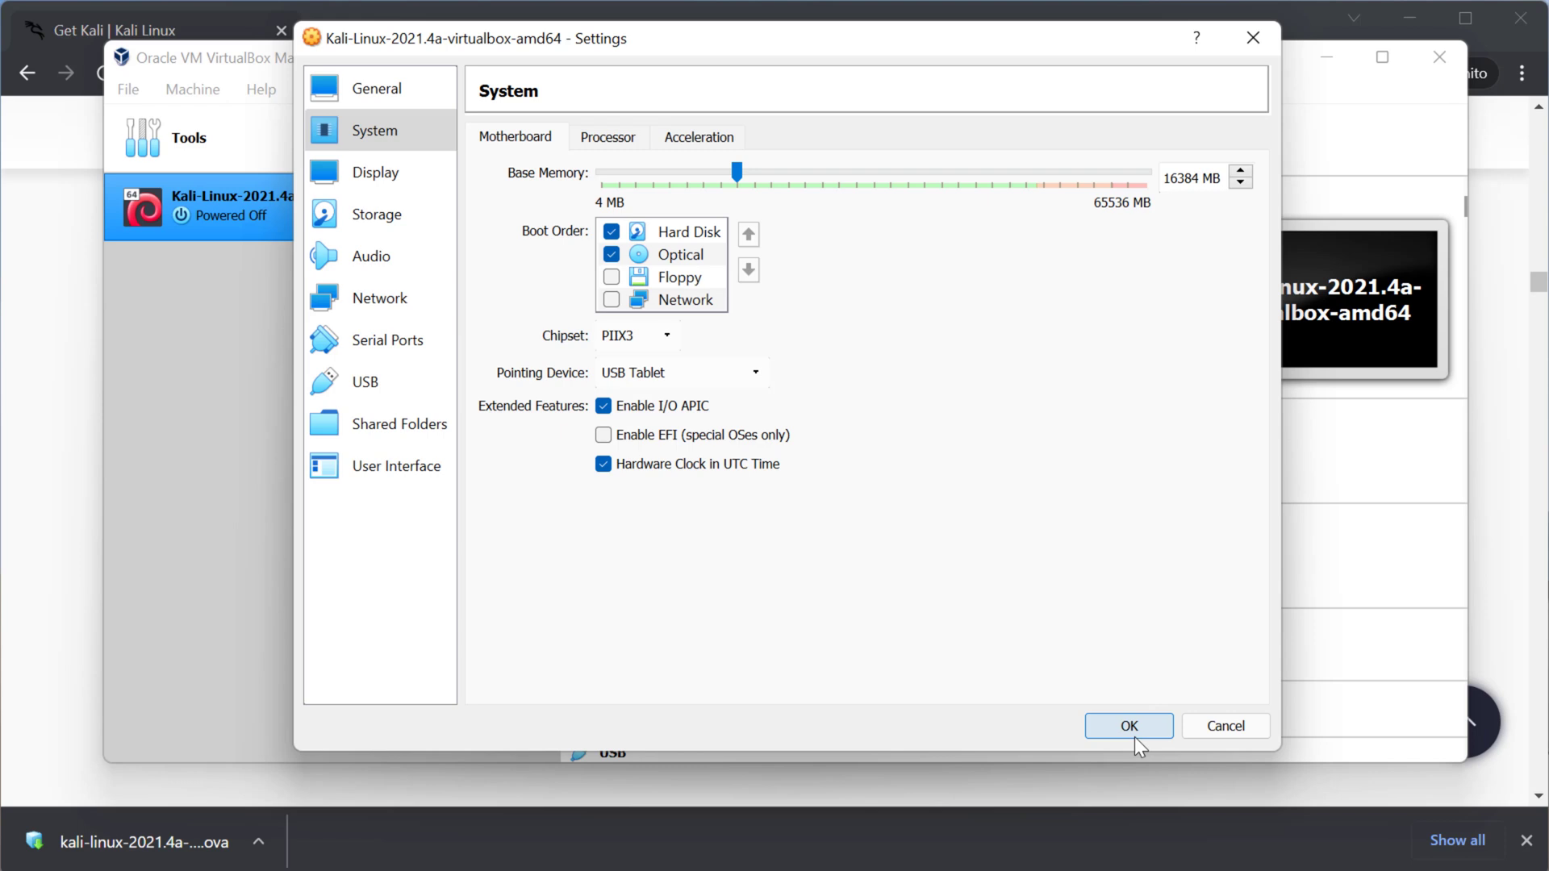
{"action": "mouse_move", "coordinate": [573, 124]}
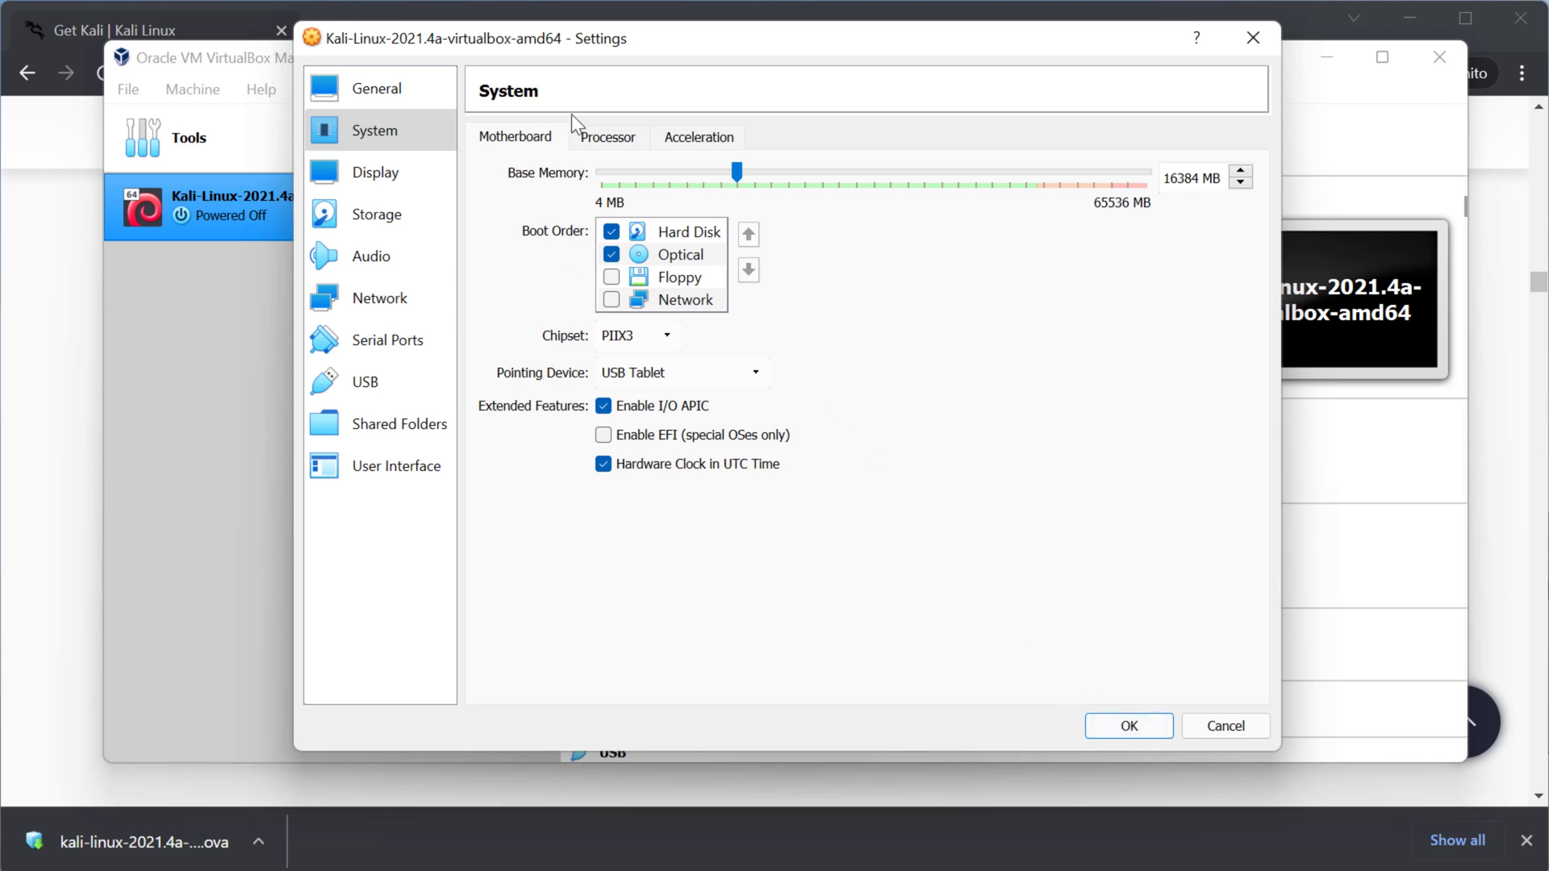
Raise the Kali VM to 4 processors and save the settings
{"action": "left_click", "coordinate": [606, 135]}
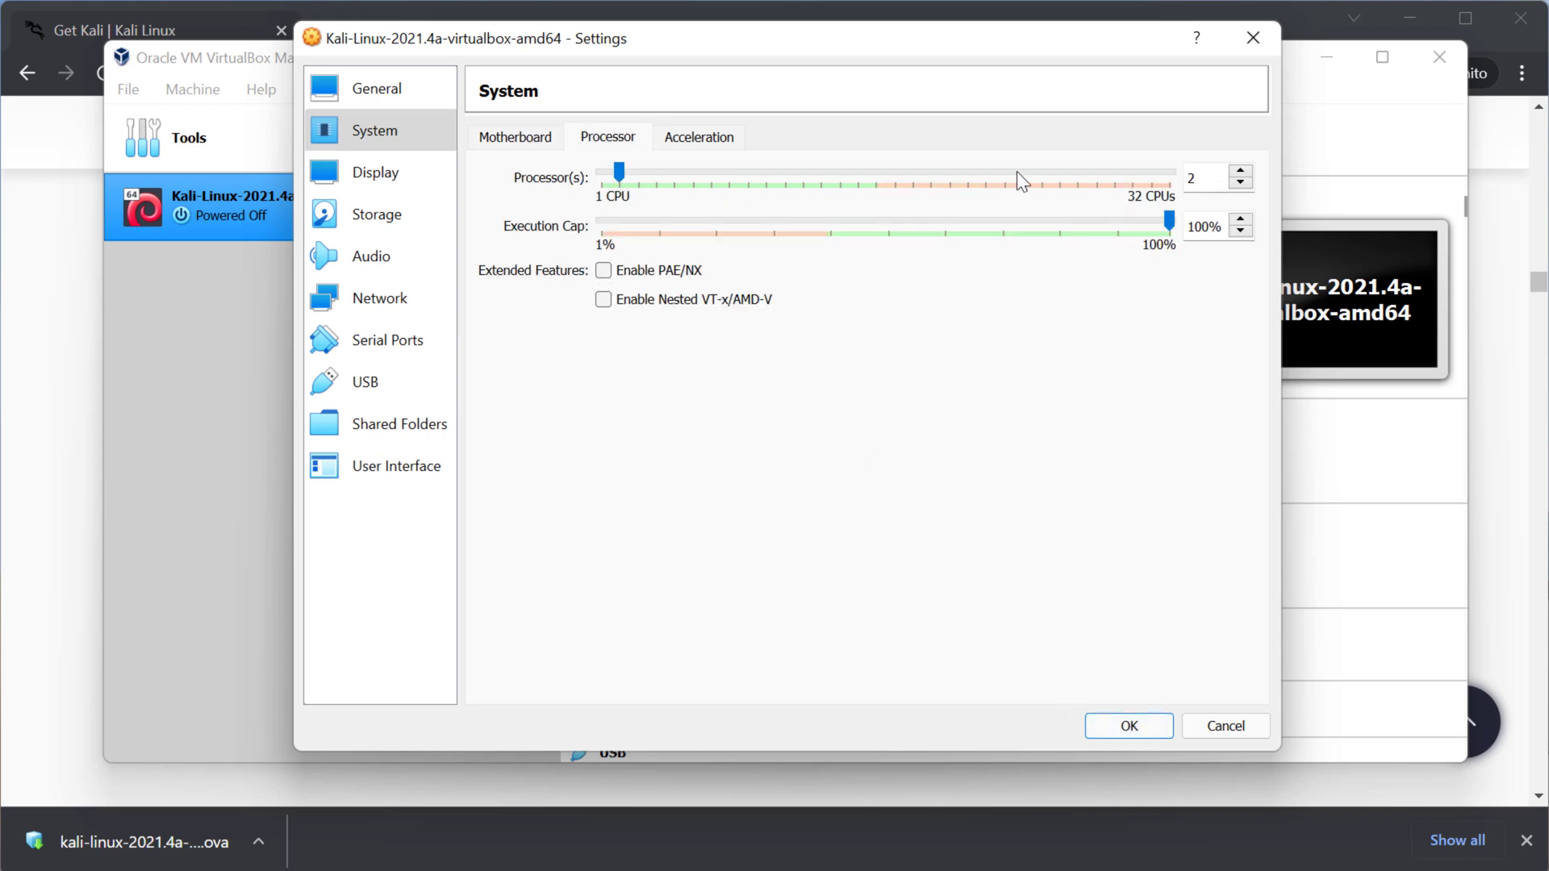
{"action": "mouse_move", "coordinate": [1240, 177]}
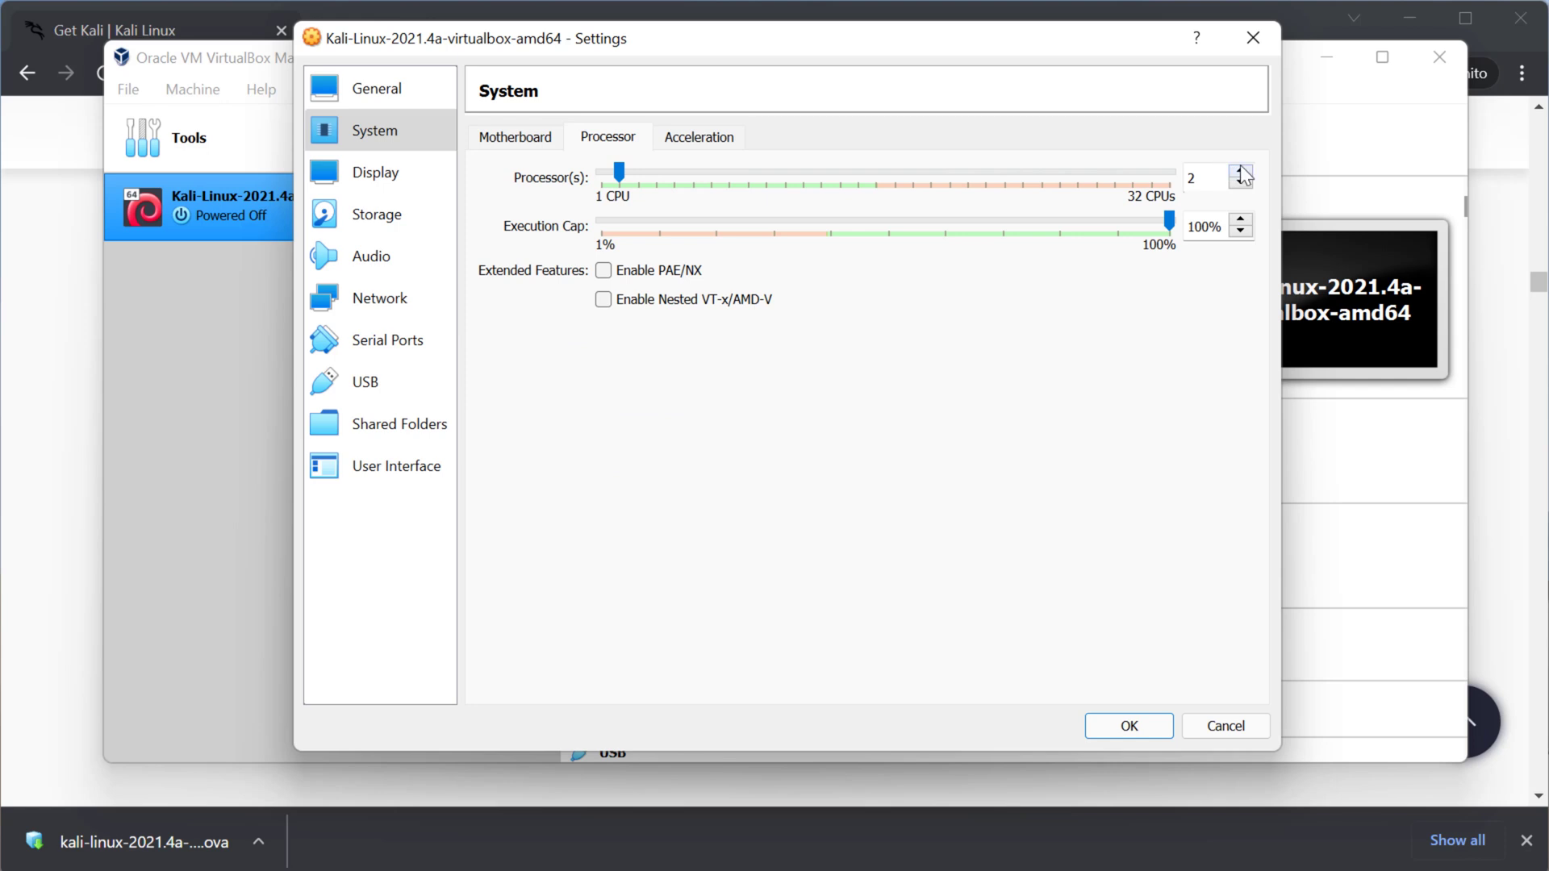
{"action": "left_click", "coordinate": [1241, 171]}
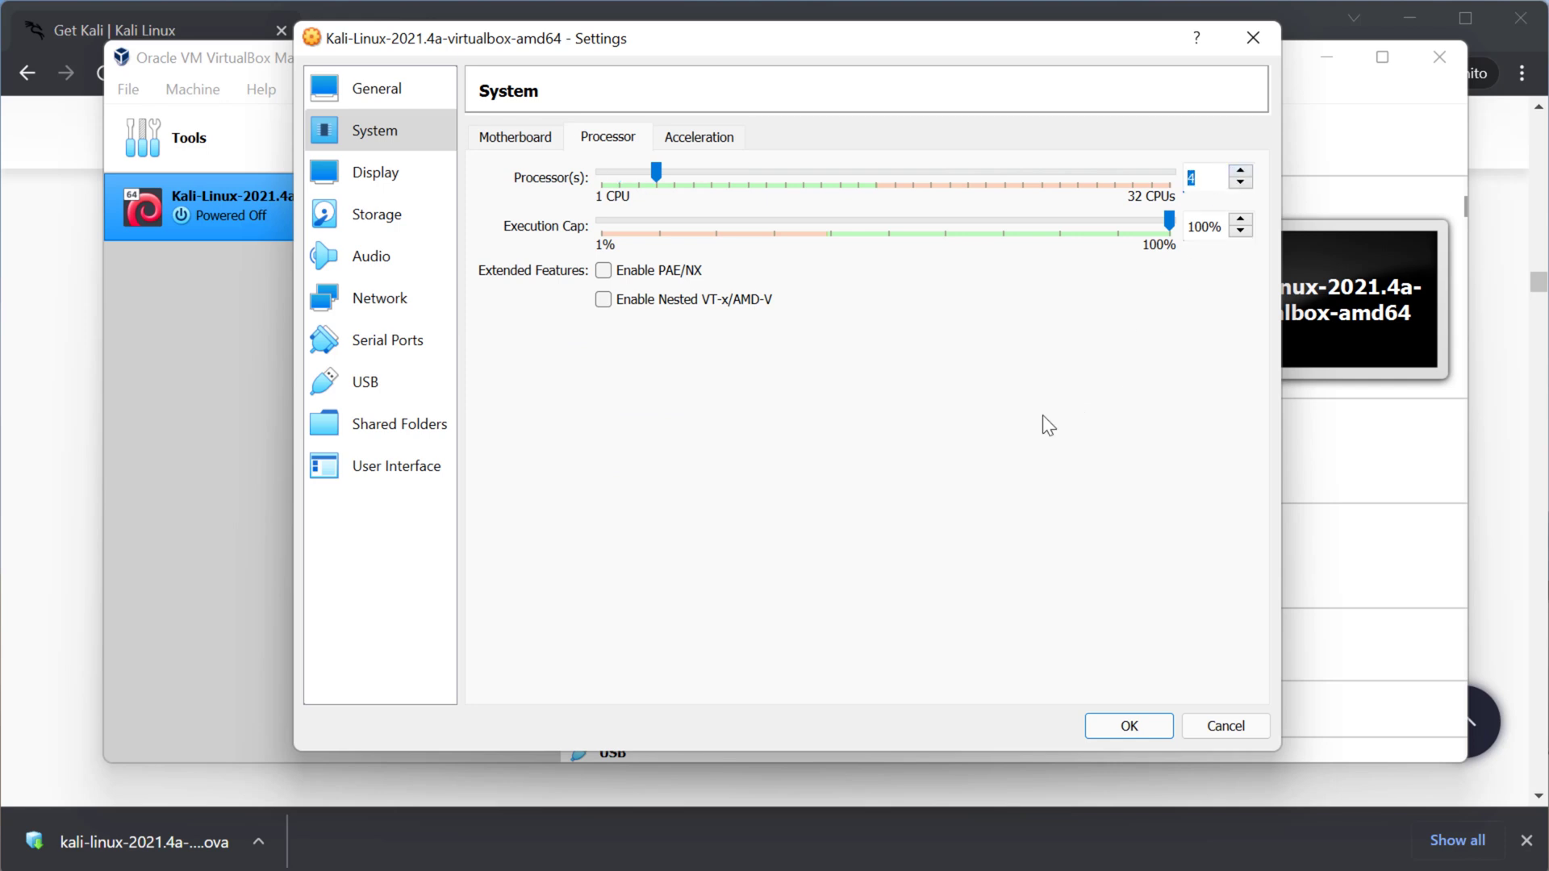
{"action": "mouse_move", "coordinate": [828, 368]}
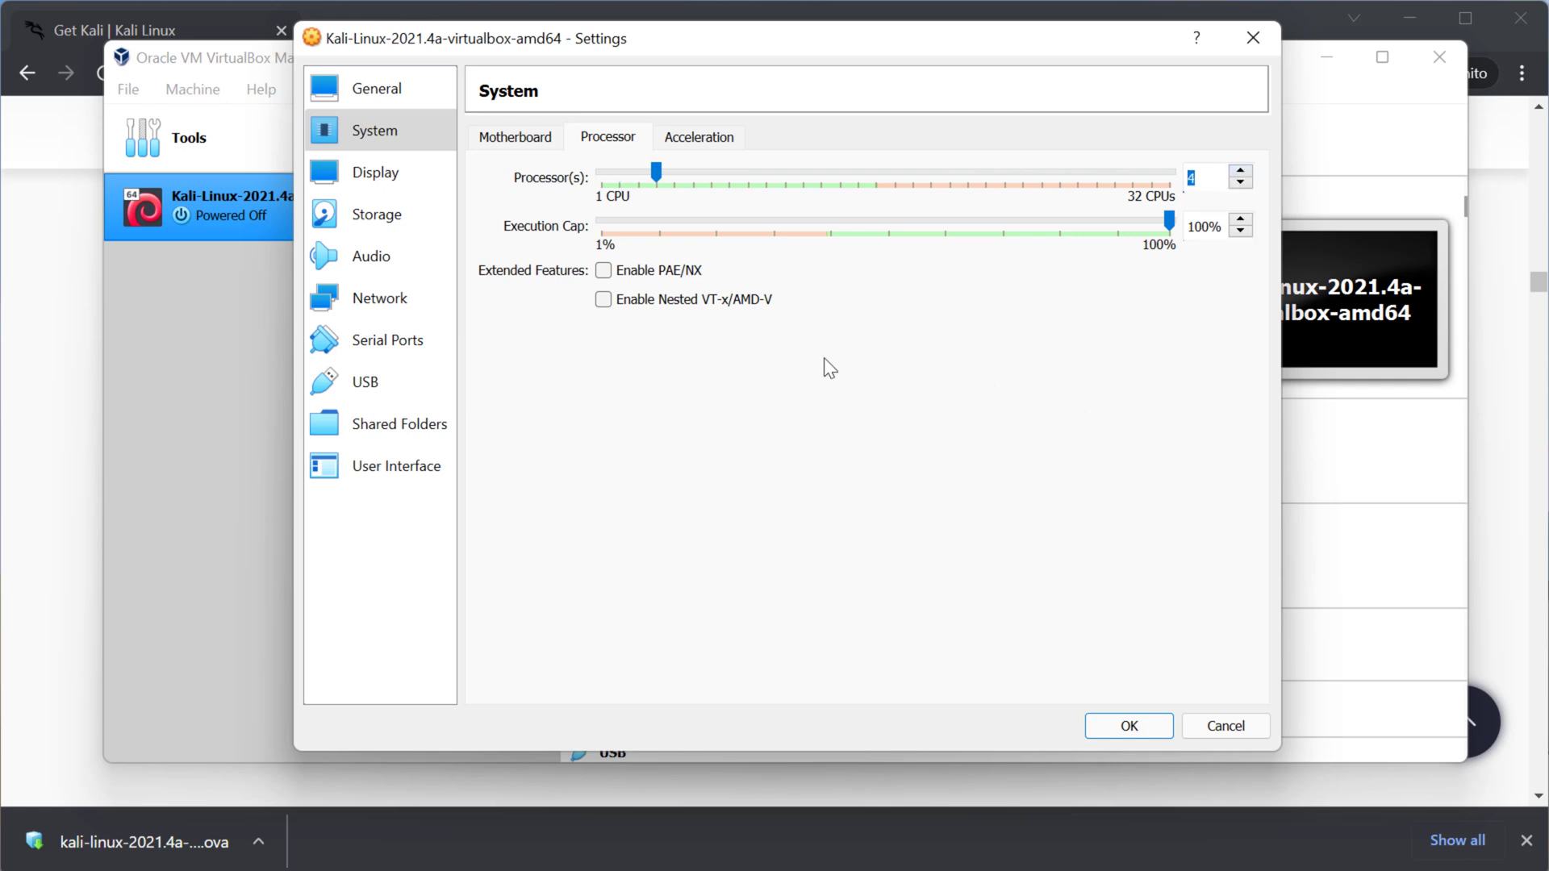
{"action": "mouse_move", "coordinate": [601, 353]}
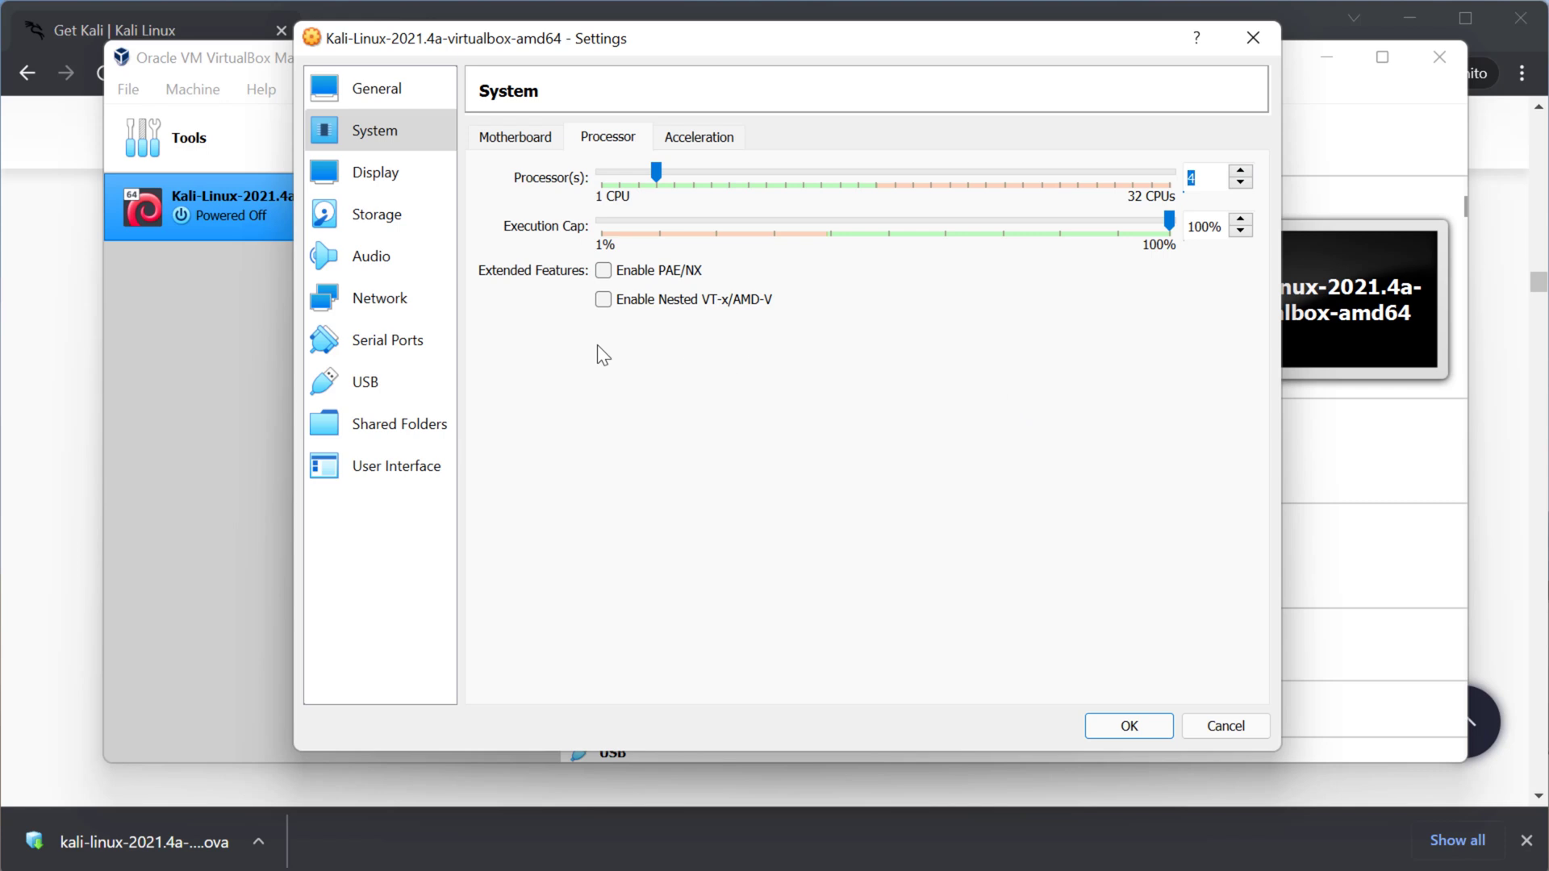
{"action": "mouse_move", "coordinate": [1163, 242]}
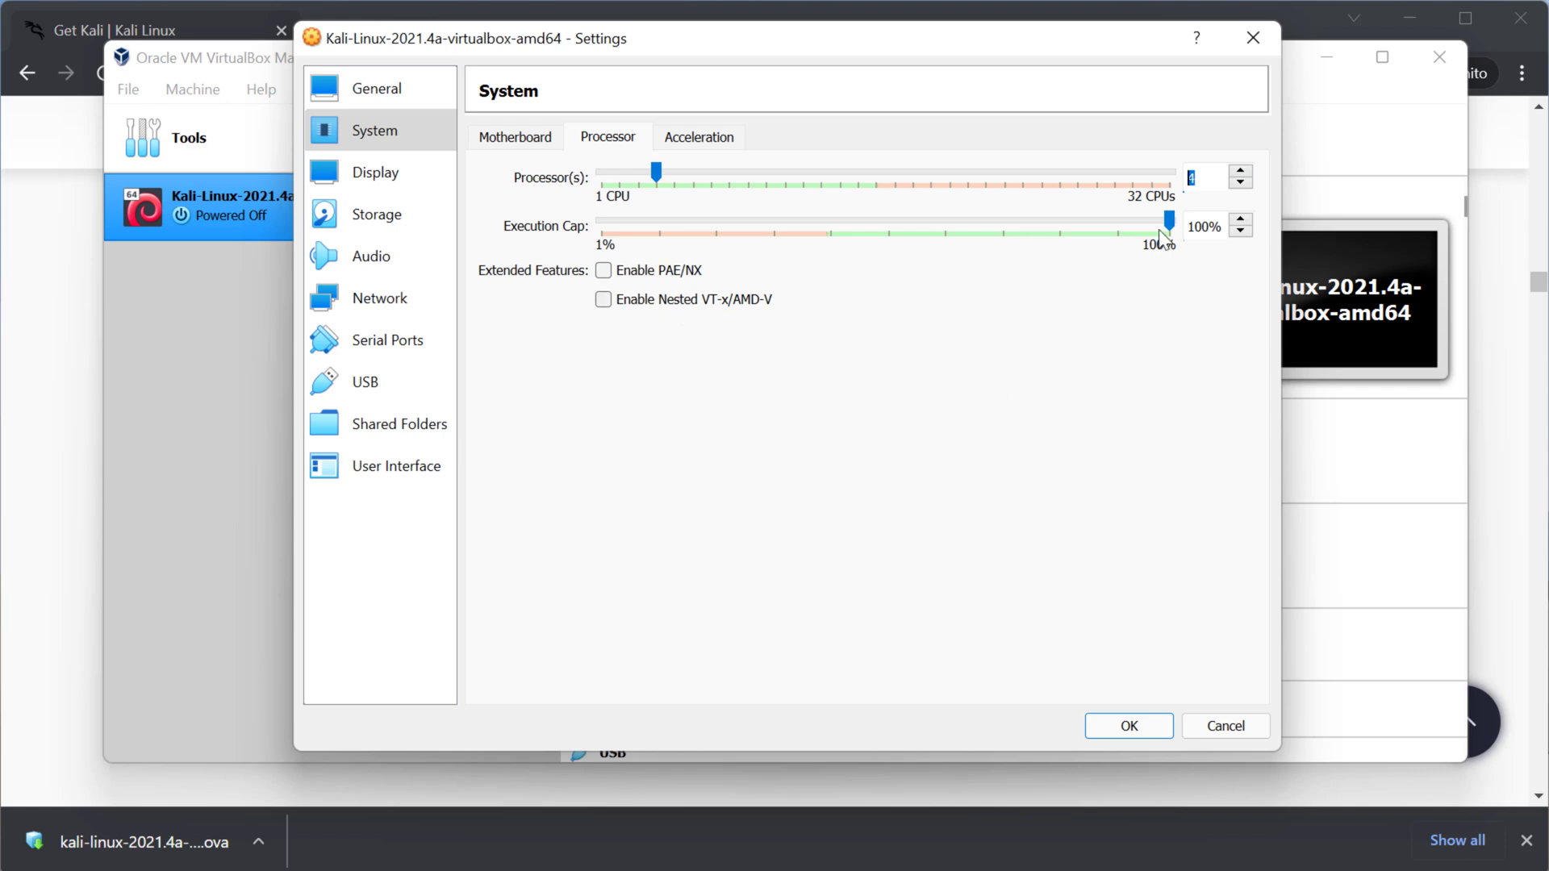
{"action": "mouse_move", "coordinate": [1104, 381]}
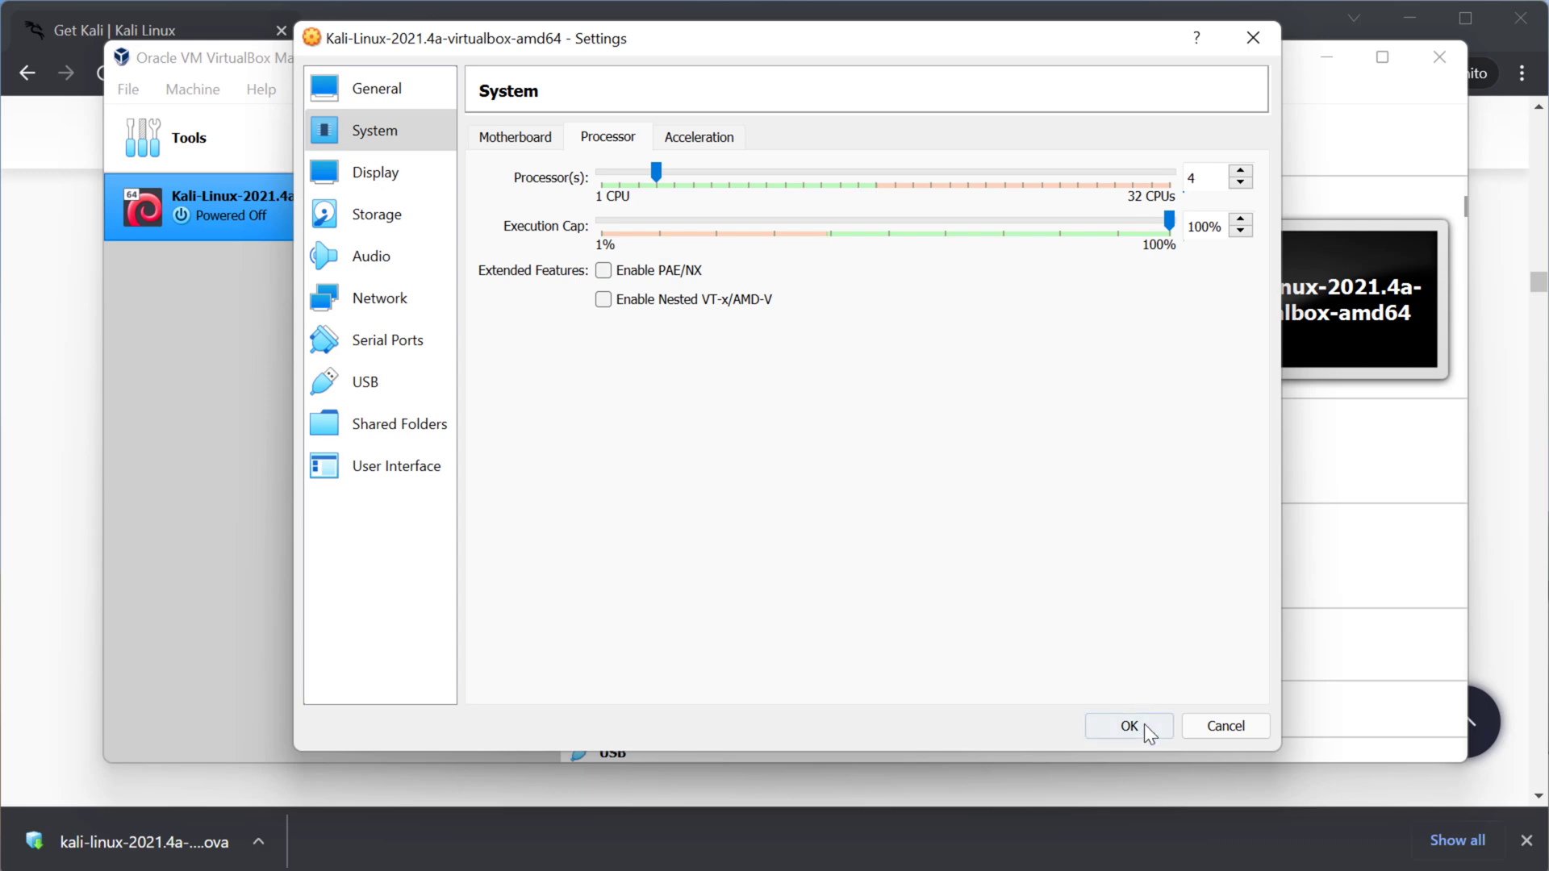
{"action": "left_click", "coordinate": [1128, 726]}
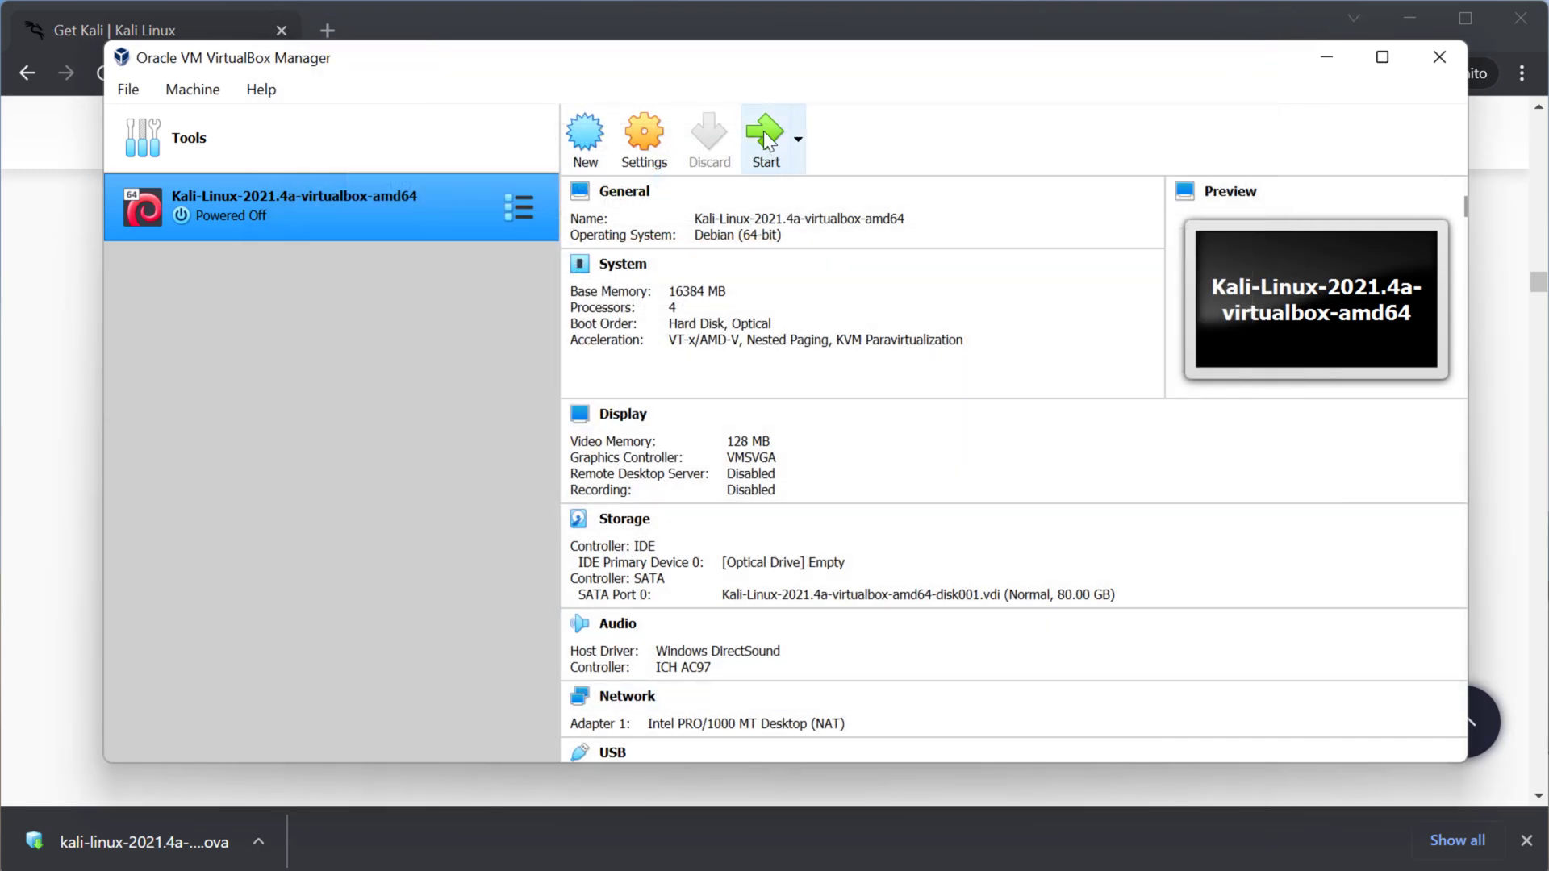
Start the Kali VM and let it boot toward the login screen
{"action": "left_click", "coordinate": [765, 139]}
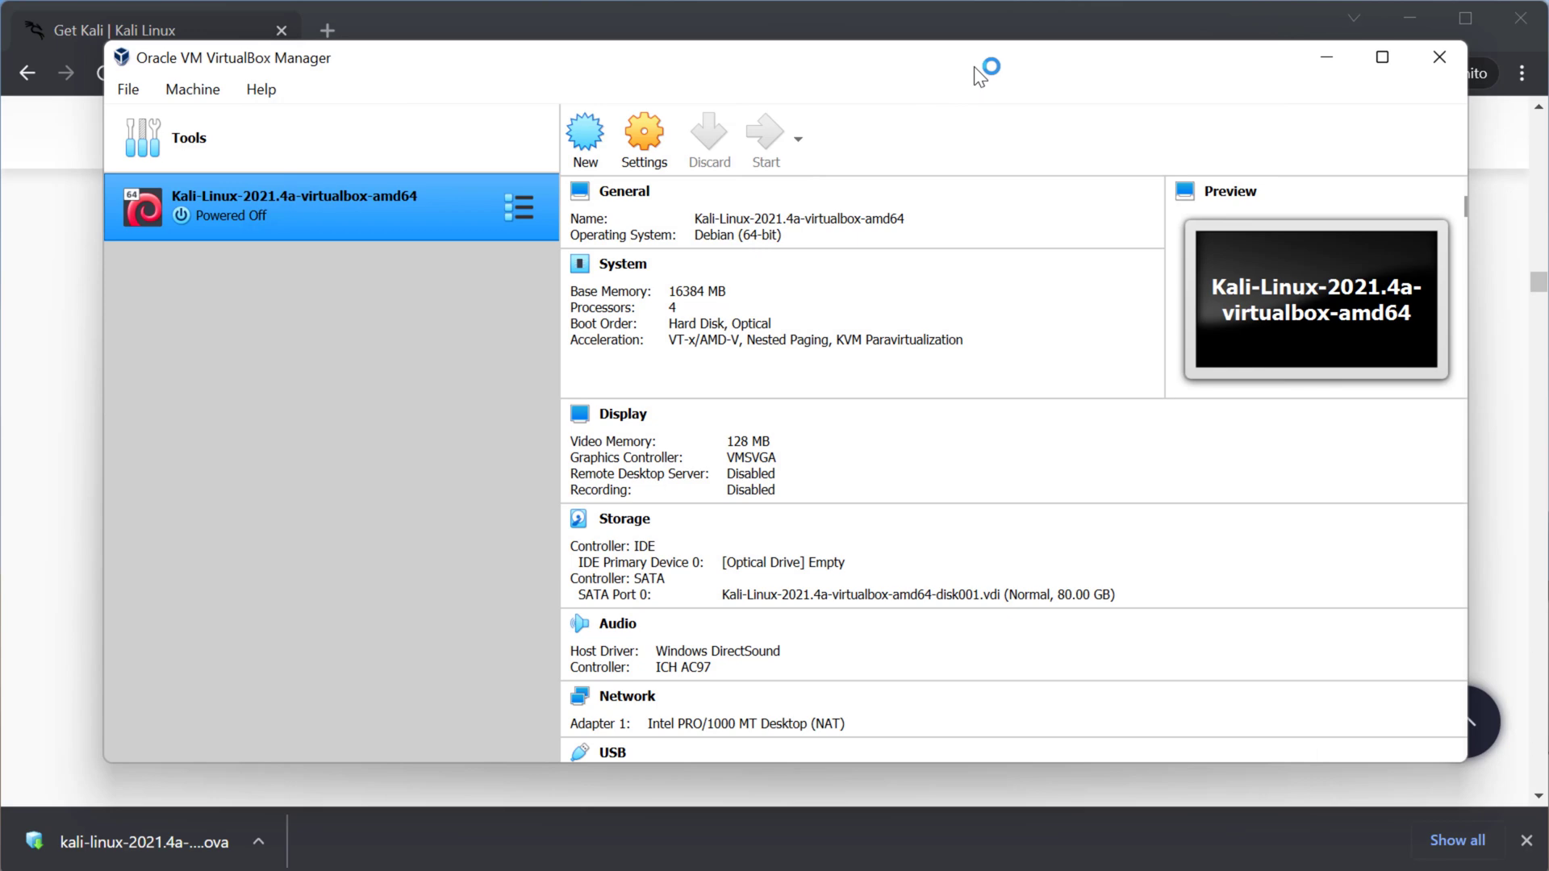
{"action": "mouse_move", "coordinate": [1298, 511]}
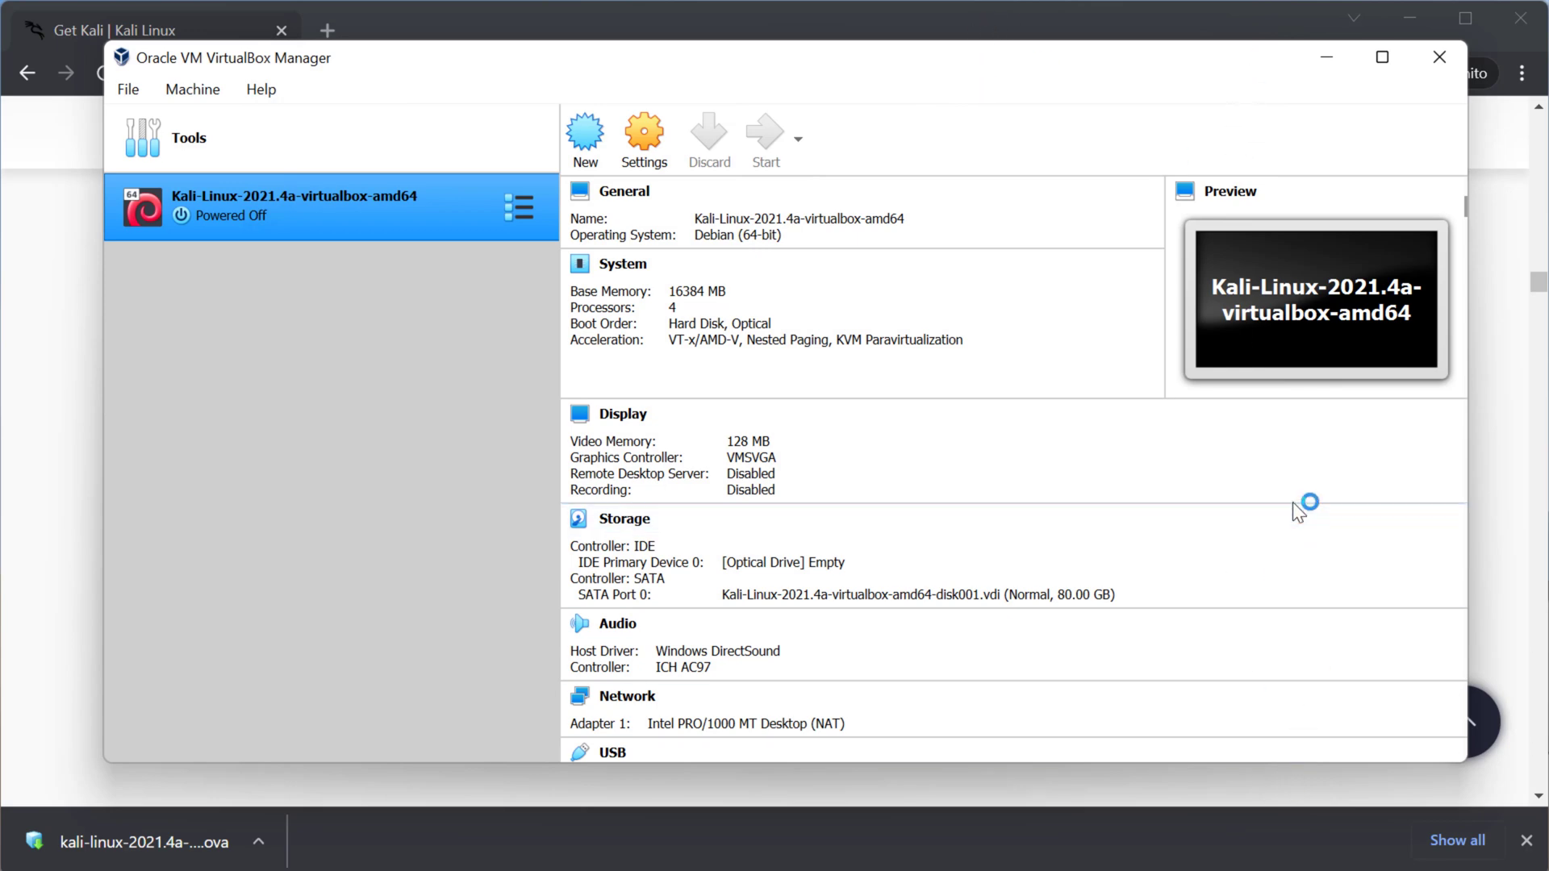
{"action": "left_click", "coordinate": [763, 139]}
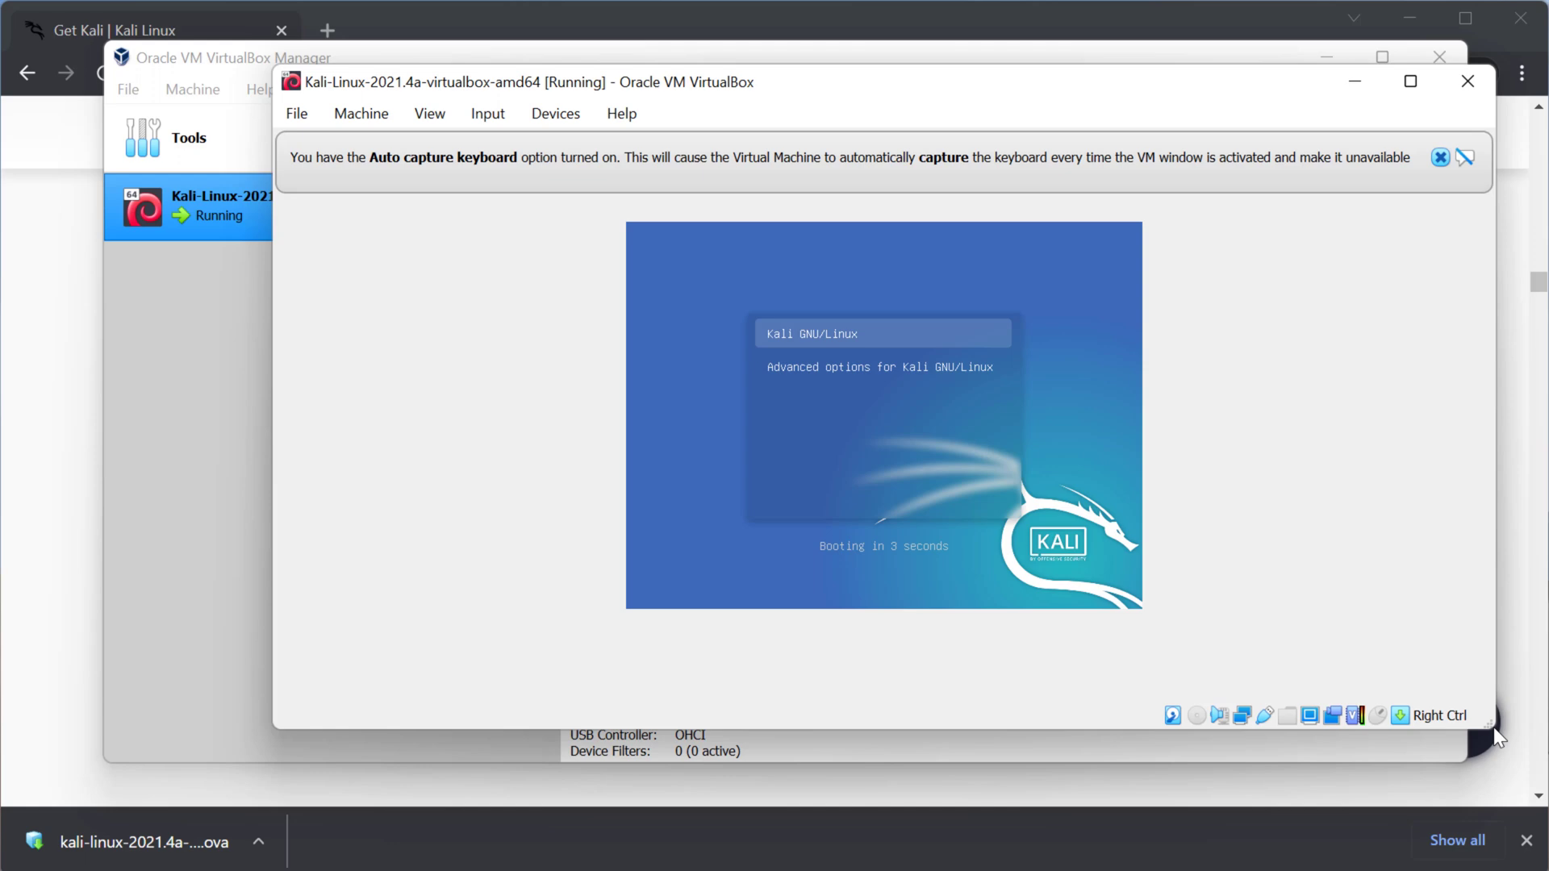
{"action": "mouse_move", "coordinate": [1030, 402]}
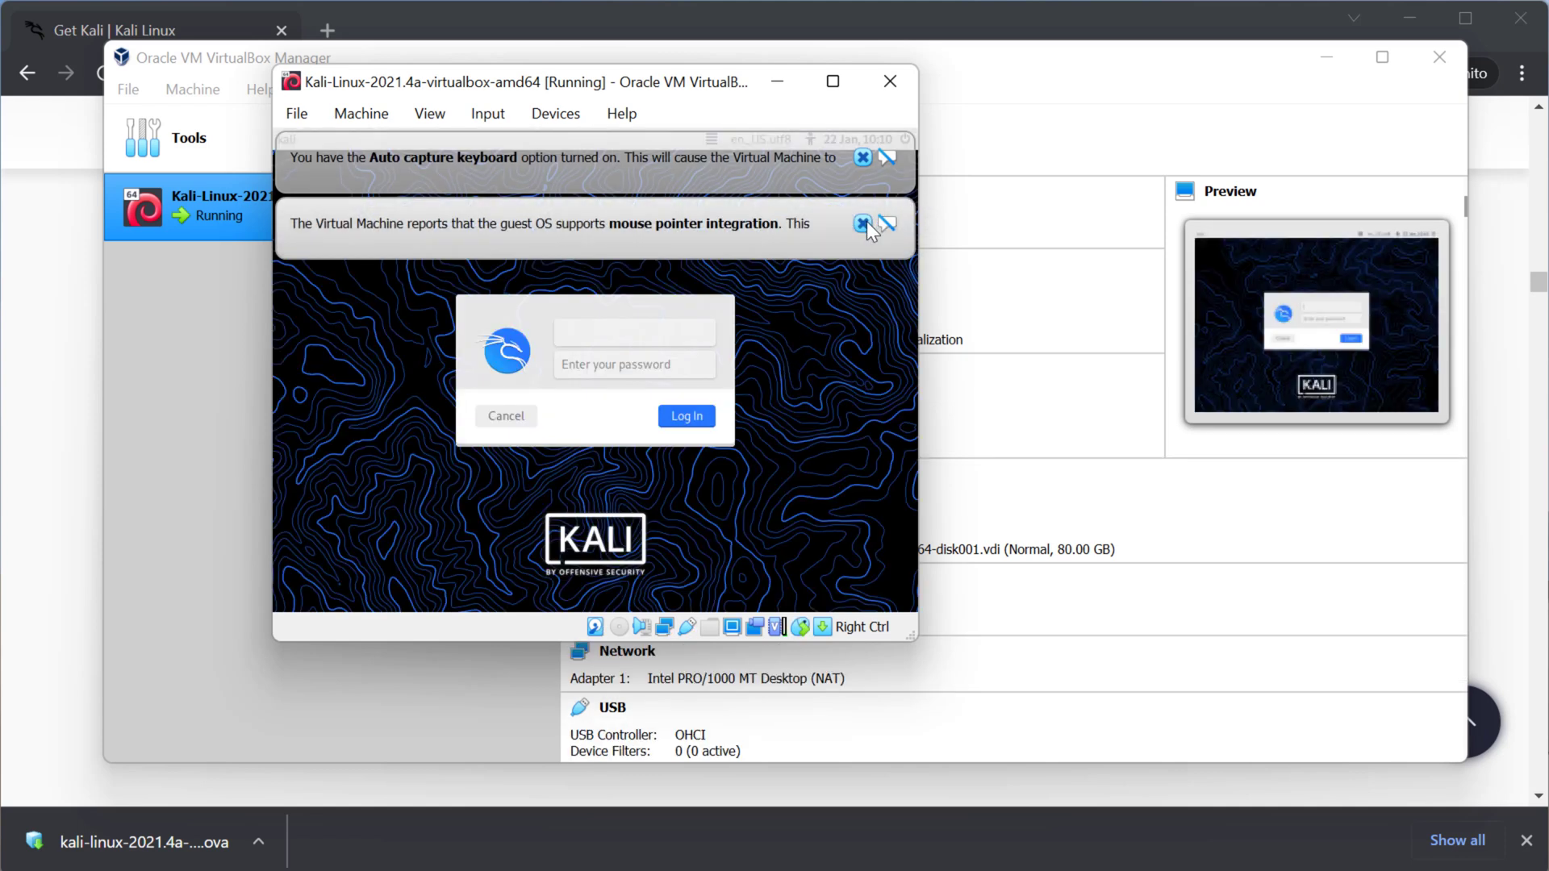
Dismiss the keyboard and pointer notices and drag the Kali VM window much larger
{"action": "left_click", "coordinate": [862, 223]}
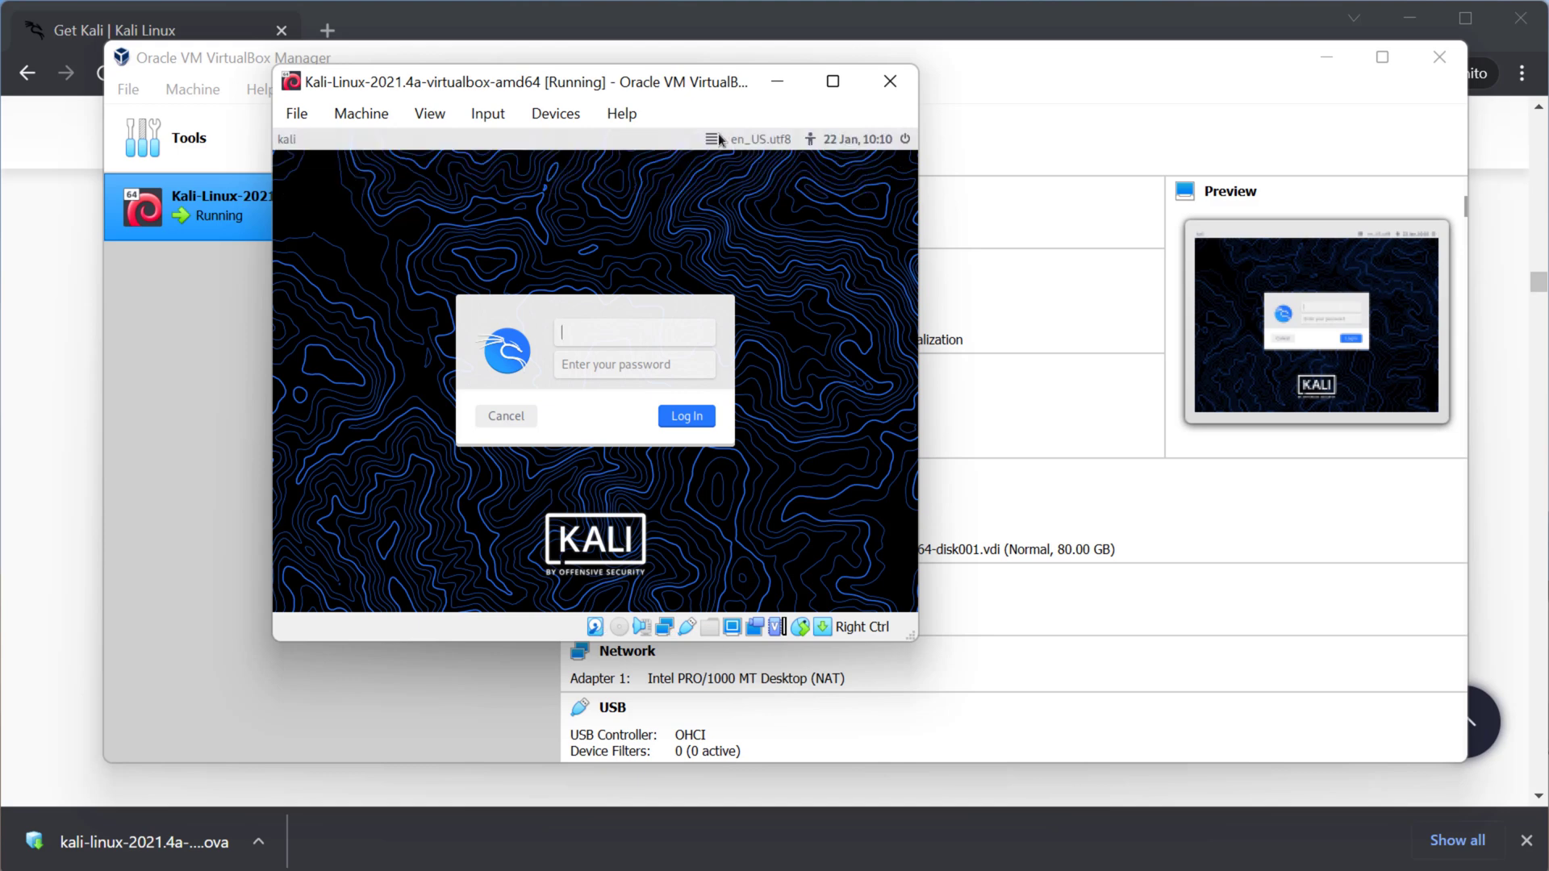
{"action": "left_click_drag", "start_coordinate": [592, 81], "coordinate": [482, 27]}
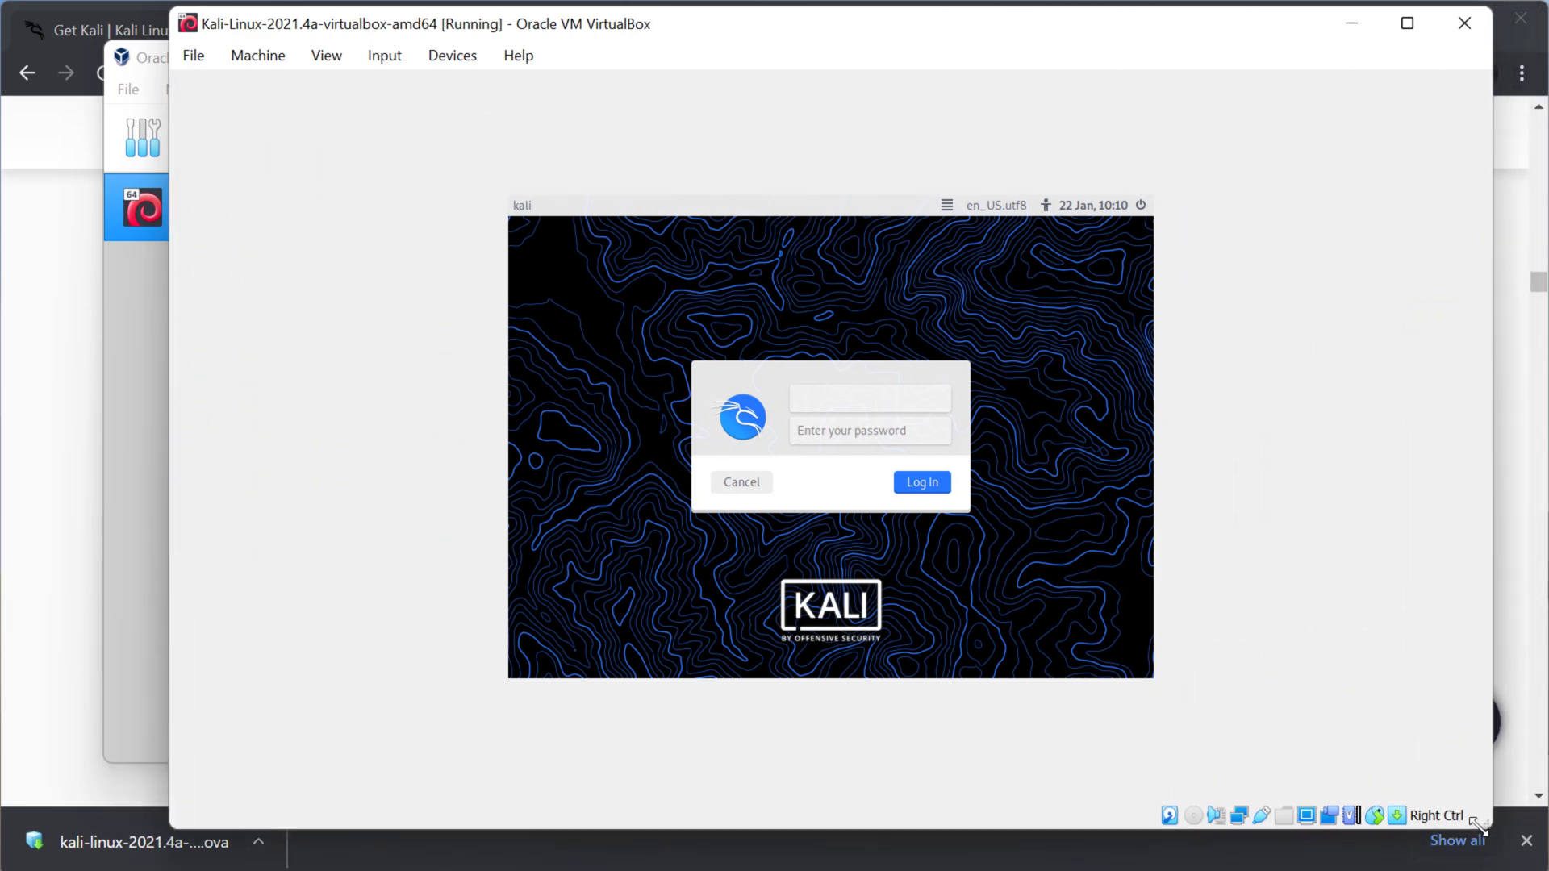
{"action": "left_click", "coordinate": [868, 403]}
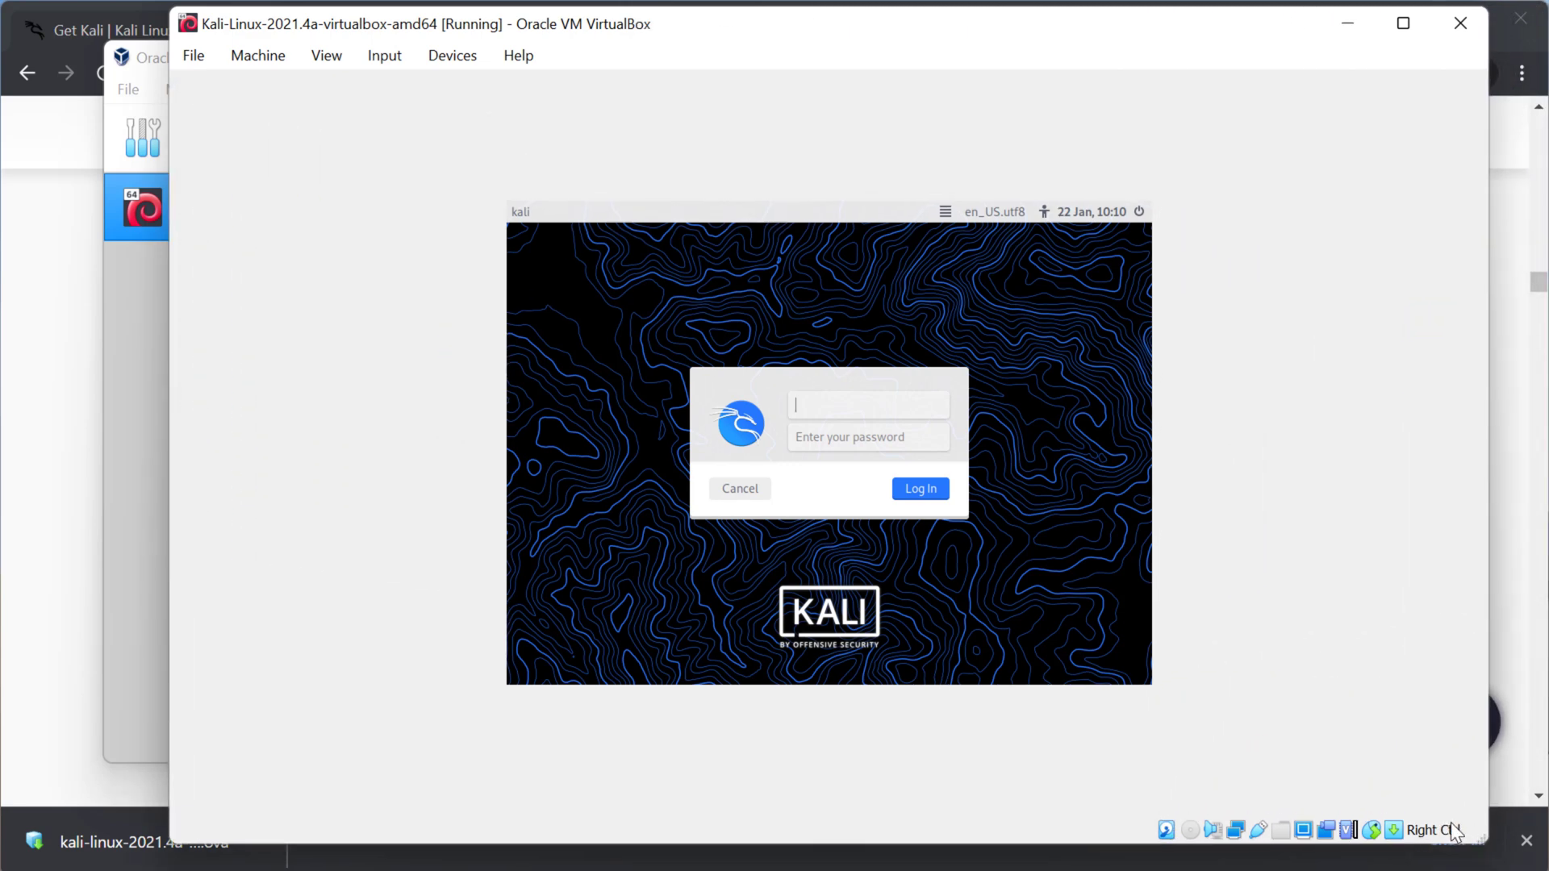
{"action": "mouse_move", "coordinate": [1382, 809]}
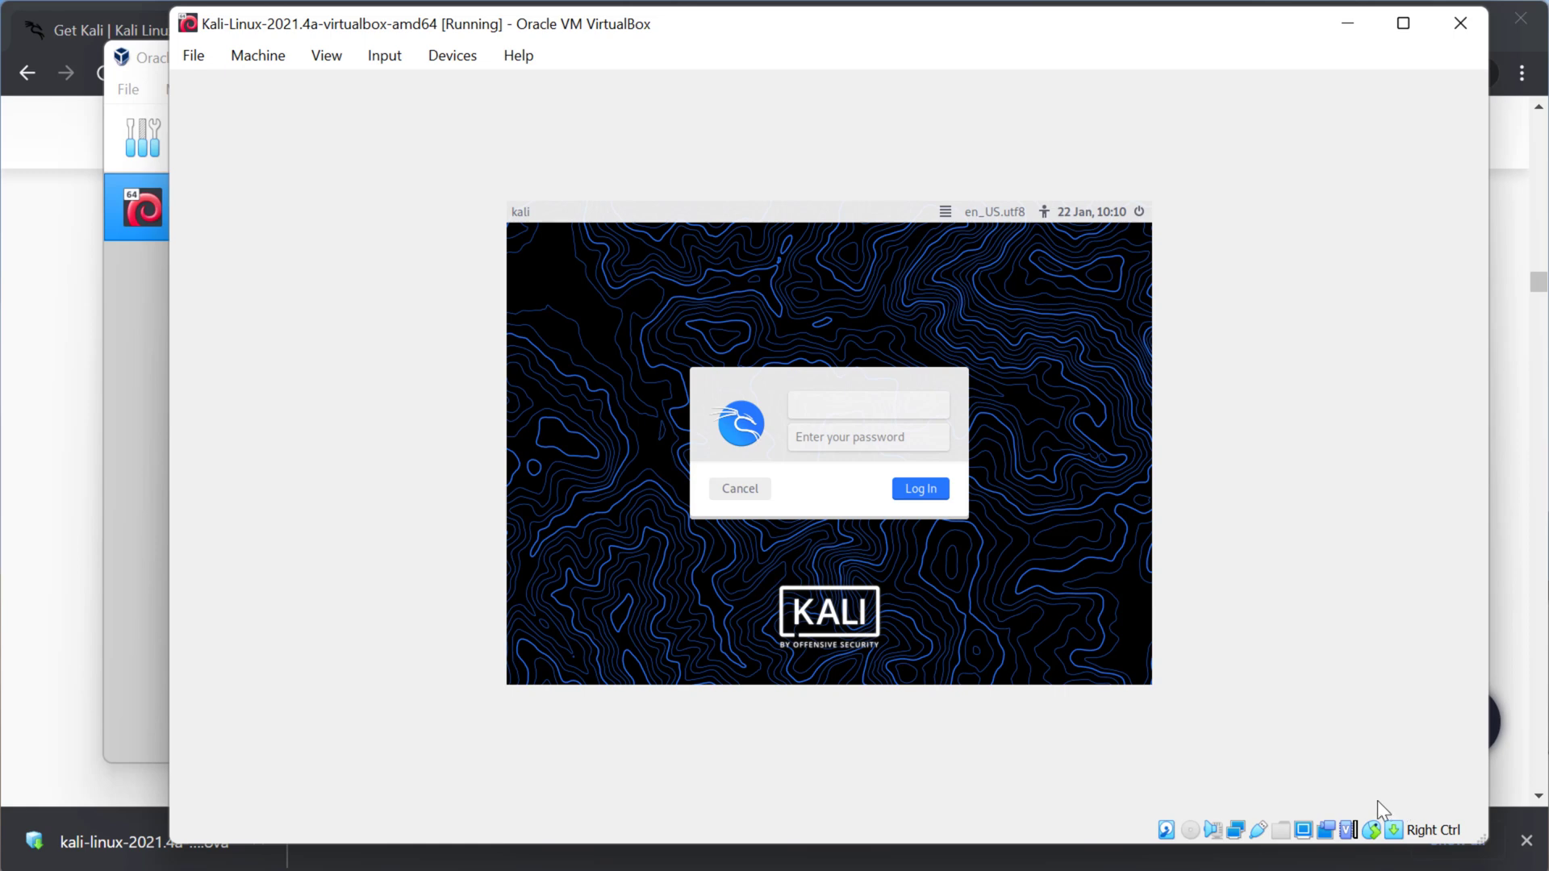
{"action": "left_click", "coordinate": [866, 404]}
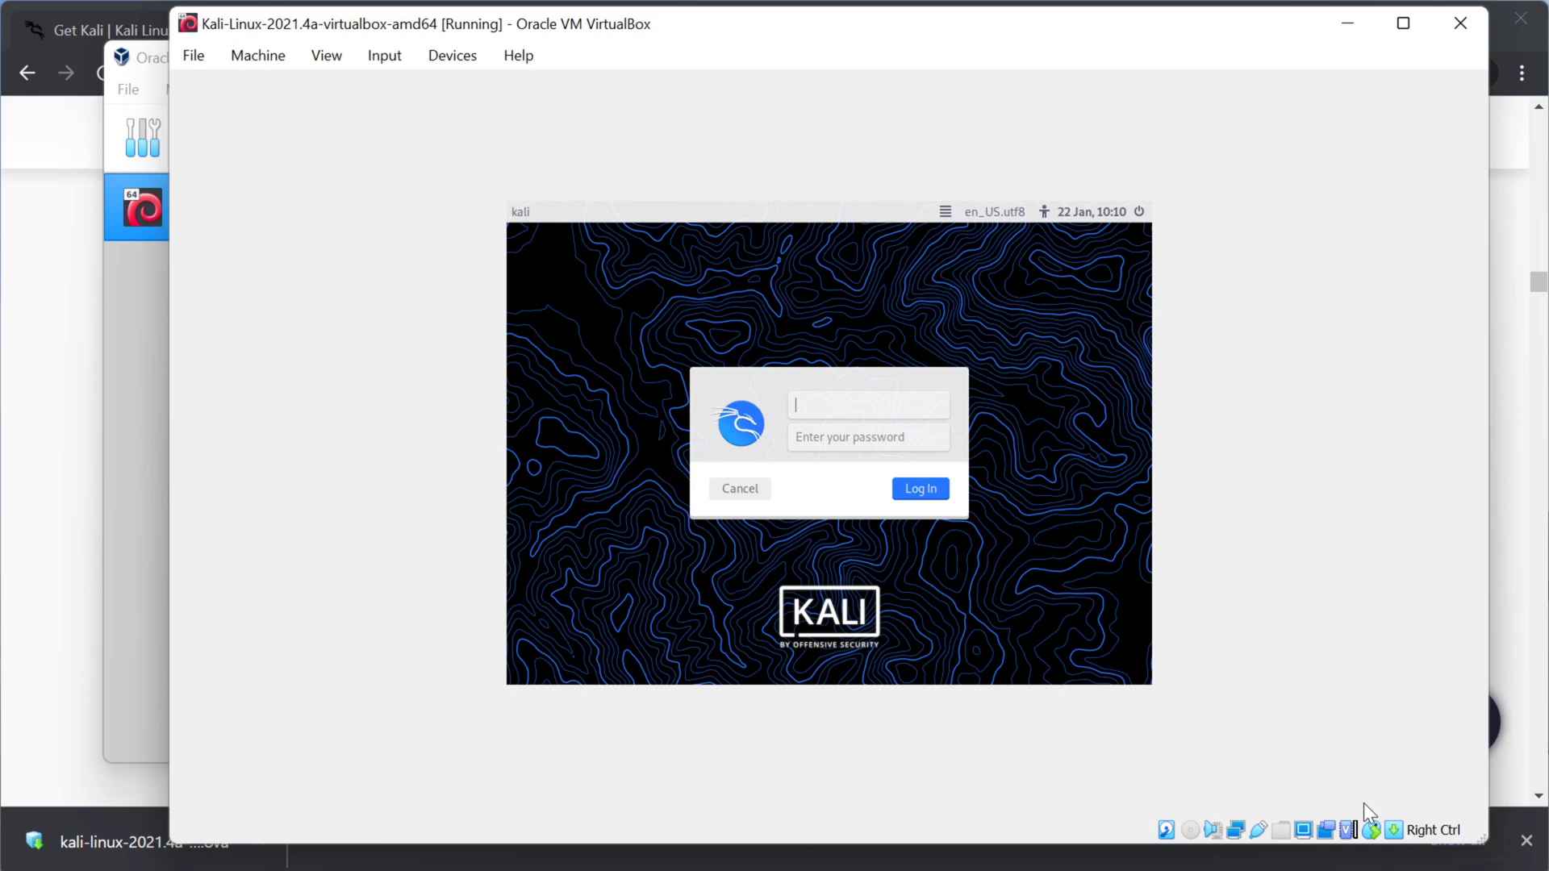
{"action": "mouse_move", "coordinate": [1168, 445]}
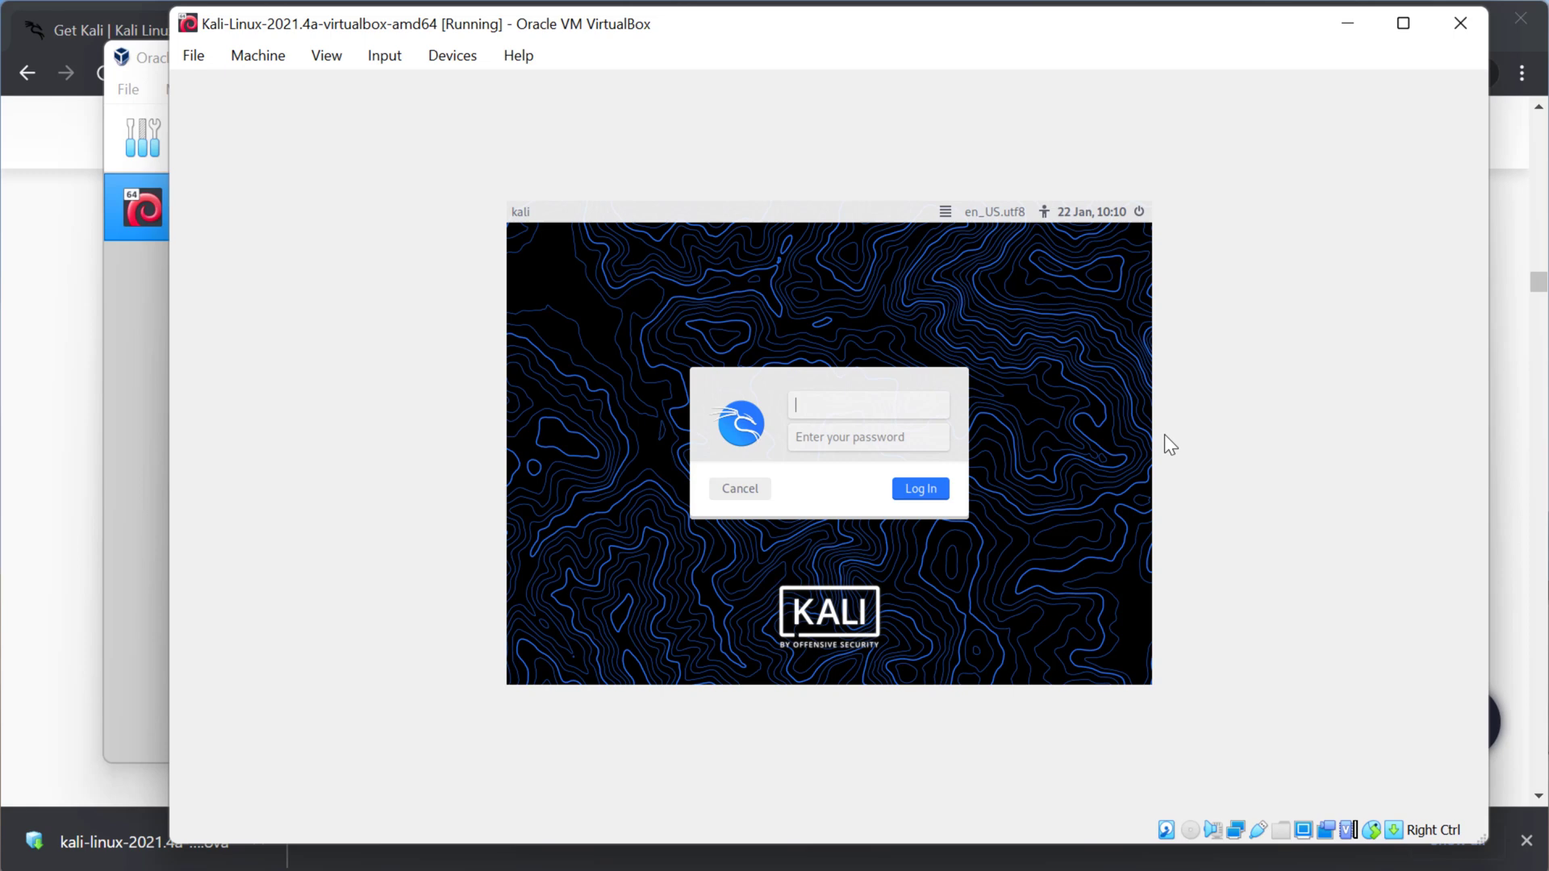
{"action": "mouse_move", "coordinate": [916, 402]}
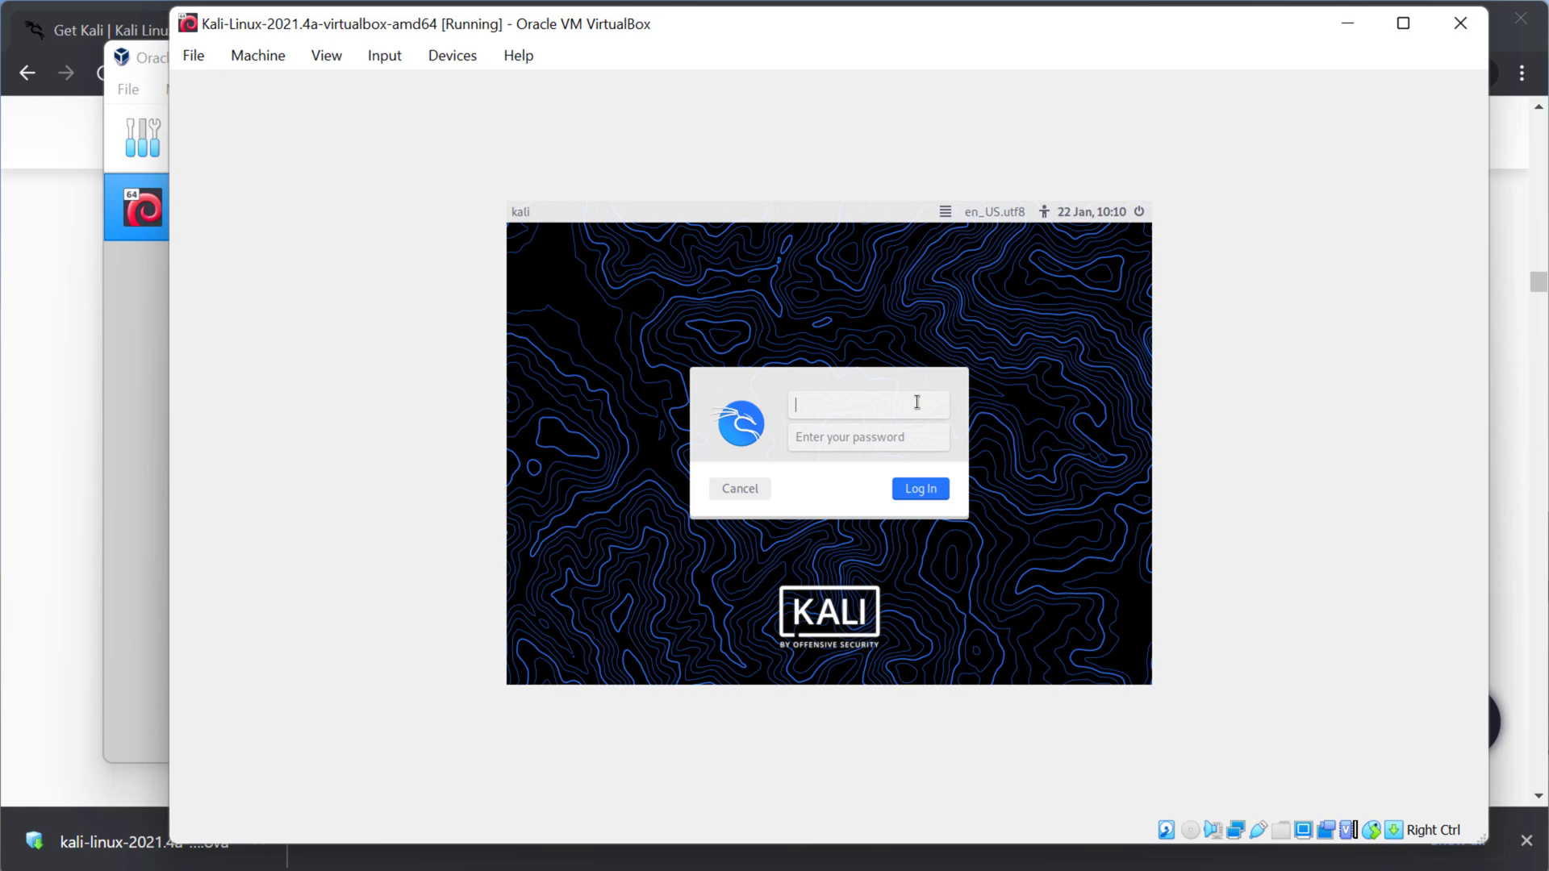
{"action": "mouse_move", "coordinate": [405, 397]}
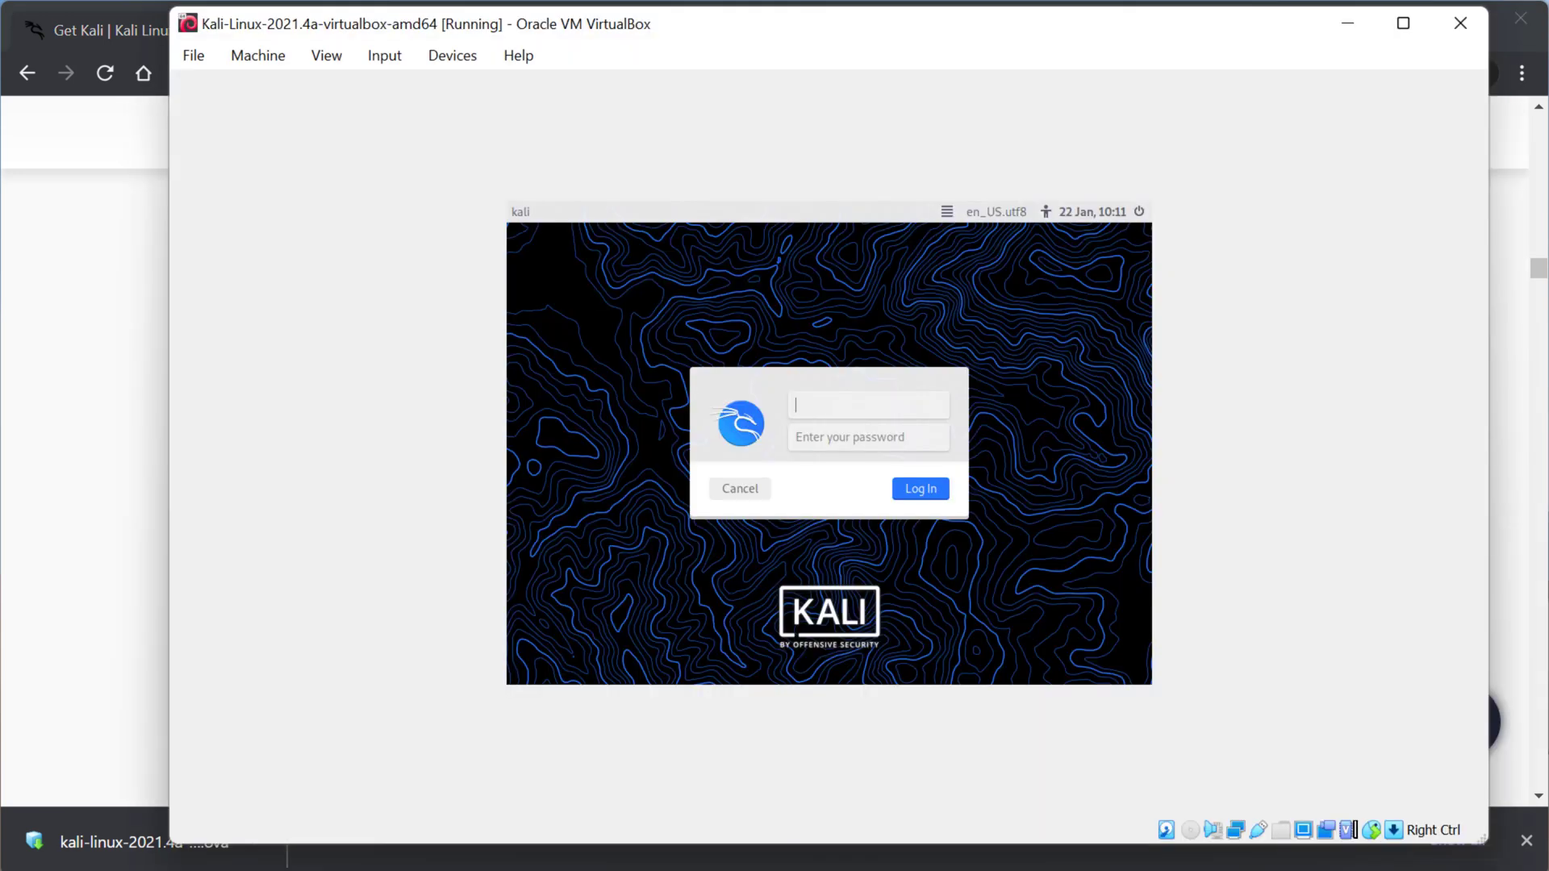
{"action": "mouse_move", "coordinate": [886, 414]}
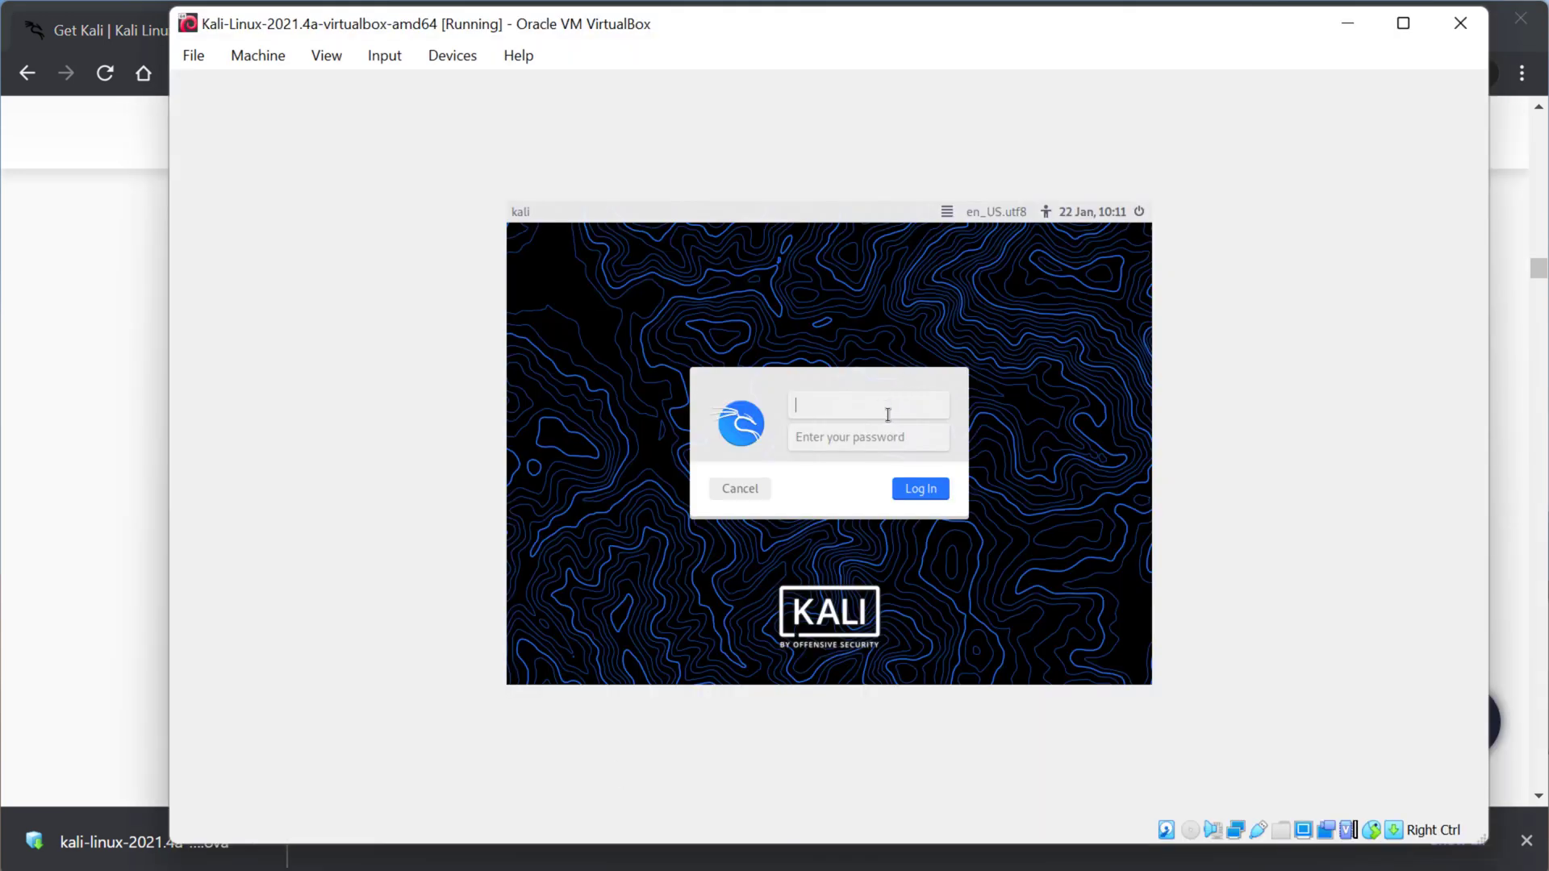
Log in to Kali with username and password 'kali' to reach the desktop
{"action": "type", "text": "kali"}
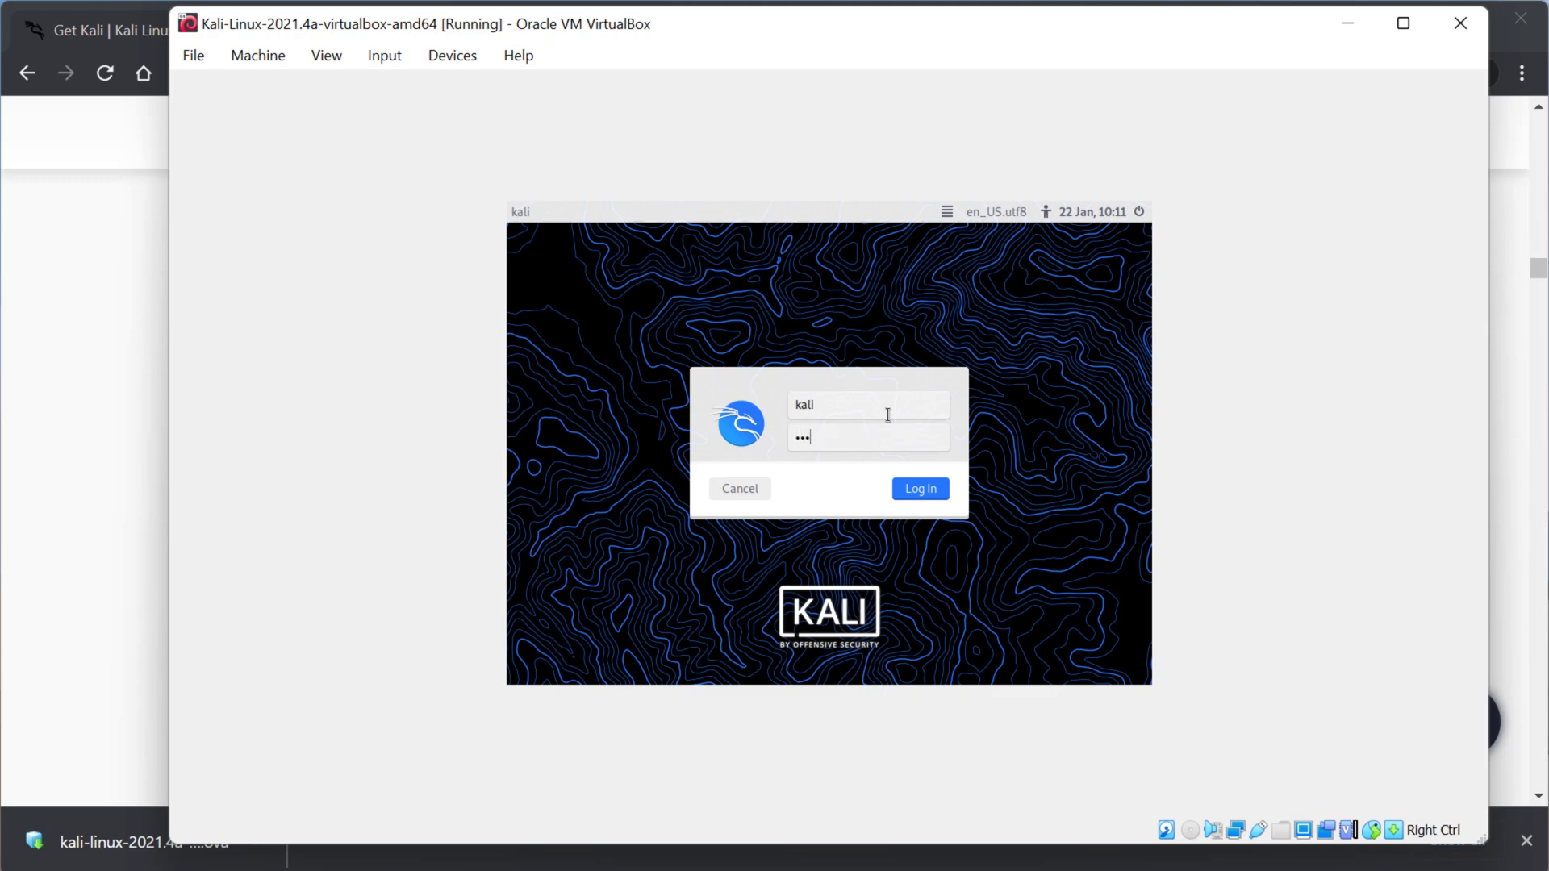
{"action": "left_click", "coordinate": [918, 488]}
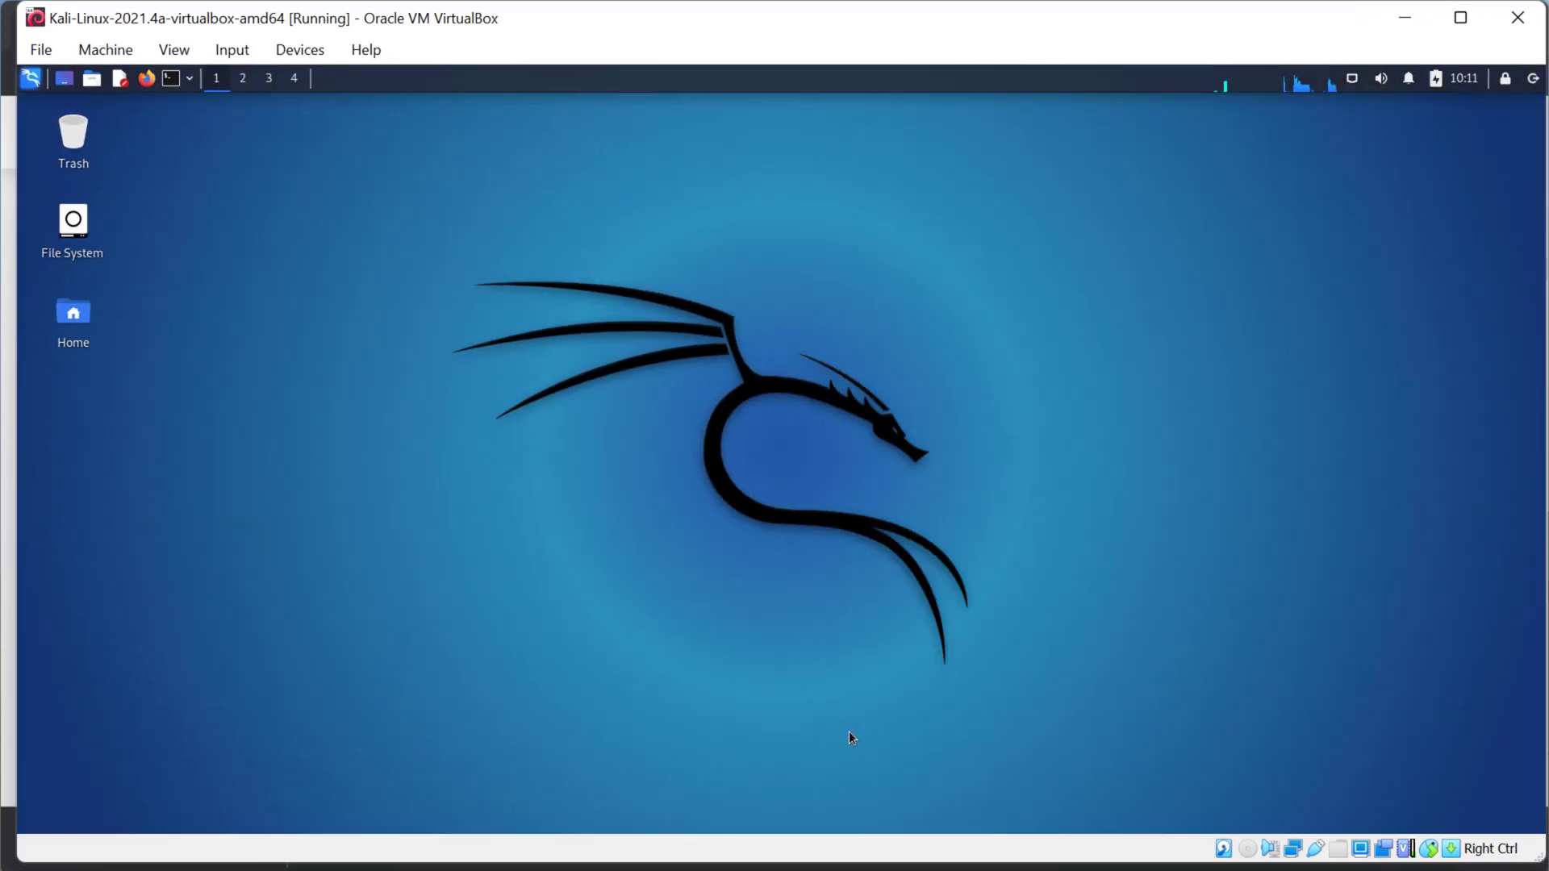
{"action": "mouse_move", "coordinate": [76, 721]}
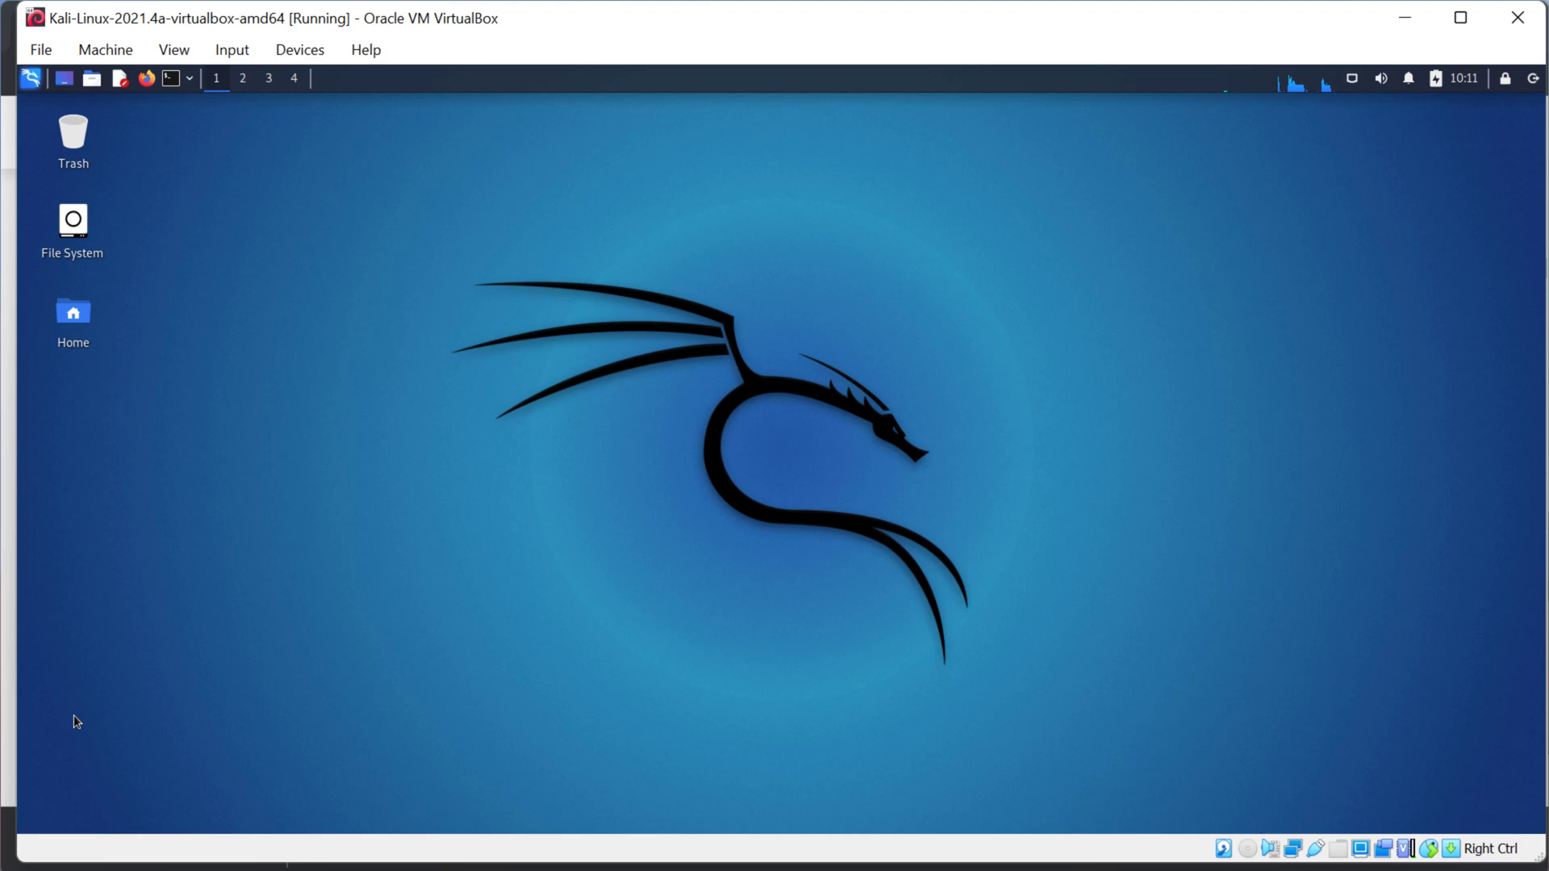
{"action": "mouse_move", "coordinate": [888, 864]}
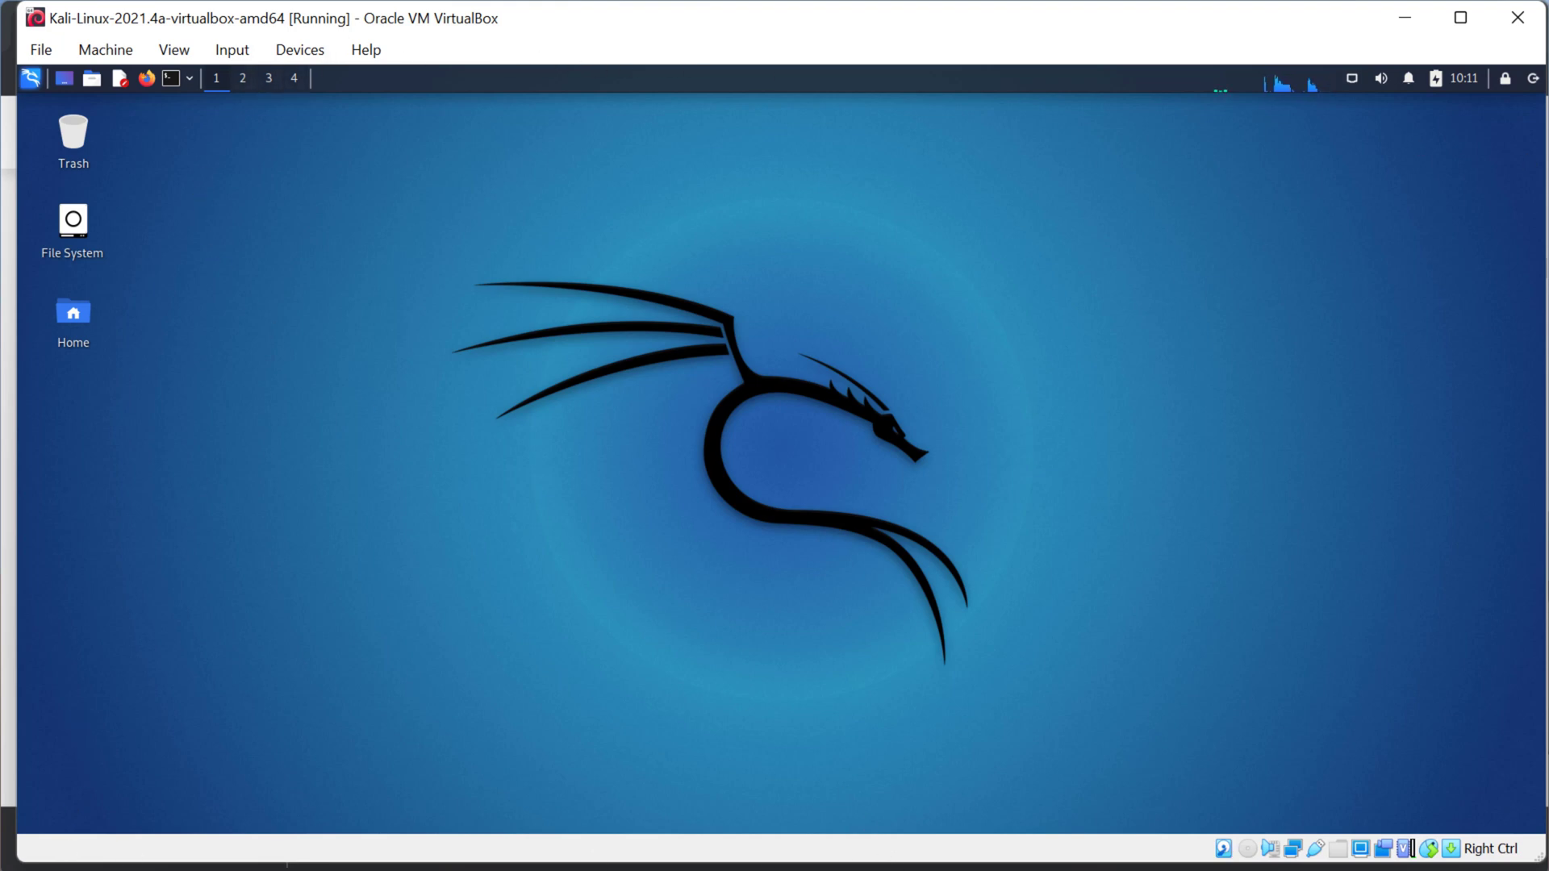
{"action": "mouse_move", "coordinate": [776, 224]}
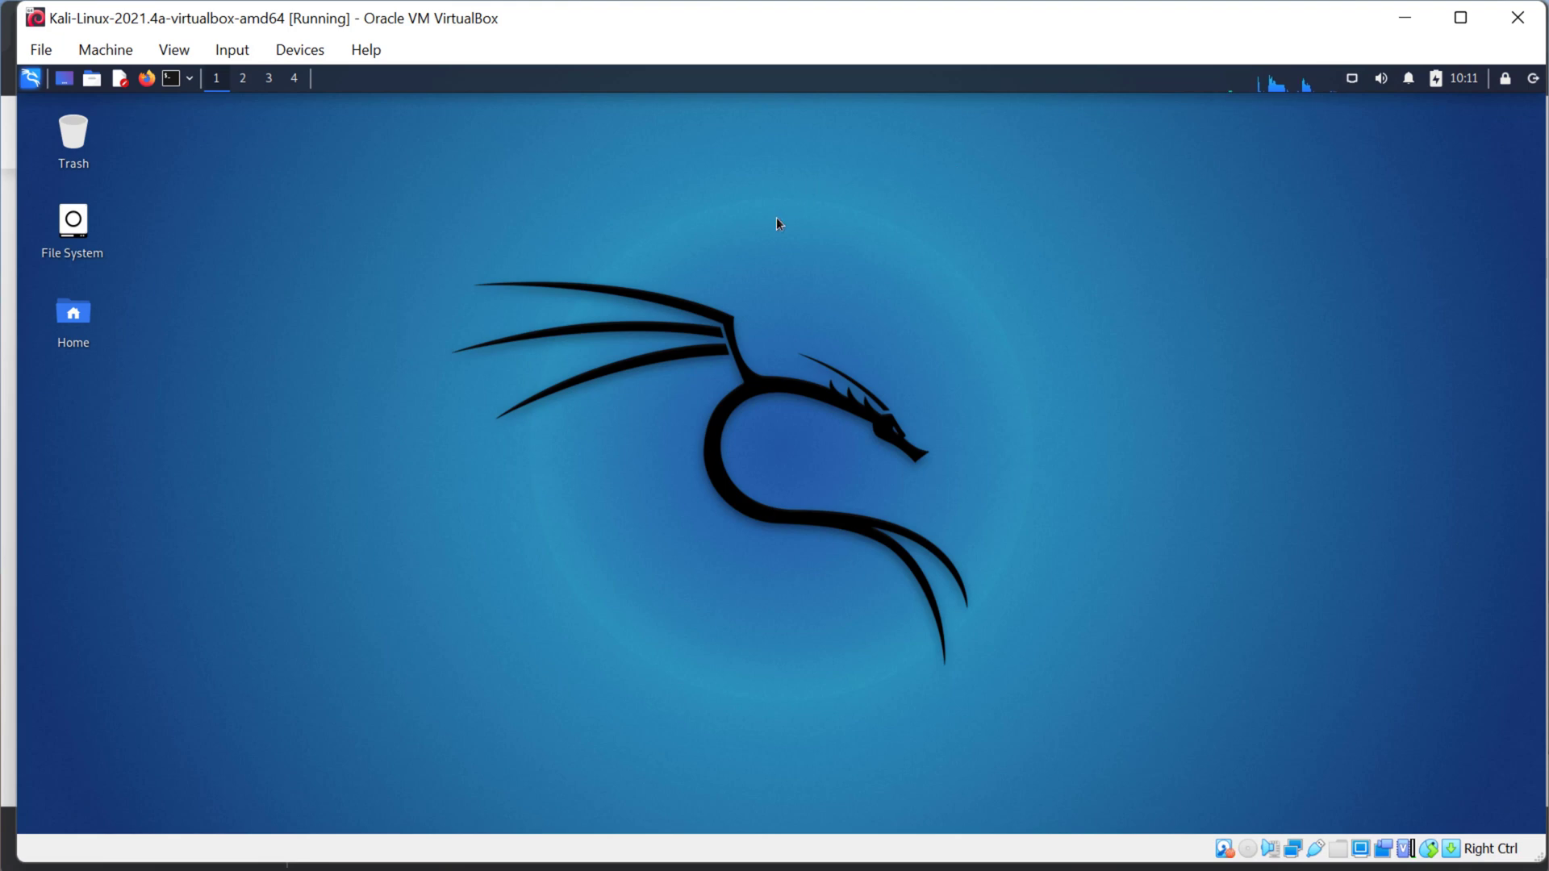
{"action": "mouse_move", "coordinate": [702, 339]}
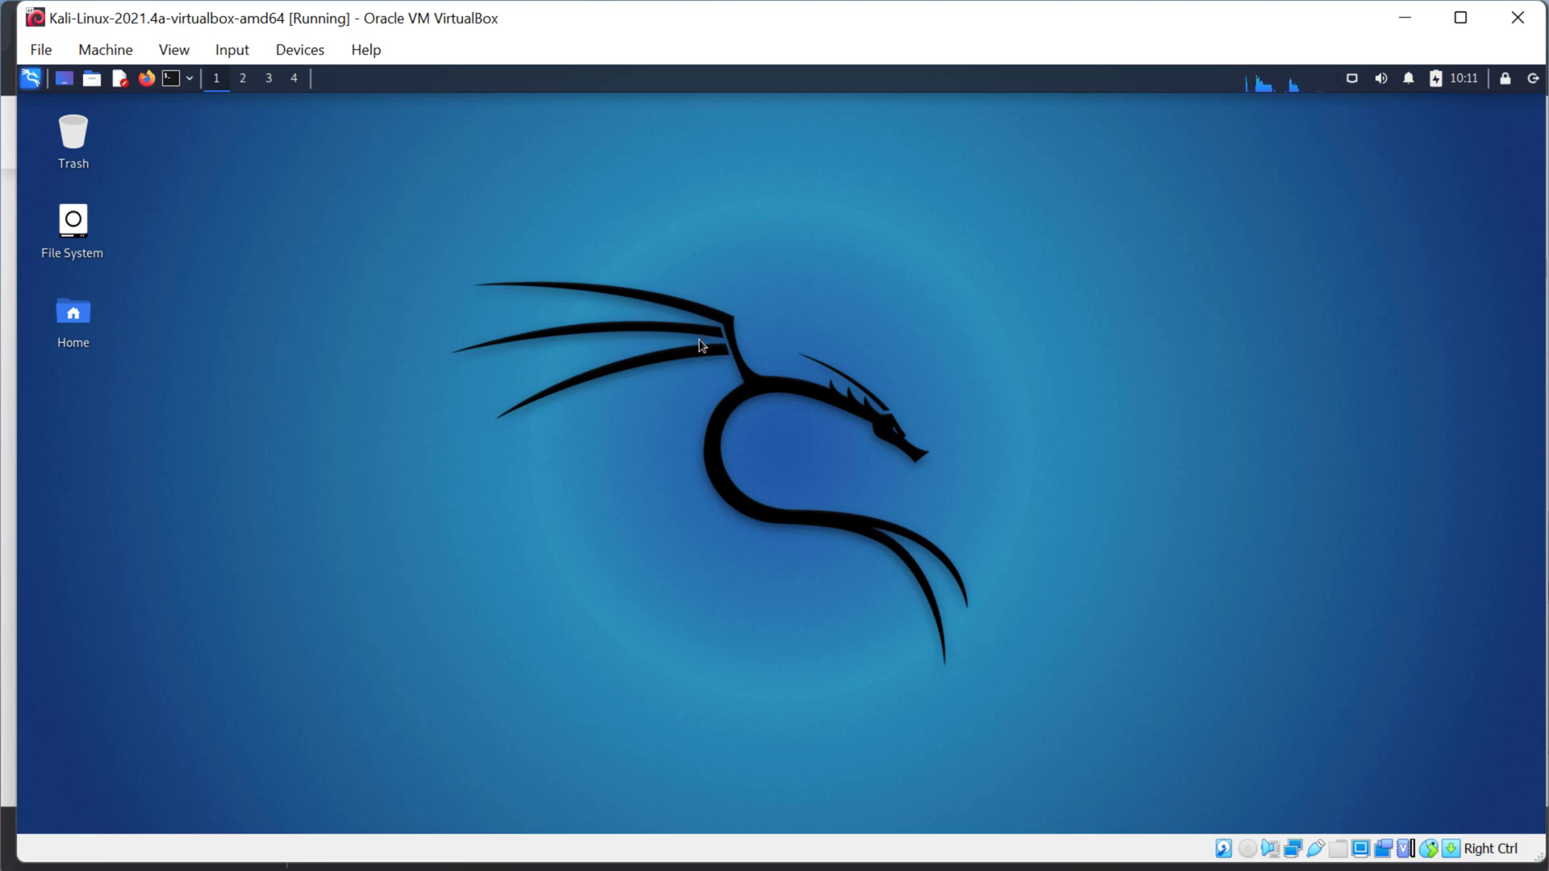
{"action": "mouse_move", "coordinate": [748, 361]}
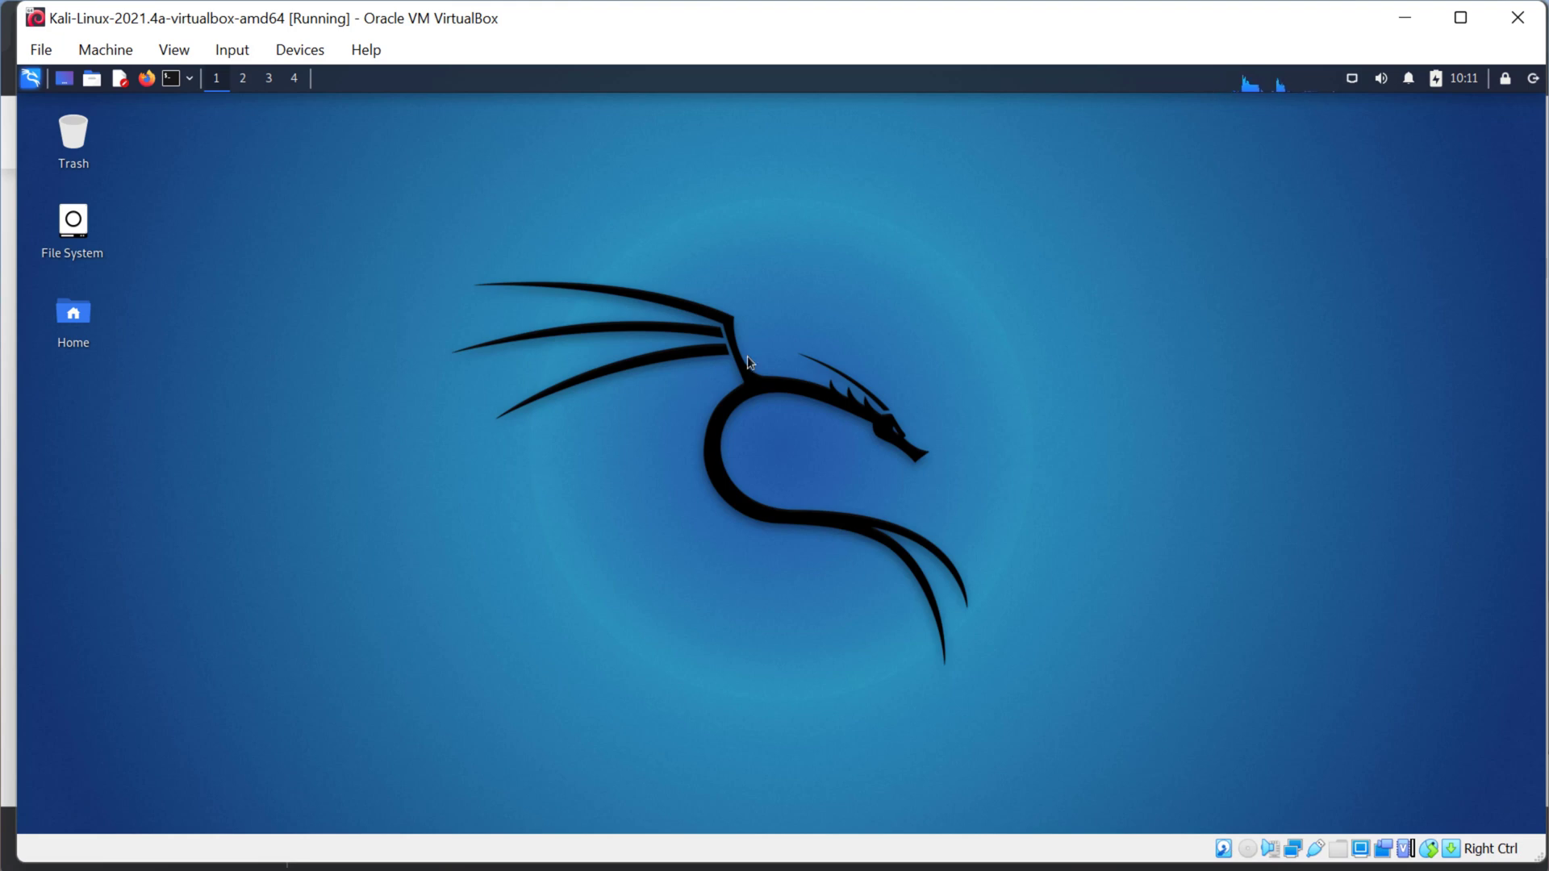
{"action": "mouse_move", "coordinate": [713, 371]}
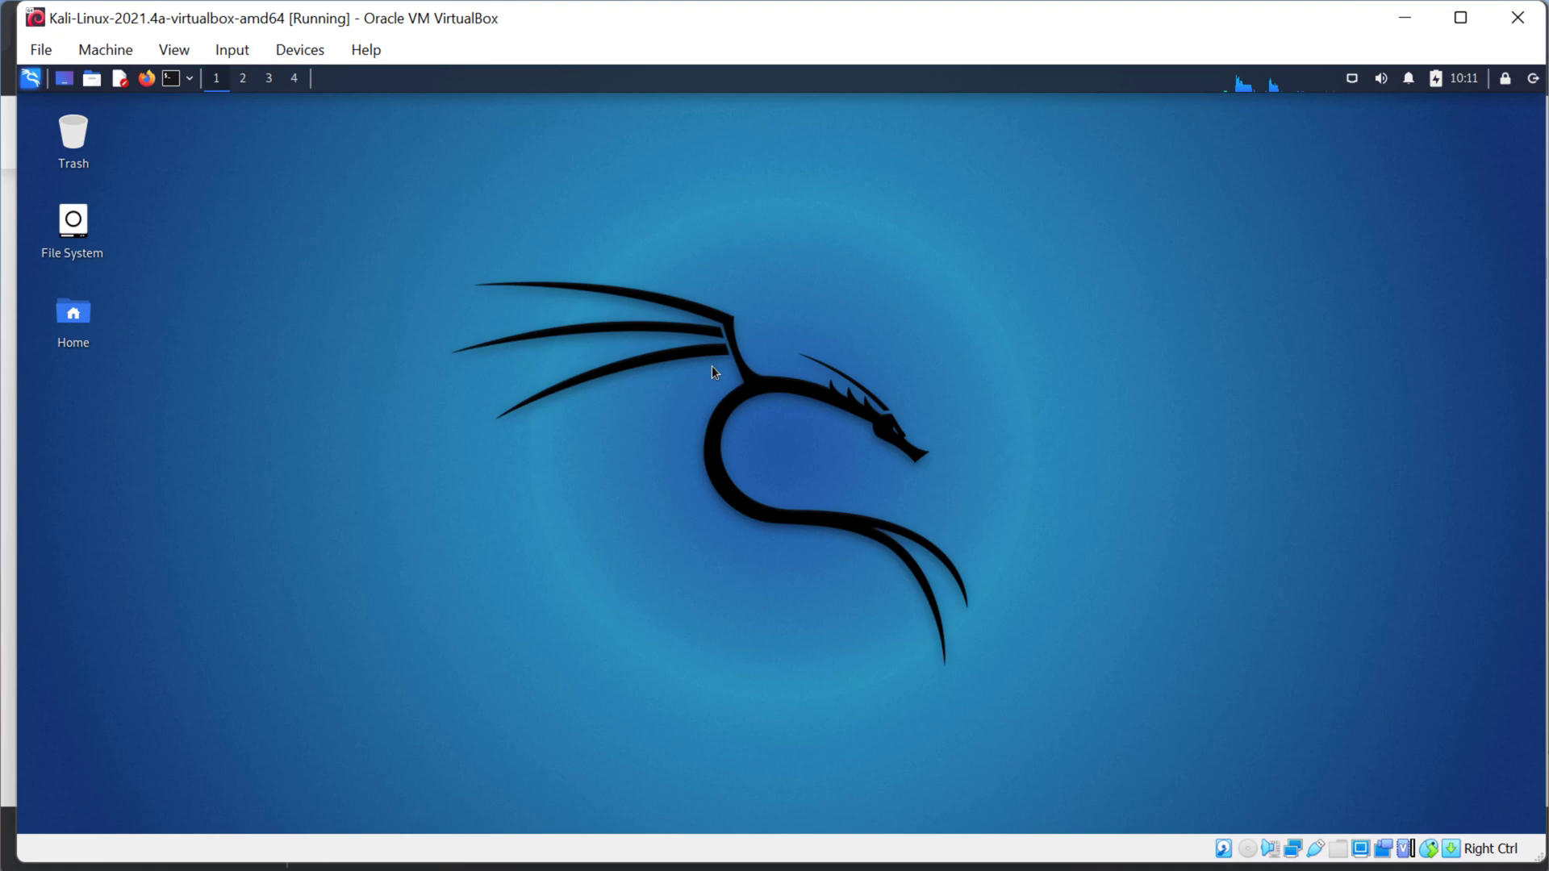
{"action": "mouse_move", "coordinate": [694, 347]}
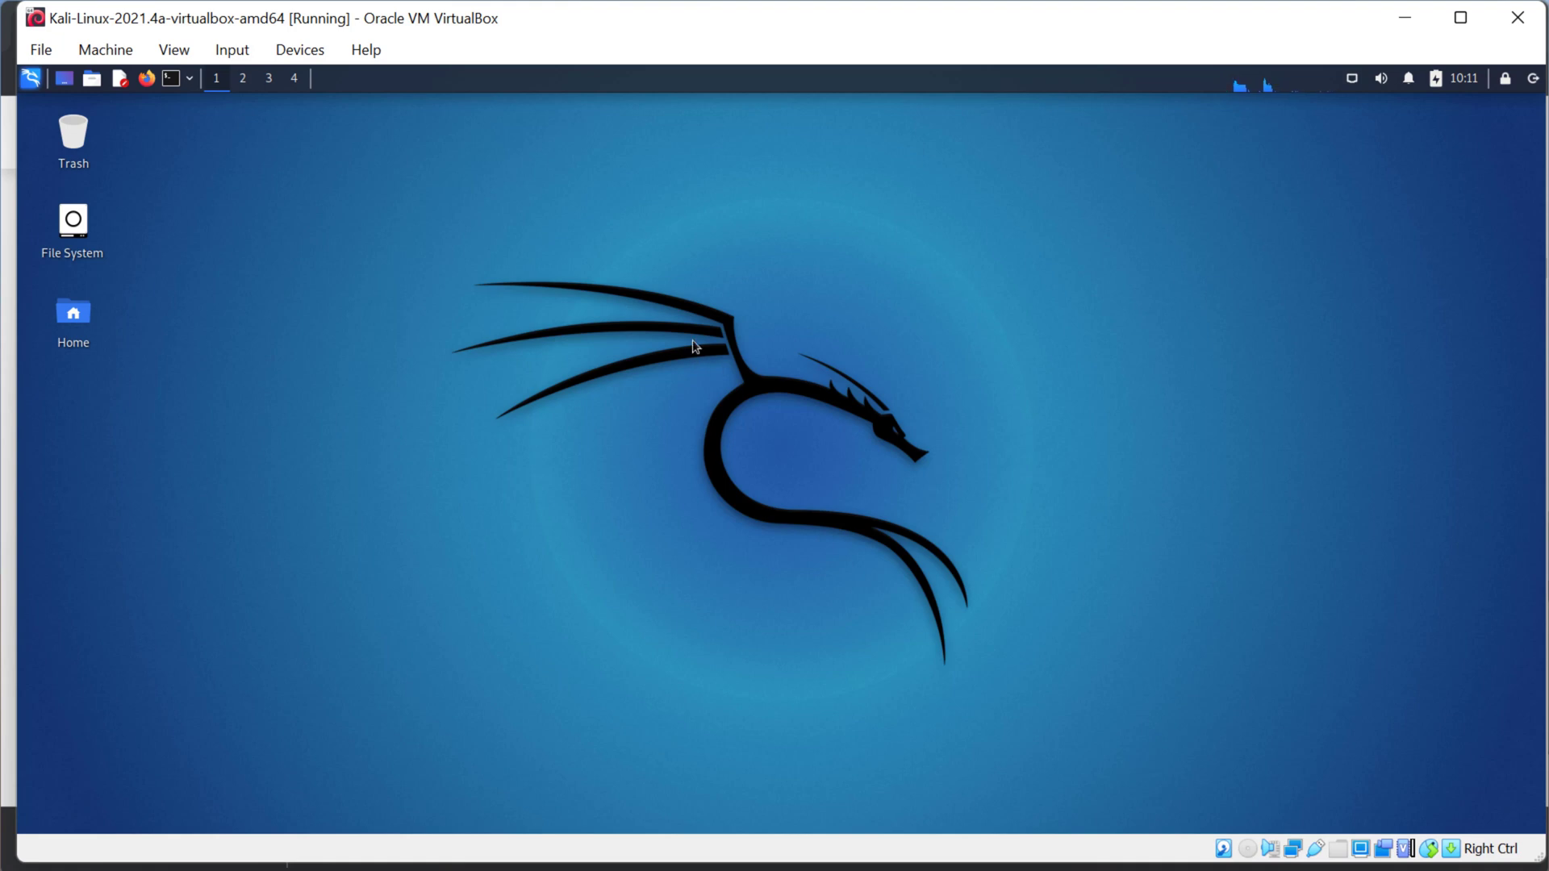
{"action": "mouse_move", "coordinate": [668, 342]}
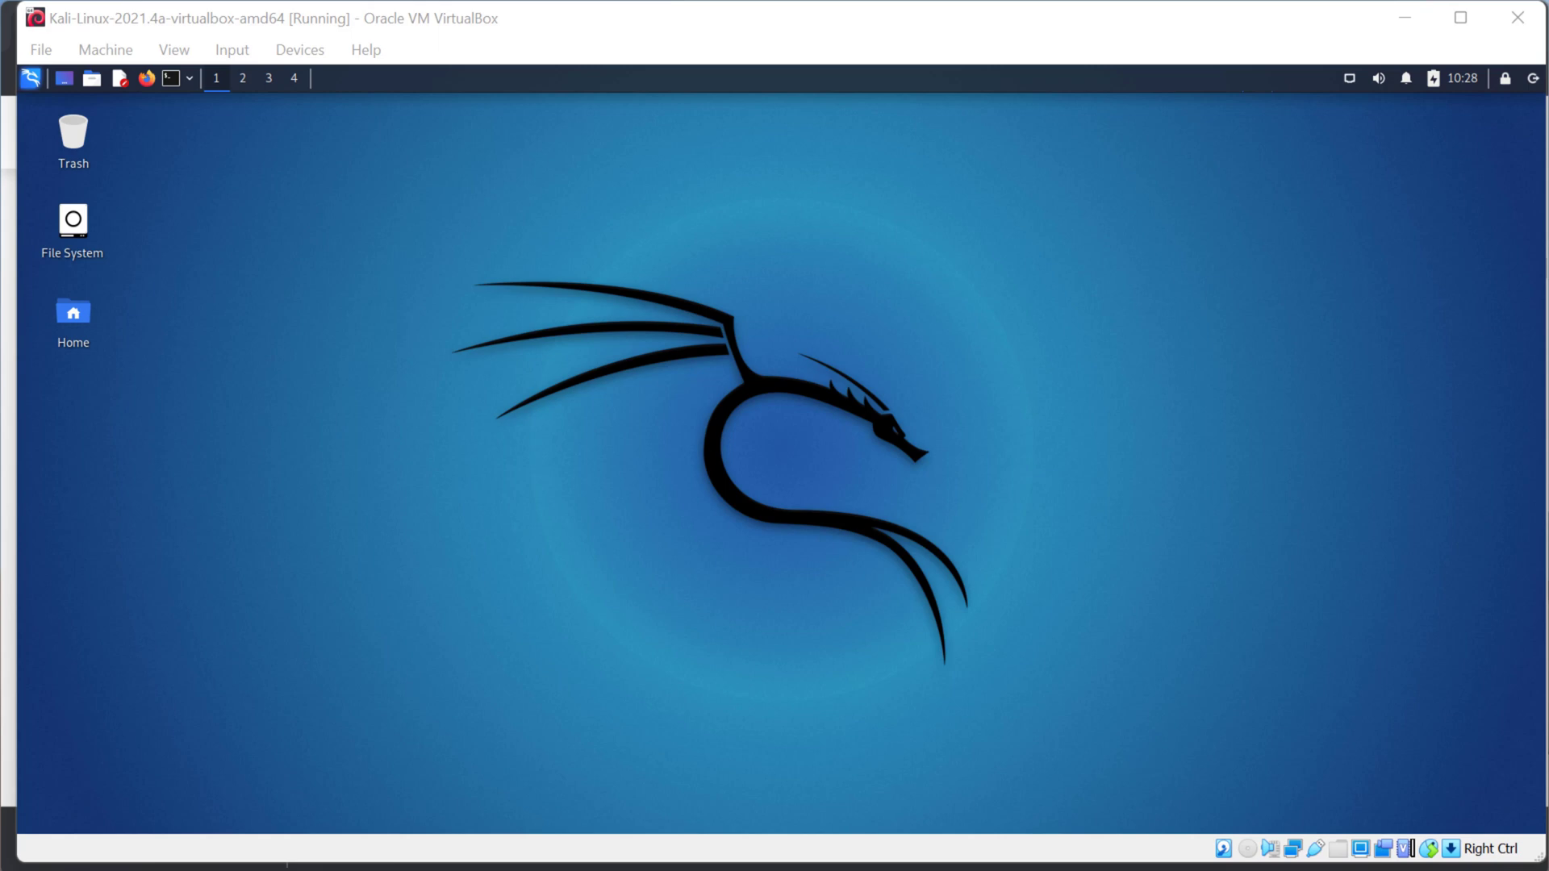
{"action": "mouse_move", "coordinate": [95, 388]}
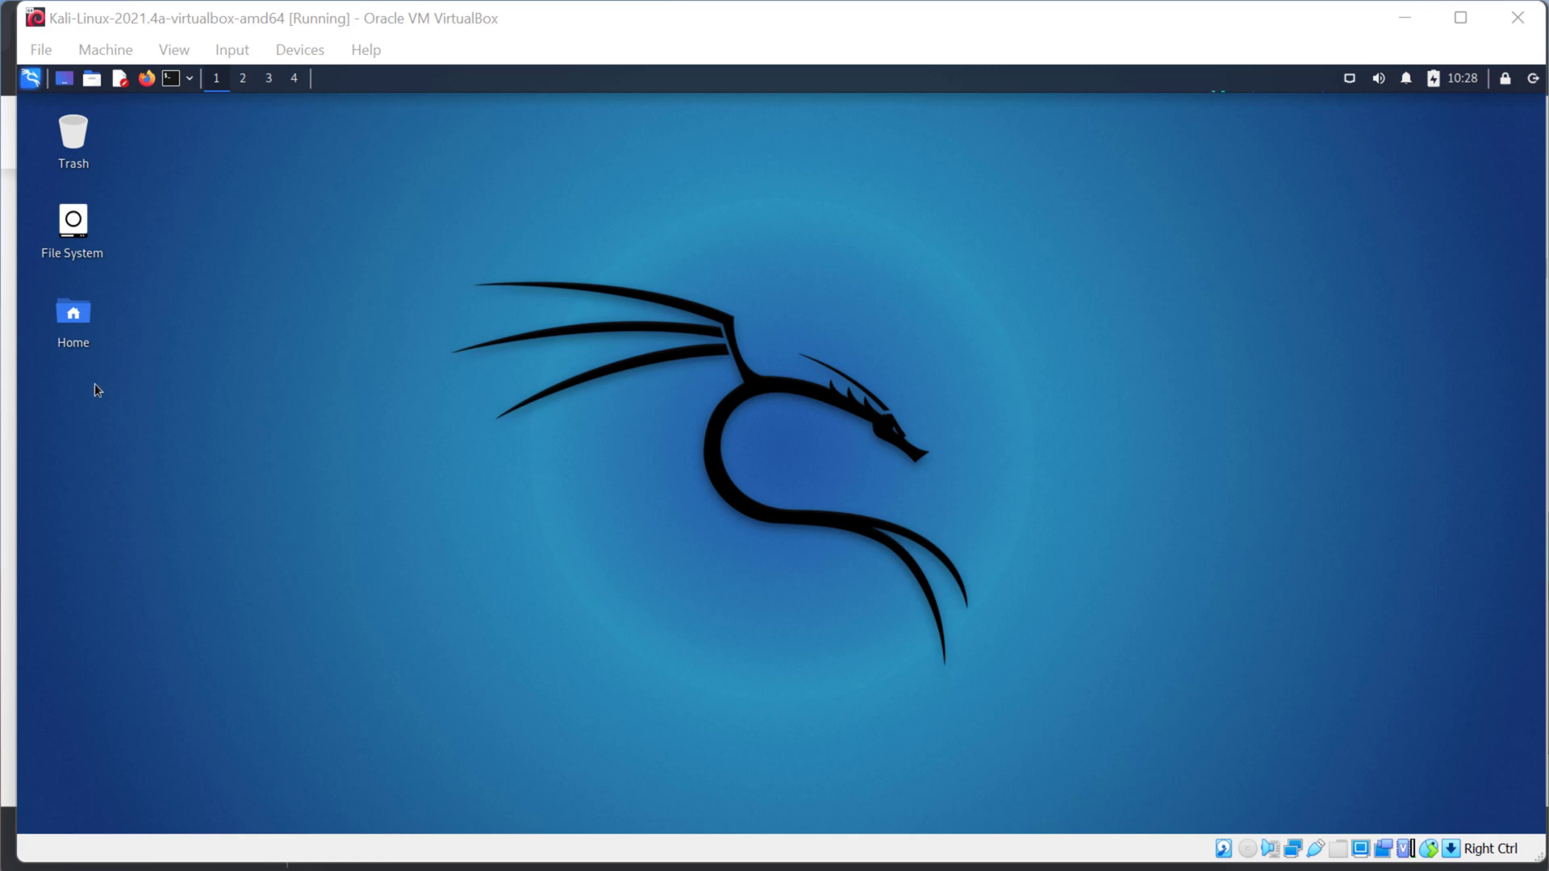
{"action": "mouse_move", "coordinate": [248, 378]}
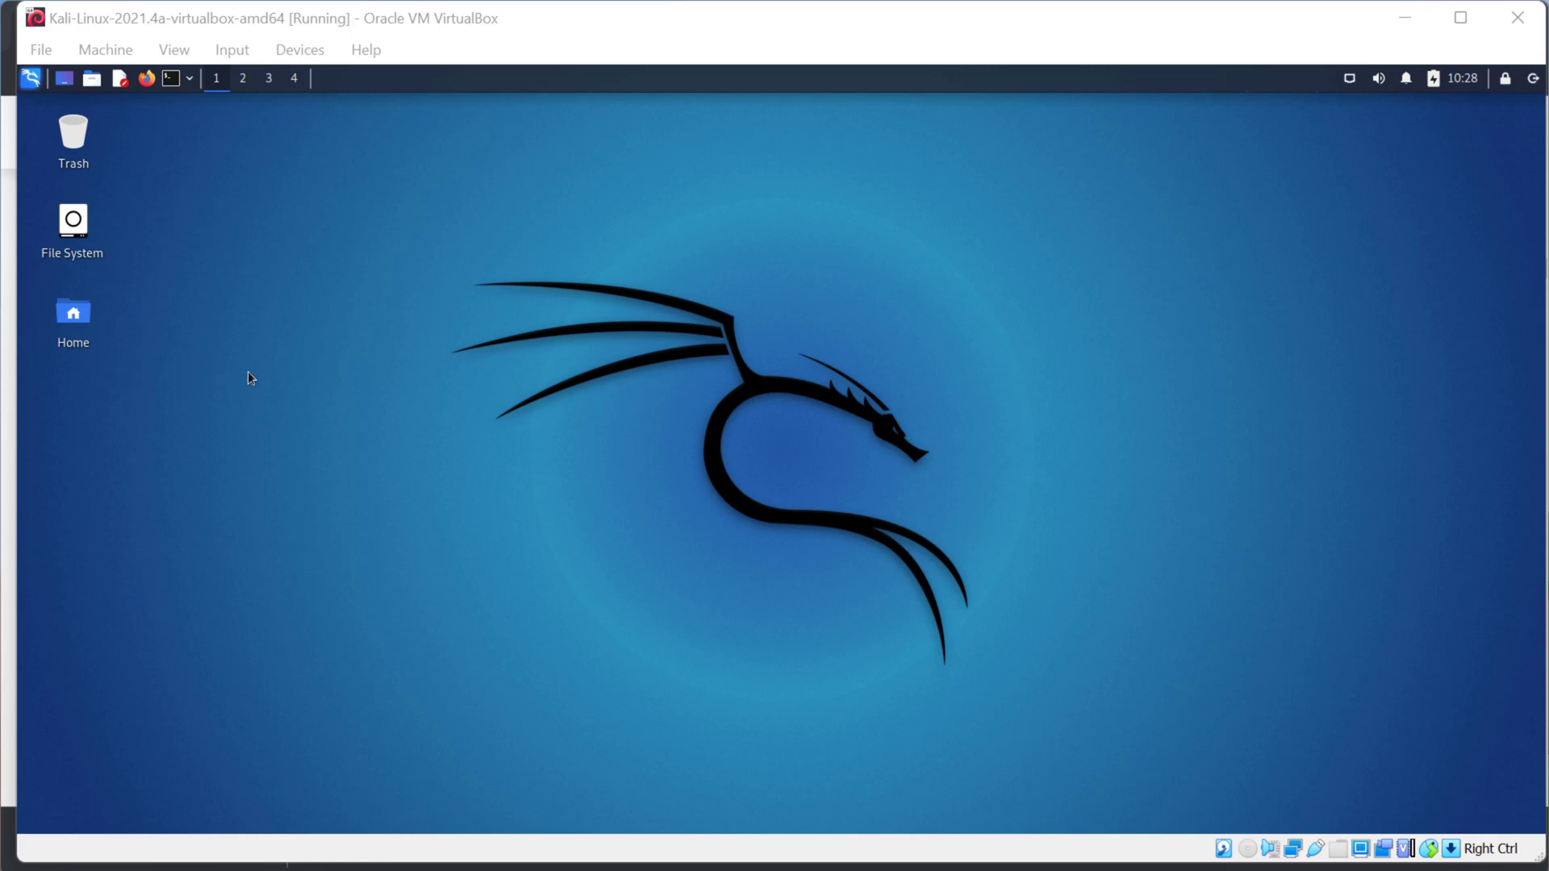
{"action": "mouse_move", "coordinate": [263, 338]}
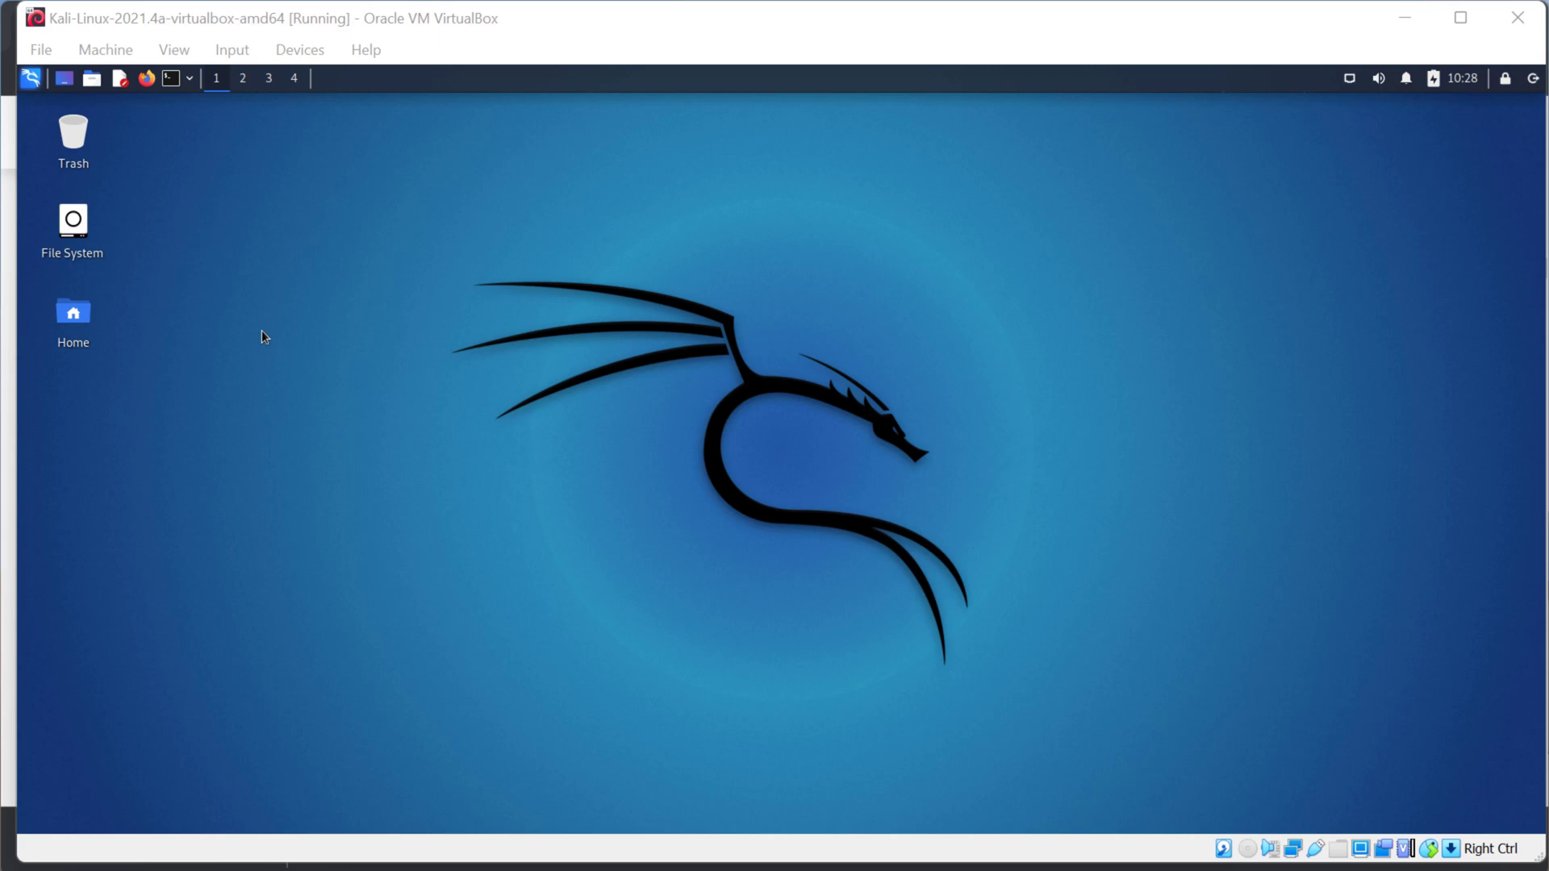
{"action": "mouse_move", "coordinate": [251, 348]}
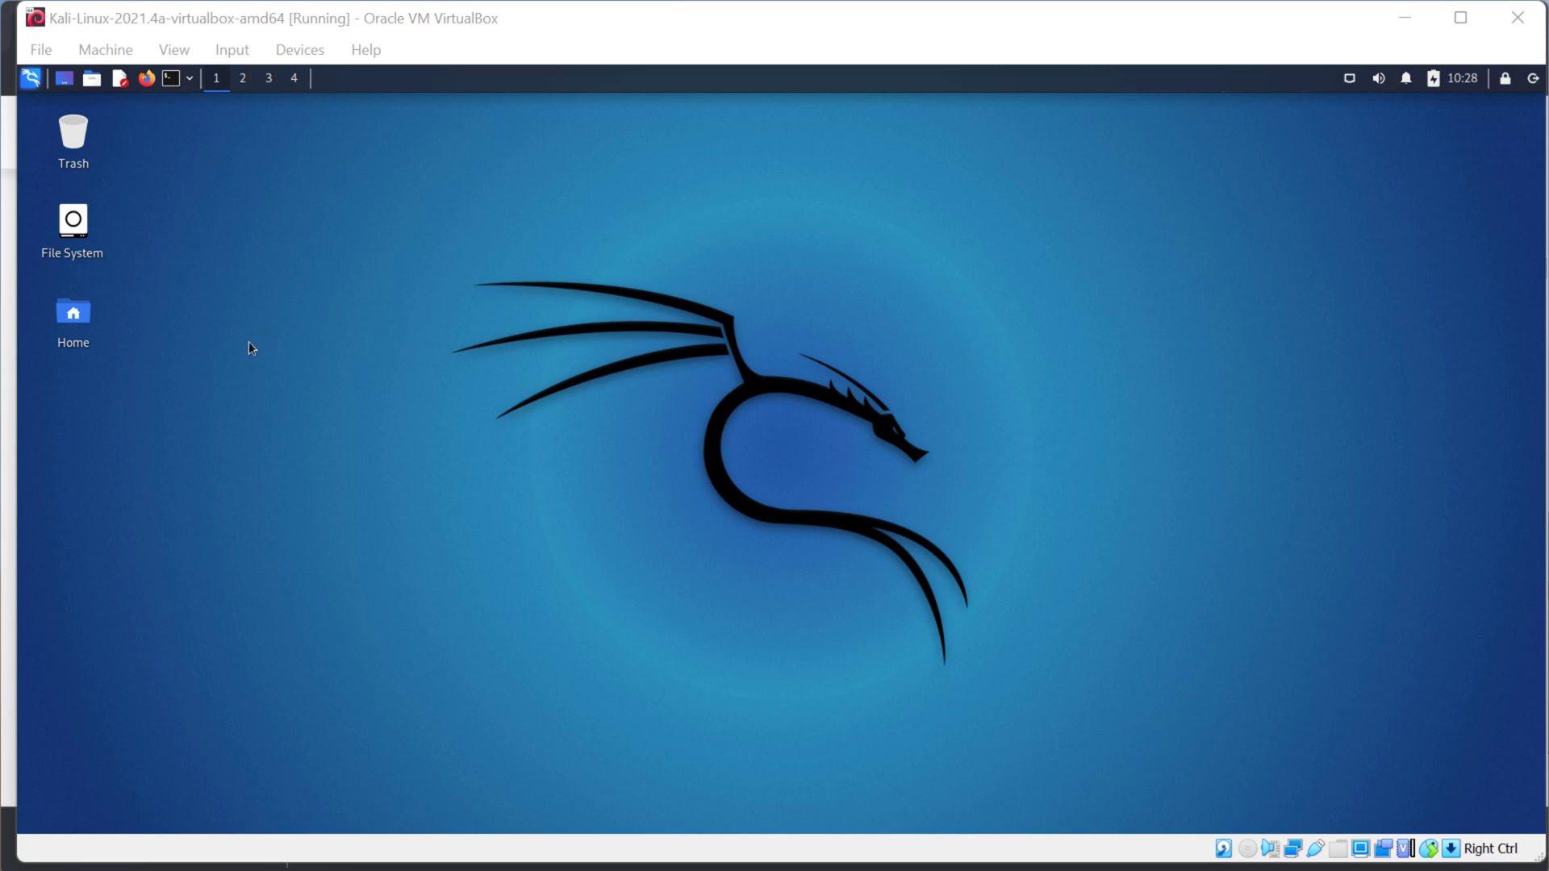
{"action": "mouse_move", "coordinate": [650, 332]}
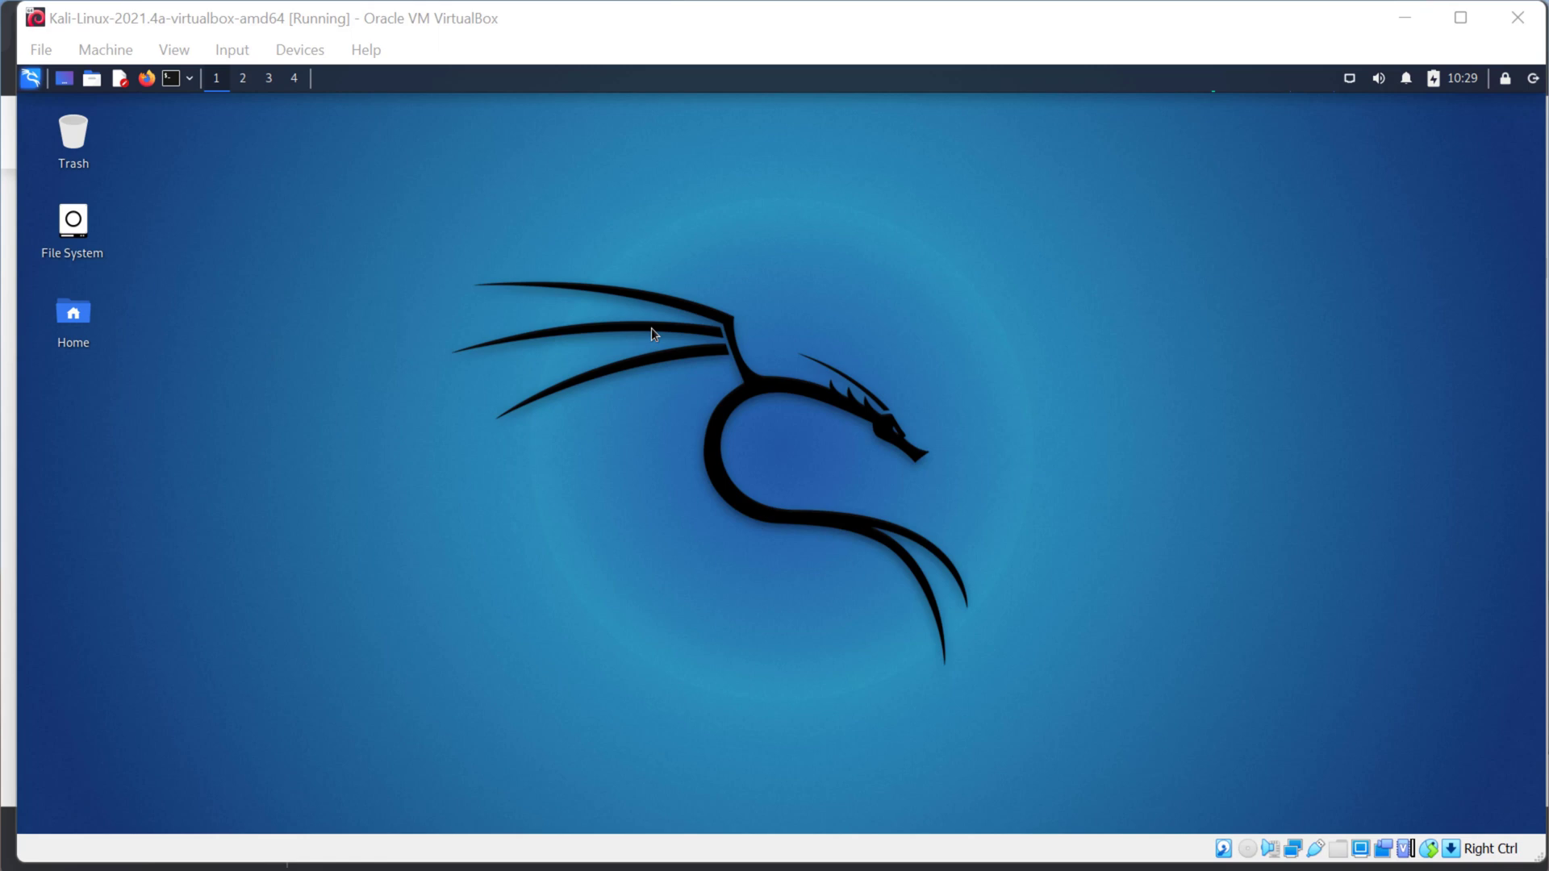
{"action": "mouse_move", "coordinate": [624, 360]}
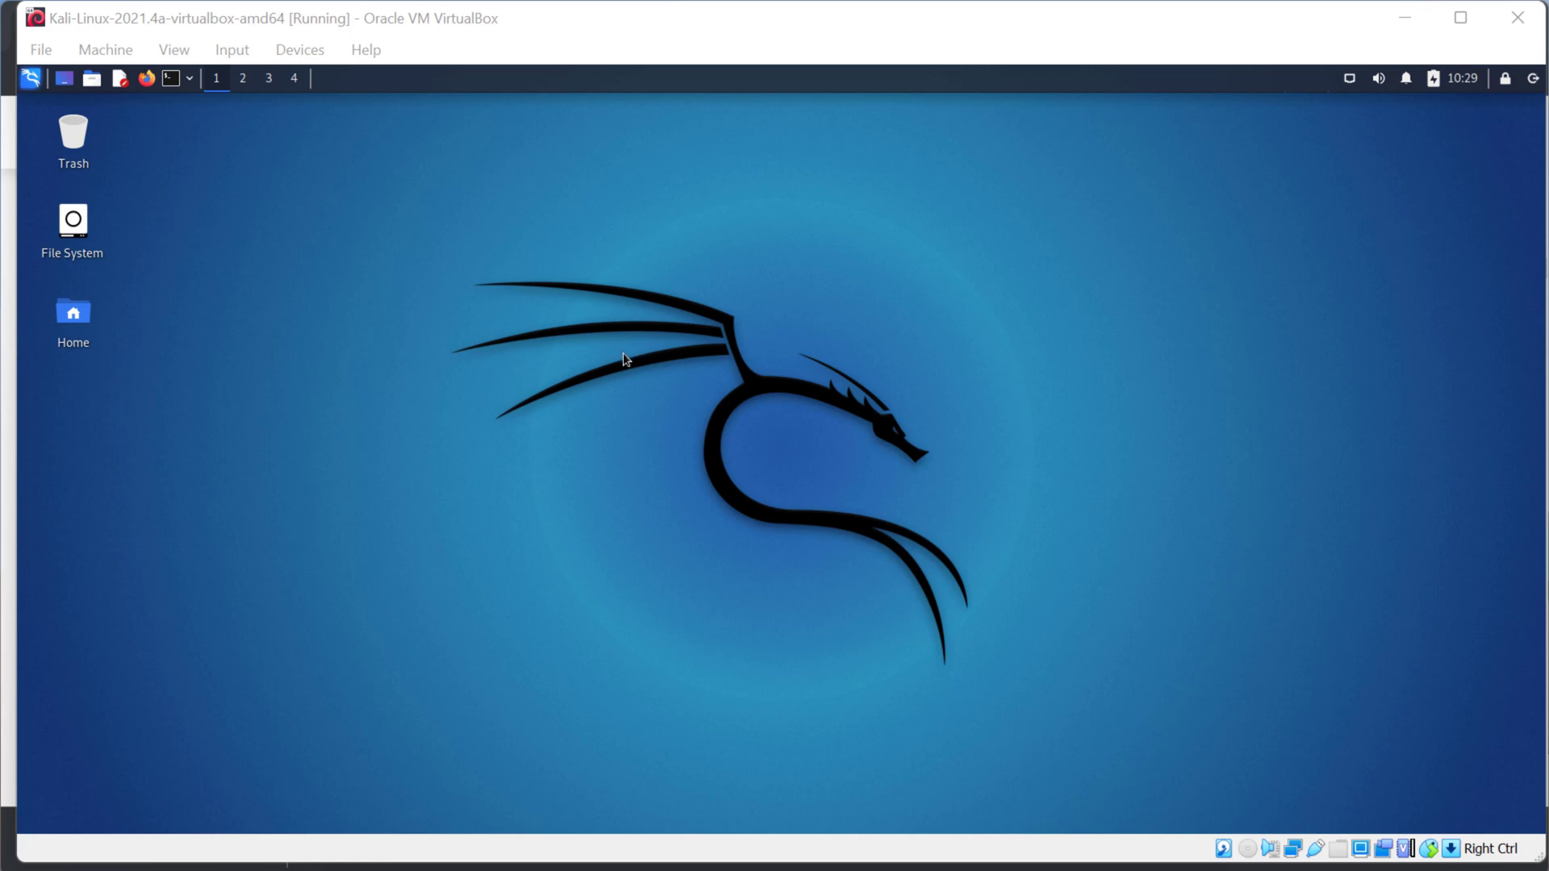
{"action": "mouse_move", "coordinate": [633, 354]}
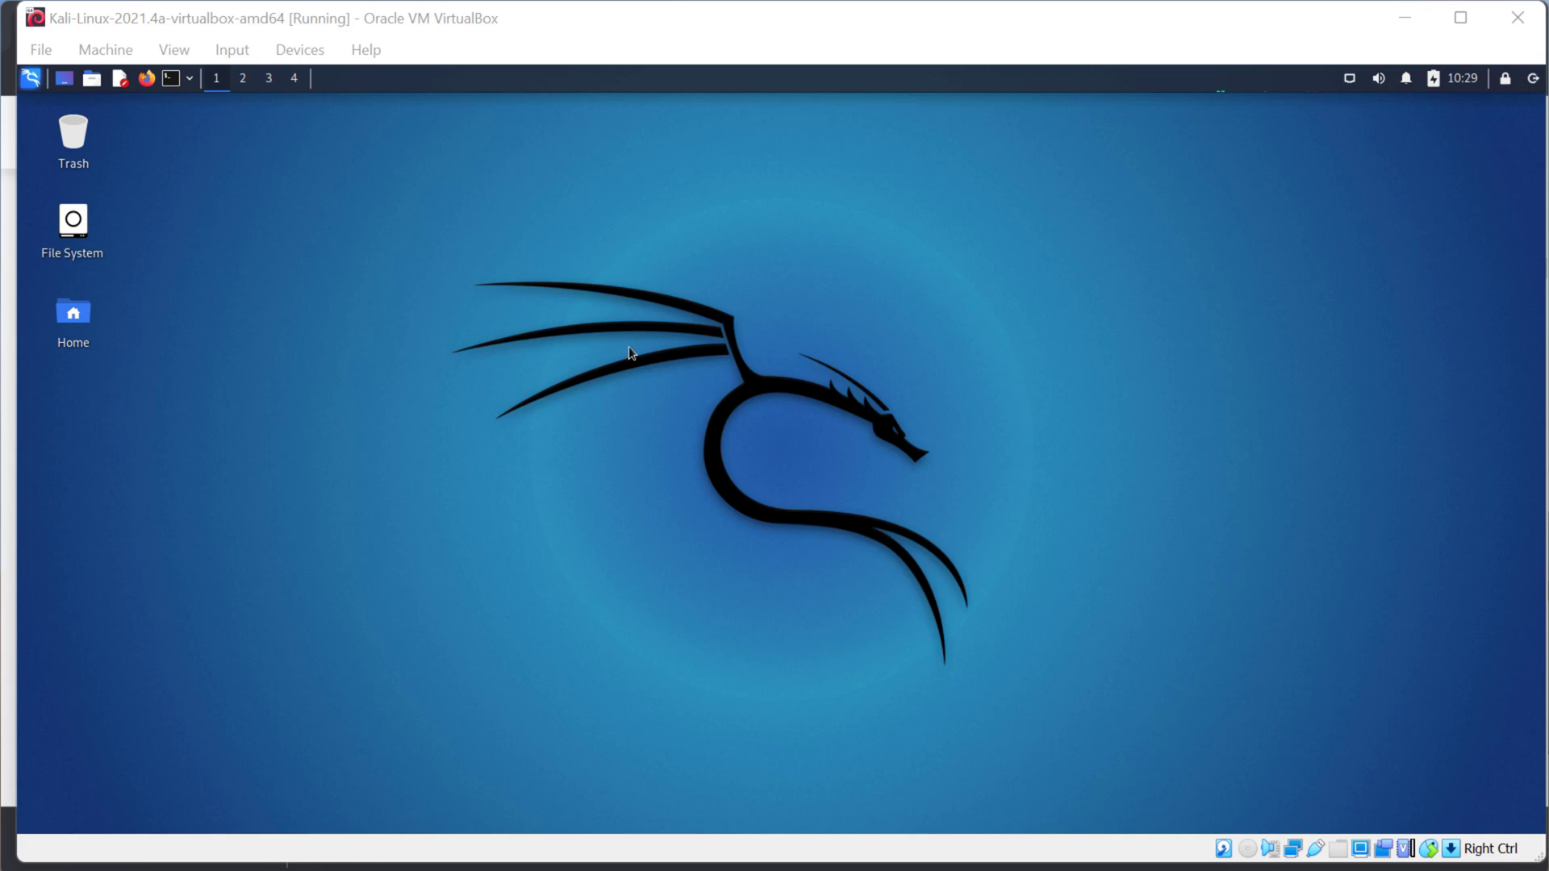
{"action": "mouse_move", "coordinate": [1292, 289]}
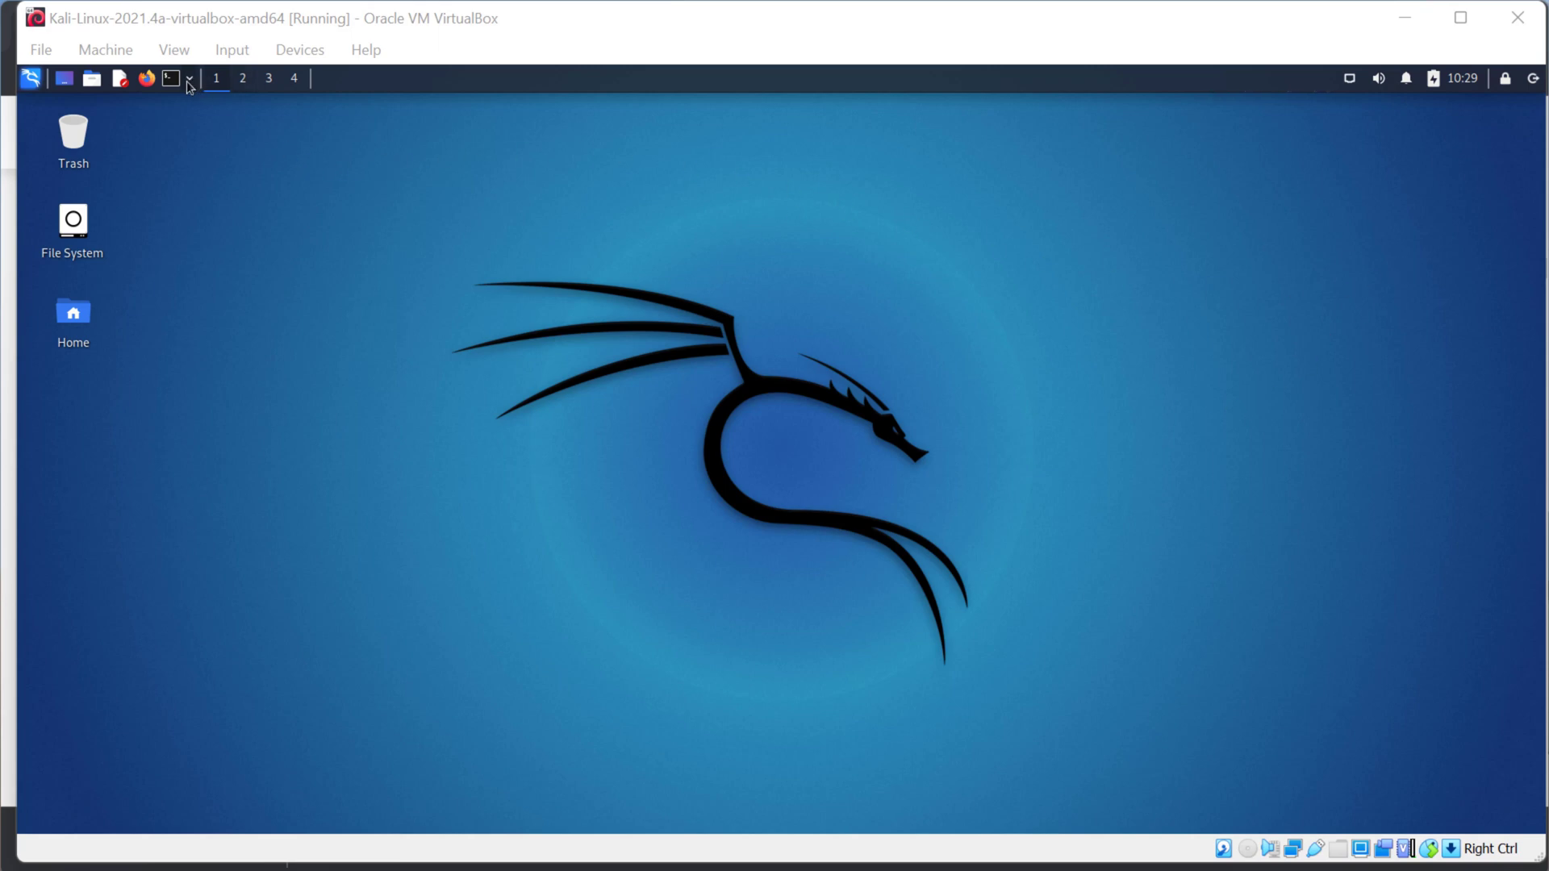
{"action": "mouse_move", "coordinate": [210, 103]}
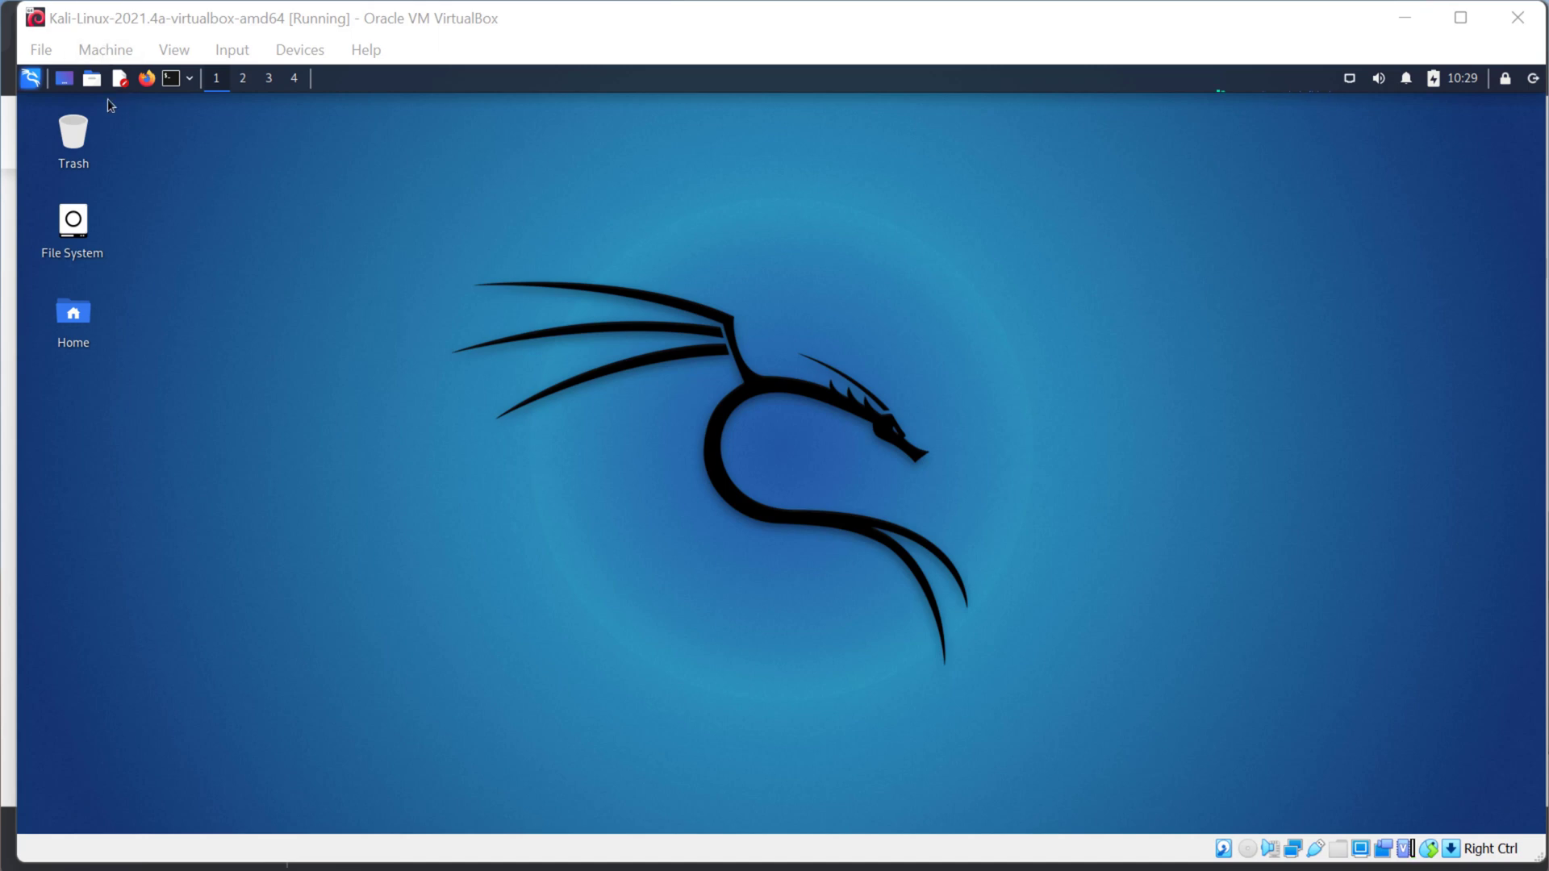
Browse the Kali menu from Information Gathering to the 03 - Web Application Analysis tools
{"action": "left_click", "coordinate": [30, 78]}
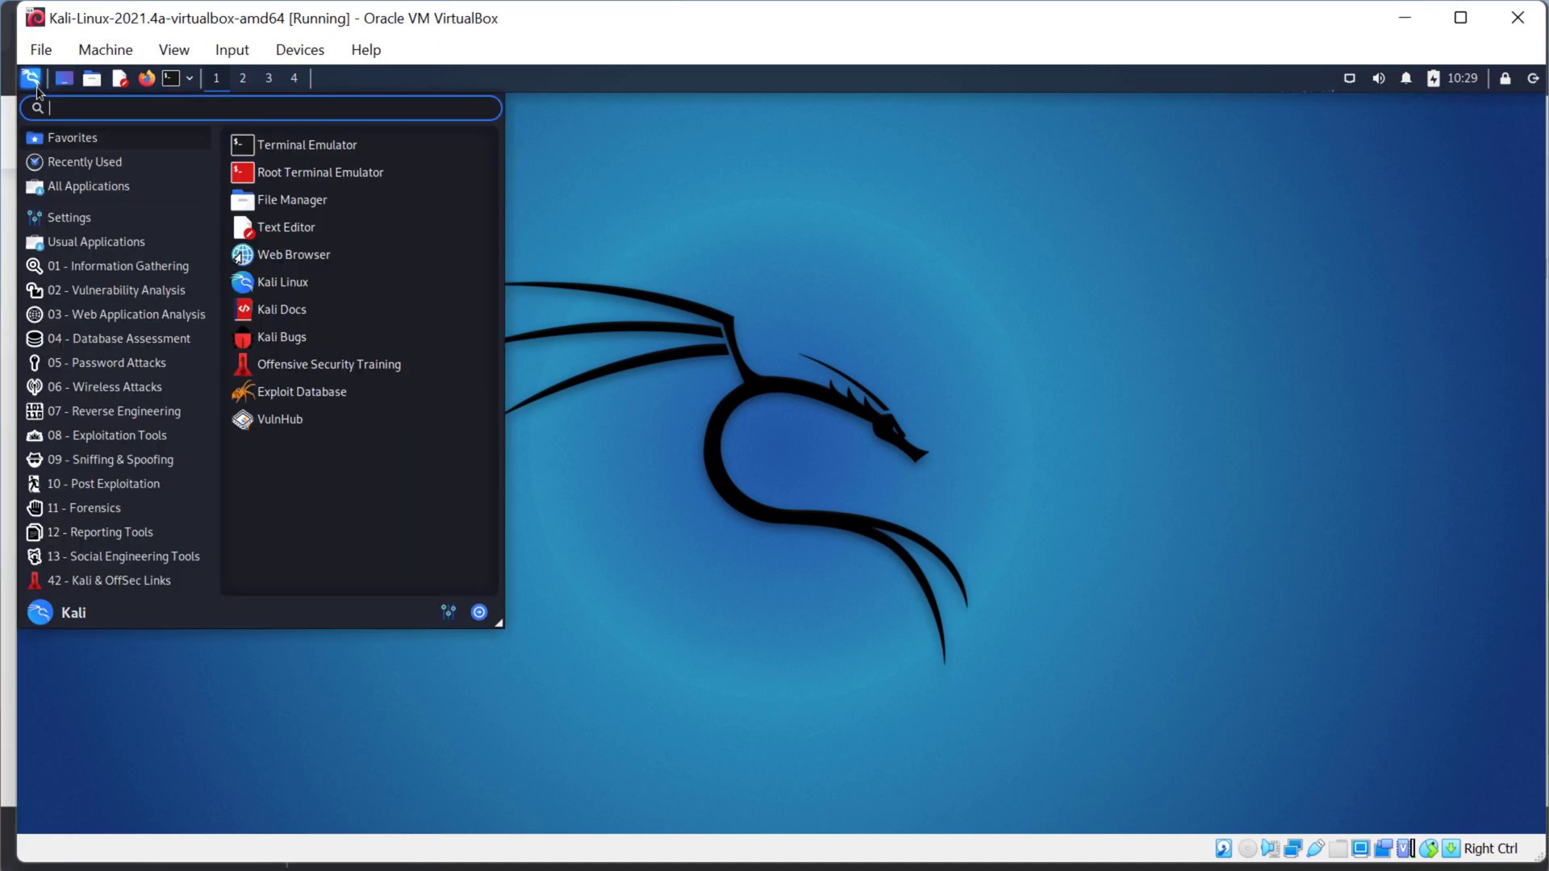
{"action": "left_click", "coordinate": [95, 240]}
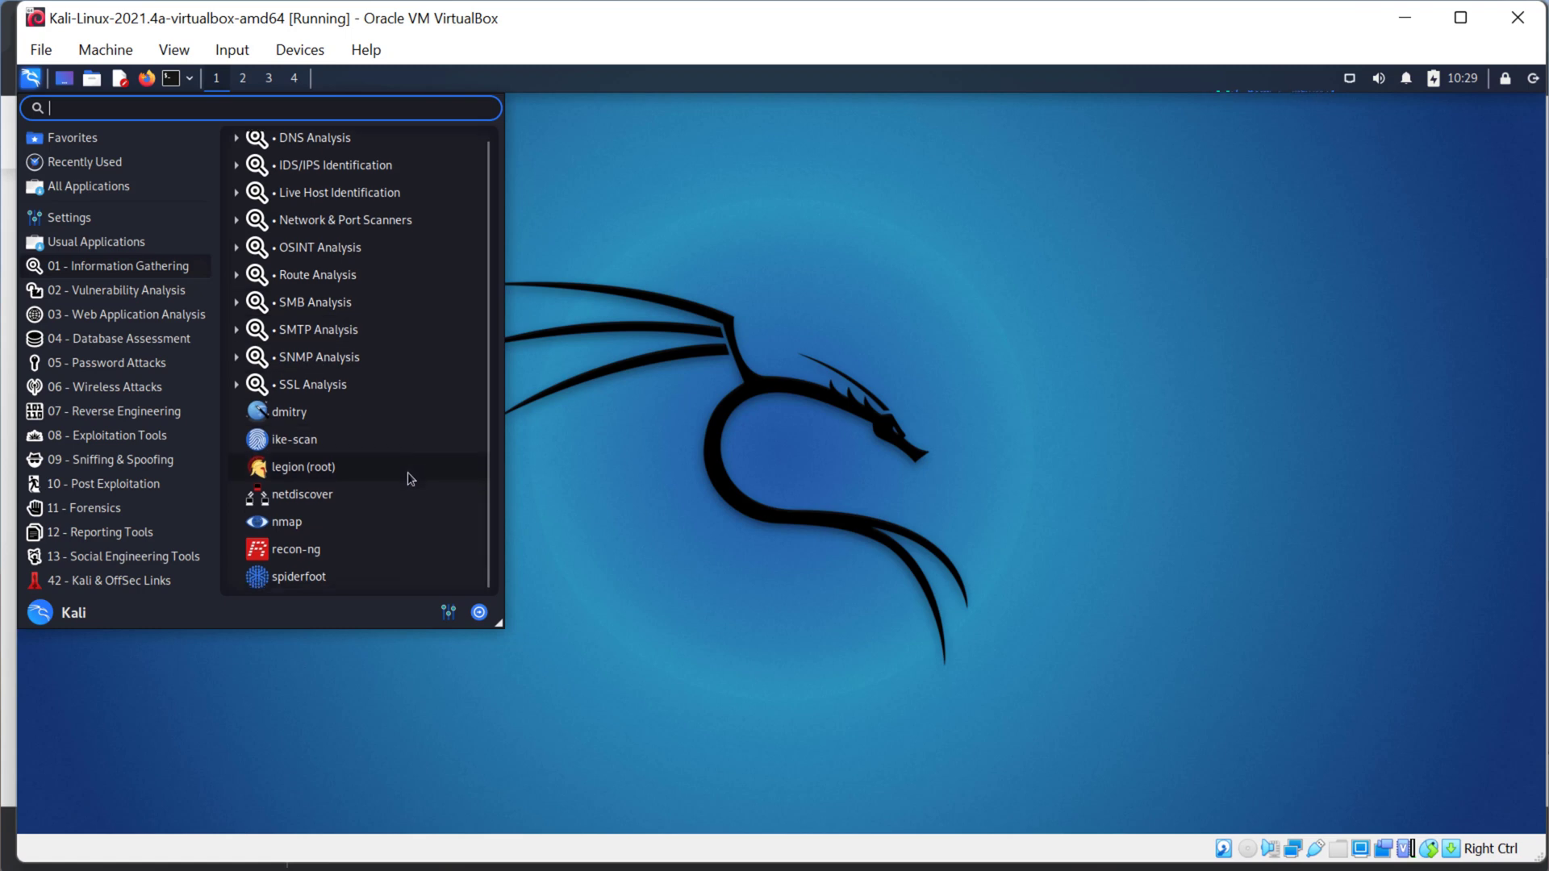
{"action": "mouse_move", "coordinate": [339, 411]}
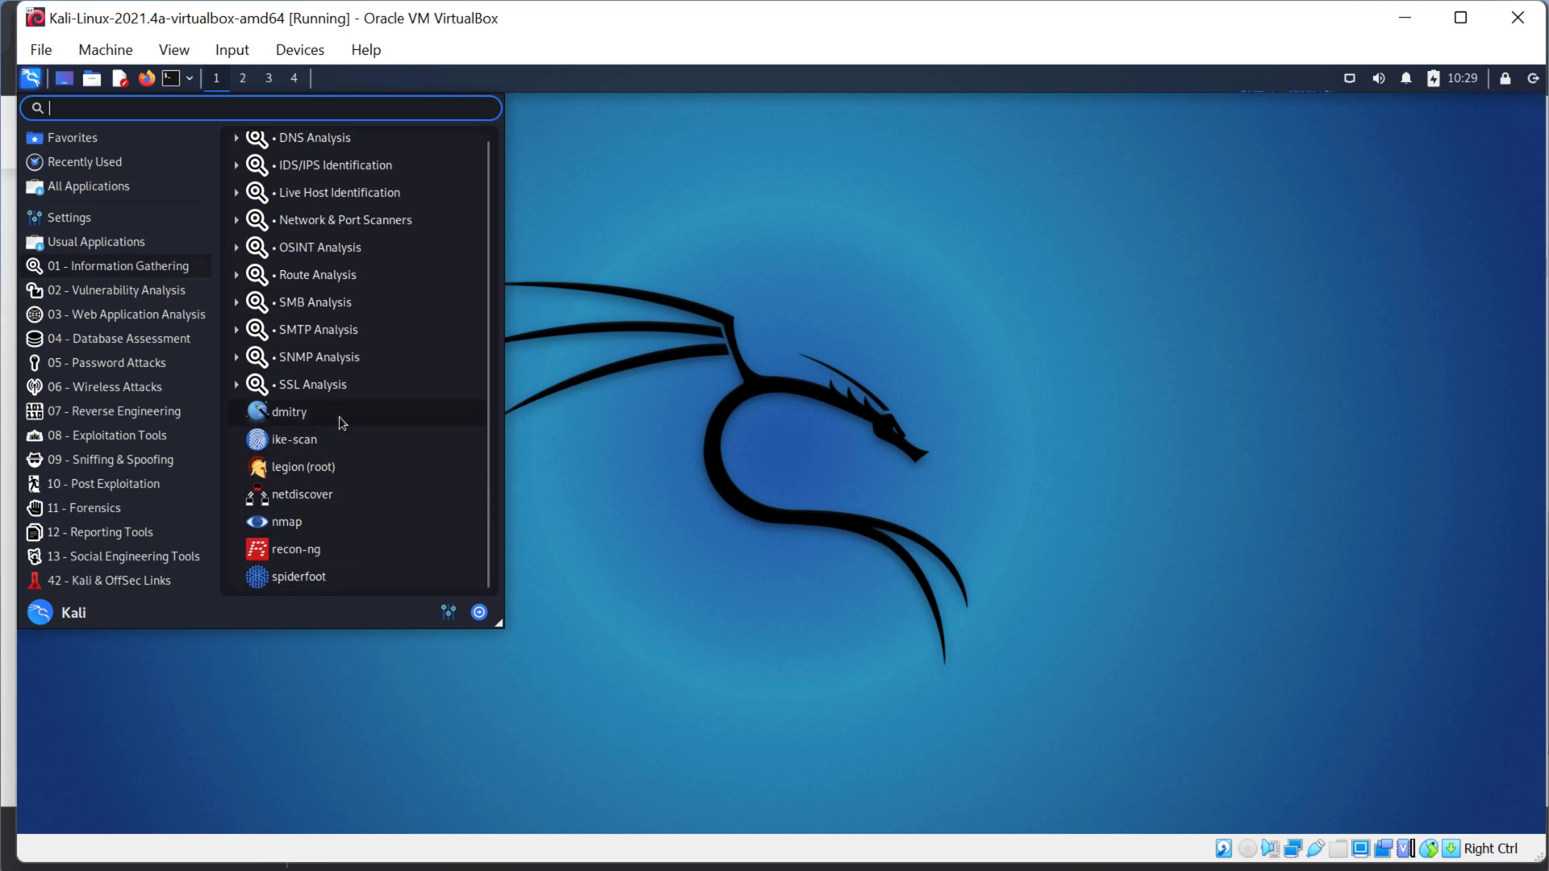
{"action": "mouse_move", "coordinate": [334, 424]}
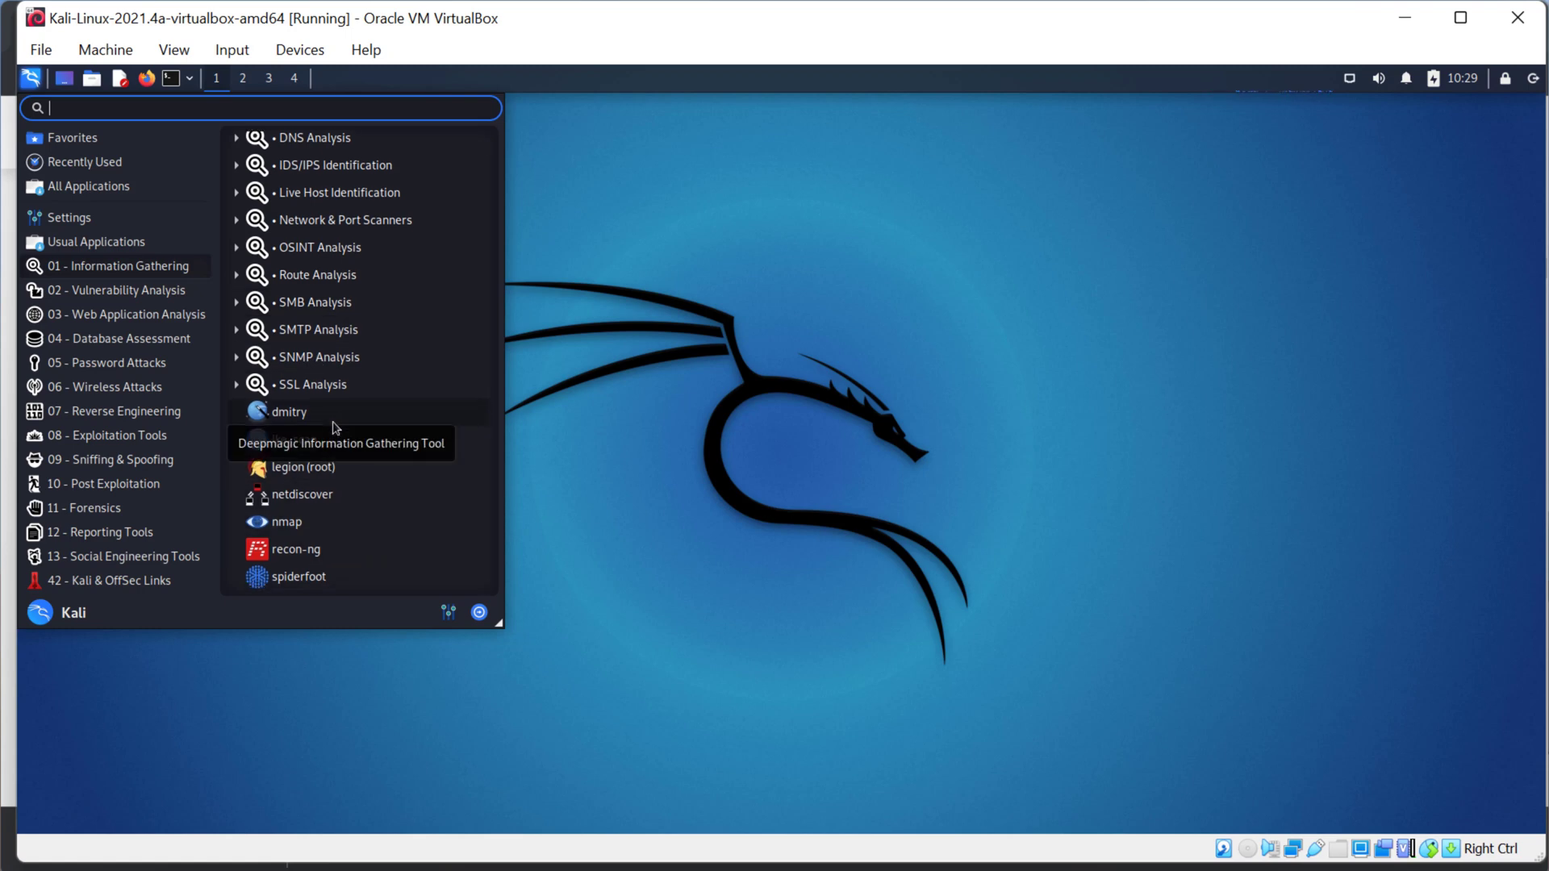
{"action": "left_click", "coordinate": [126, 315]}
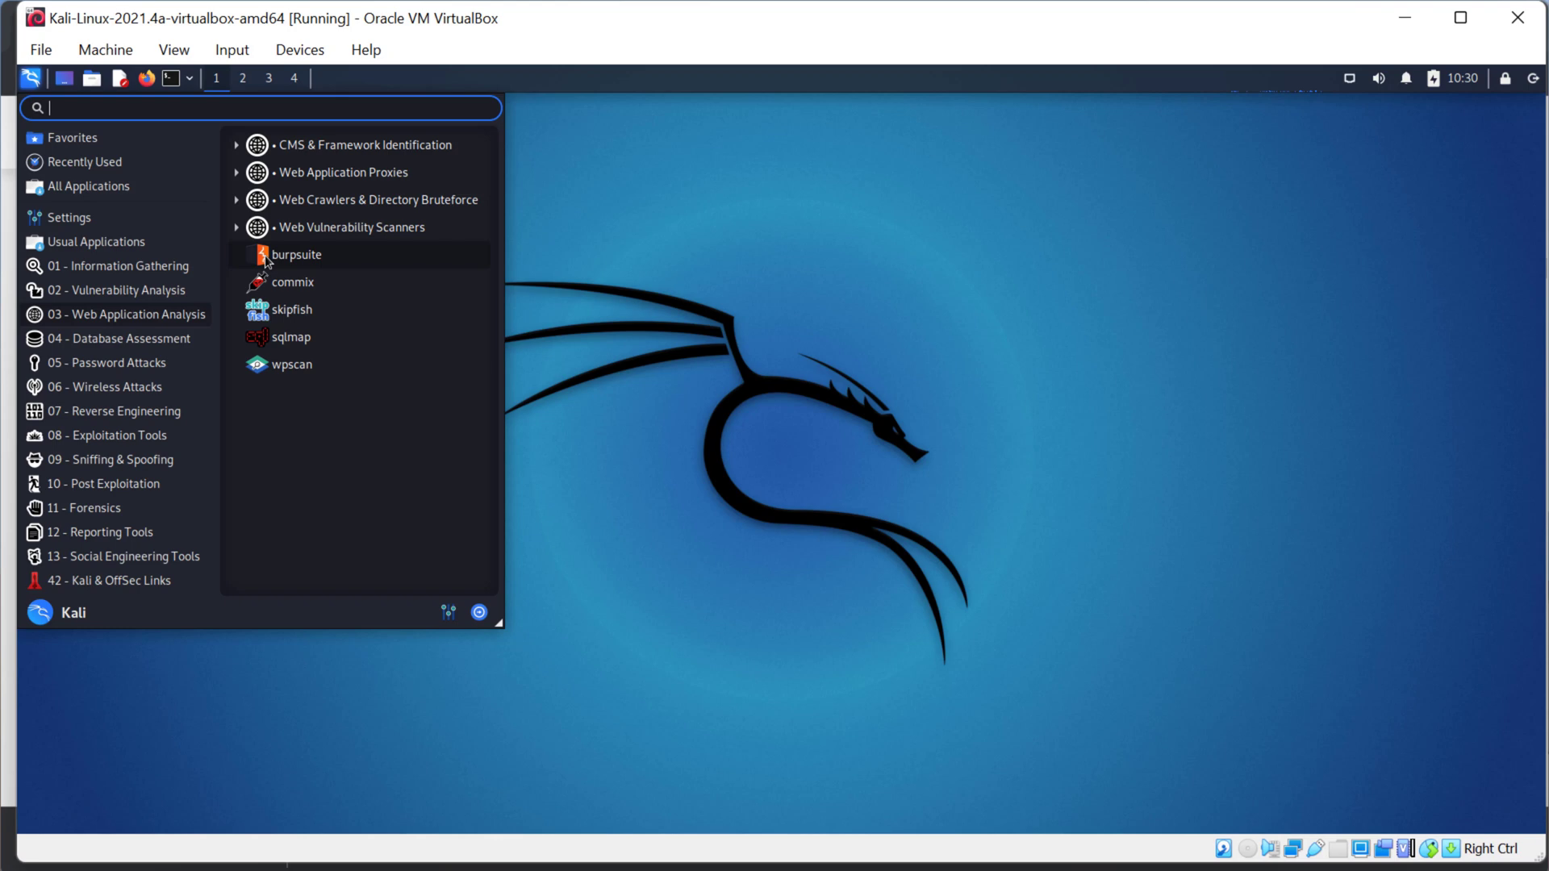
{"action": "mouse_move", "coordinate": [255, 274]}
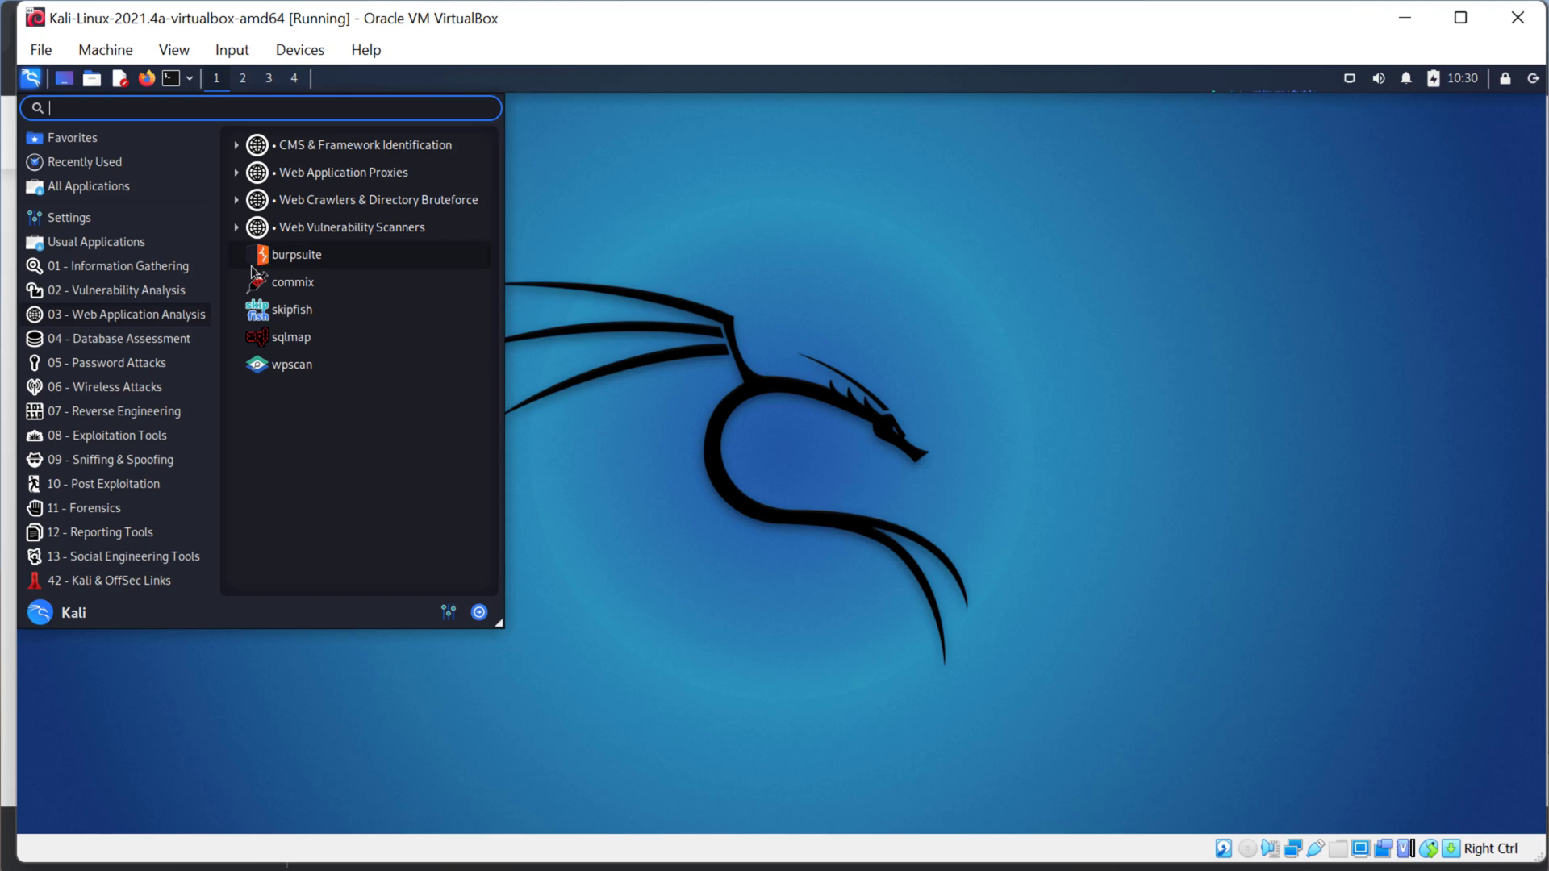
{"action": "mouse_move", "coordinate": [236, 243]}
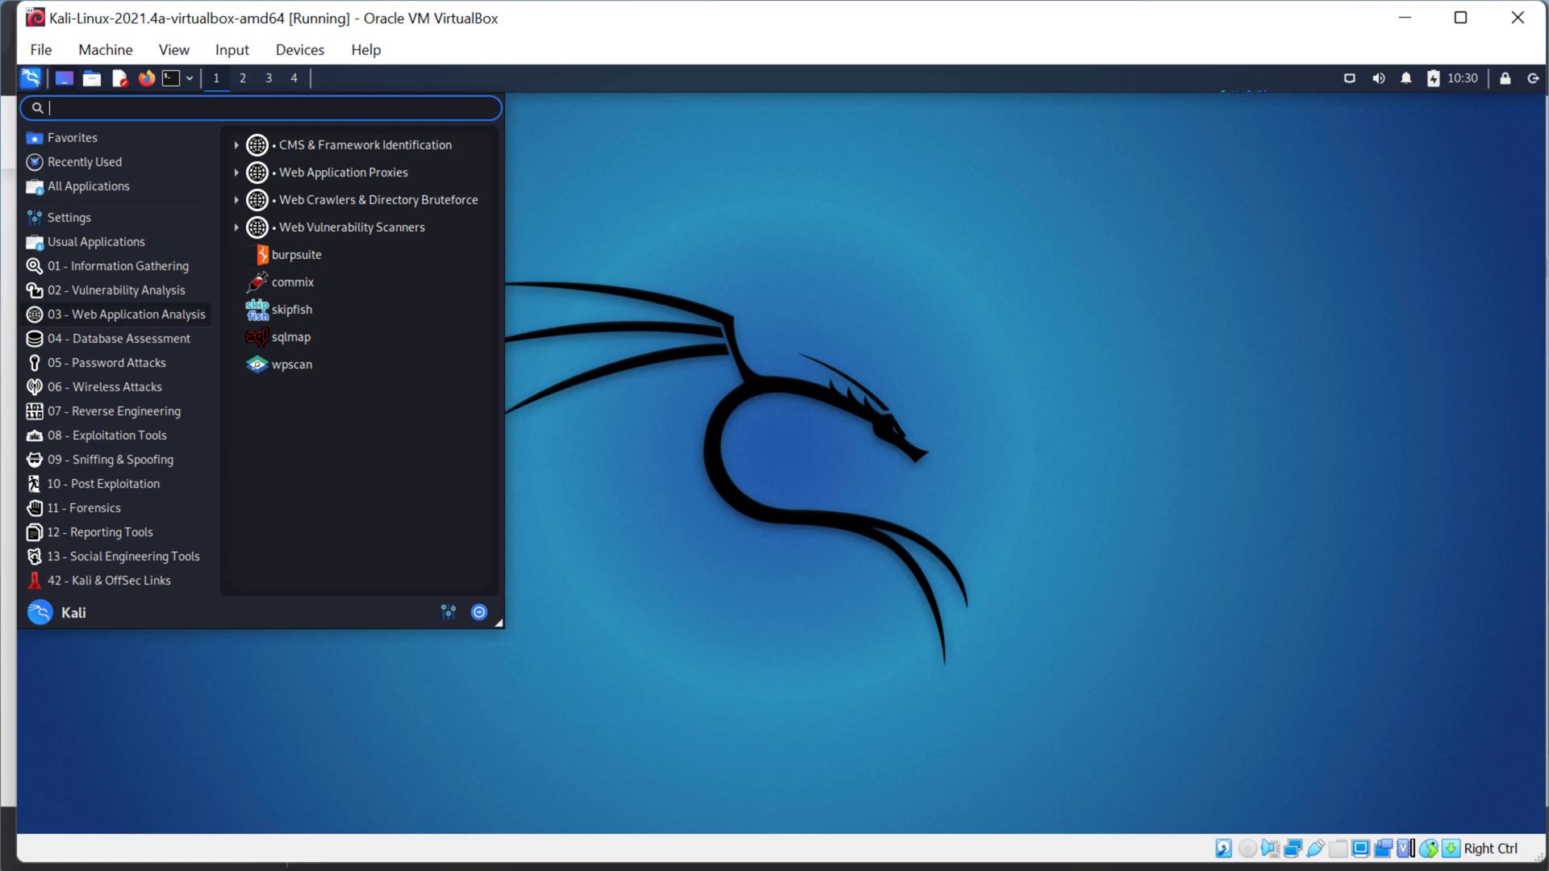
{"action": "mouse_move", "coordinate": [371, 82]}
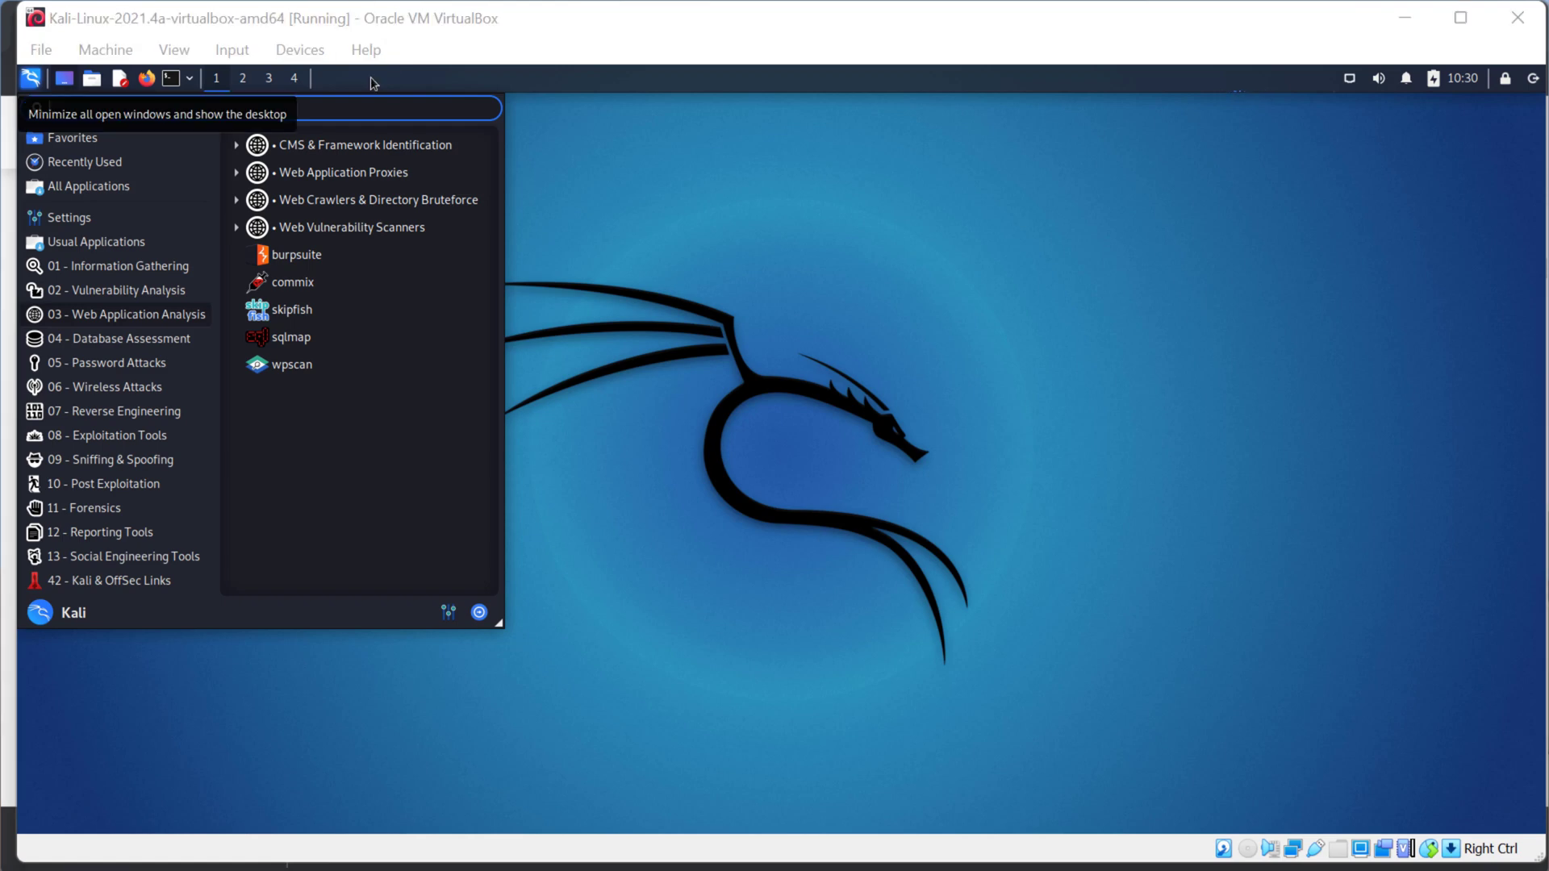
Start Burp Suite Community Edition from the Web Application Analysis menu
{"action": "left_click", "coordinate": [87, 187]}
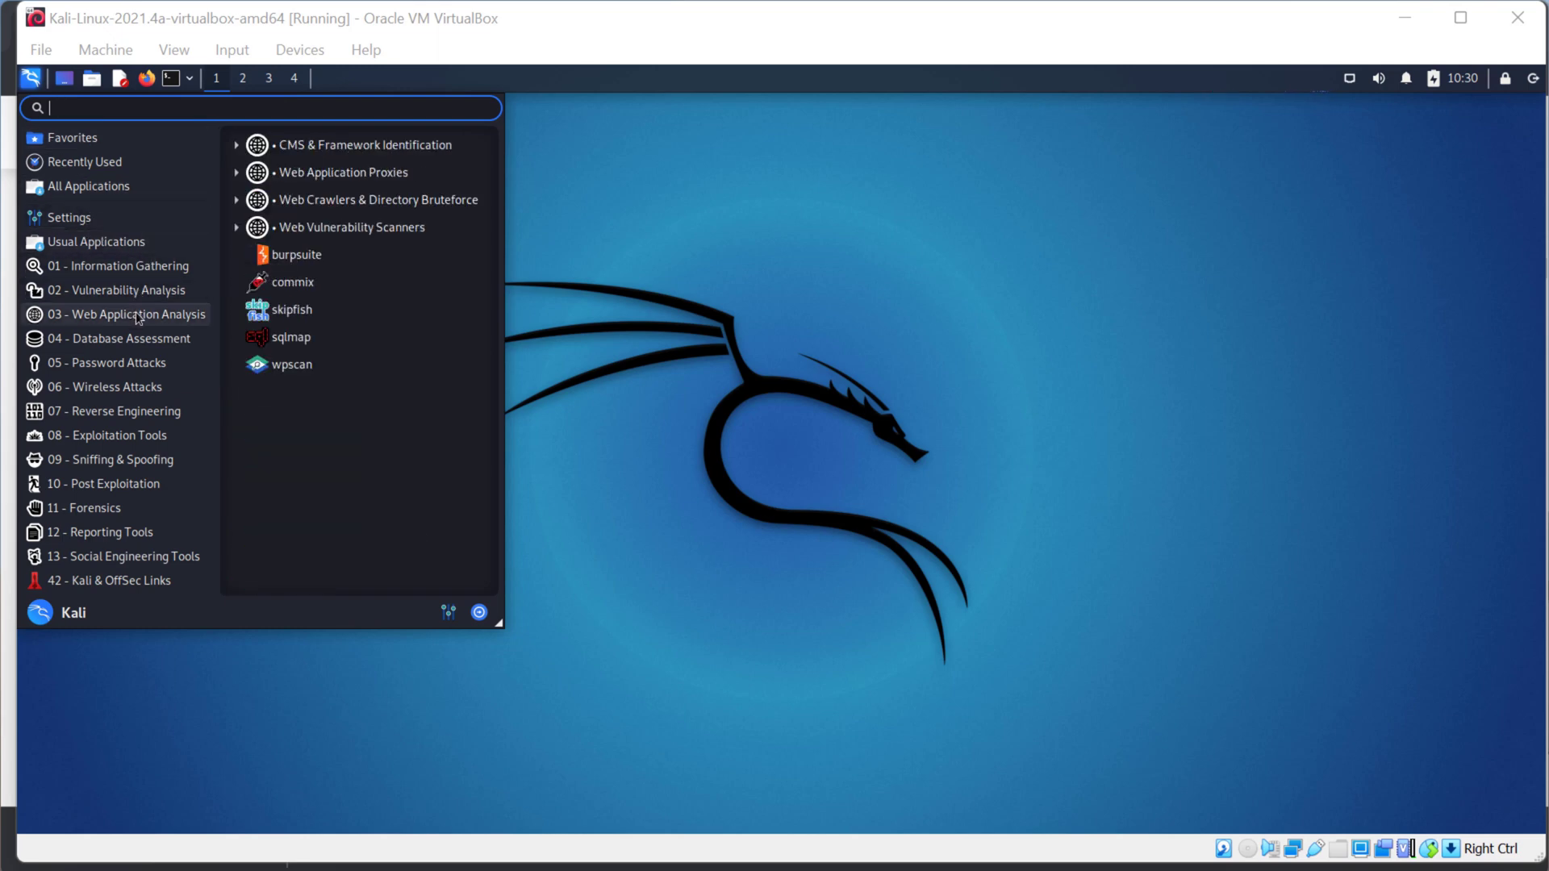
{"action": "mouse_move", "coordinate": [714, 336]}
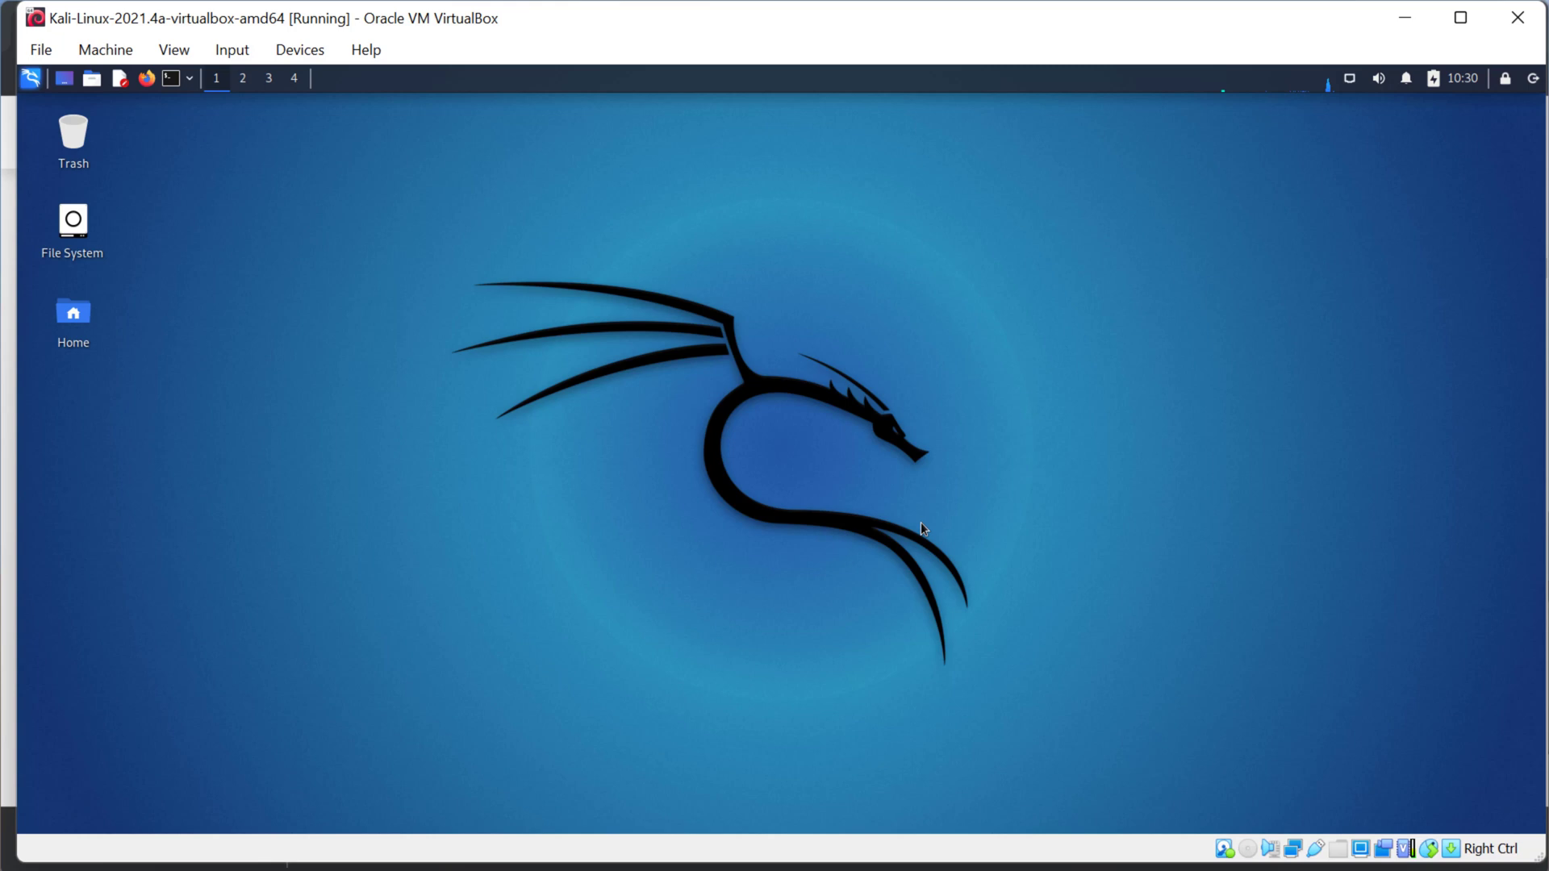
{"action": "mouse_move", "coordinate": [754, 424]}
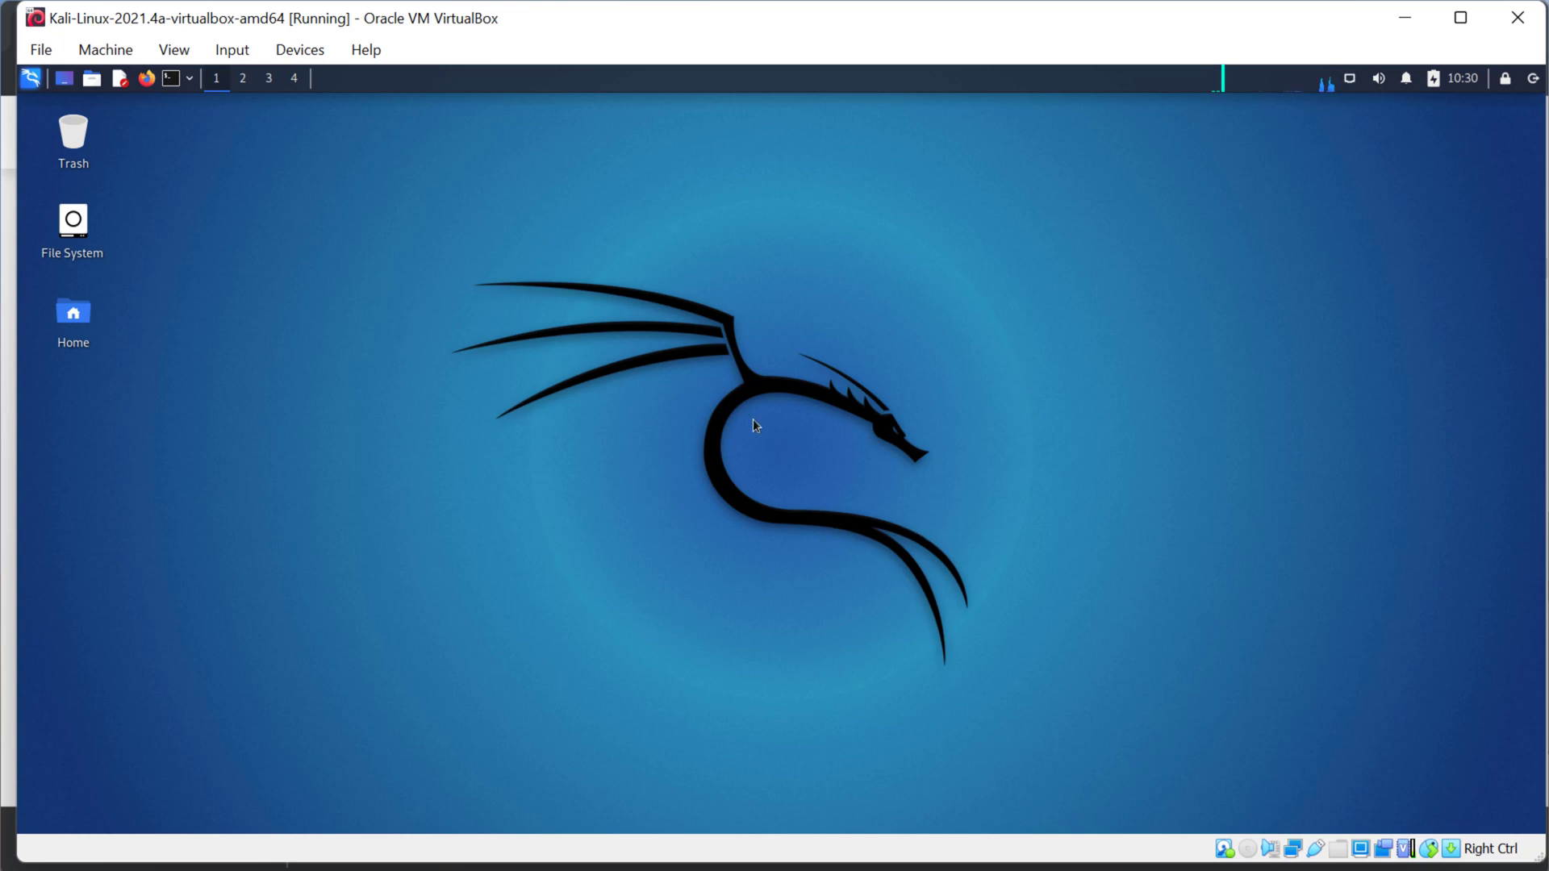
{"action": "mouse_move", "coordinate": [884, 408]}
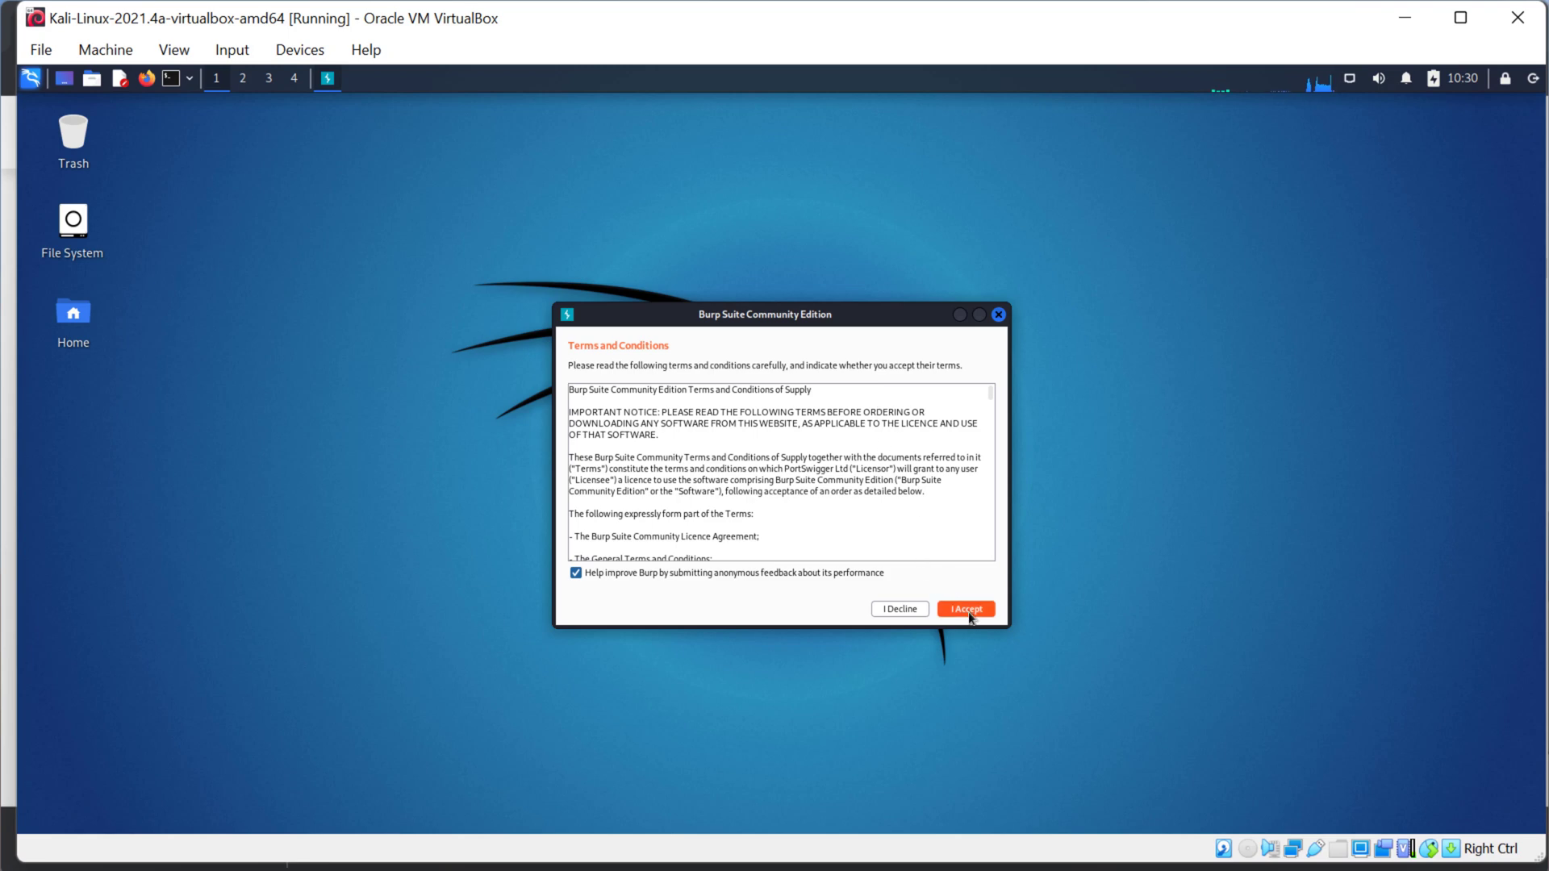
Accept Burp Suite's terms and move the project startup window up and left
{"action": "left_click", "coordinate": [963, 609]}
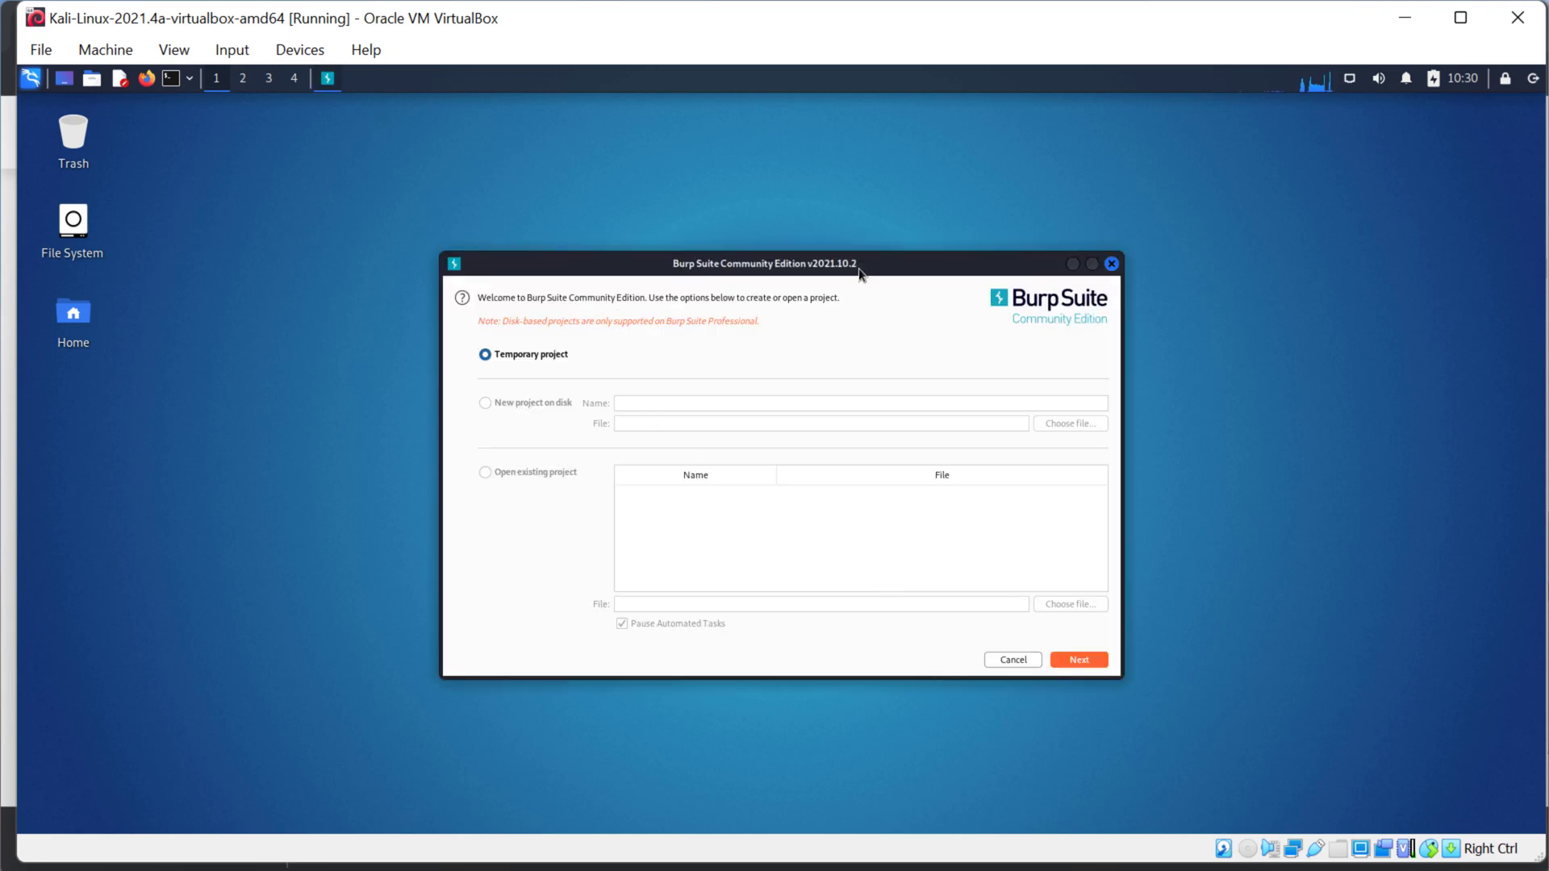
{"action": "left_click_drag", "start_coordinate": [760, 263], "coordinate": [590, 173]}
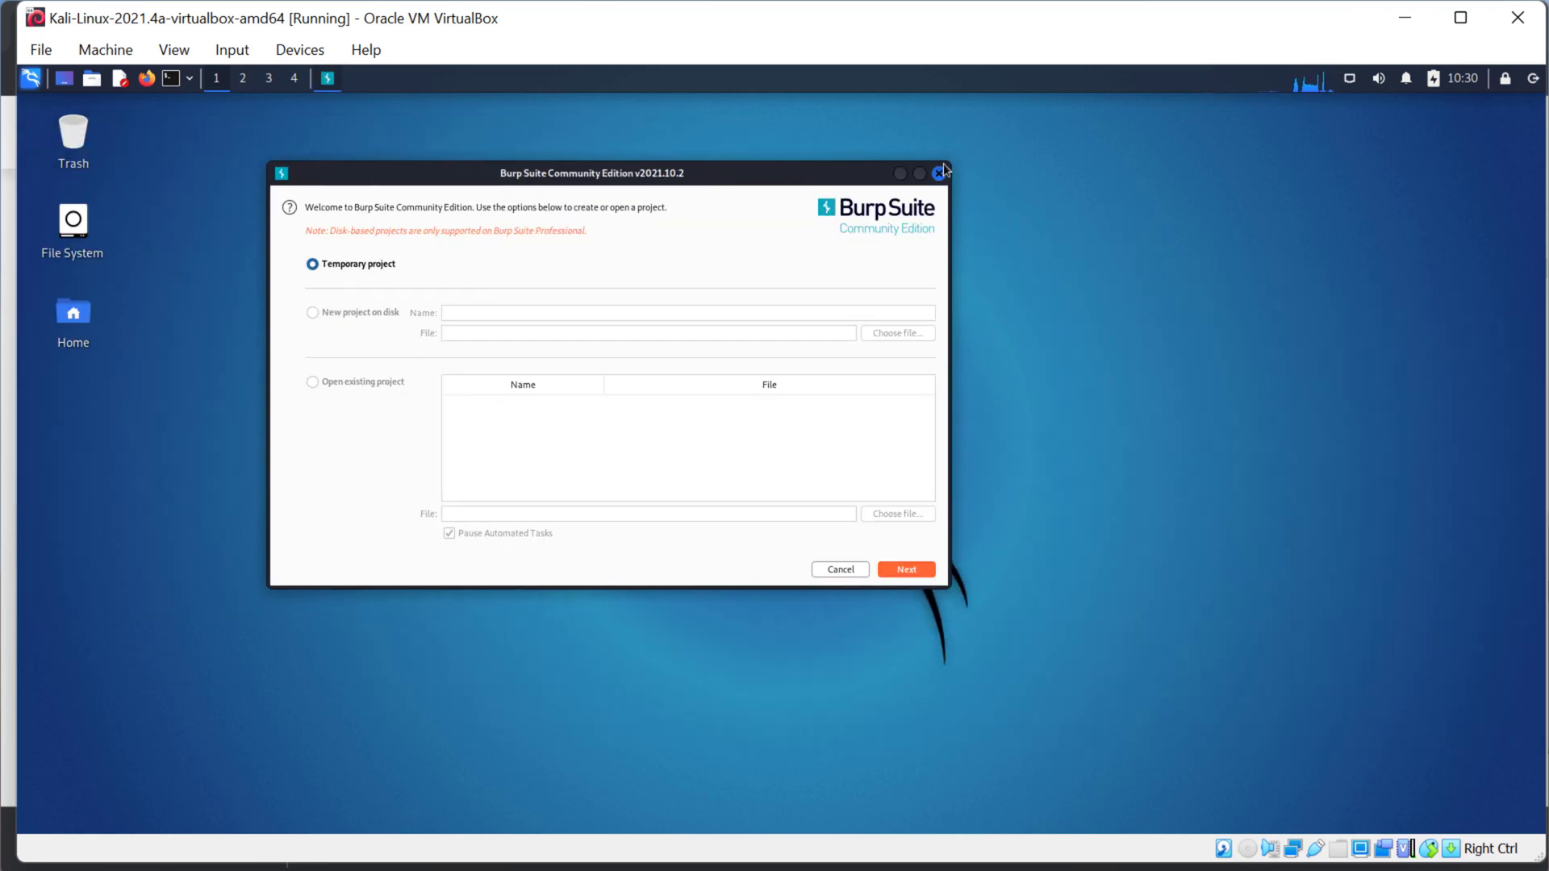
{"action": "mouse_move", "coordinate": [768, 390]}
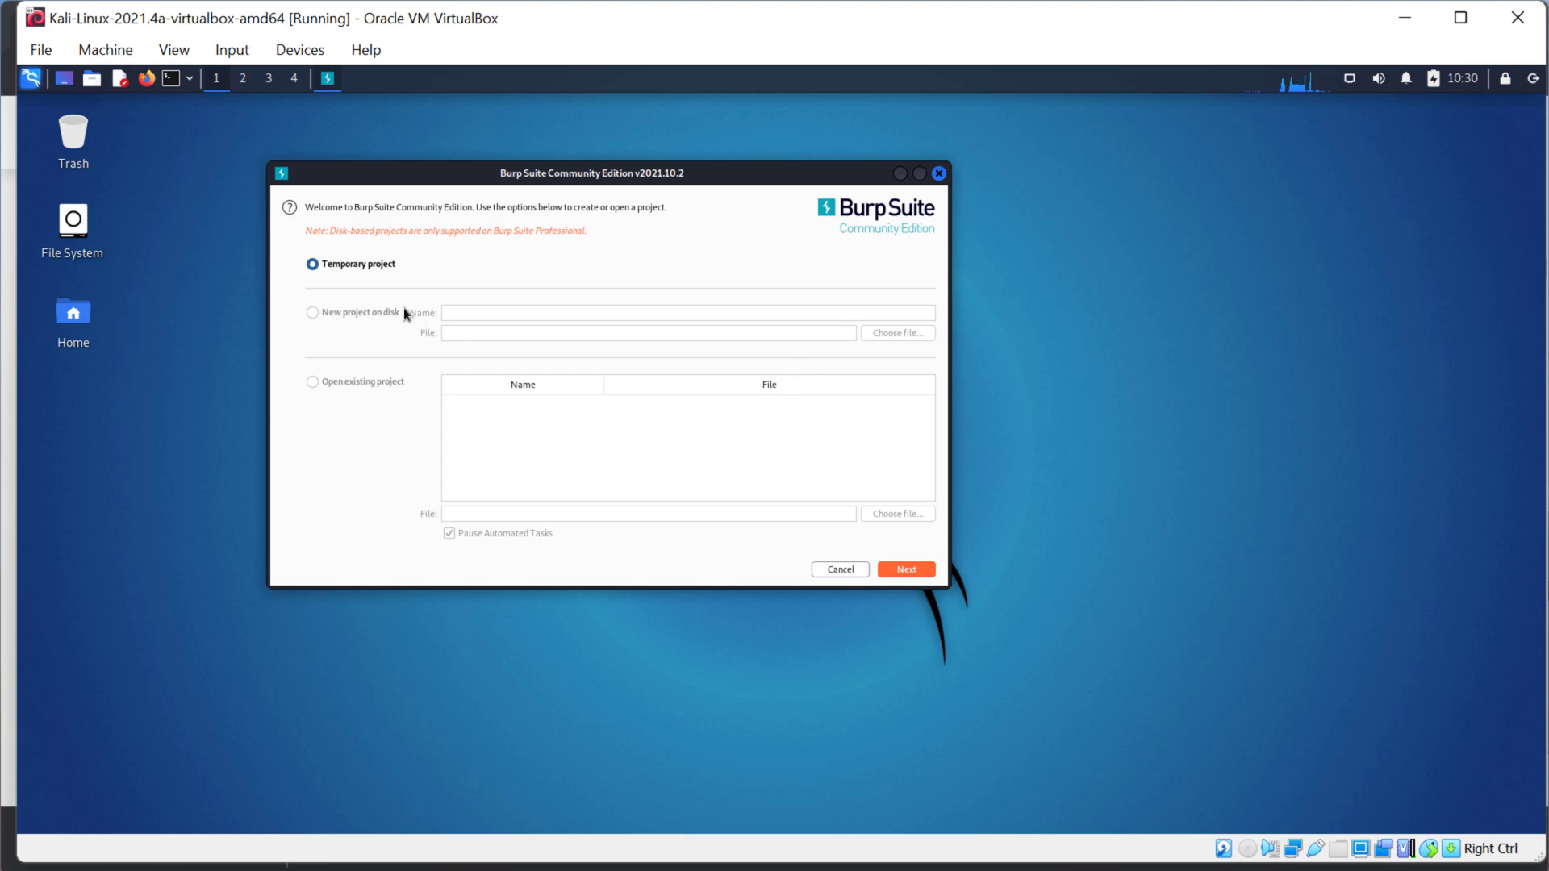
{"action": "mouse_move", "coordinate": [394, 279]}
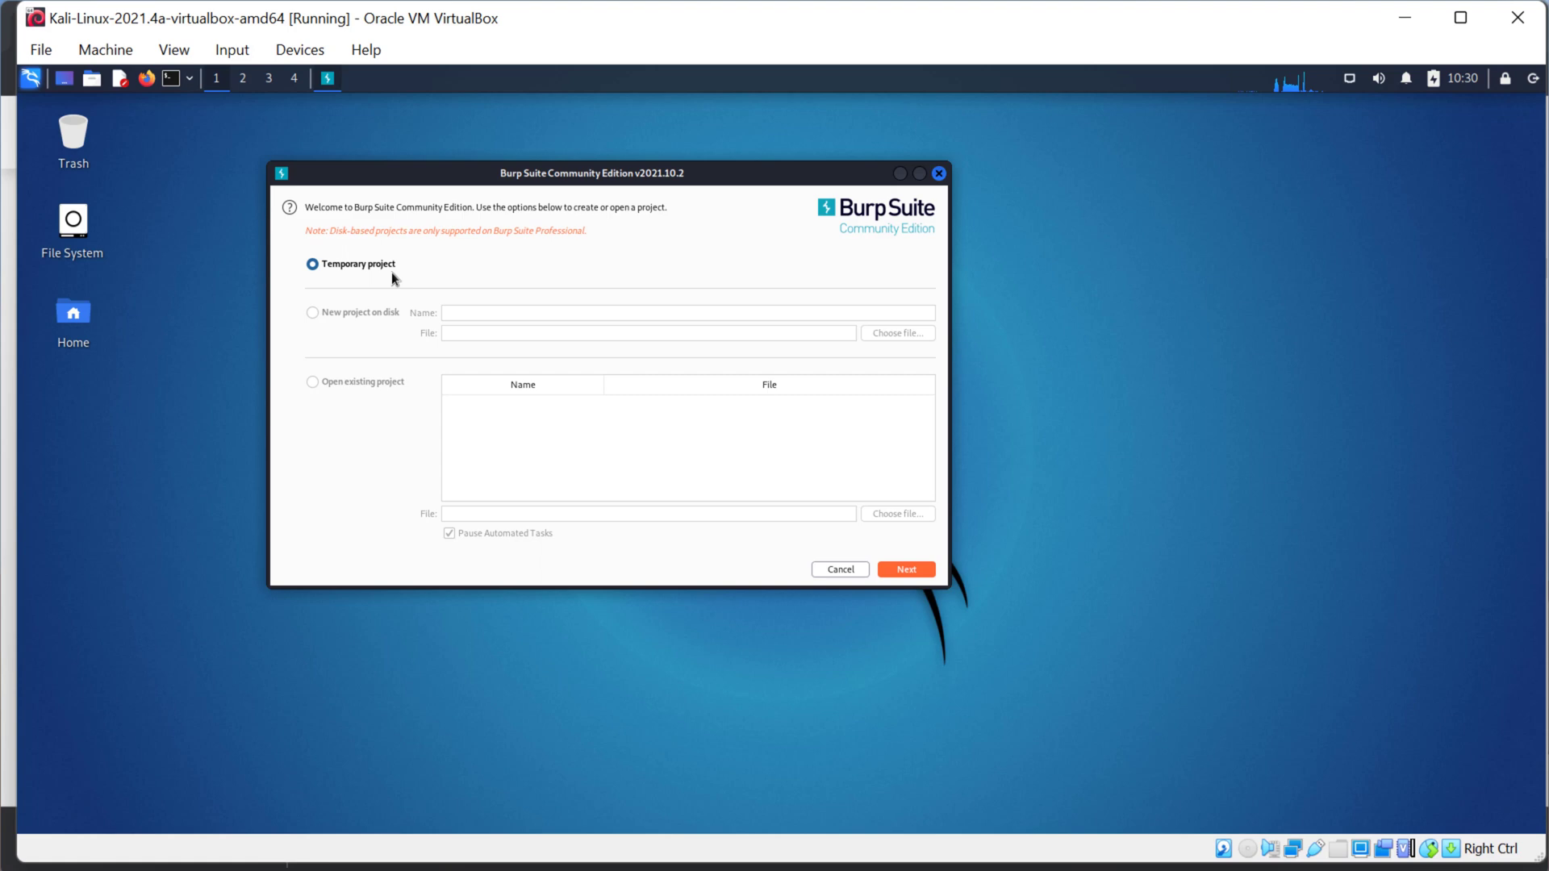
{"action": "mouse_move", "coordinate": [429, 292]}
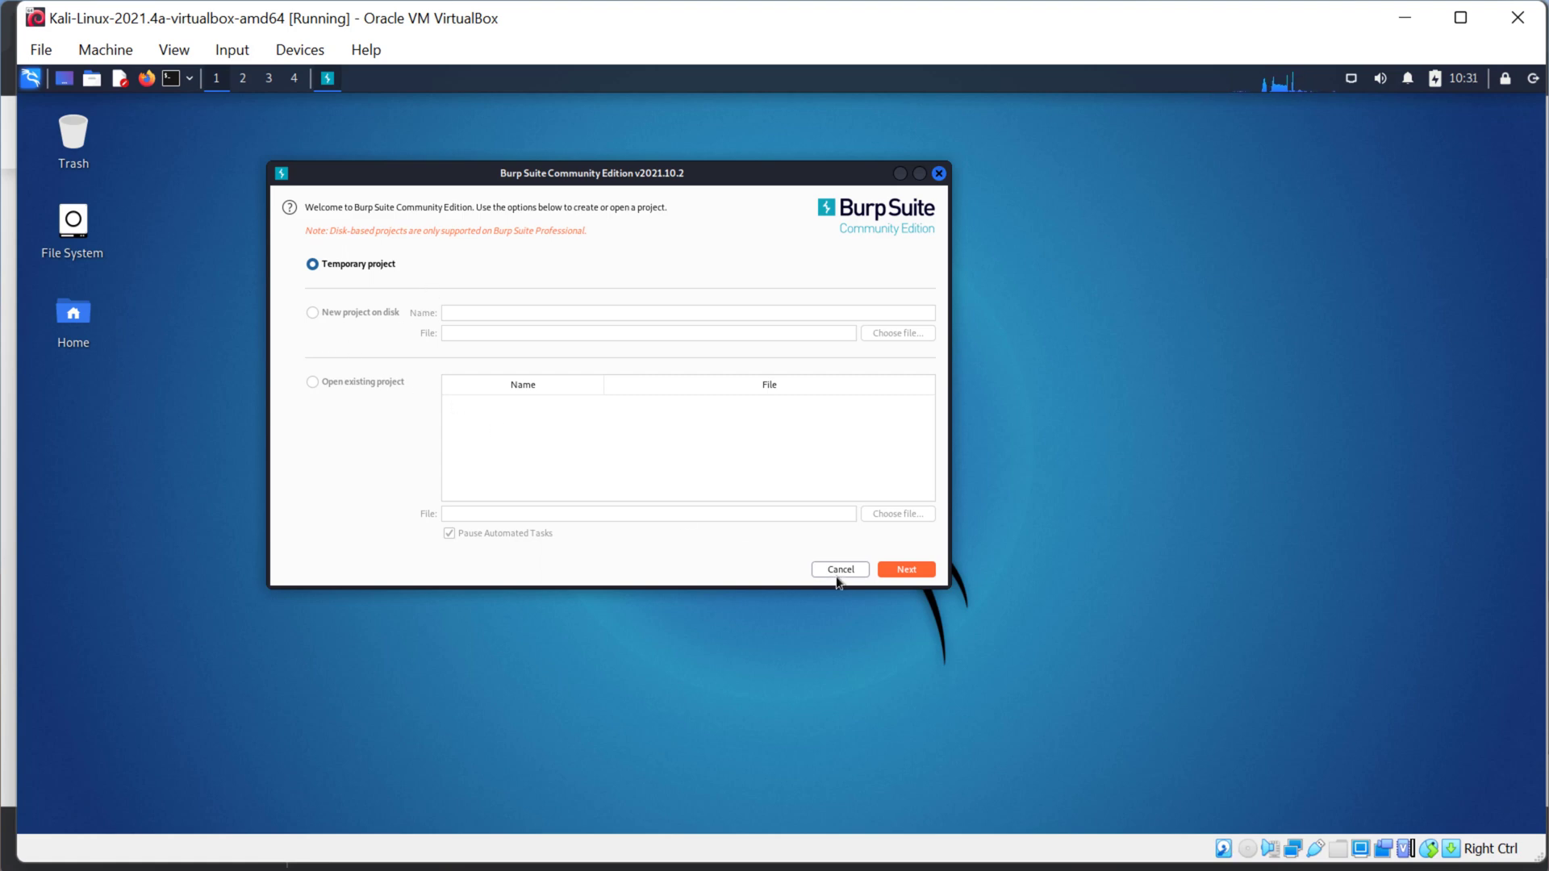
{"action": "mouse_move", "coordinate": [615, 408]}
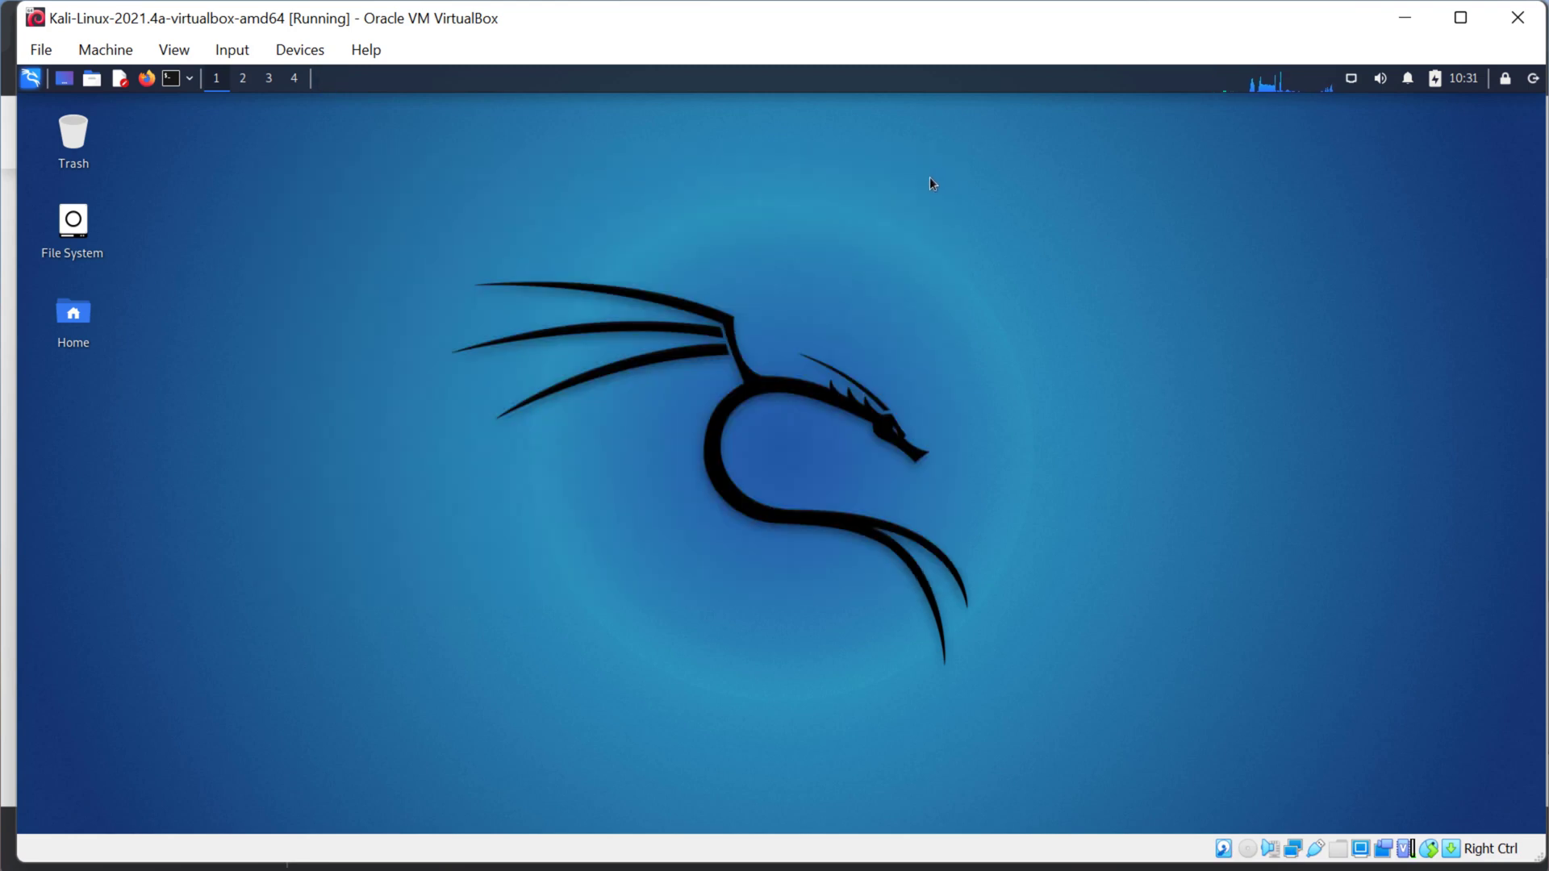
{"action": "mouse_move", "coordinate": [839, 224]}
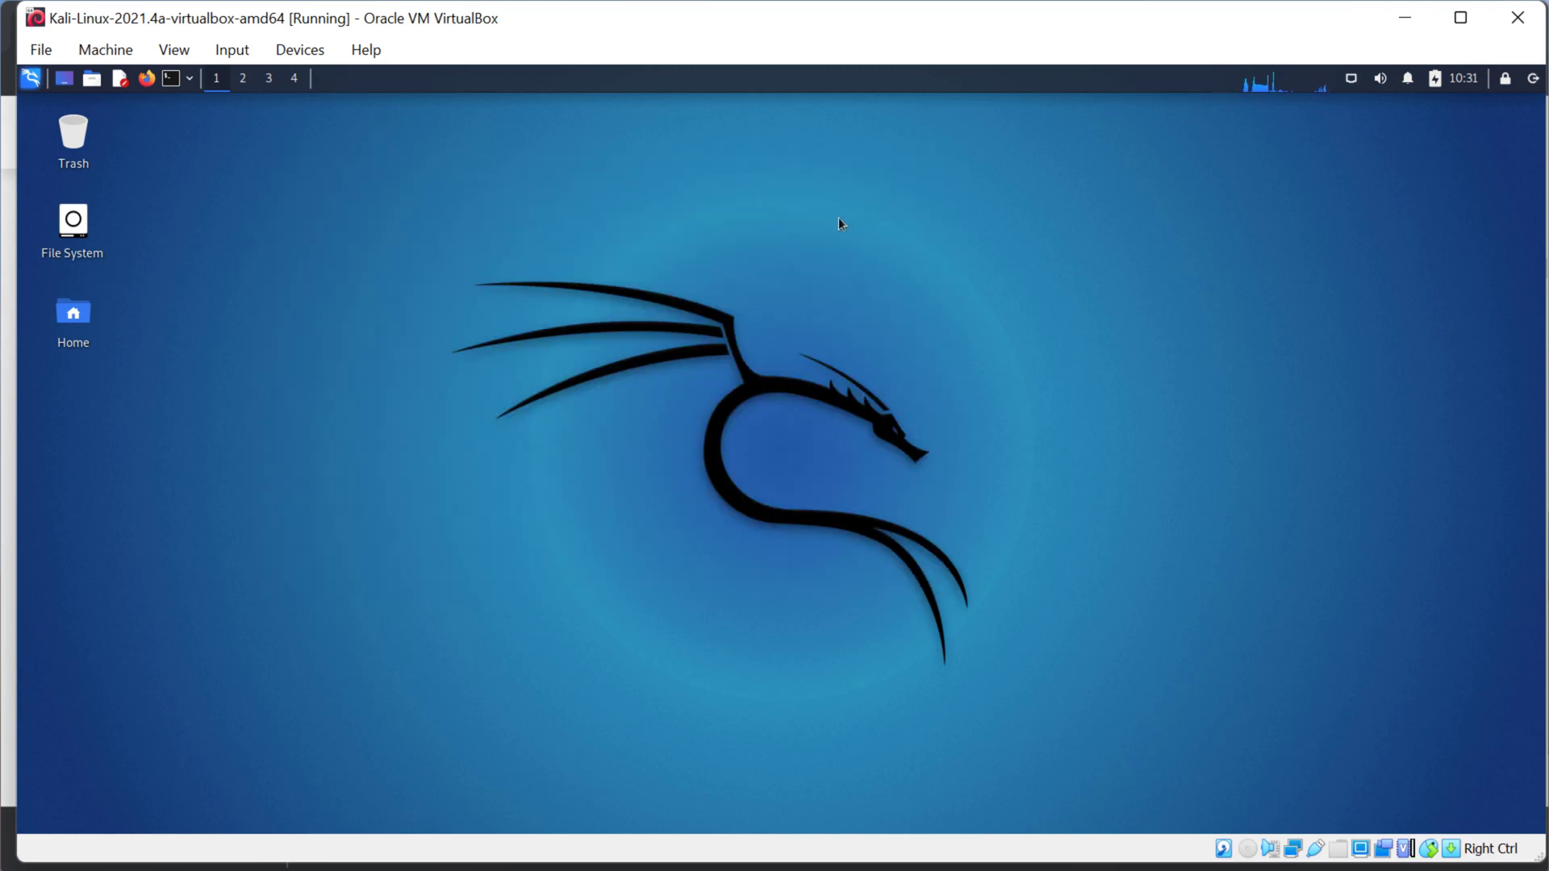
{"action": "mouse_move", "coordinate": [771, 261]}
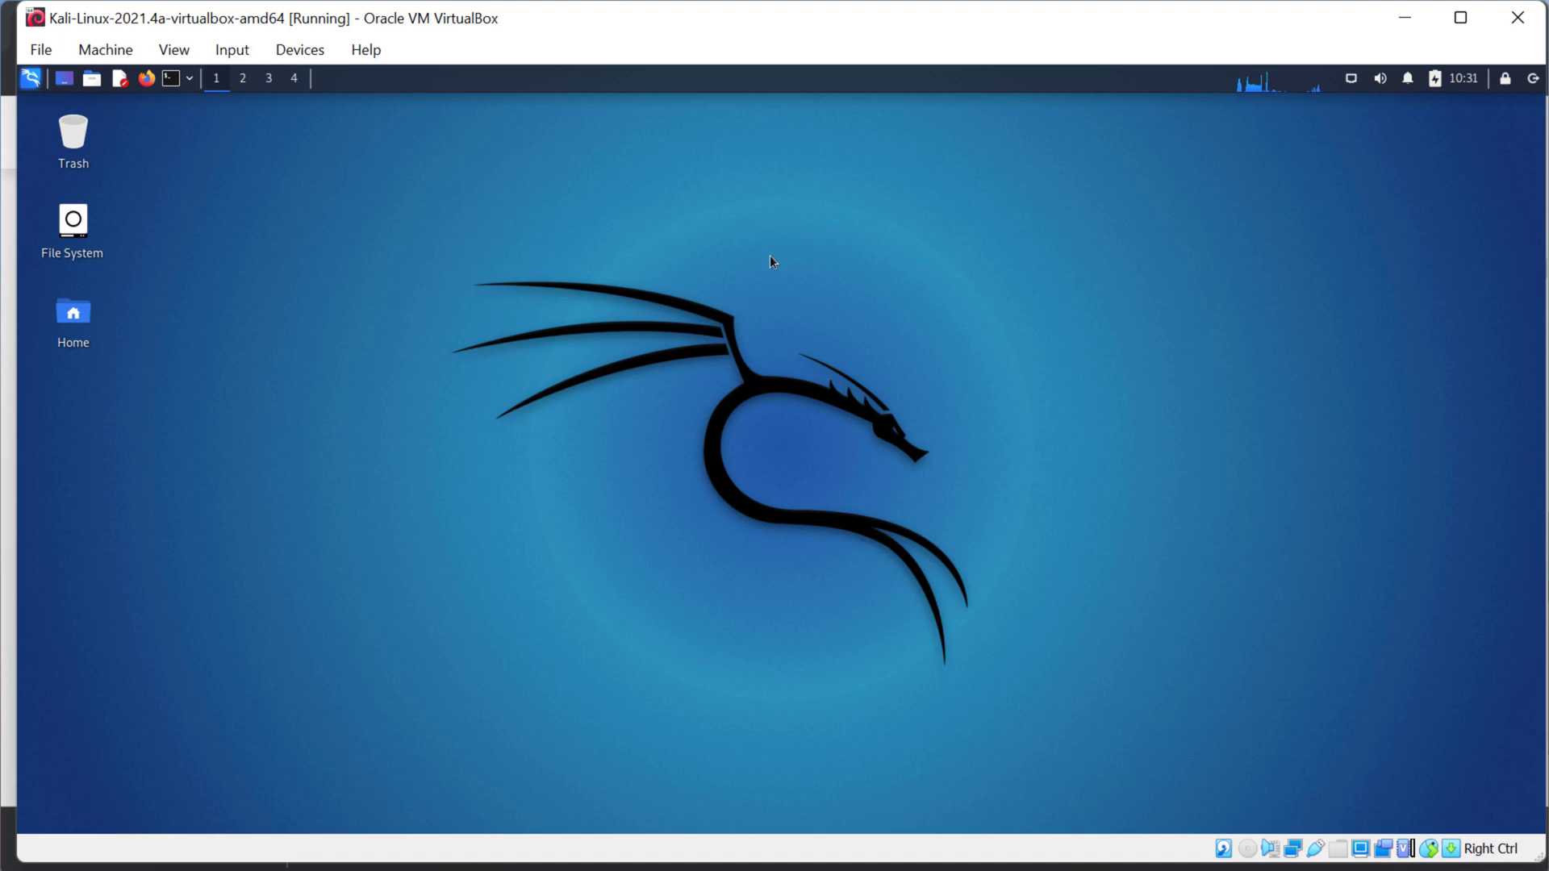
{"action": "mouse_move", "coordinate": [613, 241]}
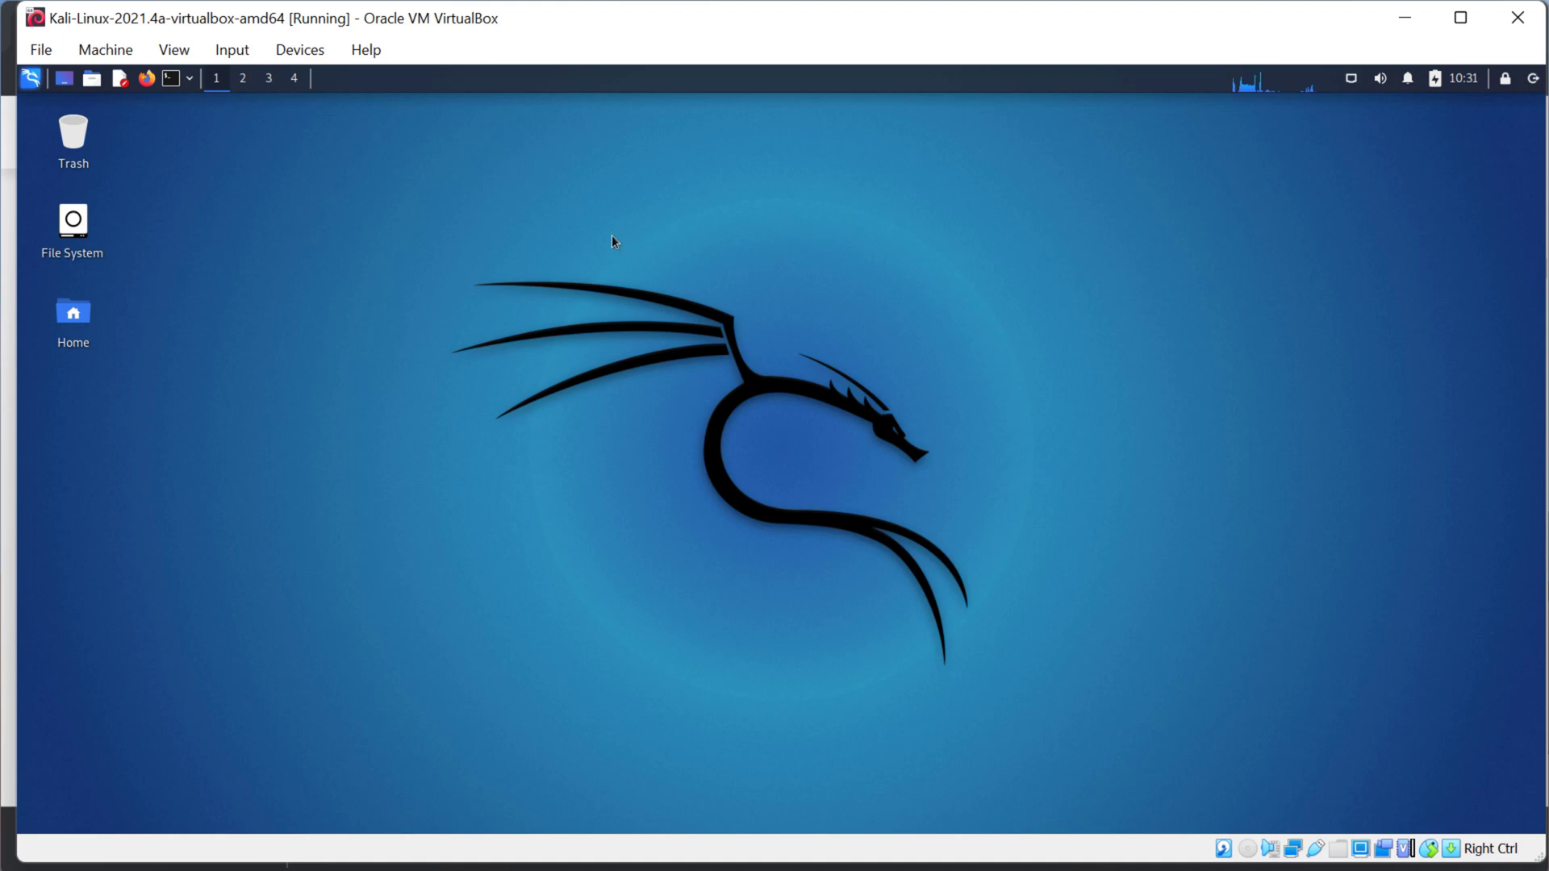
{"action": "mouse_move", "coordinate": [600, 244]}
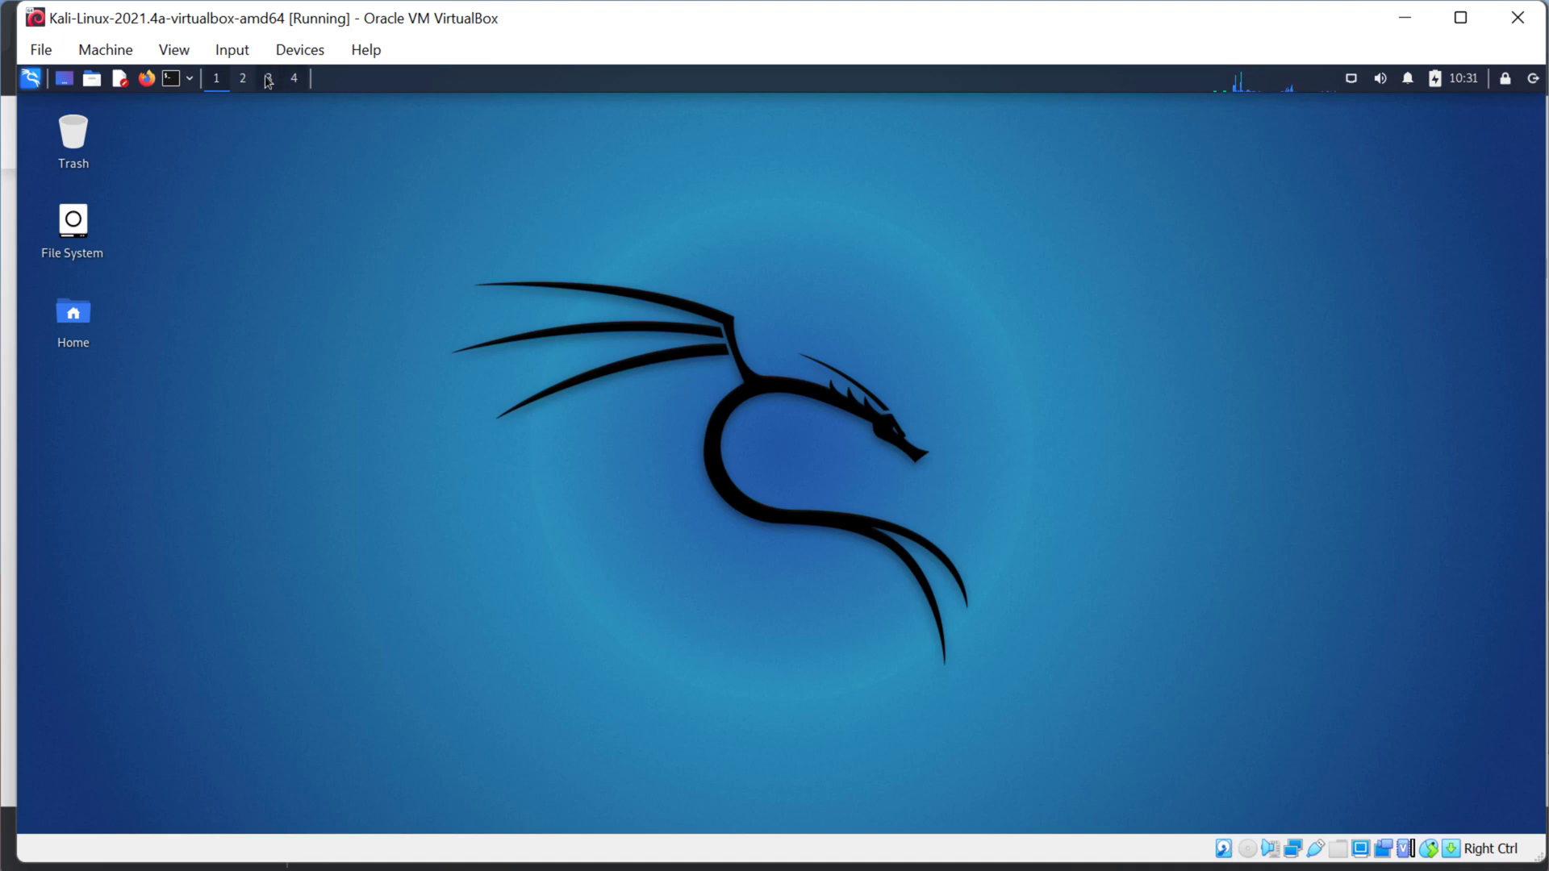
{"action": "mouse_move", "coordinate": [171, 78]}
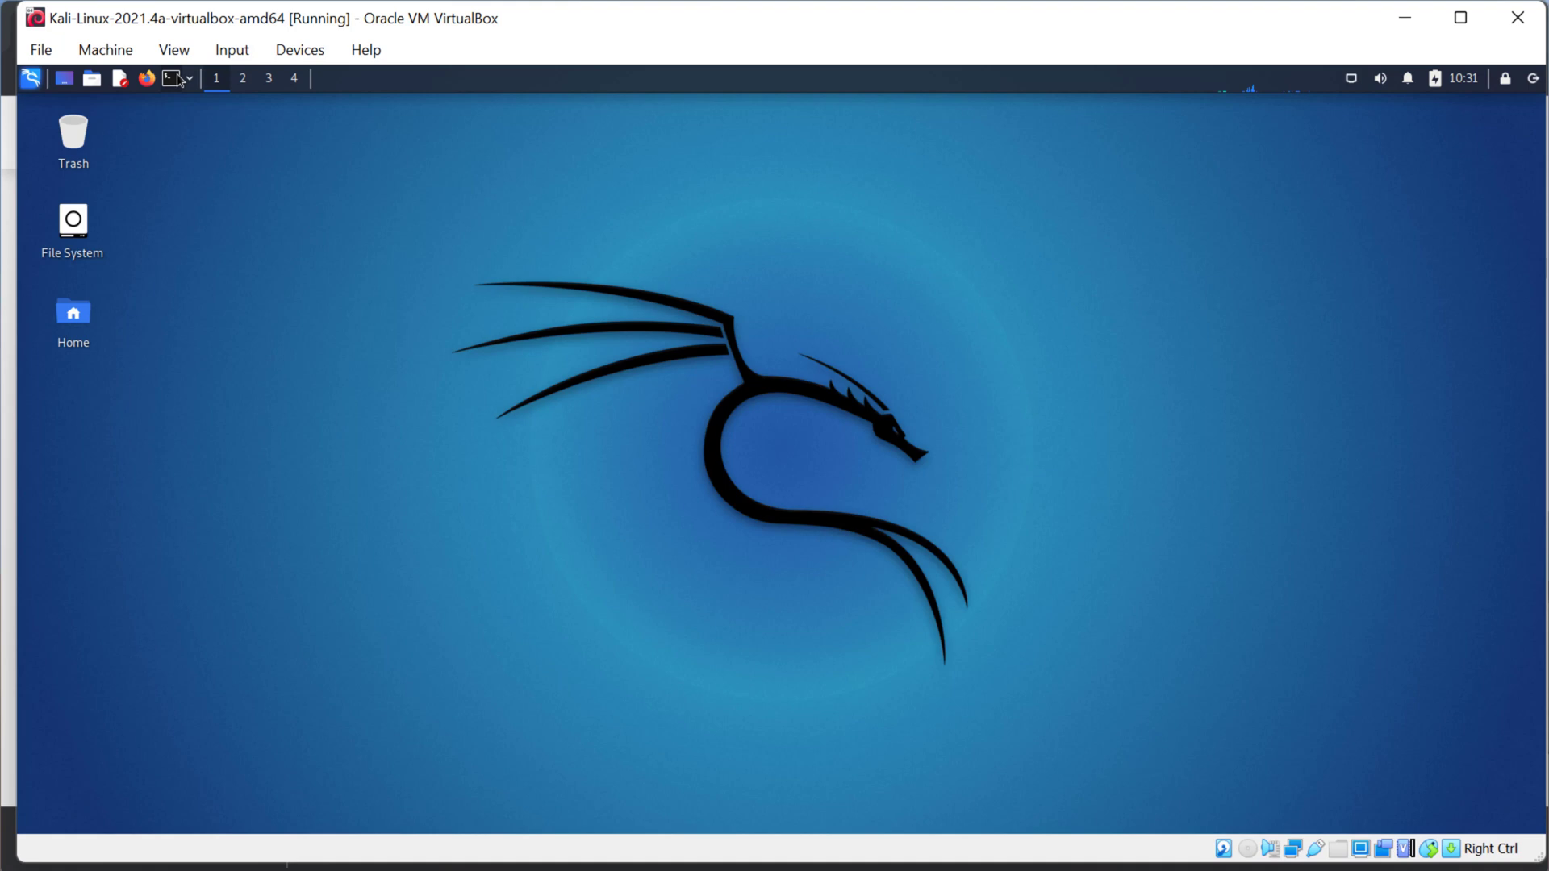
Launch a terminal from the Kali panel and begin entering 'msfconso'
{"action": "left_click", "coordinate": [169, 77]}
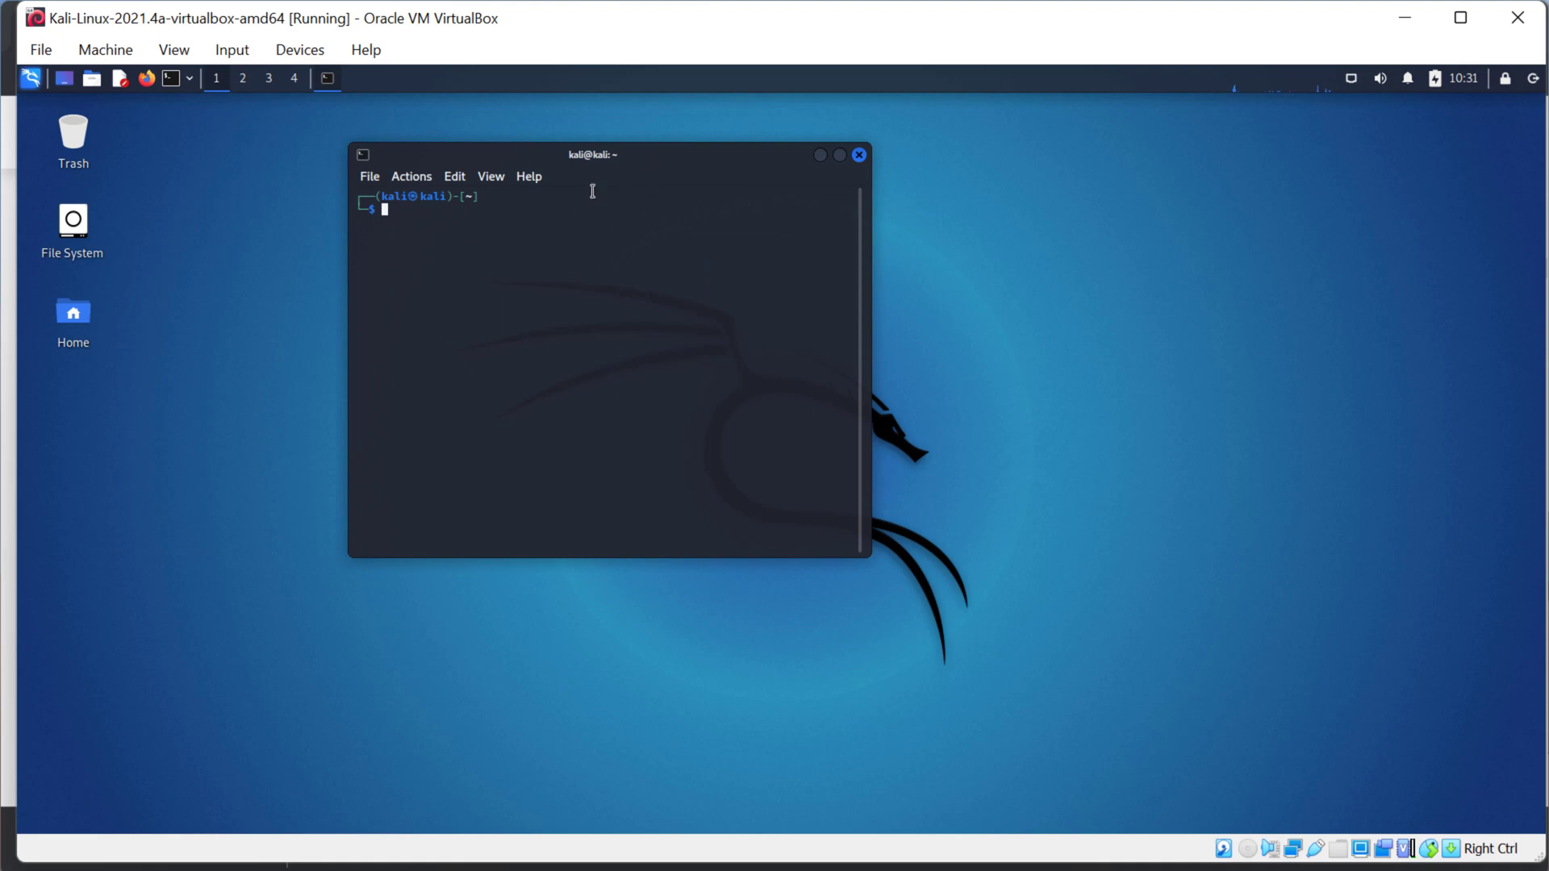
{"action": "mouse_move", "coordinate": [494, 225]}
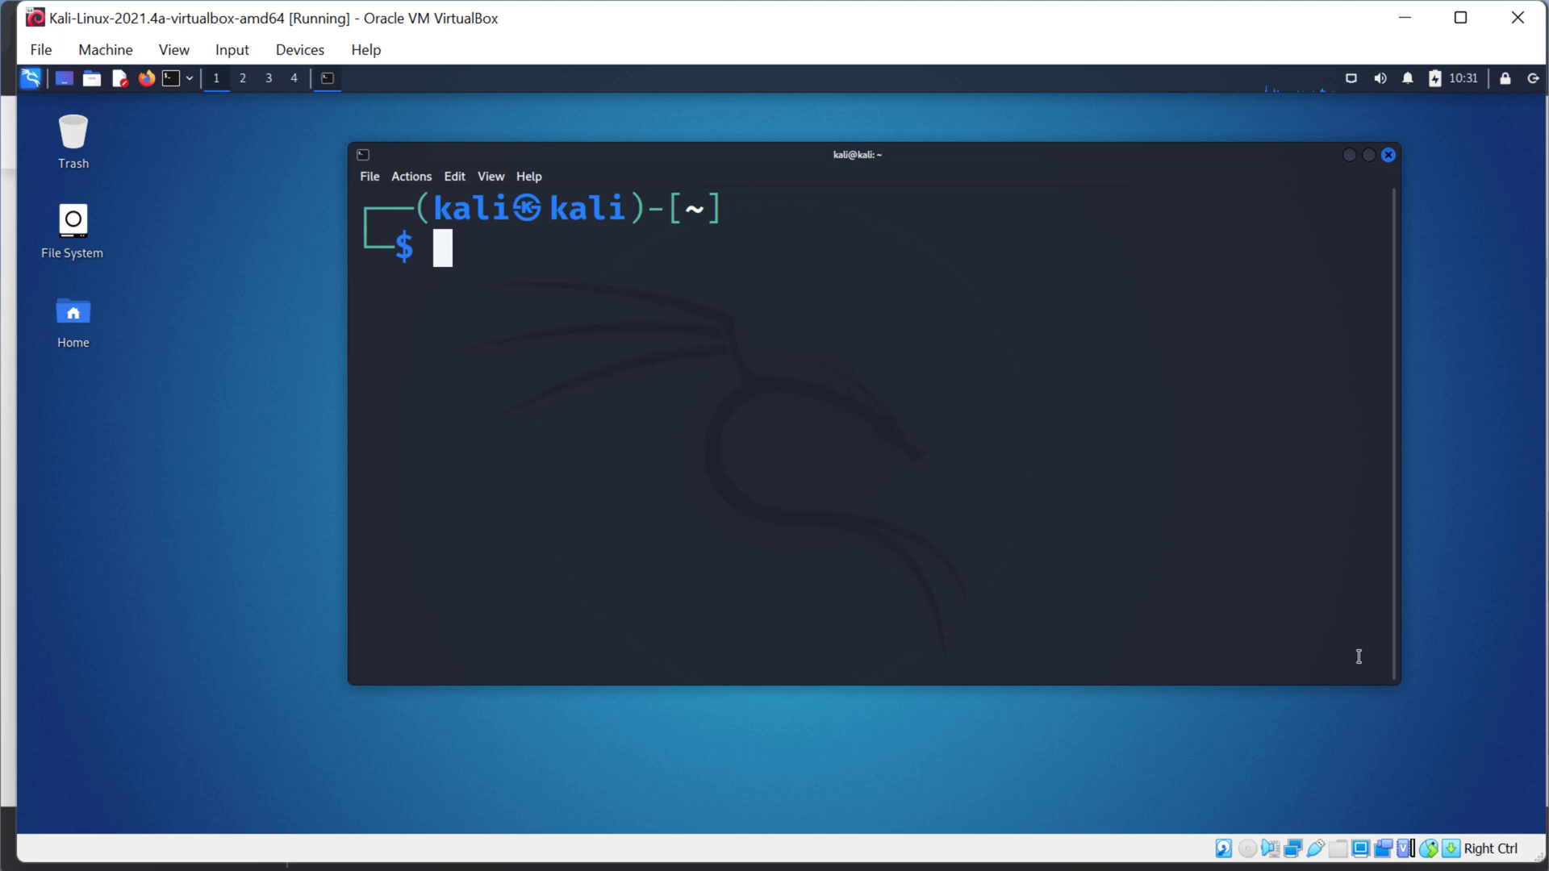
{"action": "type", "text": "msfconso"}
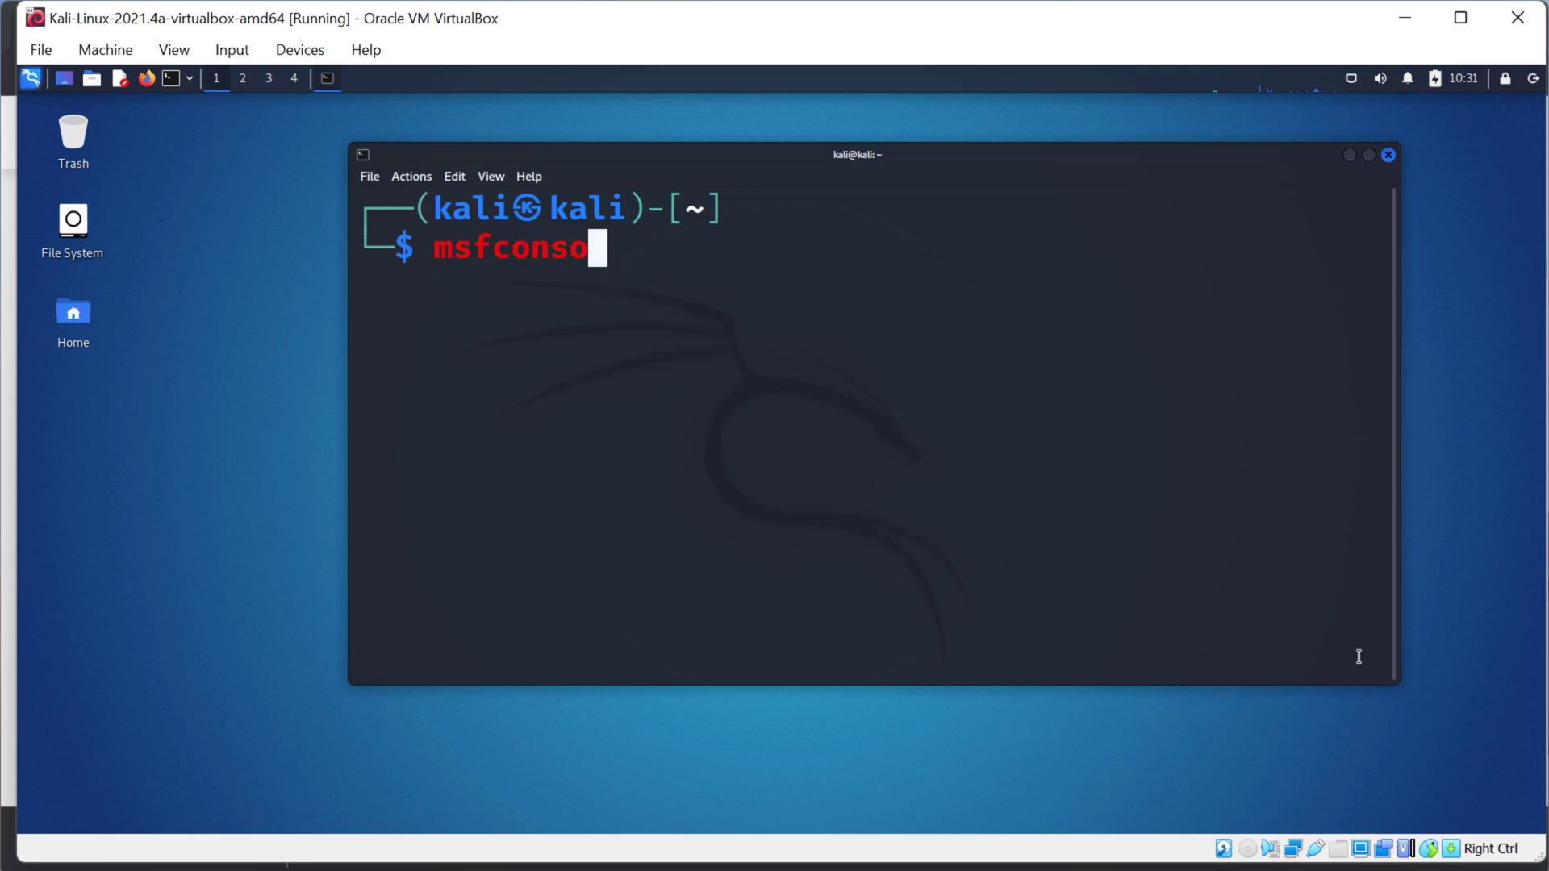
Run msfconsole to its msf6 prompt, then close the terminal
{"action": "key", "text": "Return"}
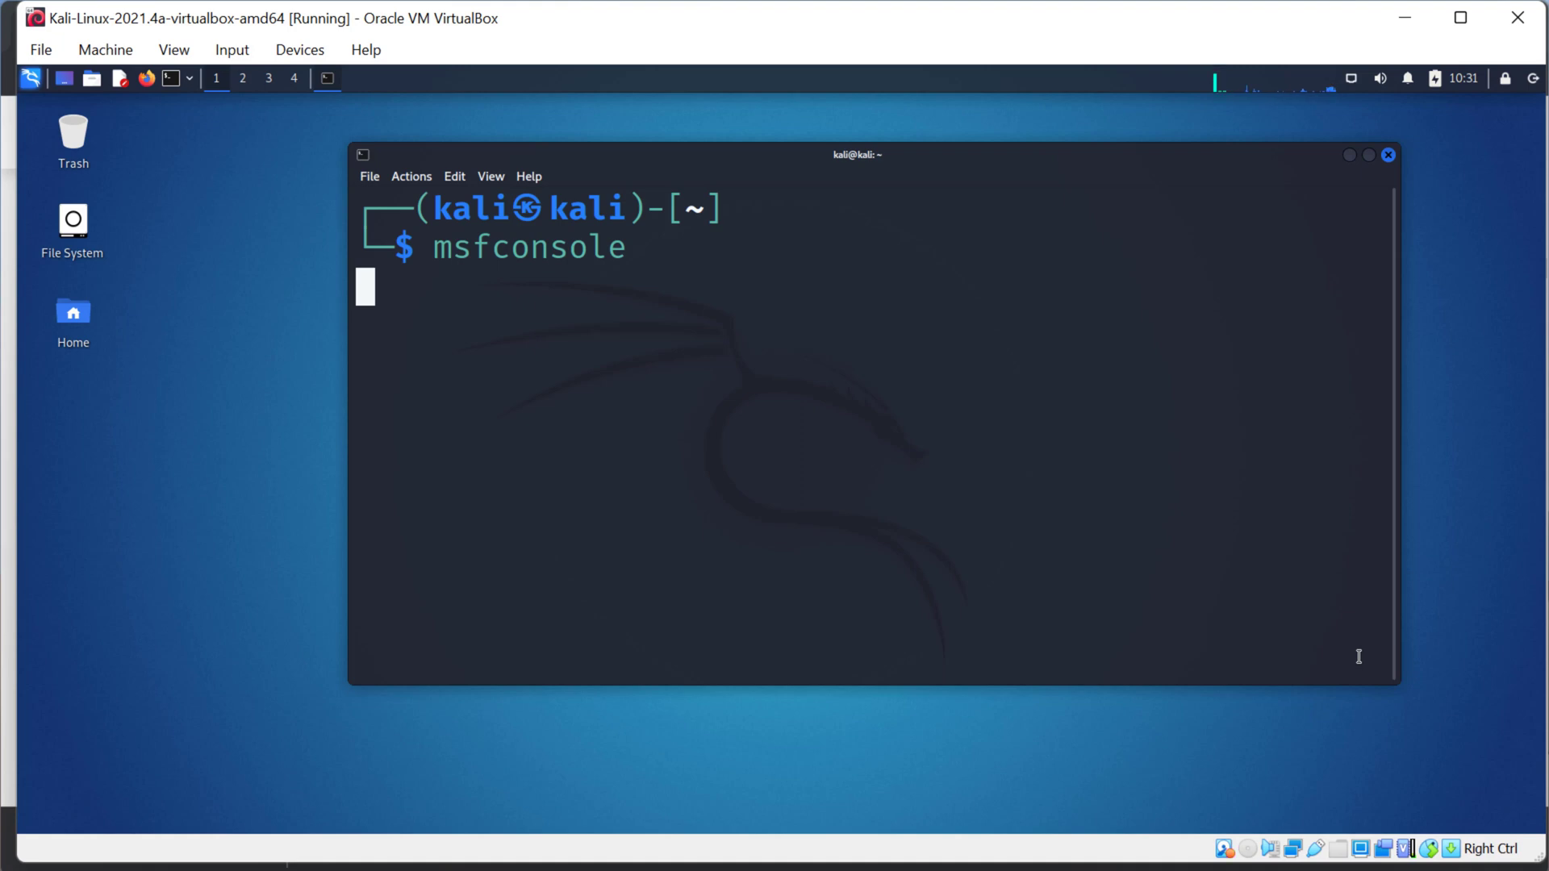
{"action": "key", "text": "Return"}
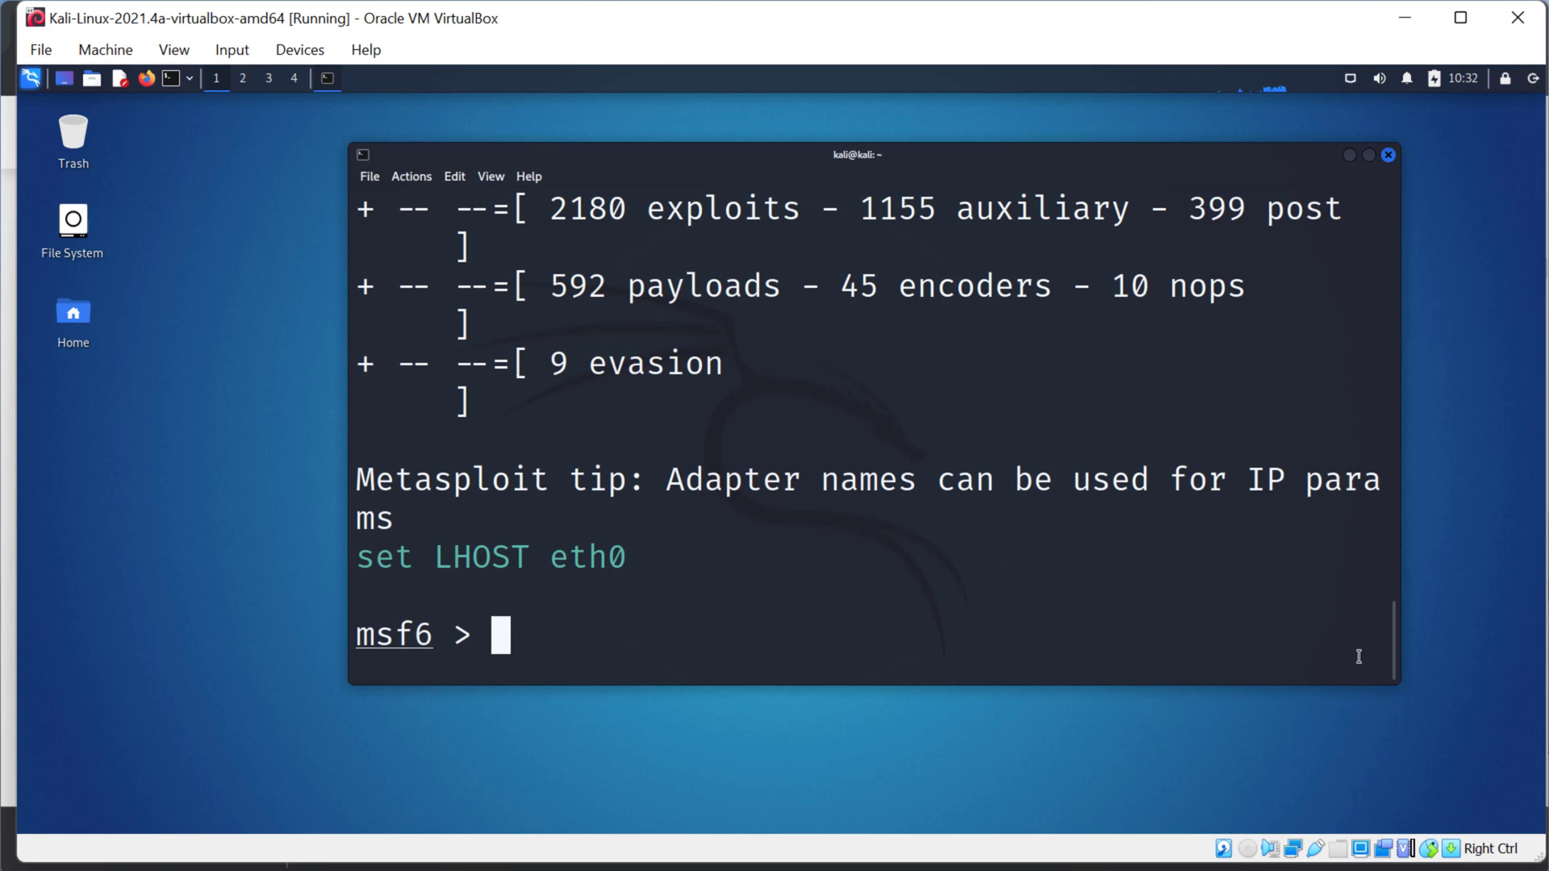
{"action": "mouse_move", "coordinate": [1397, 166]}
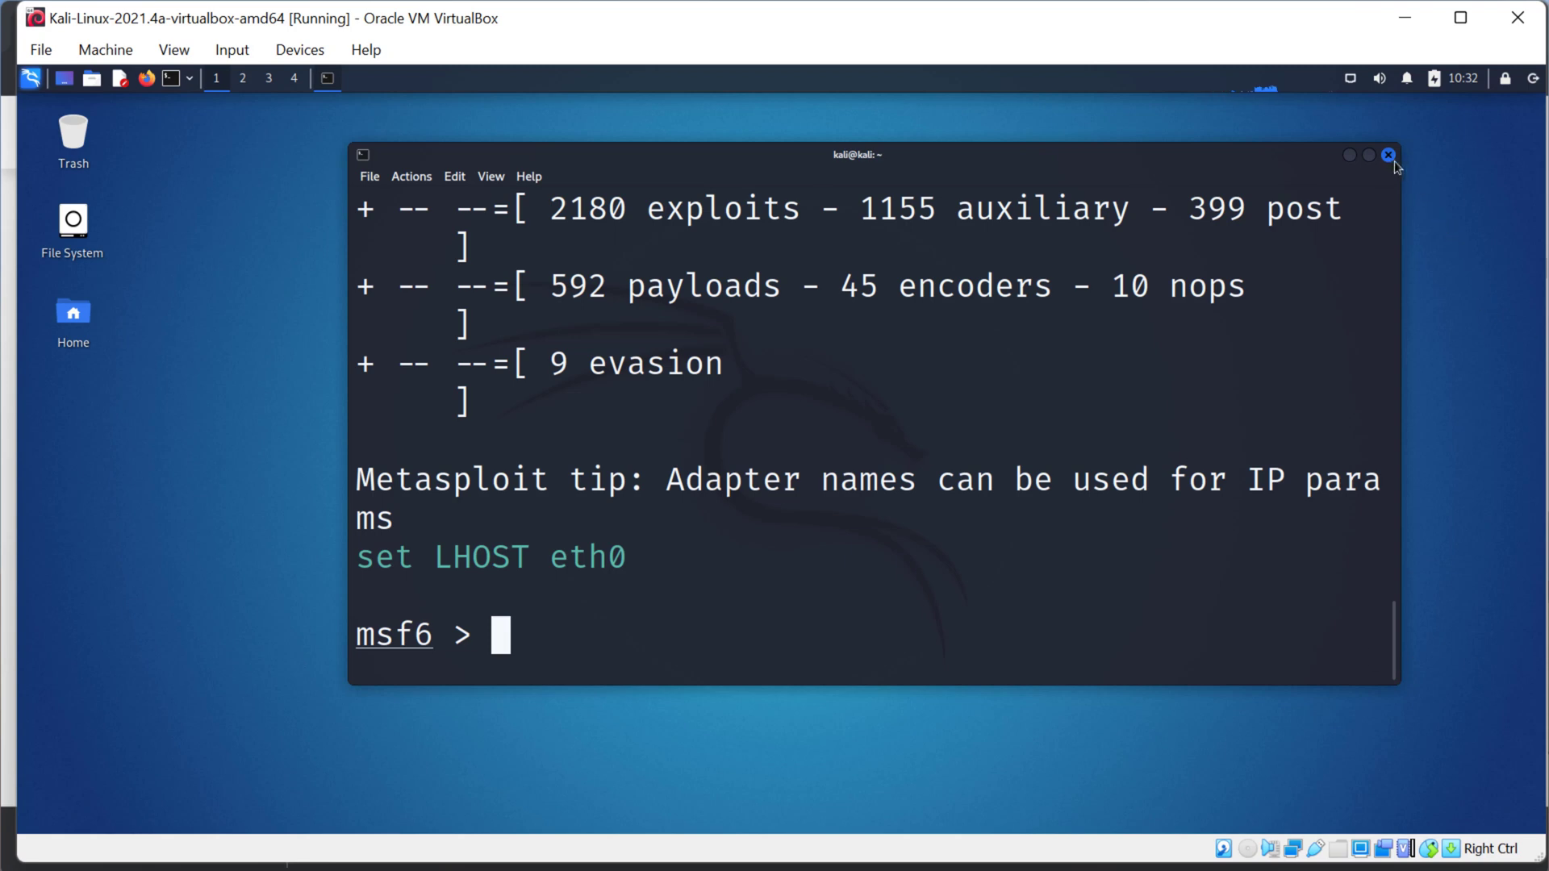
{"action": "left_click", "coordinate": [1387, 155]}
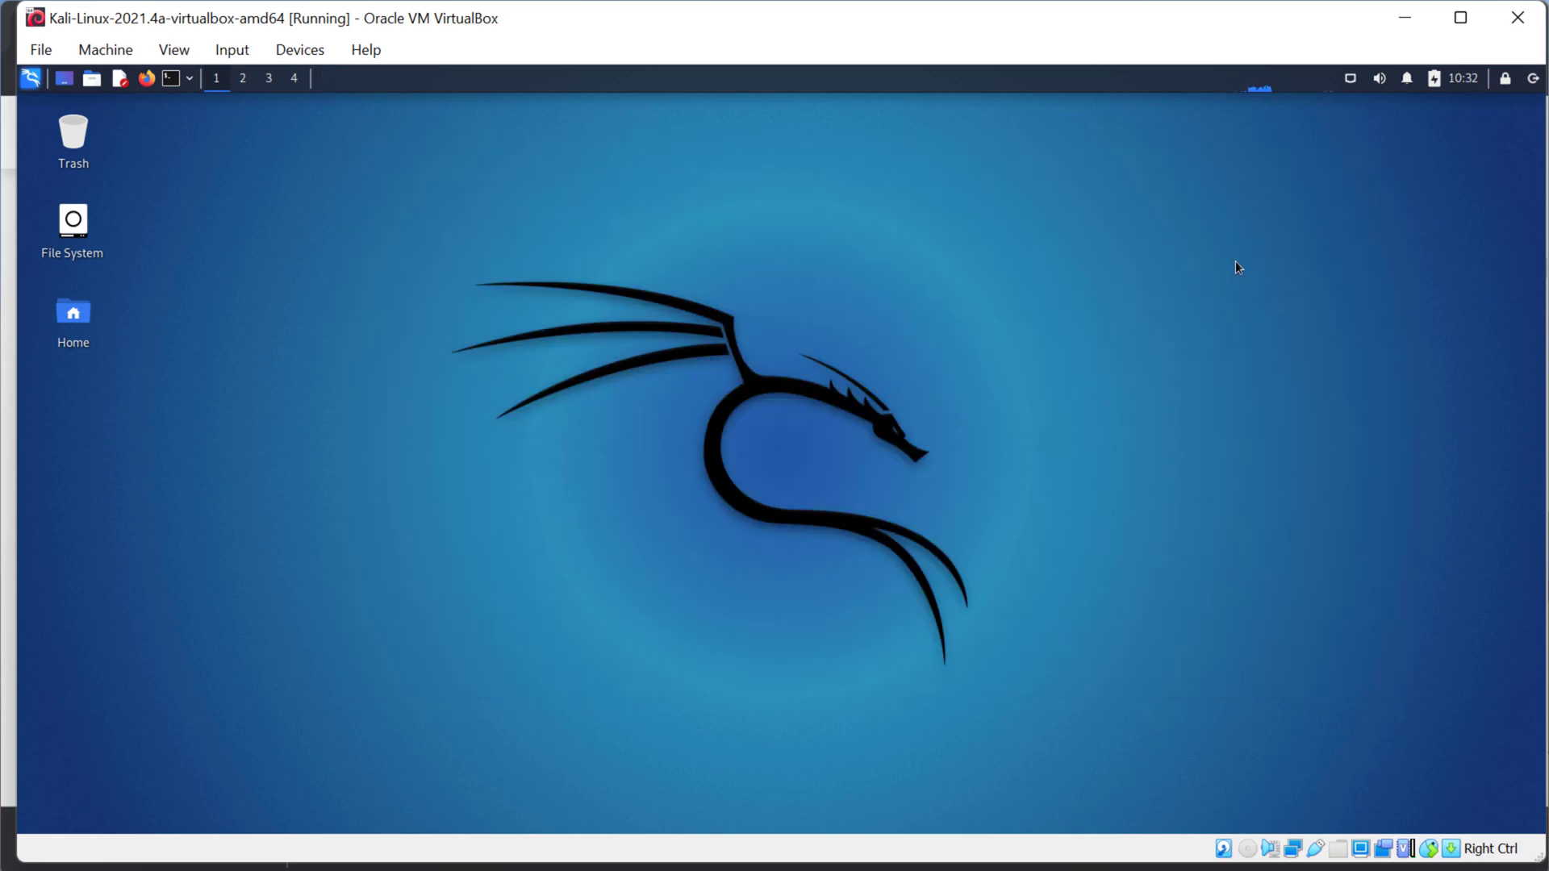
{"action": "mouse_move", "coordinate": [1080, 271]}
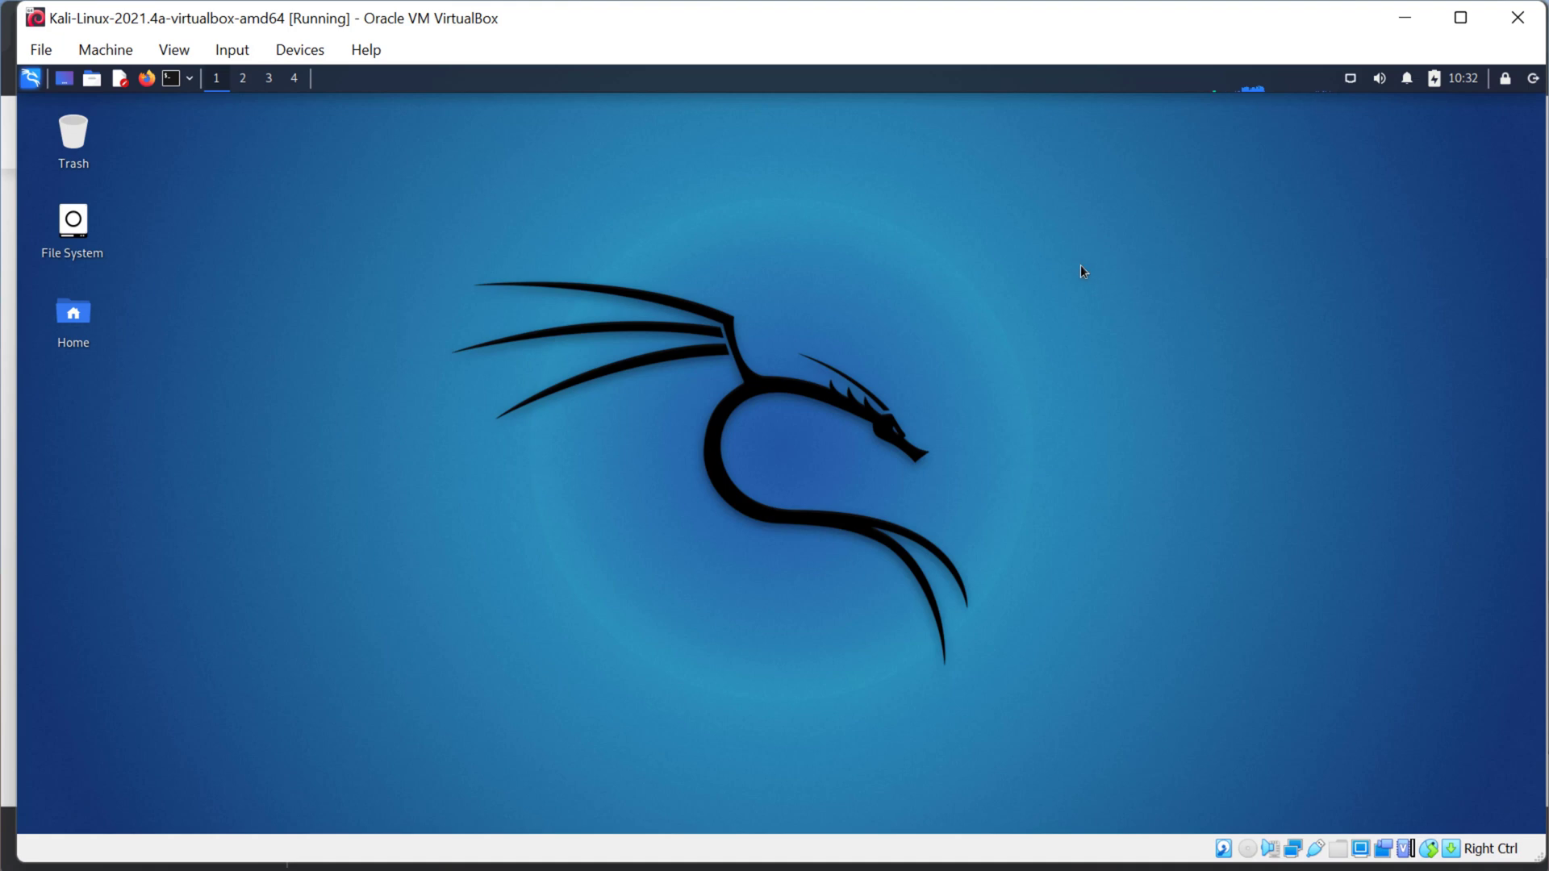
{"action": "mouse_move", "coordinate": [913, 264]}
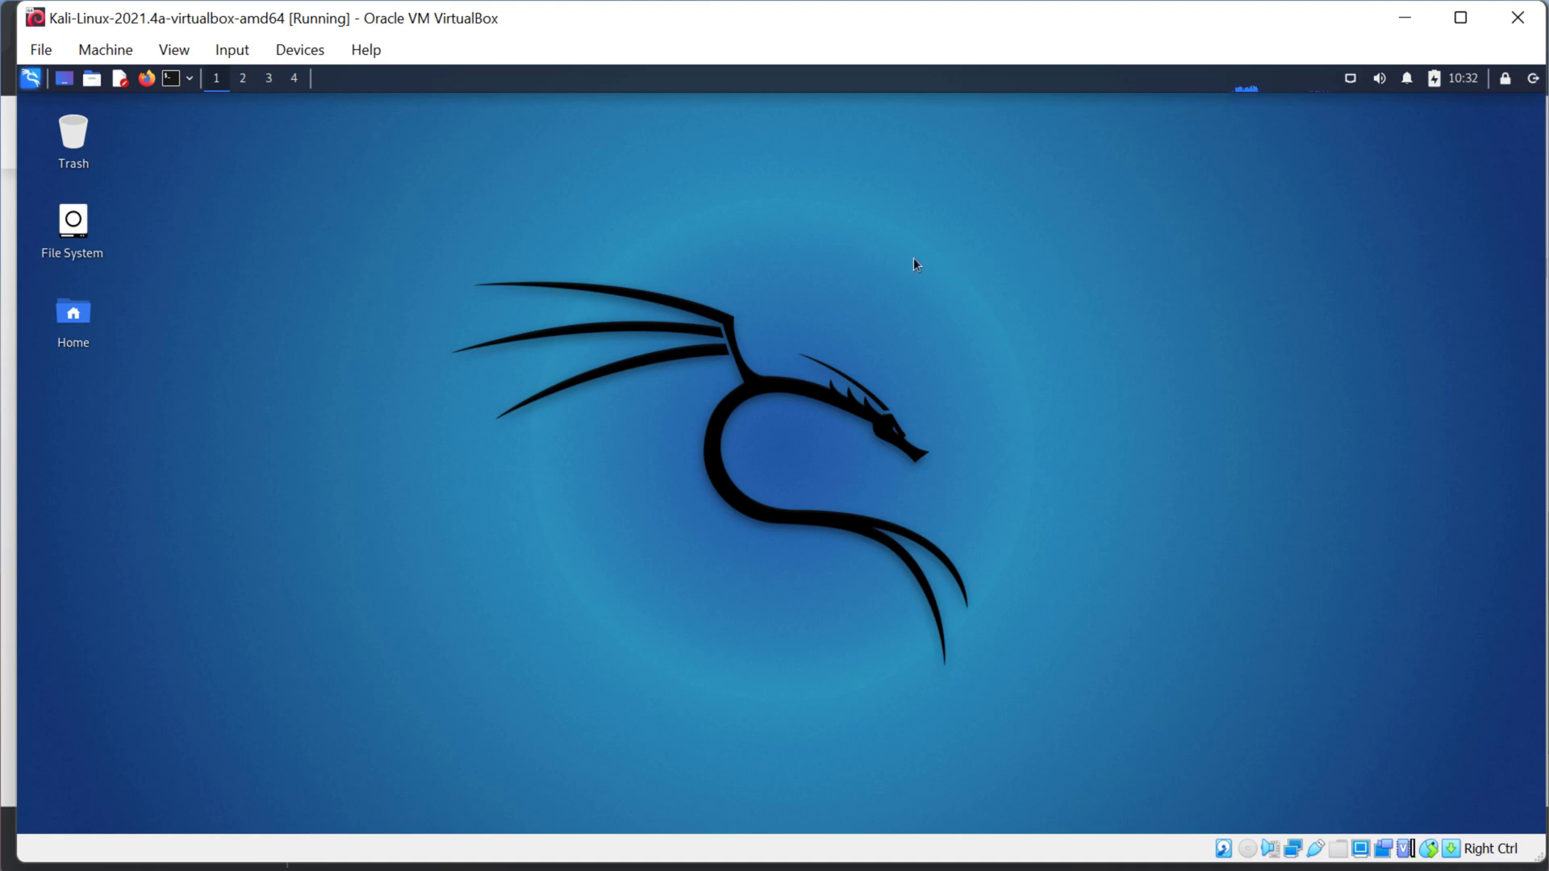
{"action": "mouse_move", "coordinate": [754, 408]}
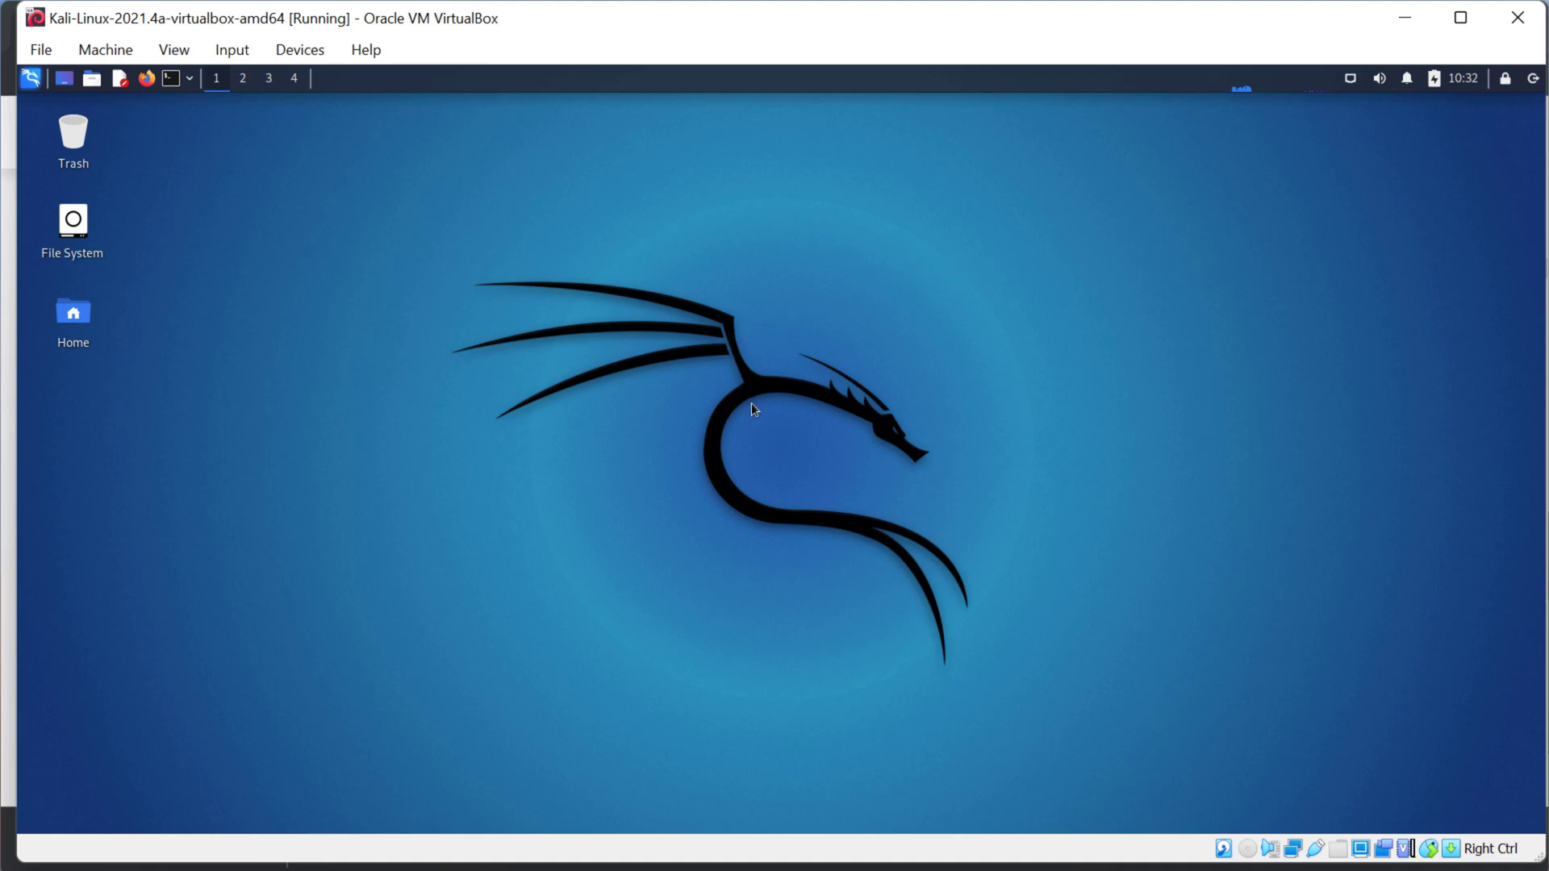
{"action": "mouse_move", "coordinate": [568, 355]}
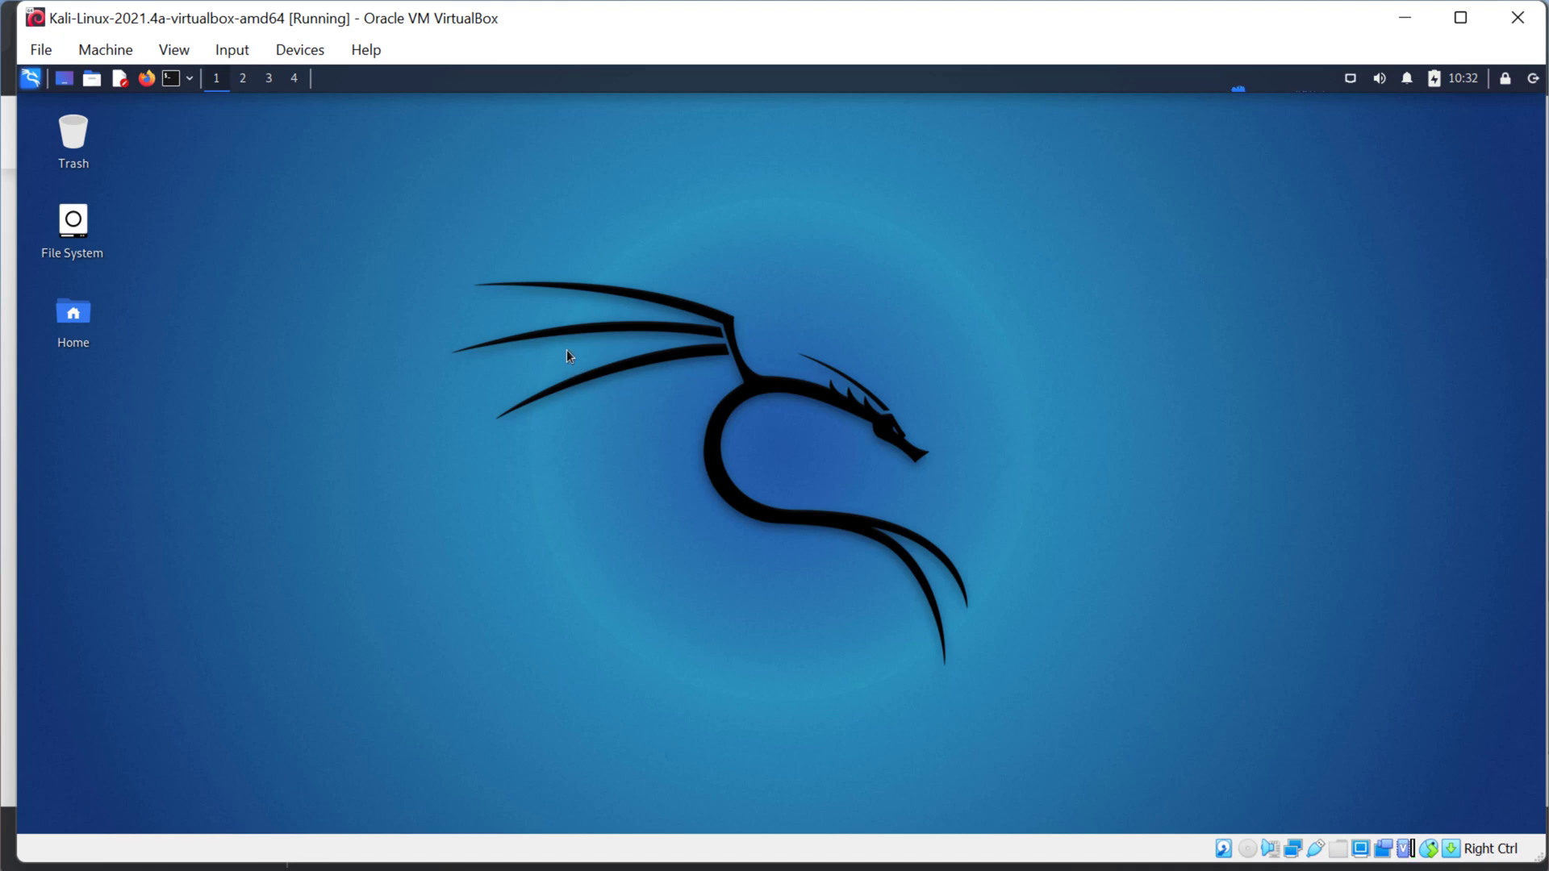
{"action": "mouse_move", "coordinate": [513, 208]}
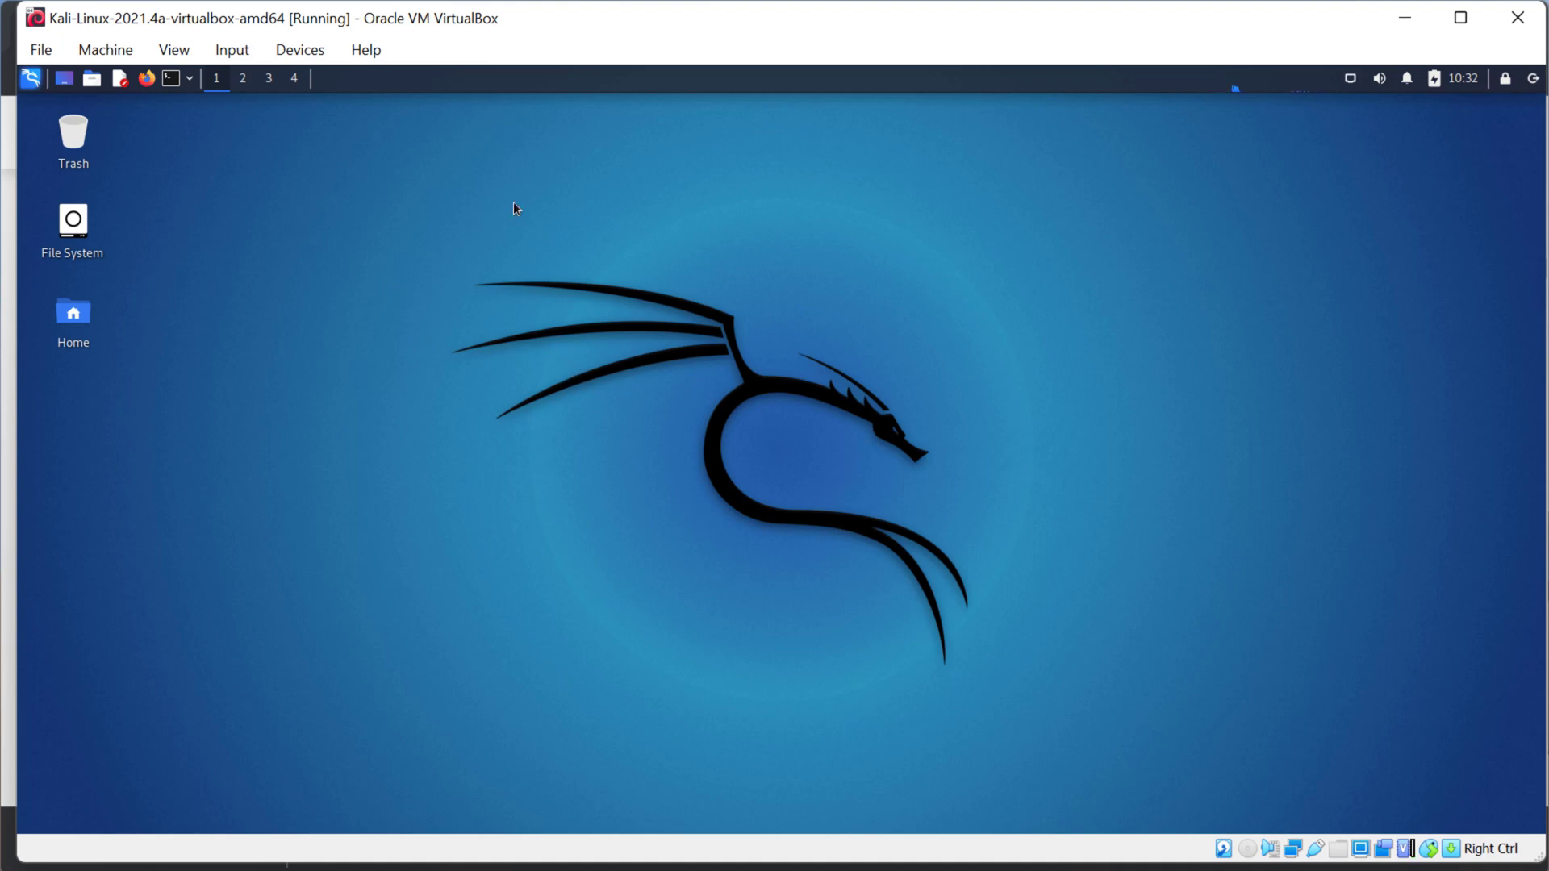
{"action": "mouse_move", "coordinate": [563, 182]}
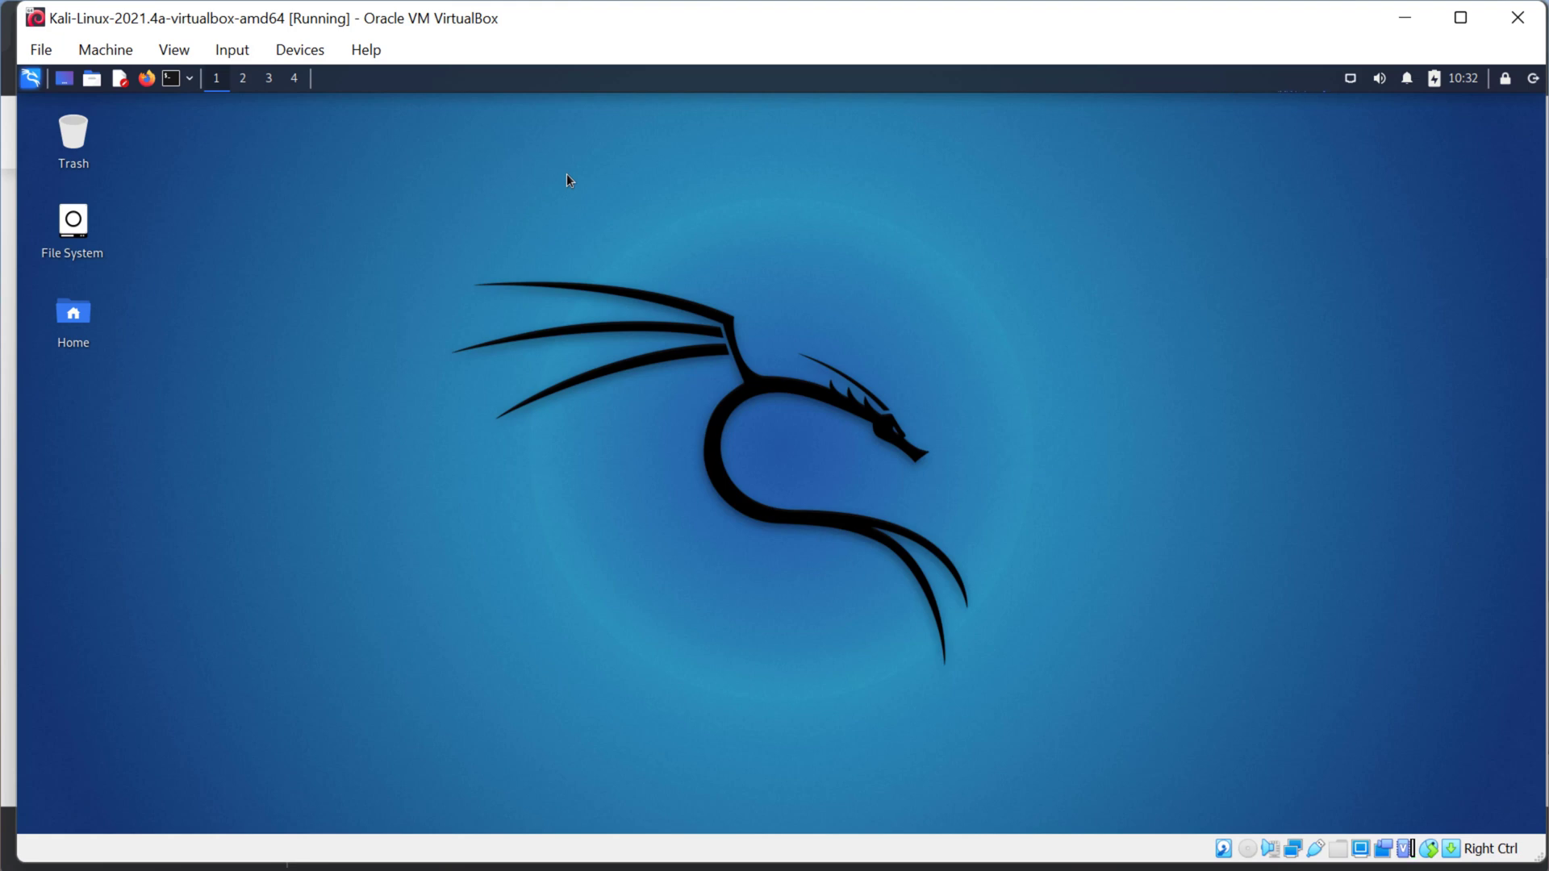
{"action": "mouse_move", "coordinate": [560, 168]}
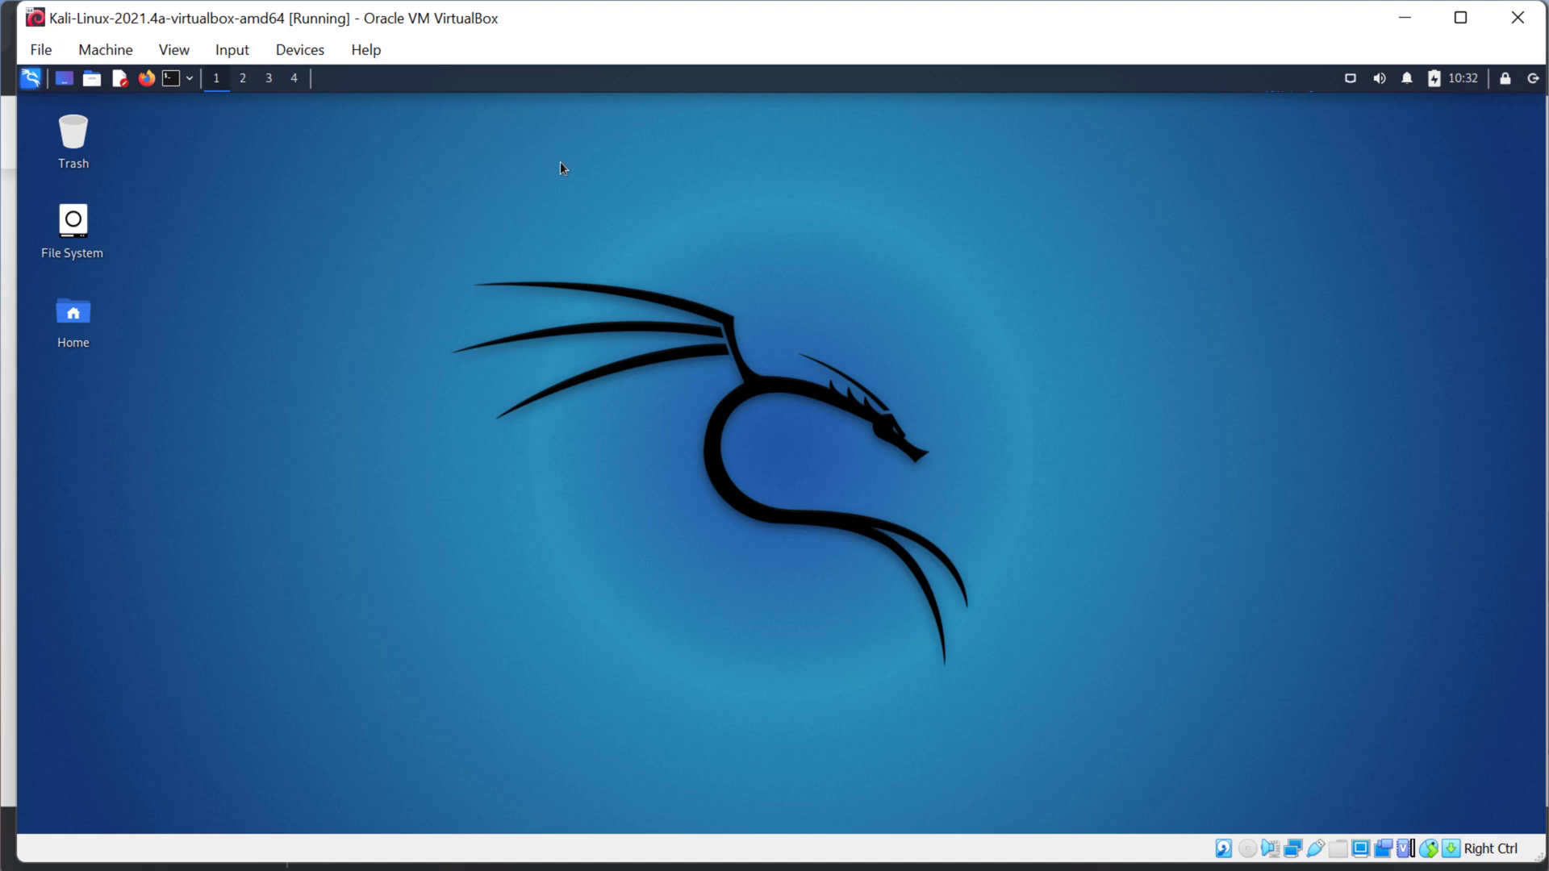
{"action": "mouse_move", "coordinate": [526, 157]}
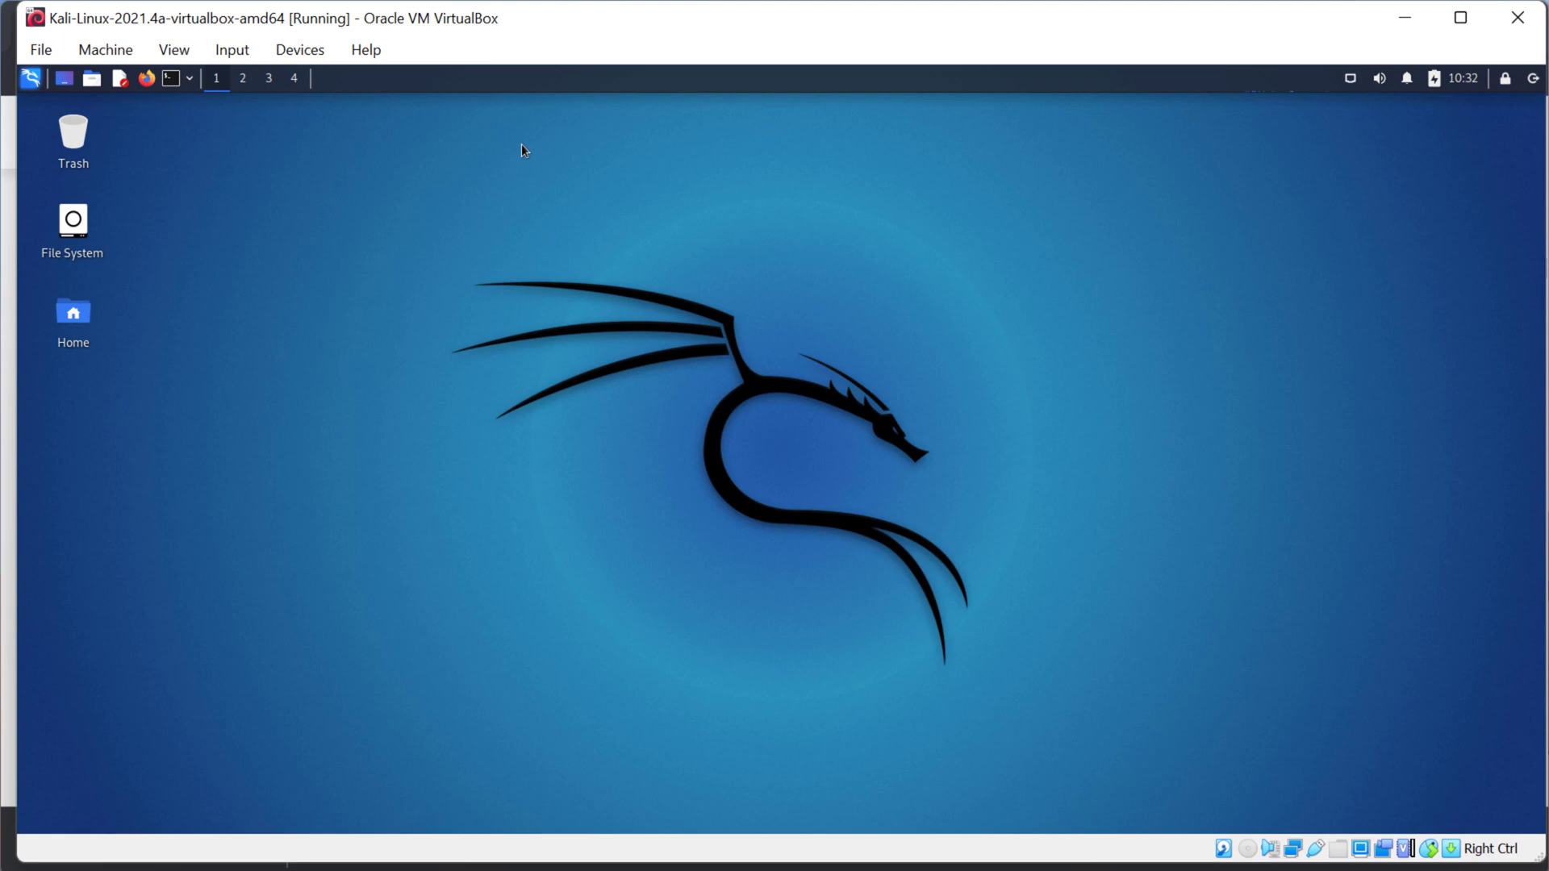
{"action": "mouse_move", "coordinate": [520, 147]}
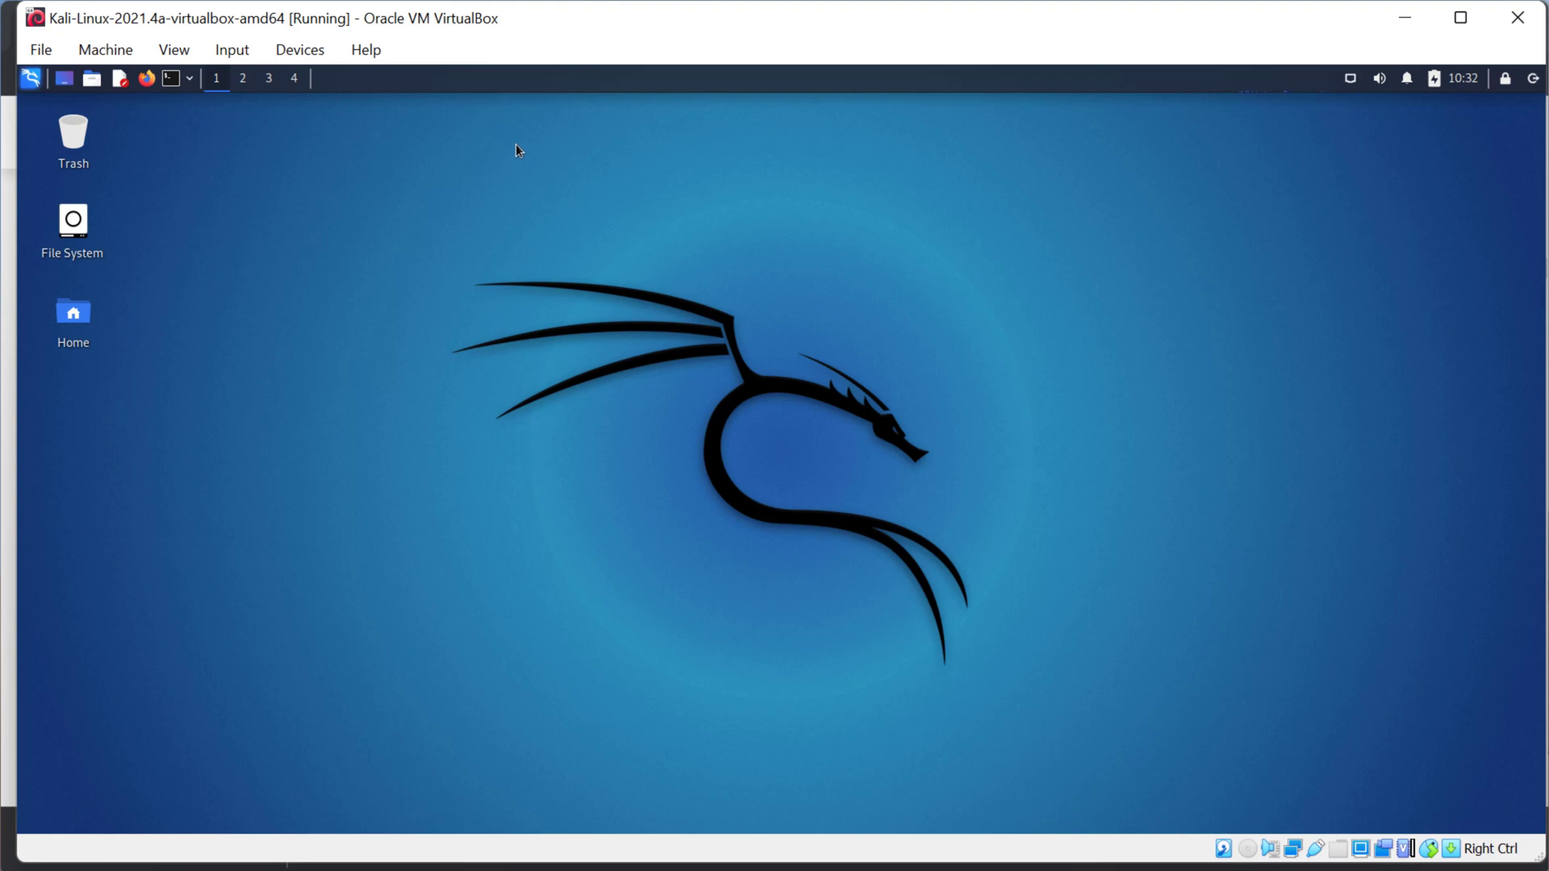
{"action": "mouse_move", "coordinate": [489, 148]}
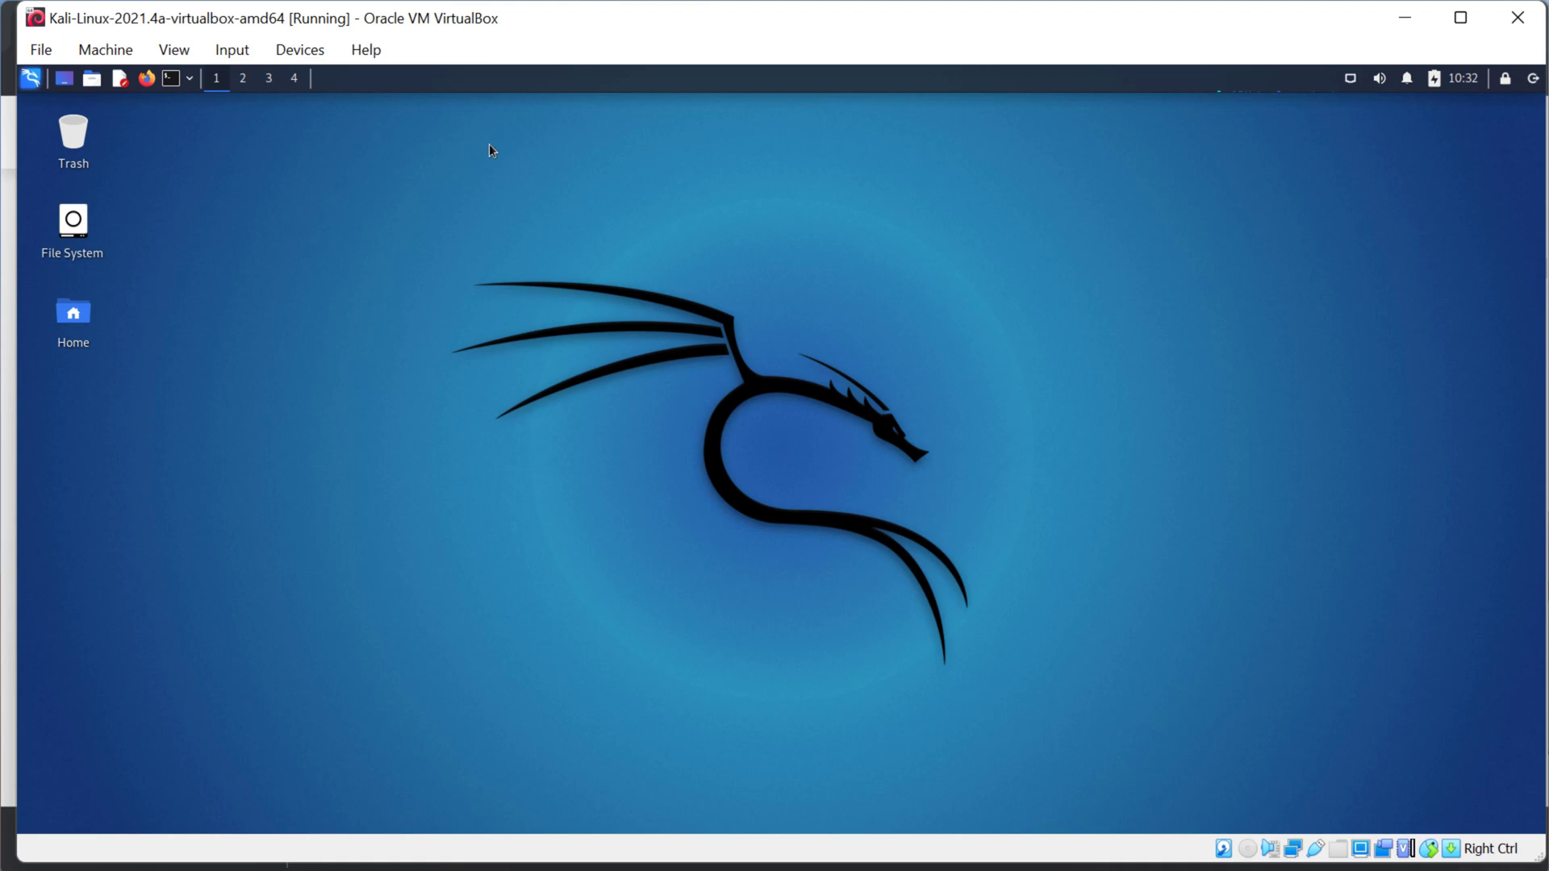
{"action": "mouse_move", "coordinate": [587, 97]}
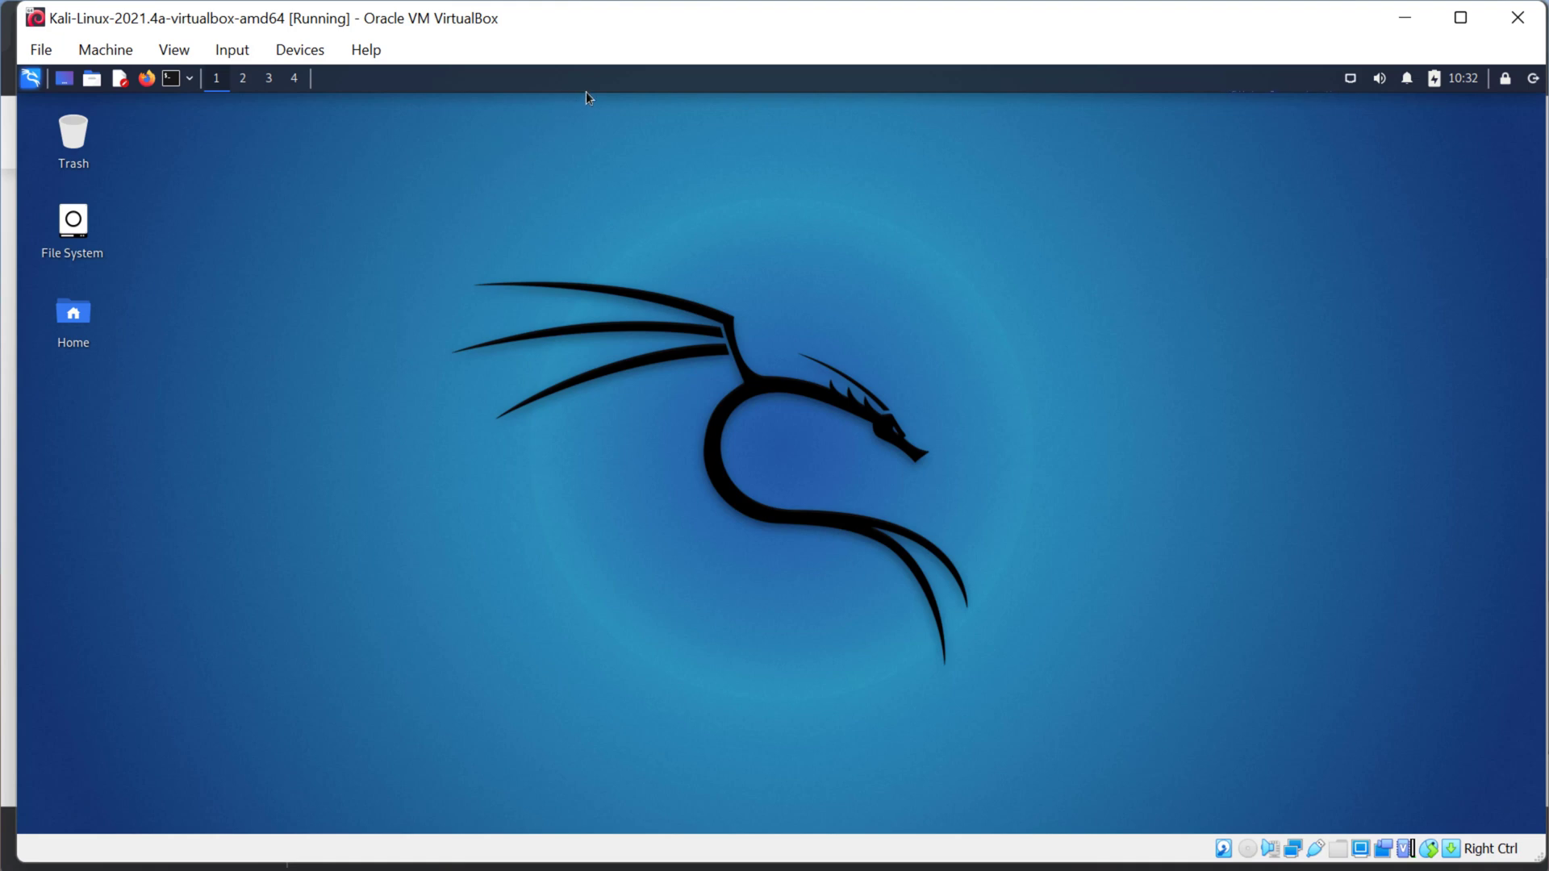
{"action": "mouse_move", "coordinate": [574, 103]}
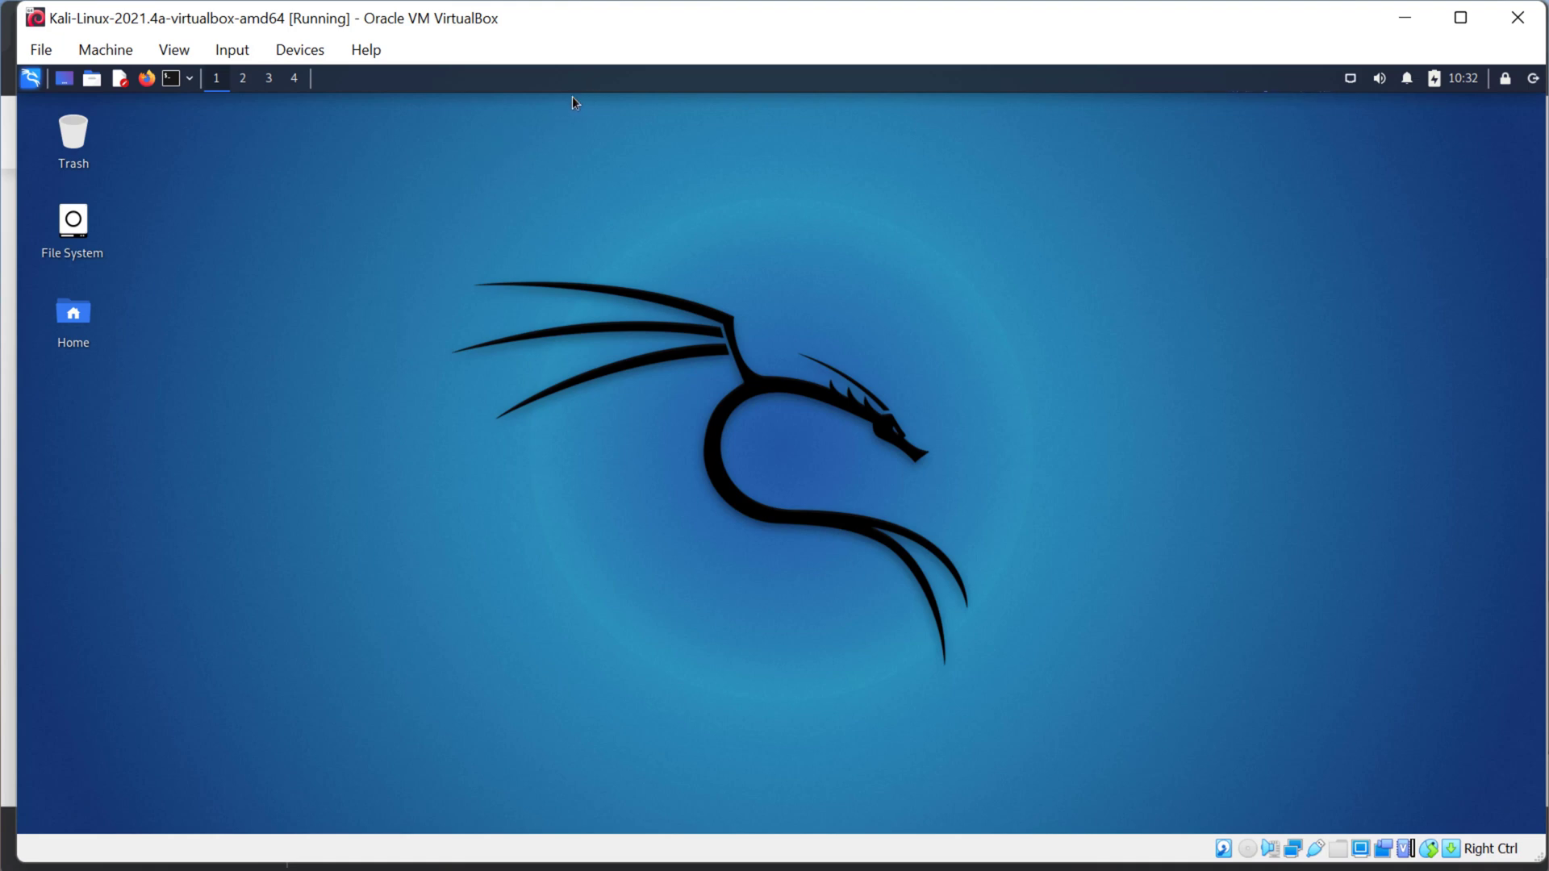
{"action": "mouse_move", "coordinate": [460, 135]}
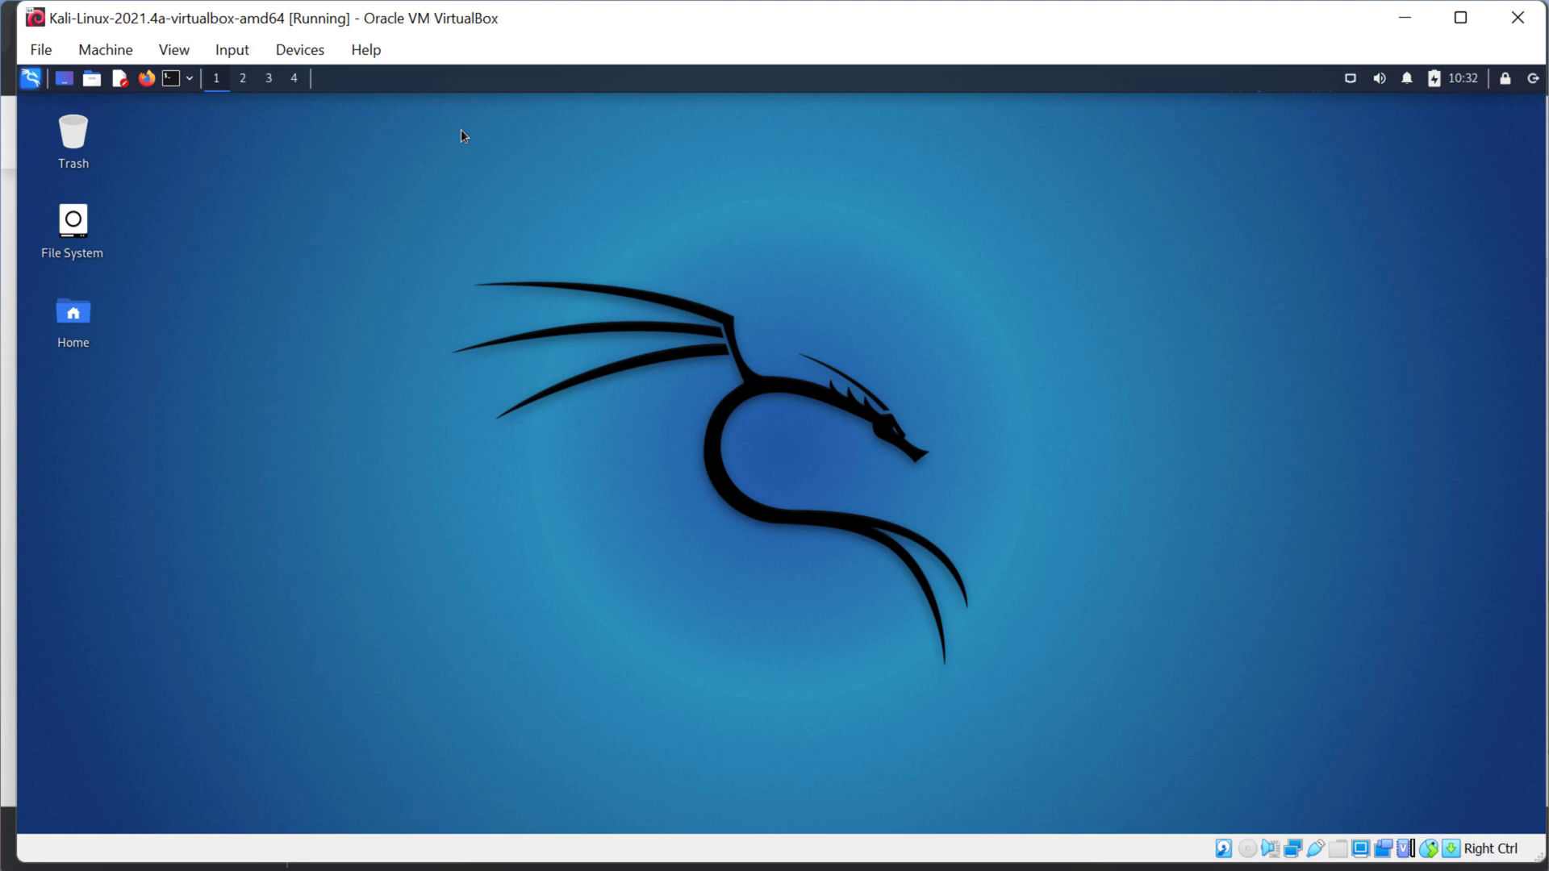
{"action": "mouse_move", "coordinate": [455, 142]}
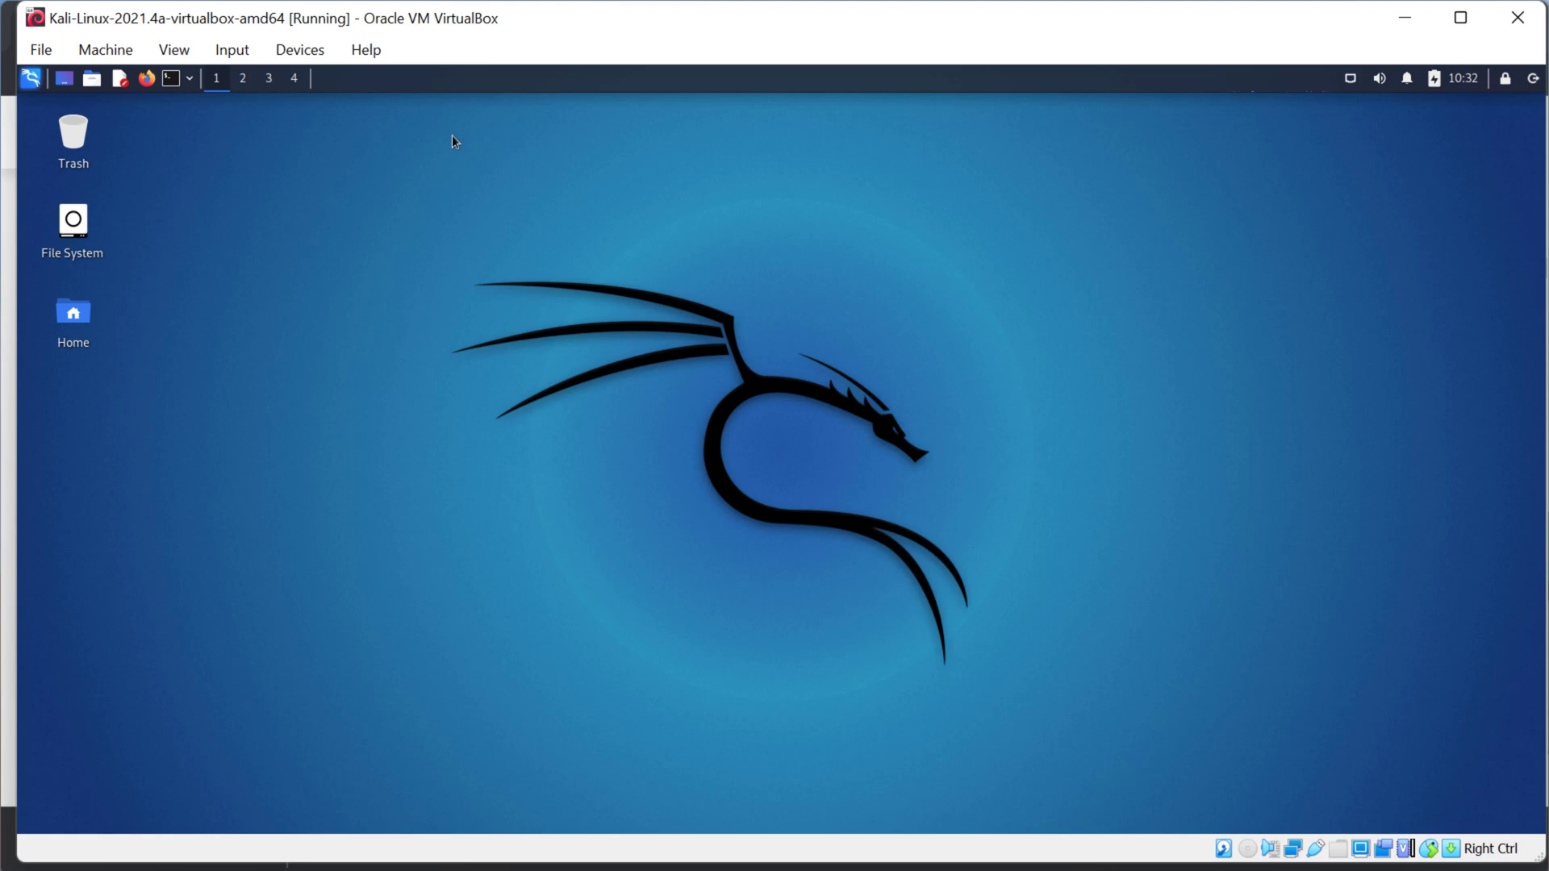
{"action": "mouse_move", "coordinate": [134, 87]}
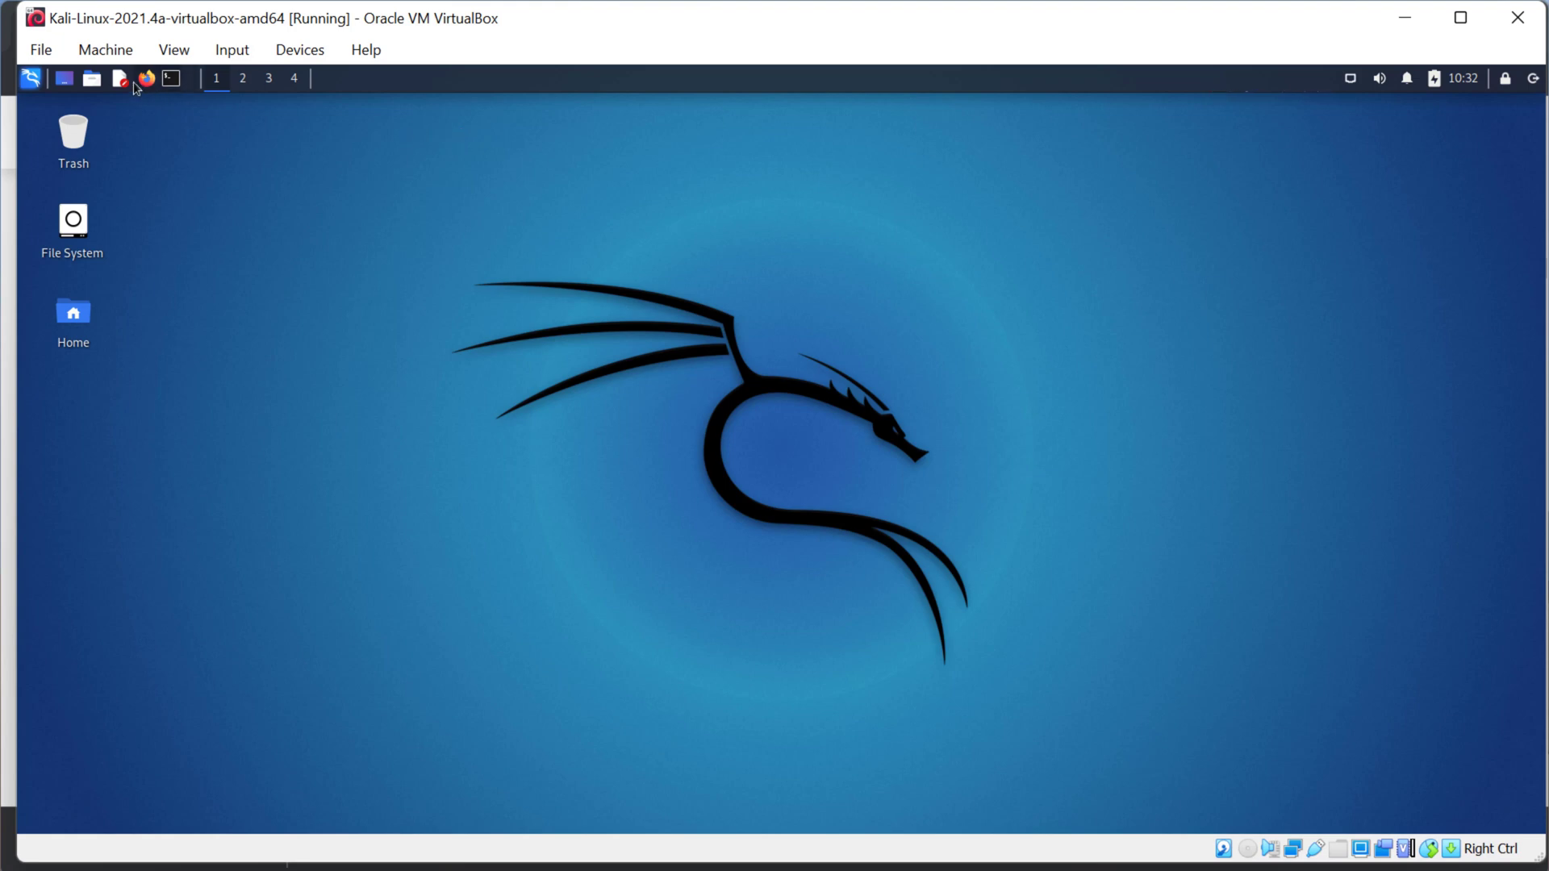
{"action": "left_click", "coordinate": [29, 77]}
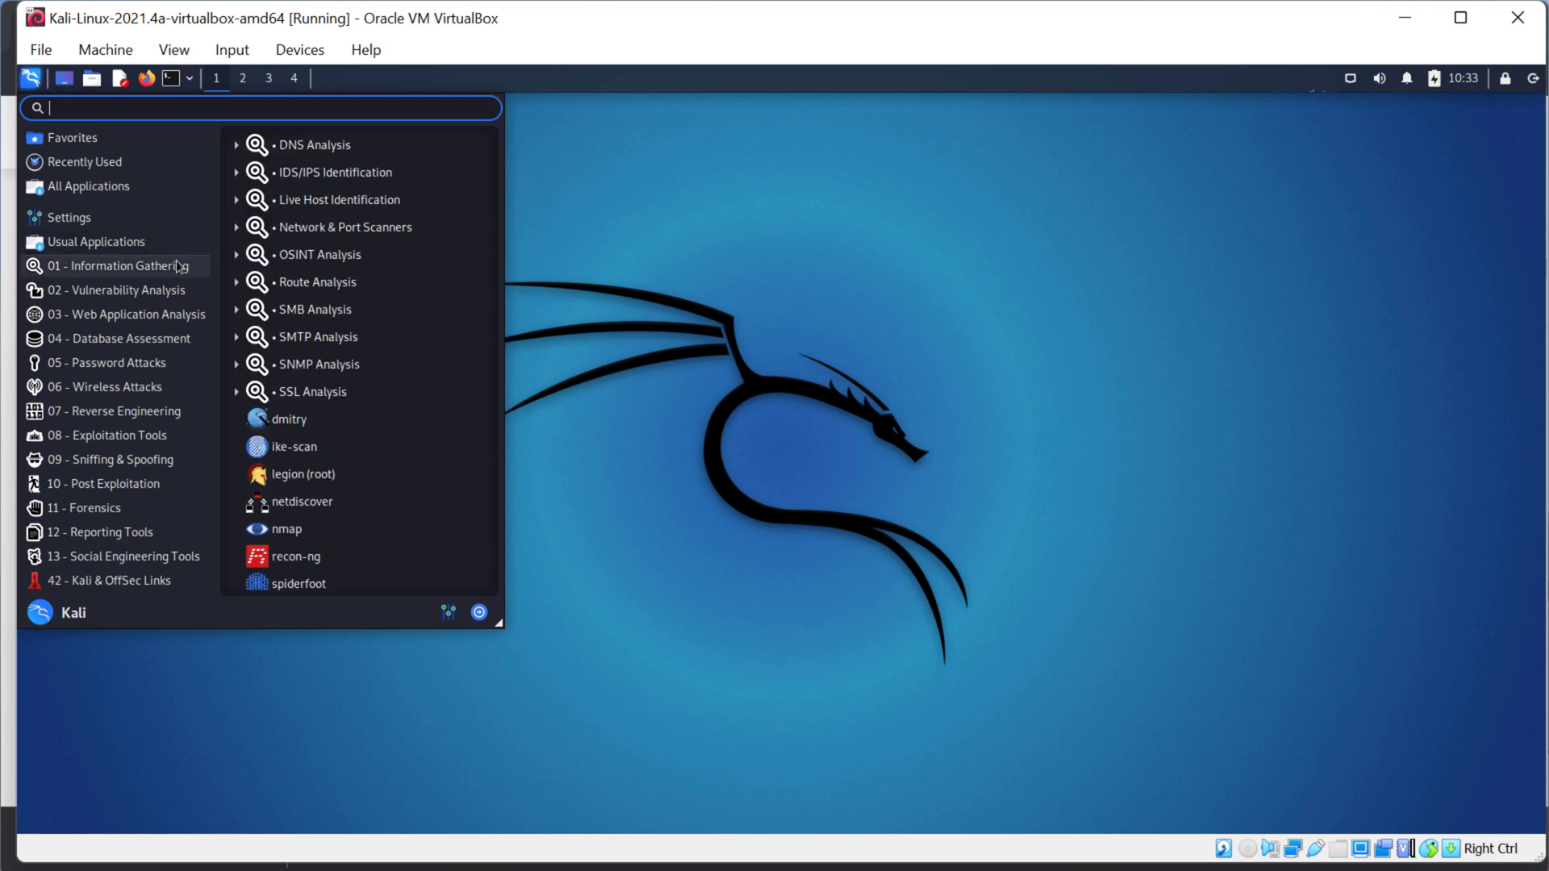
{"action": "mouse_move", "coordinate": [206, 269]}
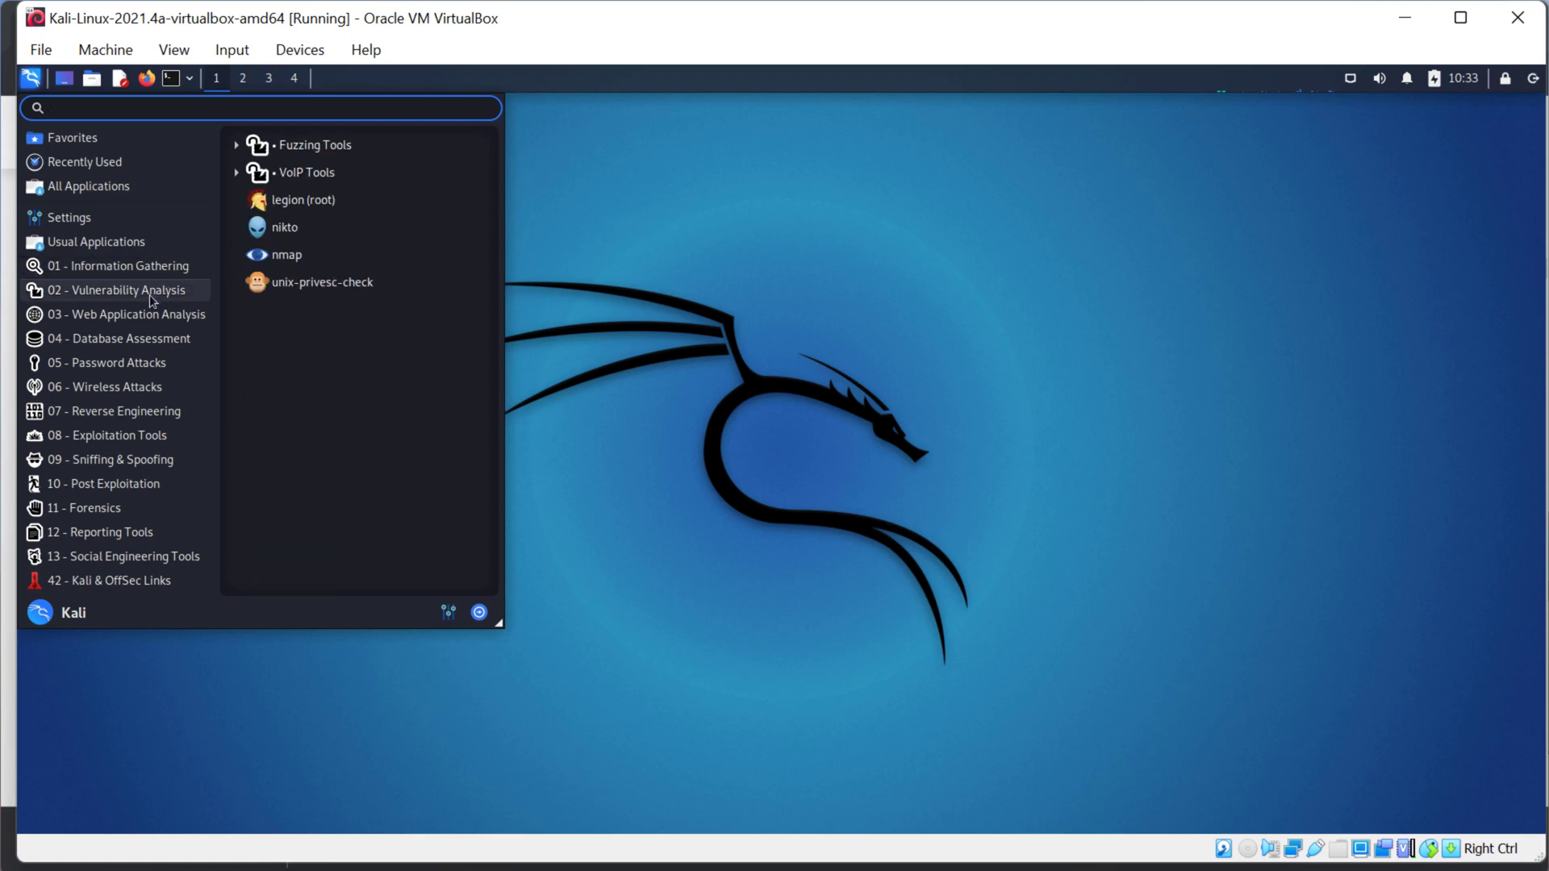
{"action": "left_click", "coordinate": [126, 315]}
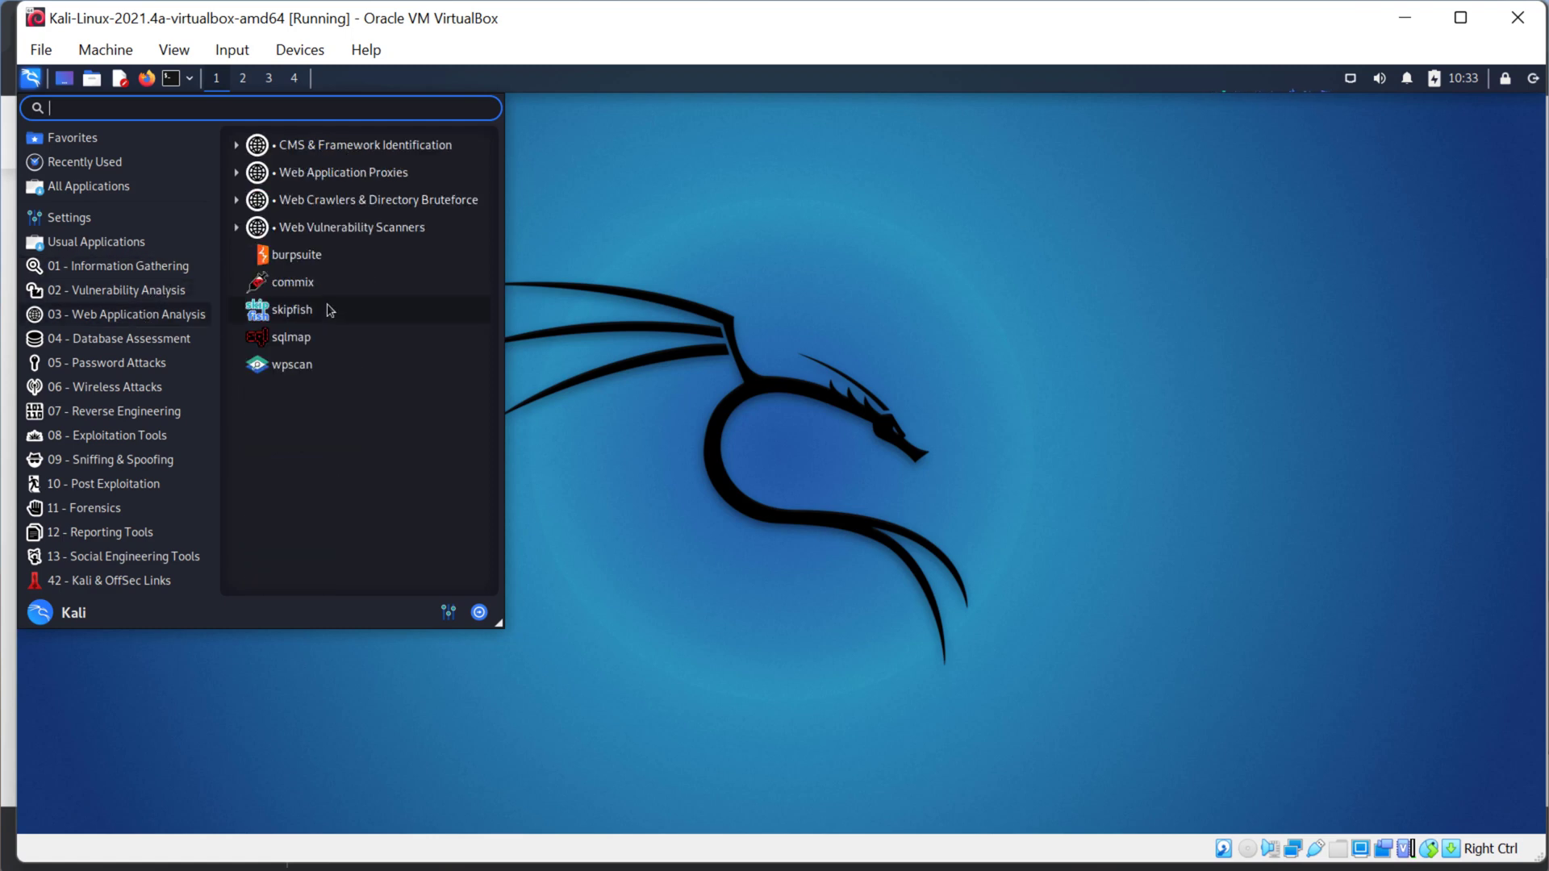
{"action": "left_click", "coordinate": [819, 264]}
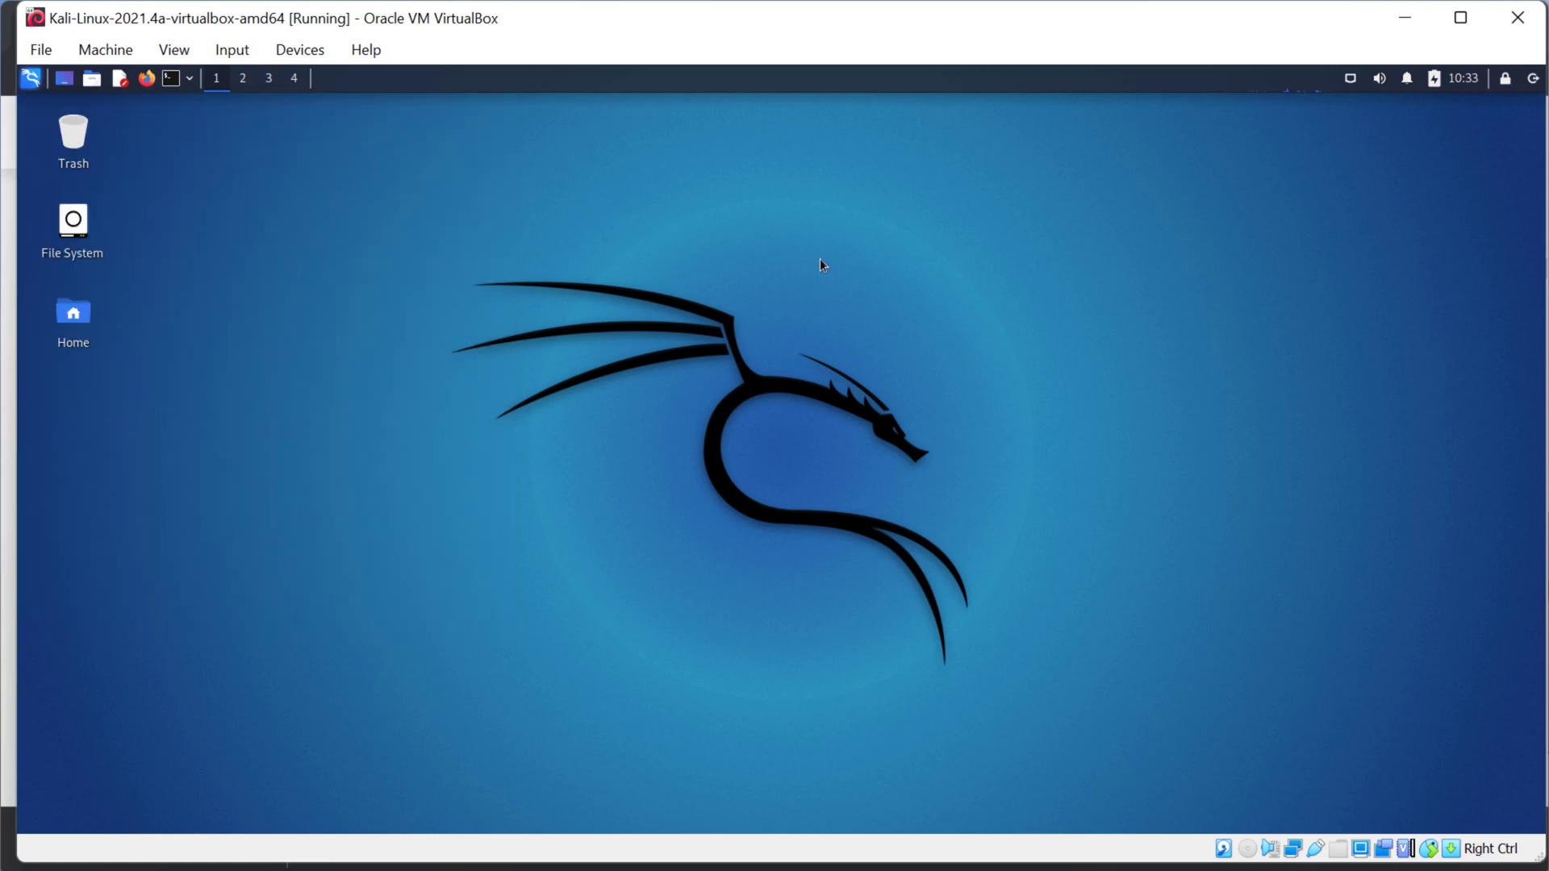
{"action": "mouse_move", "coordinate": [788, 295]}
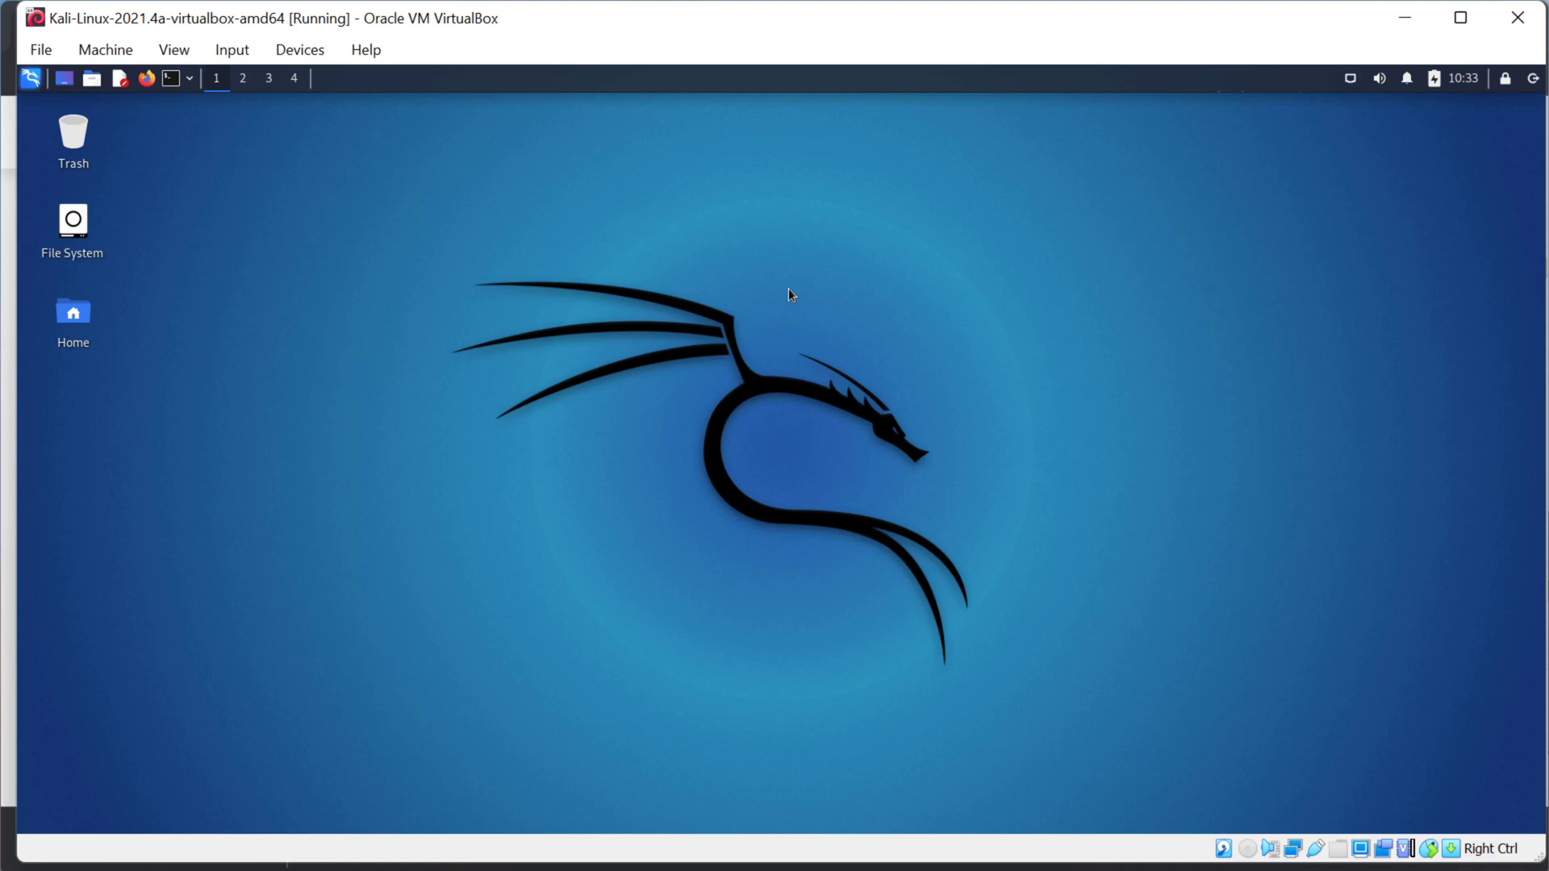
{"action": "mouse_move", "coordinate": [1005, 113]}
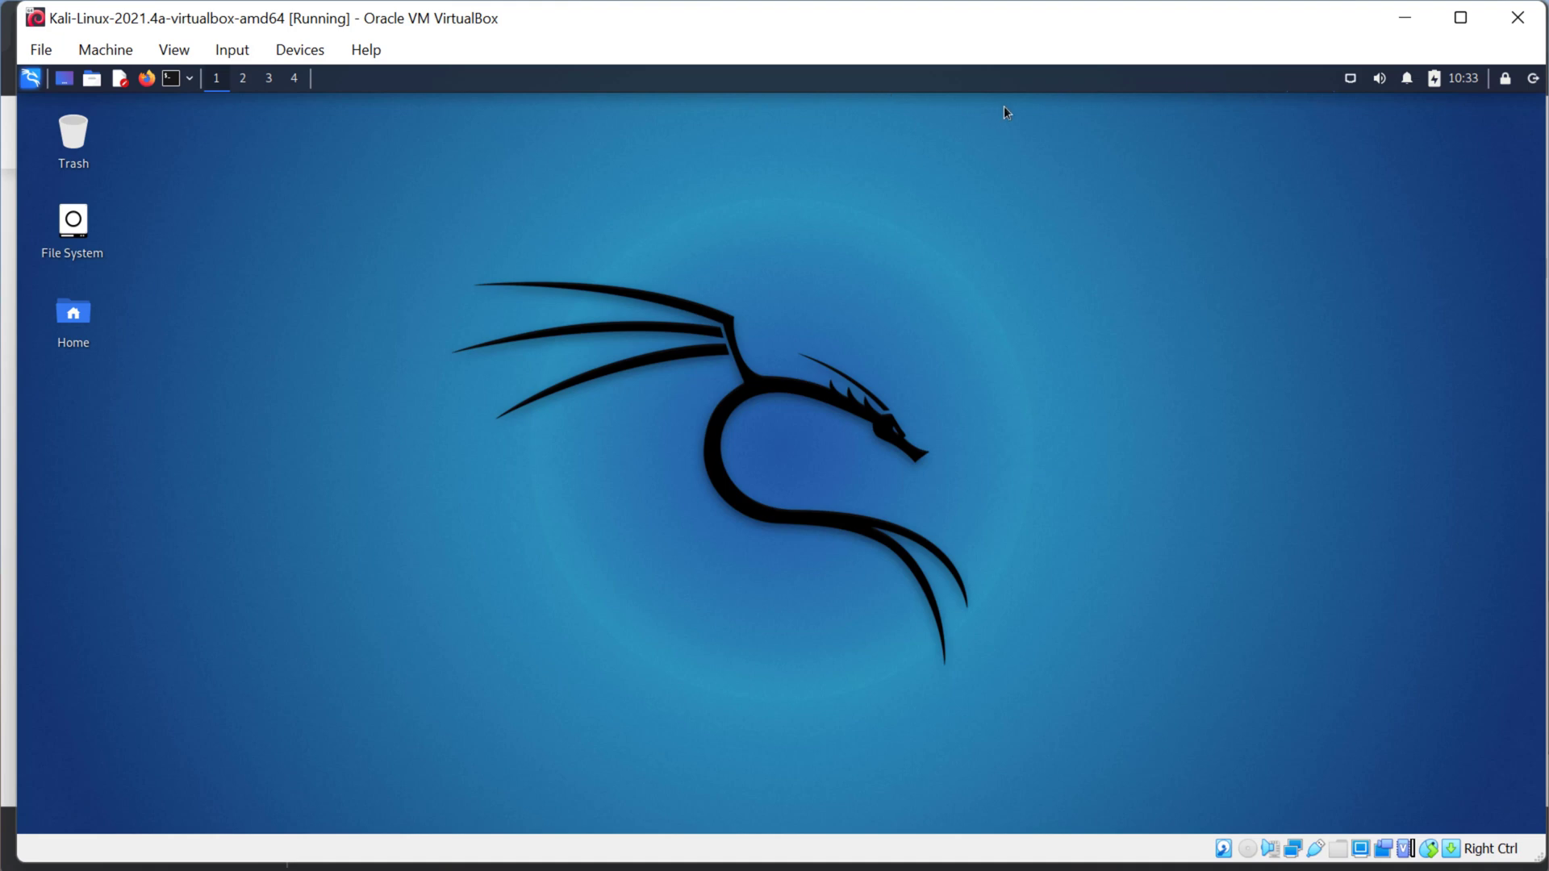
{"action": "mouse_move", "coordinate": [29, 64]}
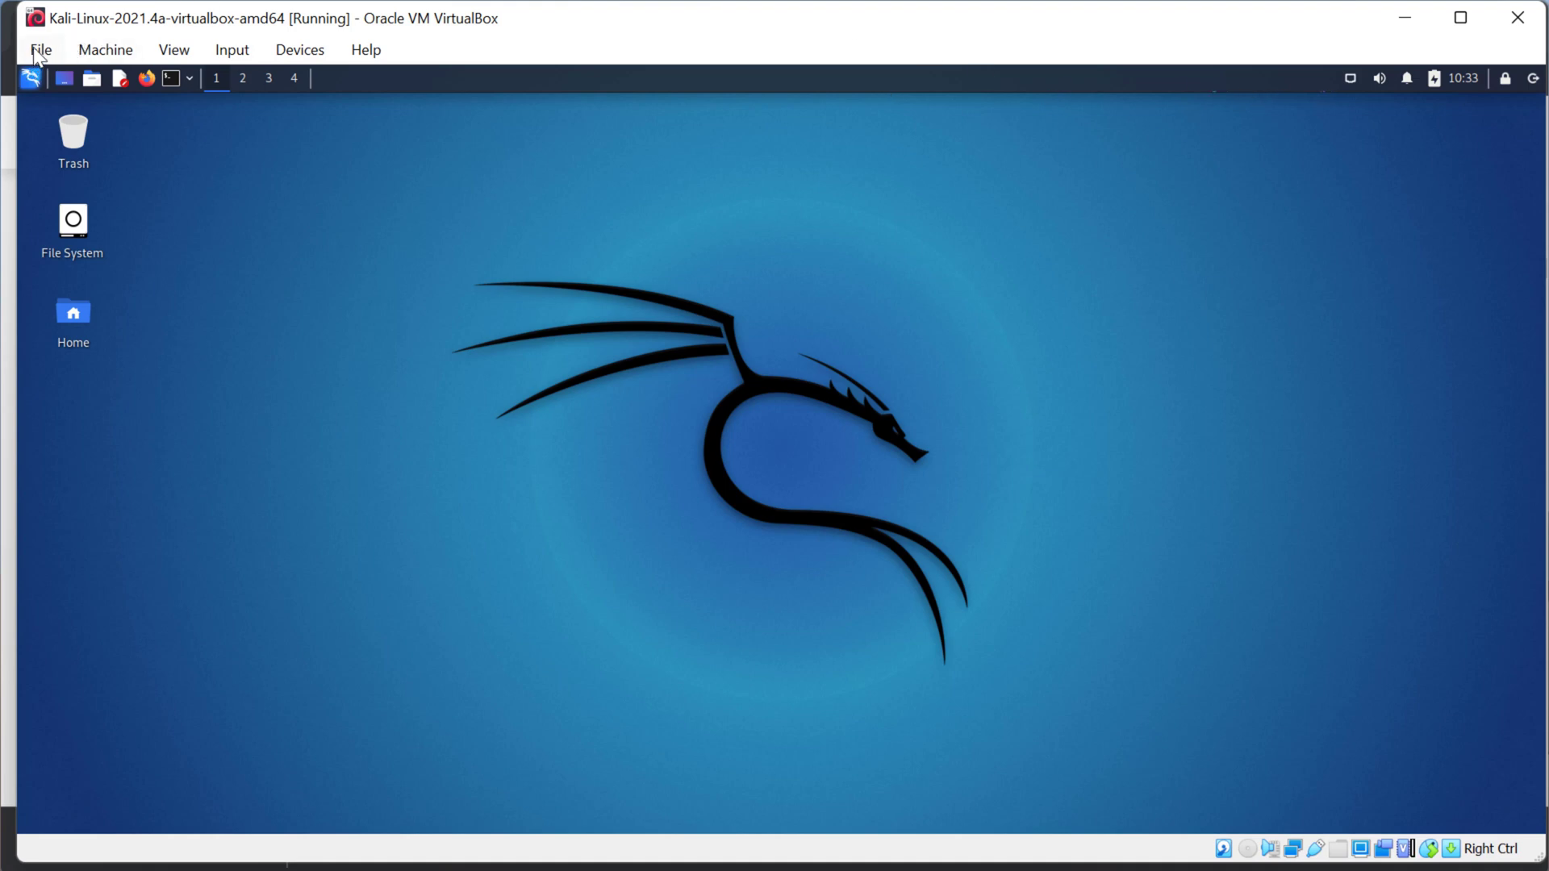
{"action": "left_click", "coordinate": [105, 50]}
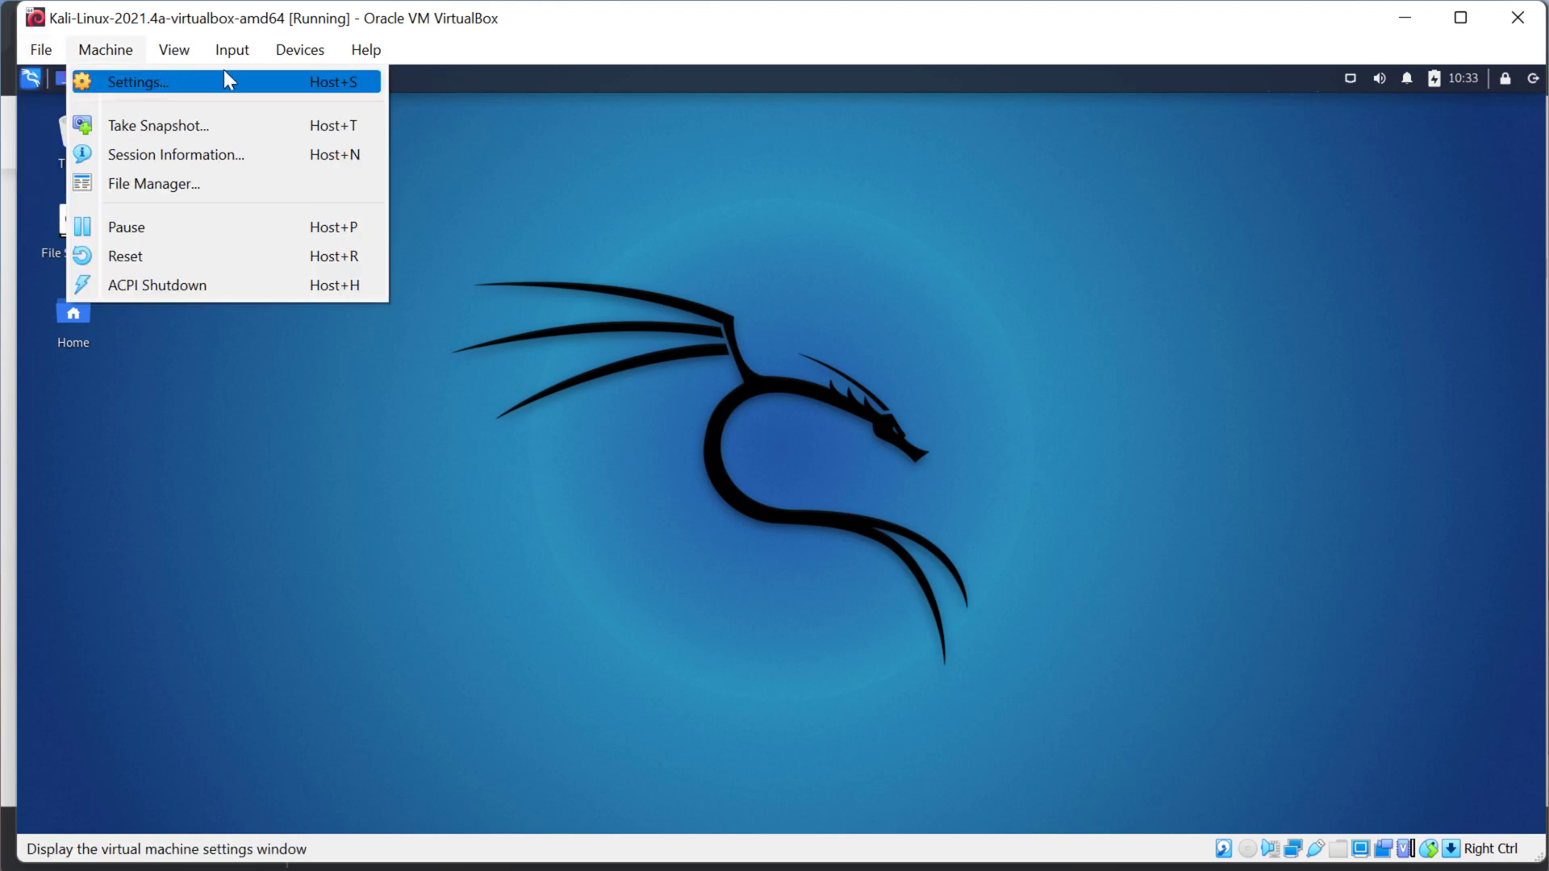
{"action": "mouse_move", "coordinate": [889, 185]}
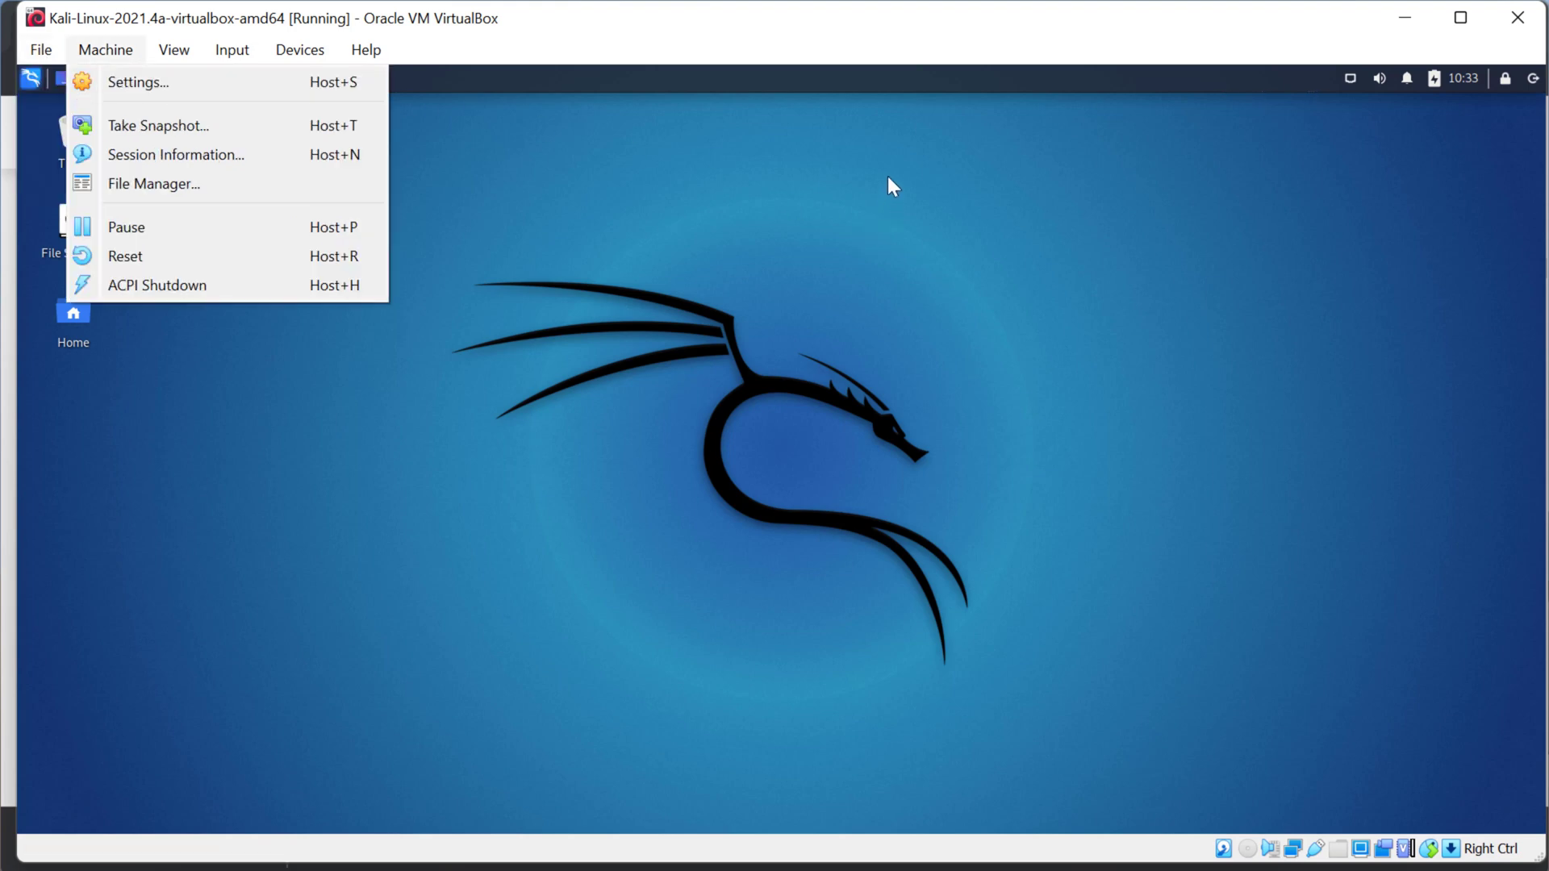
{"action": "mouse_move", "coordinate": [873, 174]}
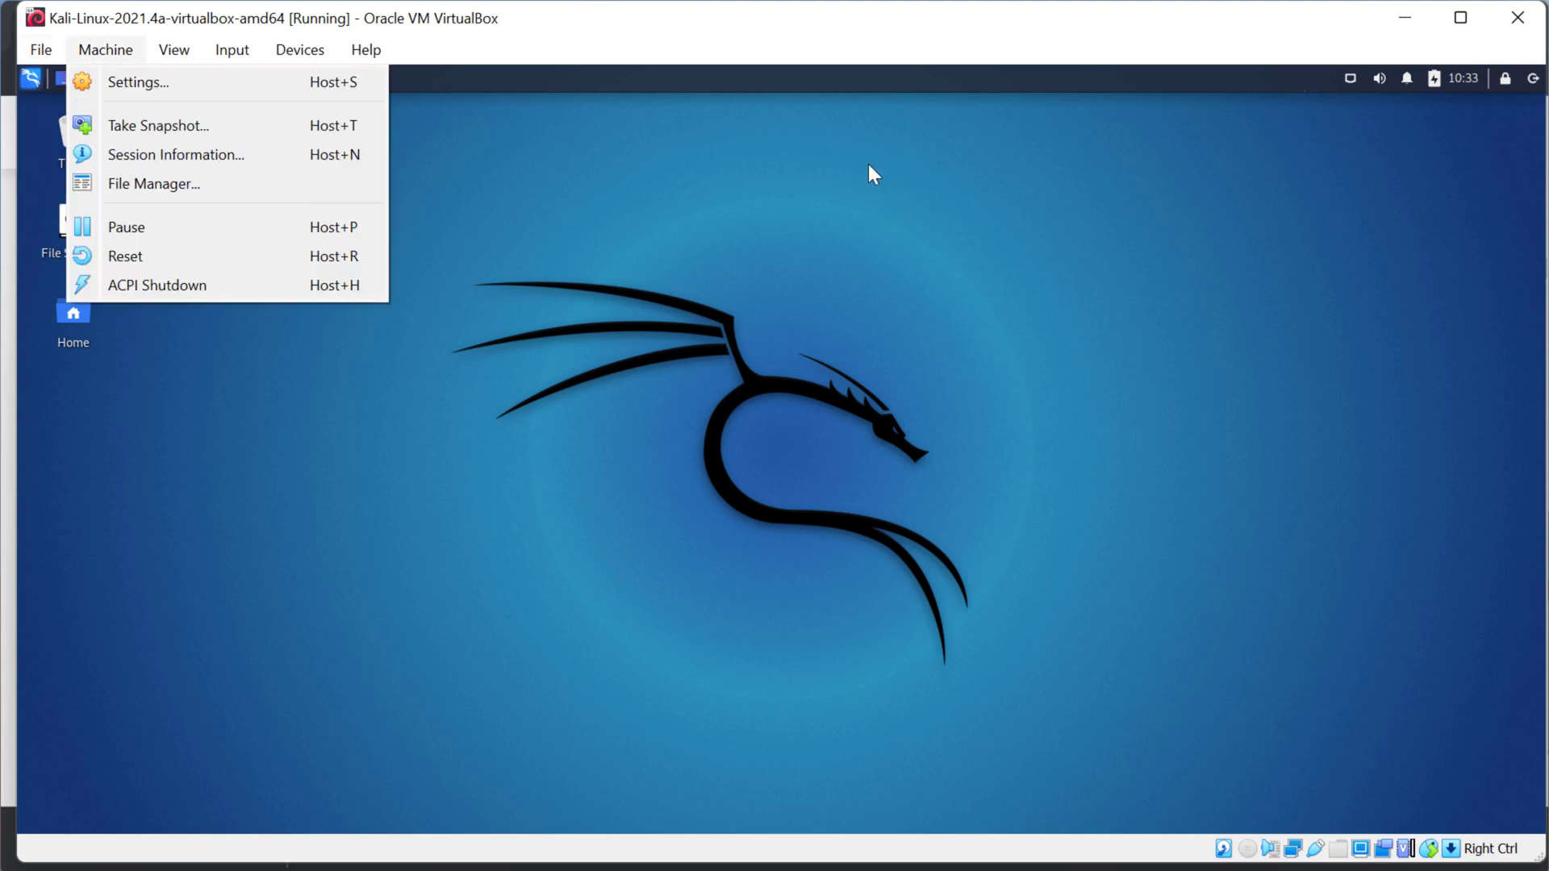
{"action": "mouse_move", "coordinate": [862, 181]}
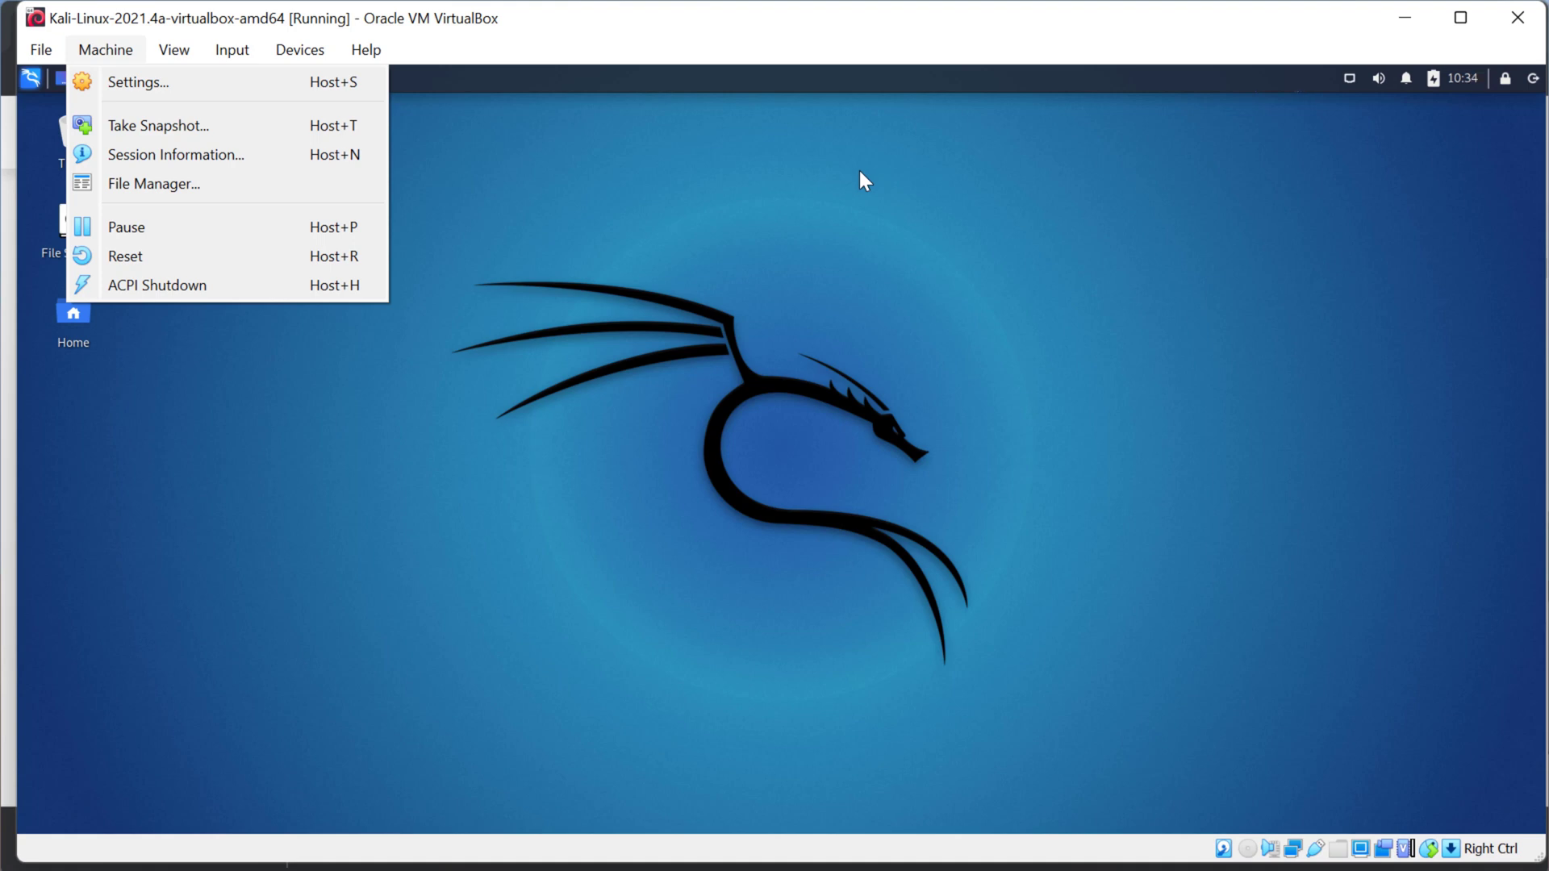
{"action": "mouse_move", "coordinate": [934, 208]}
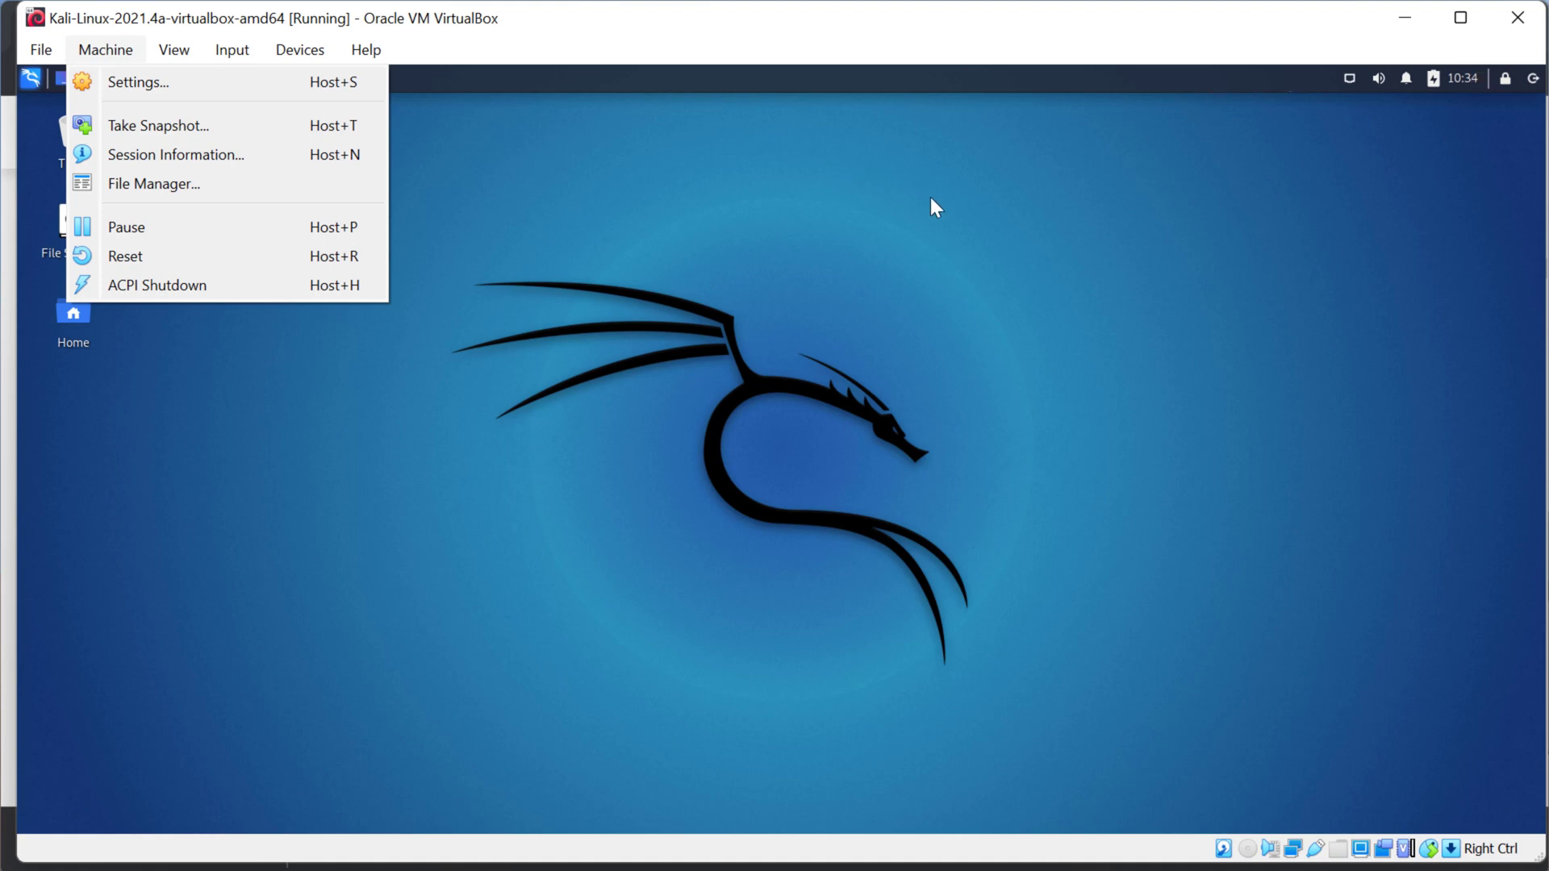
{"action": "mouse_move", "coordinate": [707, 158]}
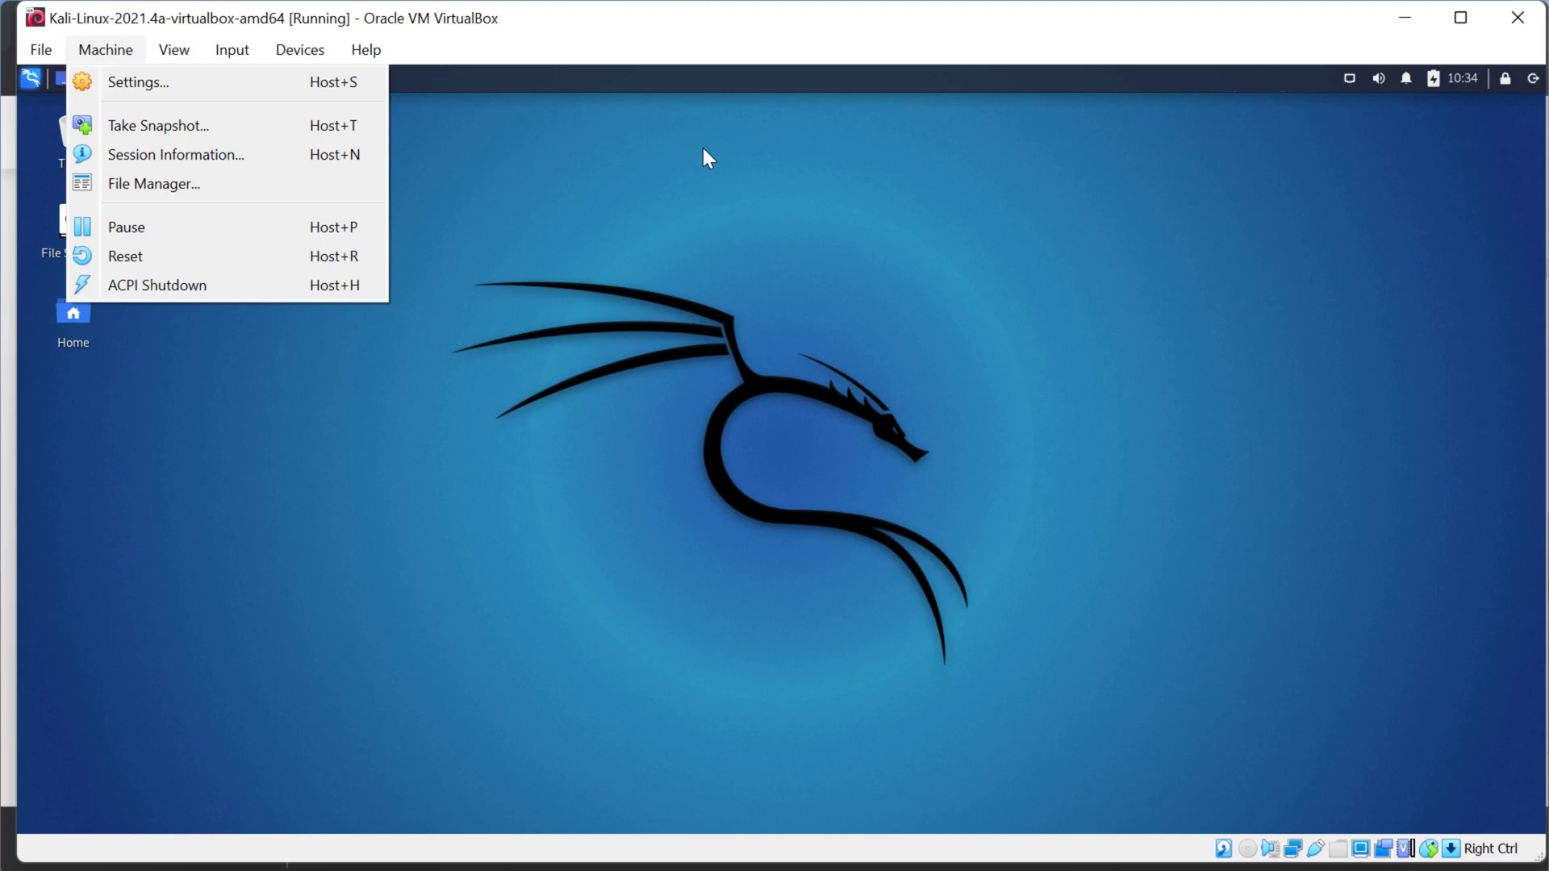
{"action": "mouse_move", "coordinate": [713, 173]}
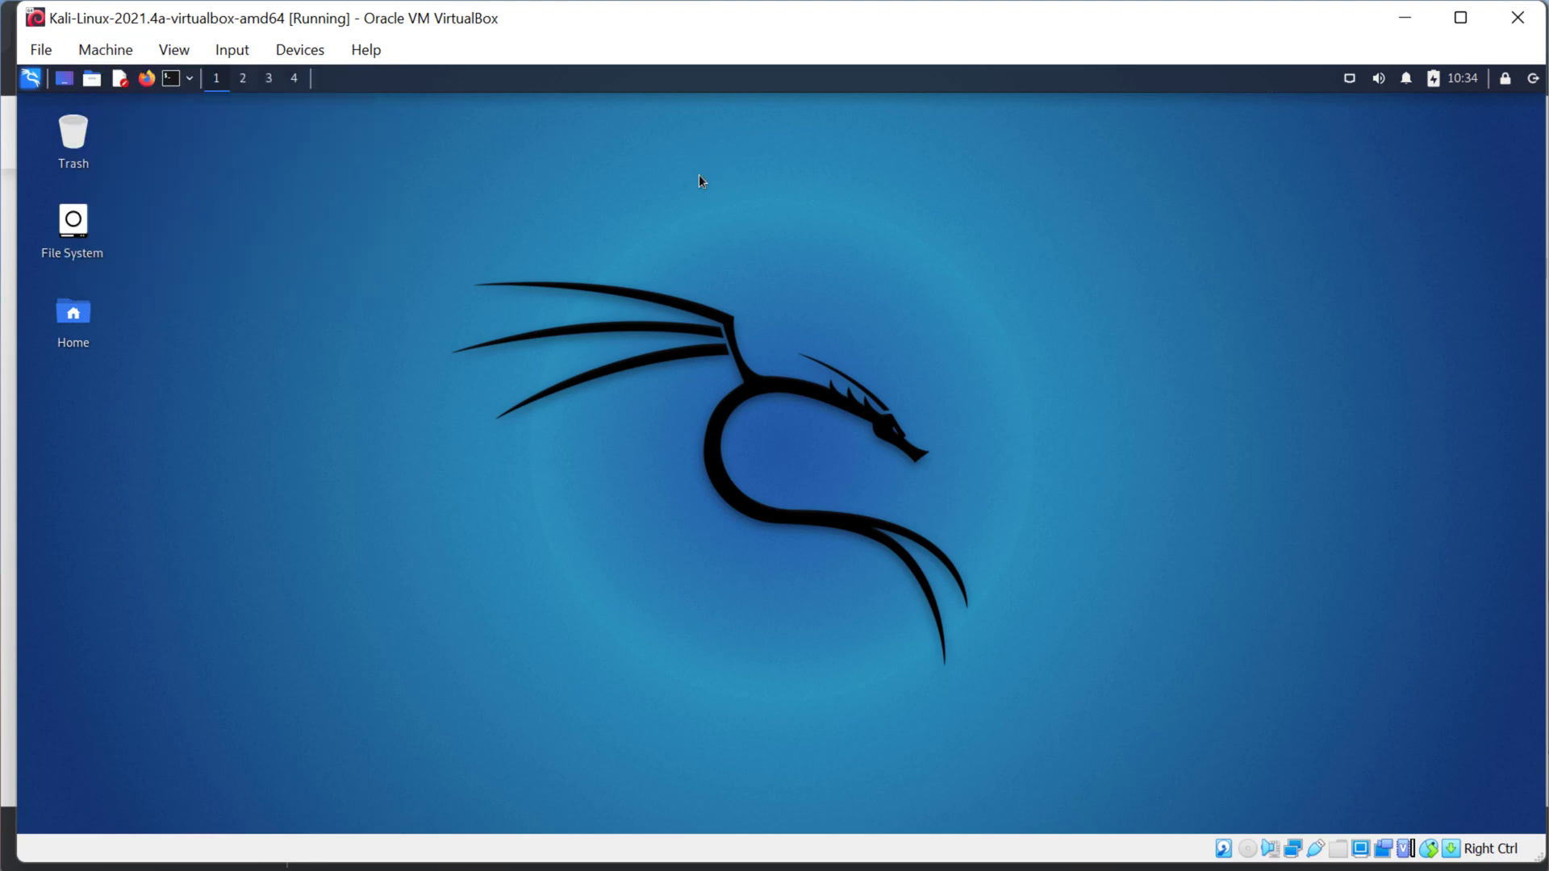
{"action": "mouse_move", "coordinate": [689, 192]}
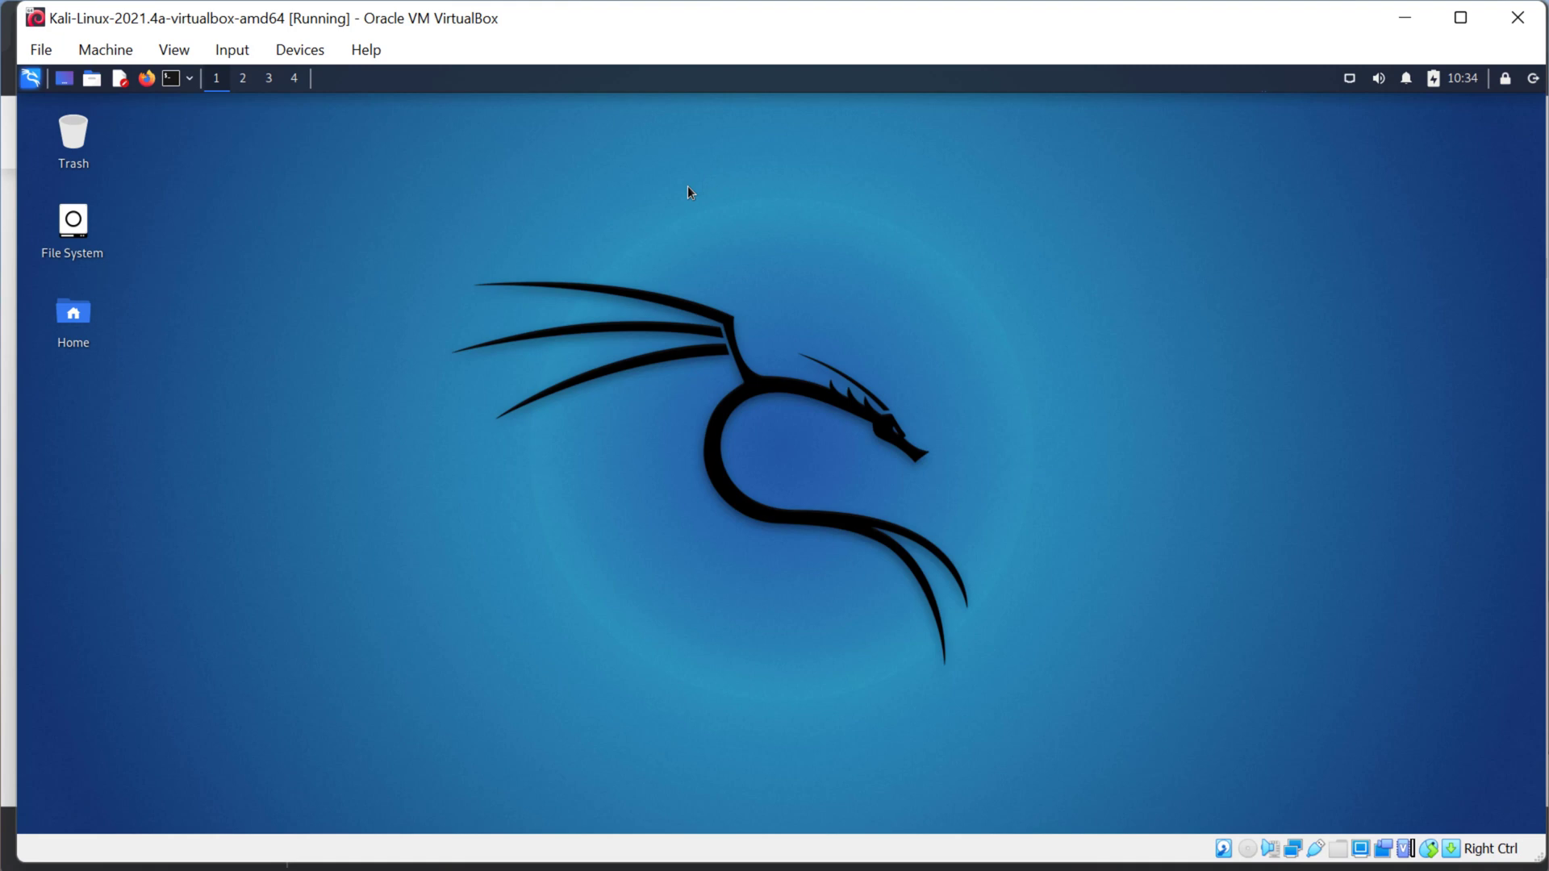
{"action": "mouse_move", "coordinate": [674, 226]}
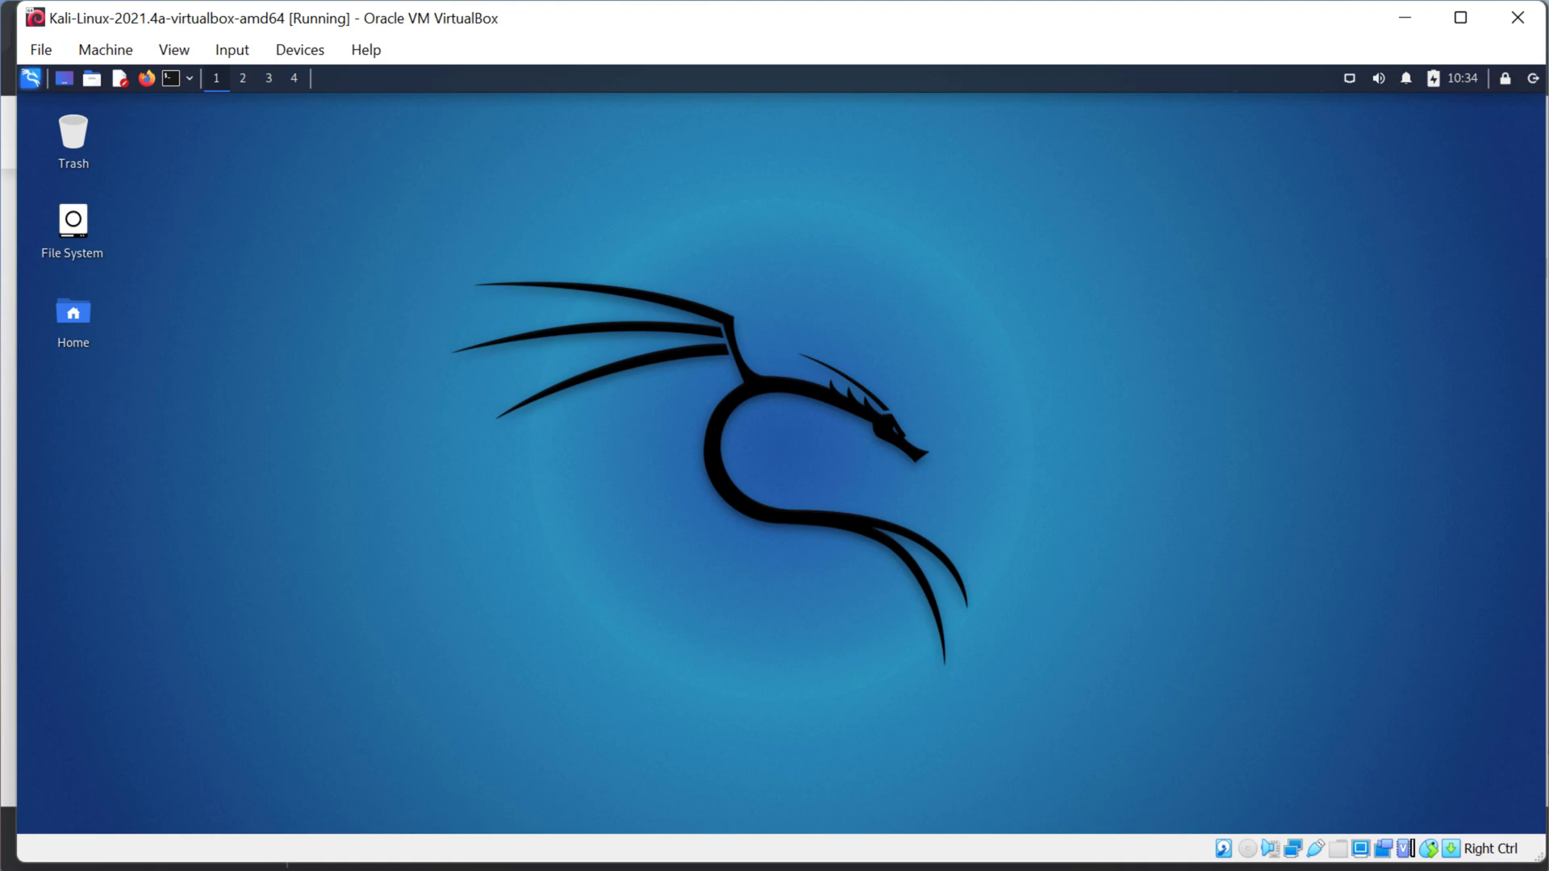
{"action": "mouse_move", "coordinate": [1050, 557]}
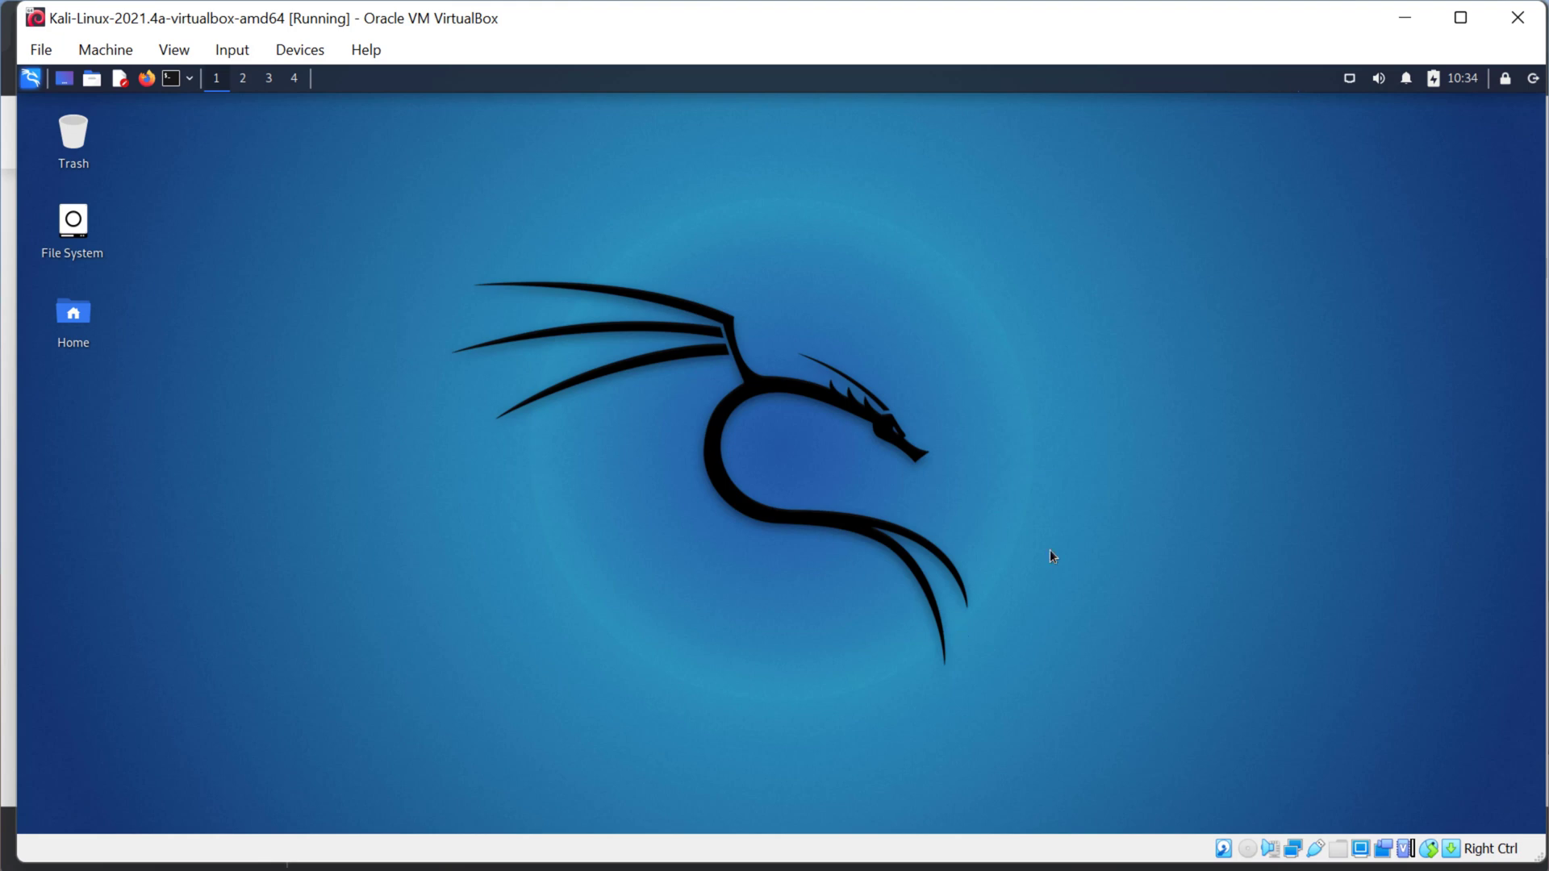